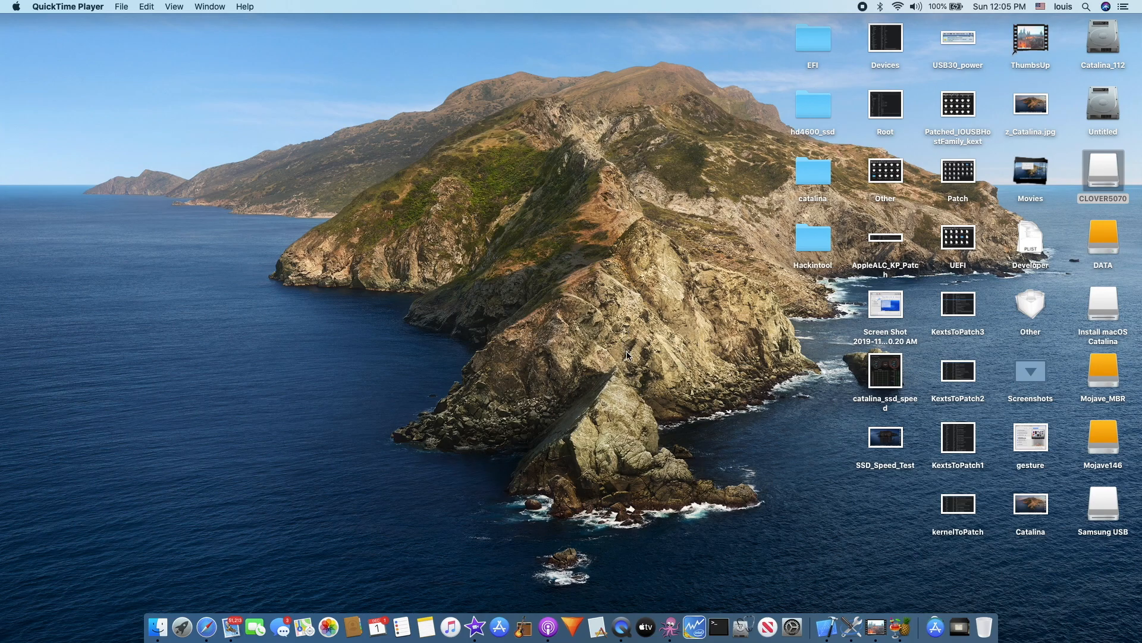
mouse_move(656, 338)
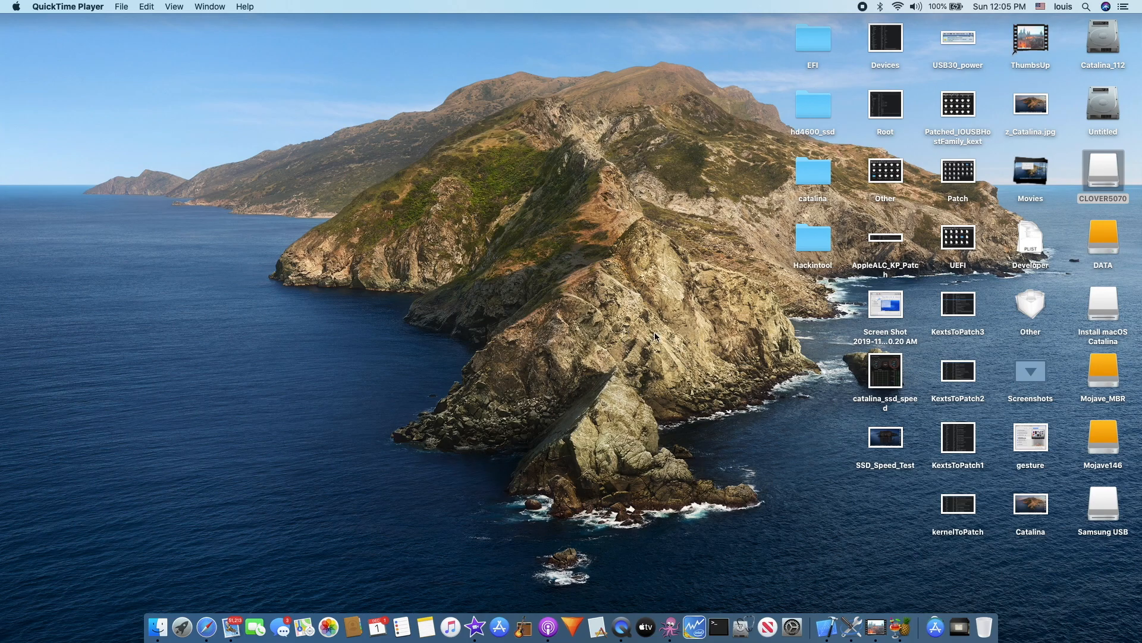
mouse_move(635, 314)
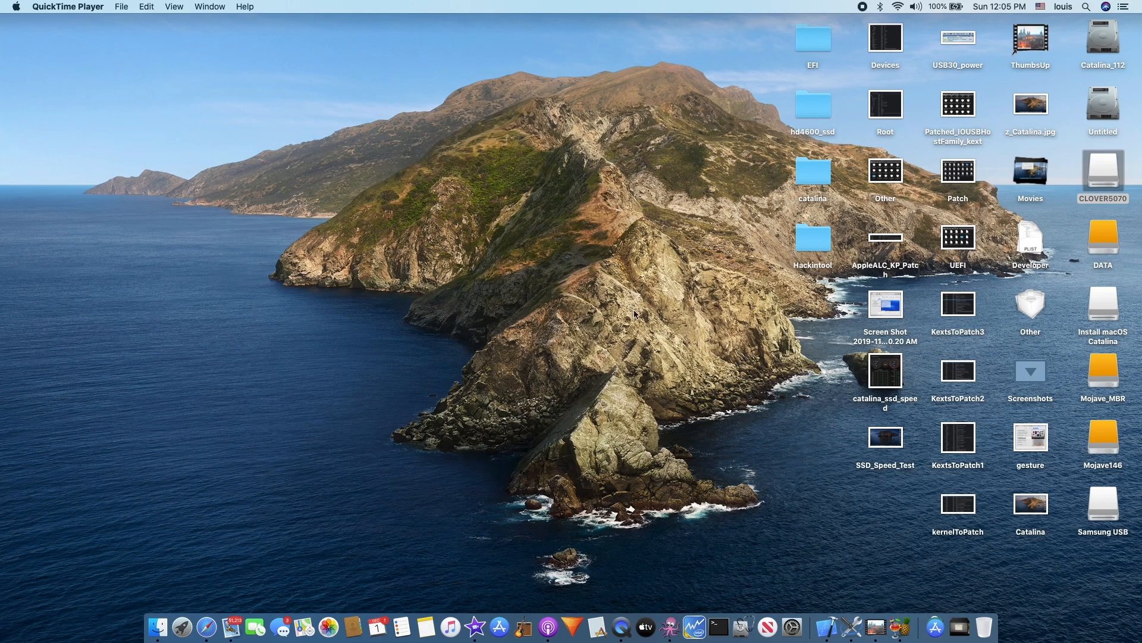
mouse_move(1109, 190)
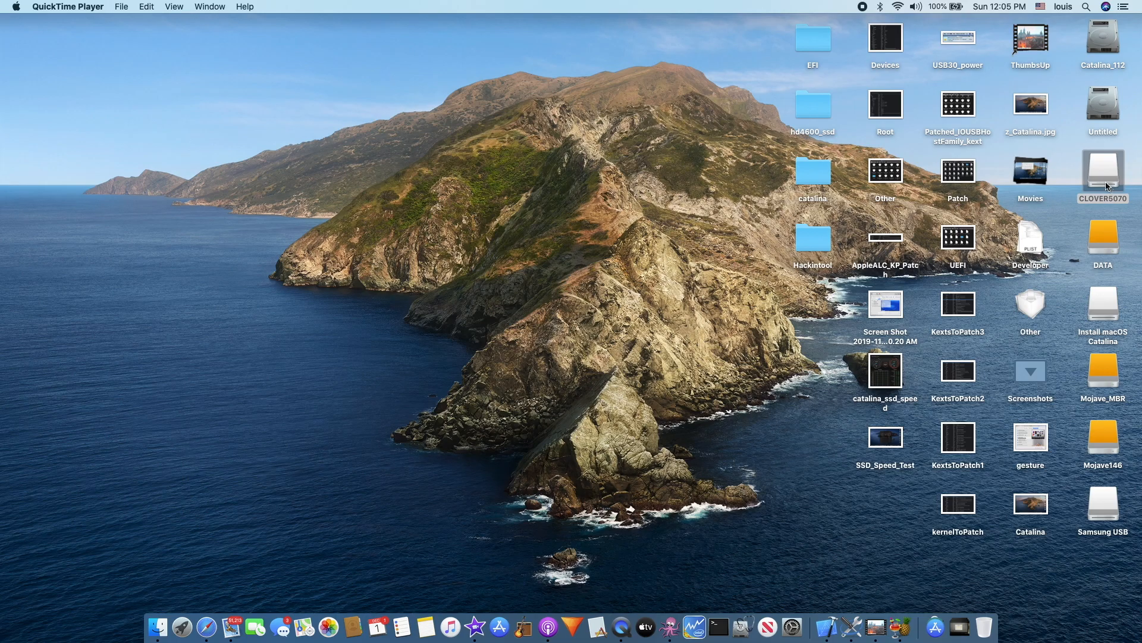
- Open the CLOVER5070 drive from the desktop in Finder
double_click(1103, 170)
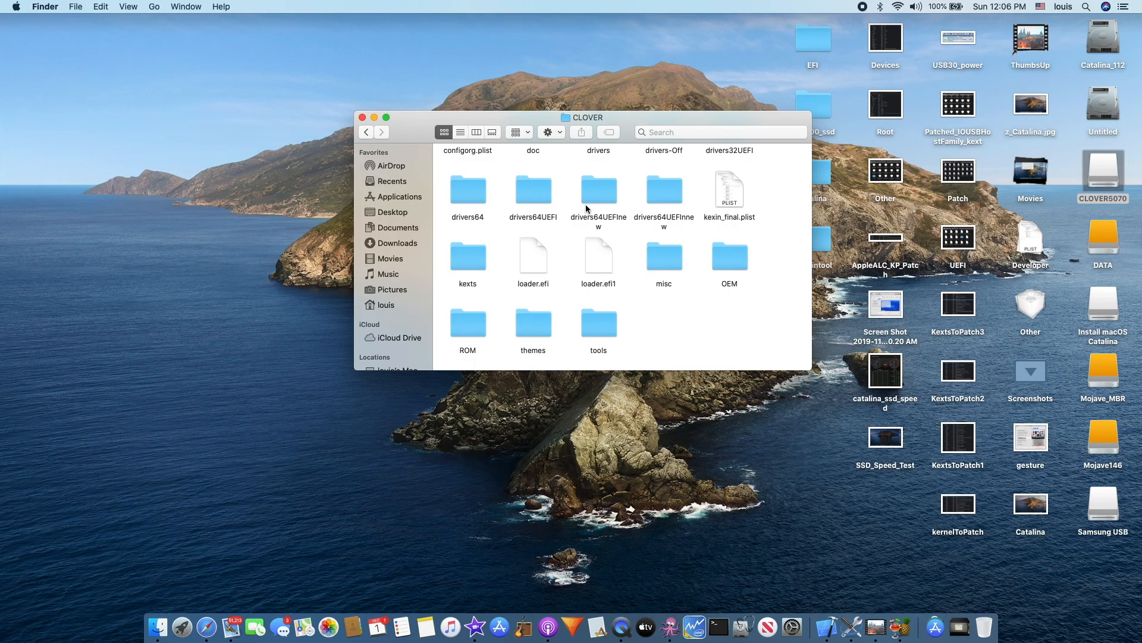
mouse_move(598, 239)
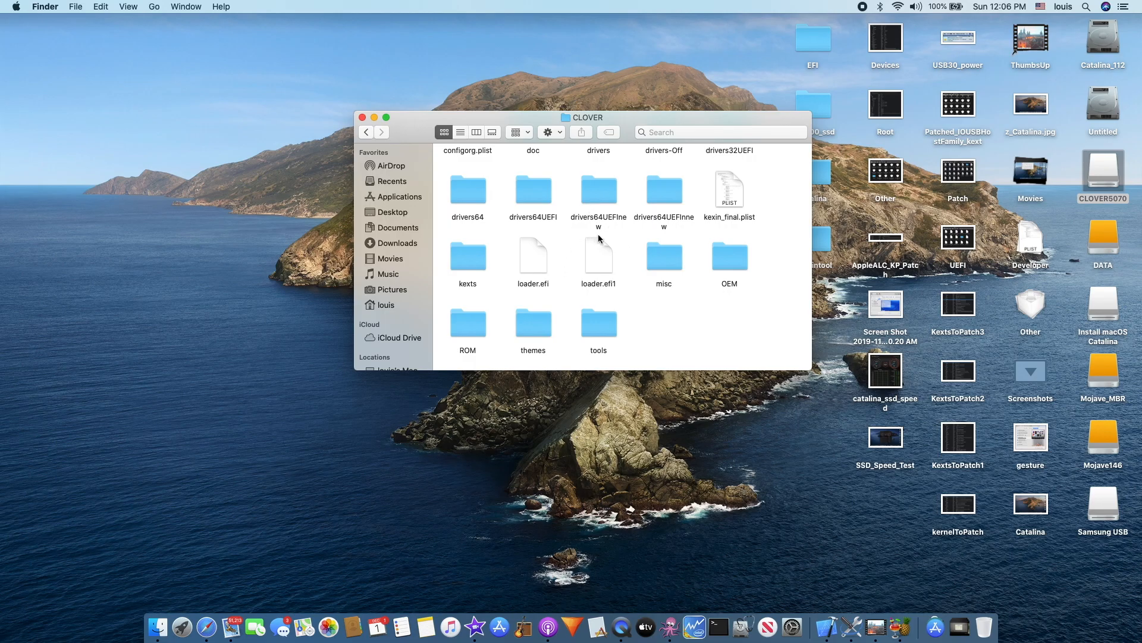
mouse_move(640, 281)
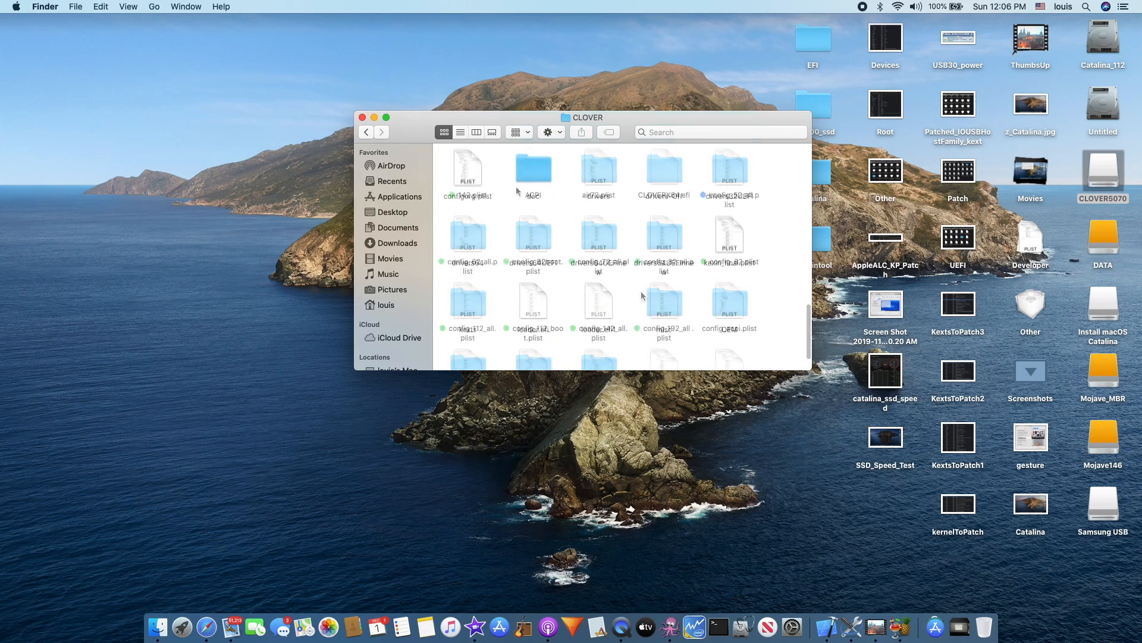
- Browse into ACPI > patched to list the DSDT and SSDT .aml files
double_click(533, 167)
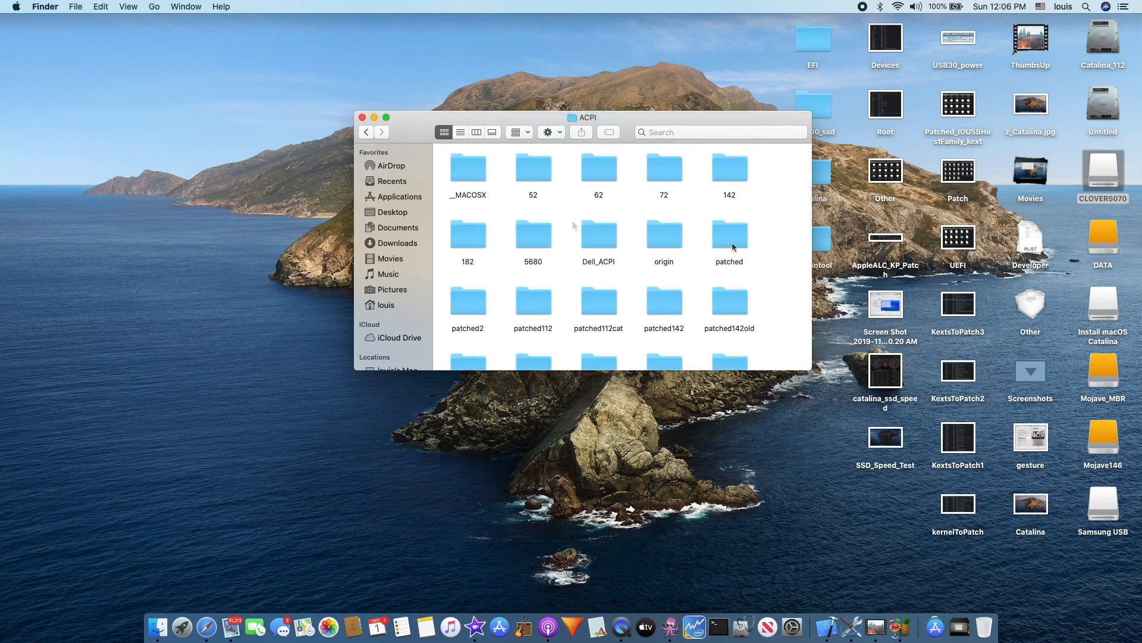
double_click(729, 234)
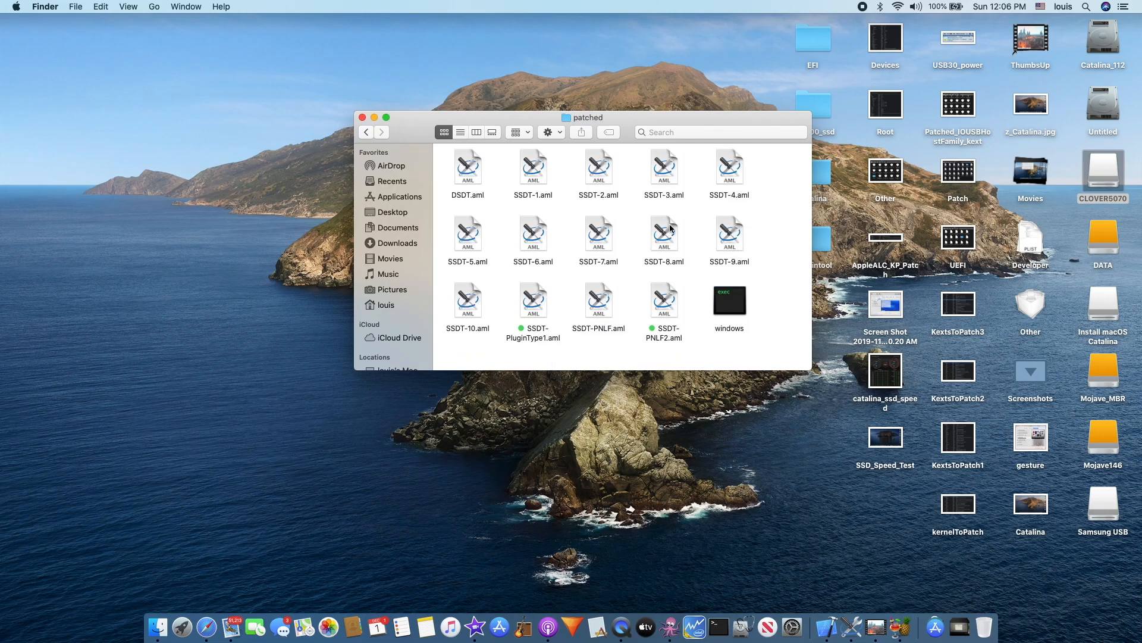
mouse_move(650, 274)
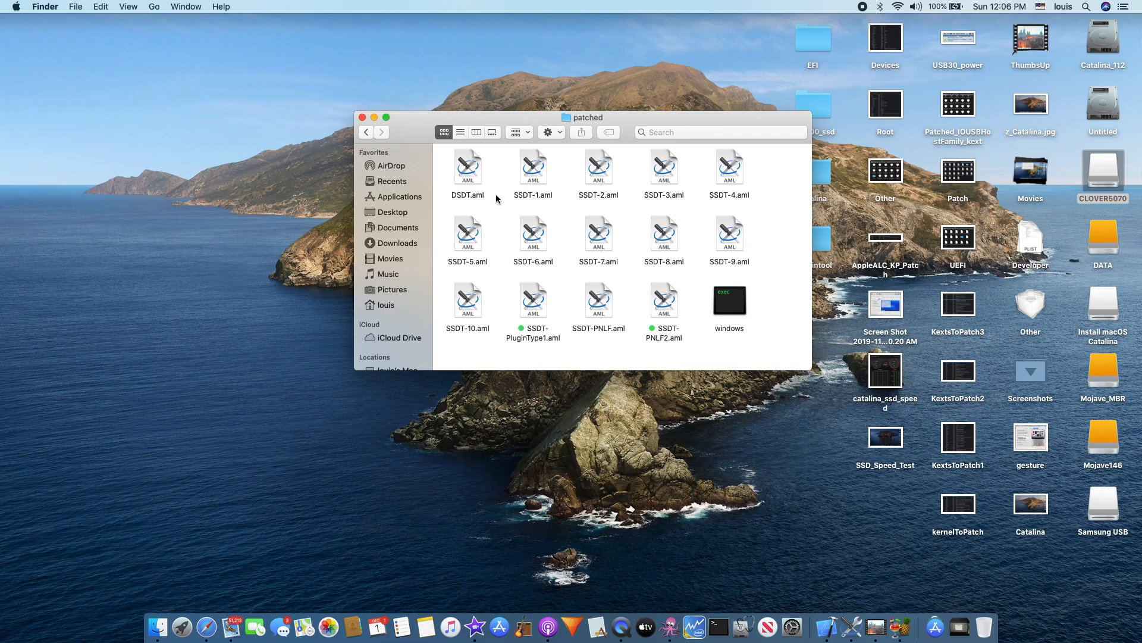
mouse_move(468, 204)
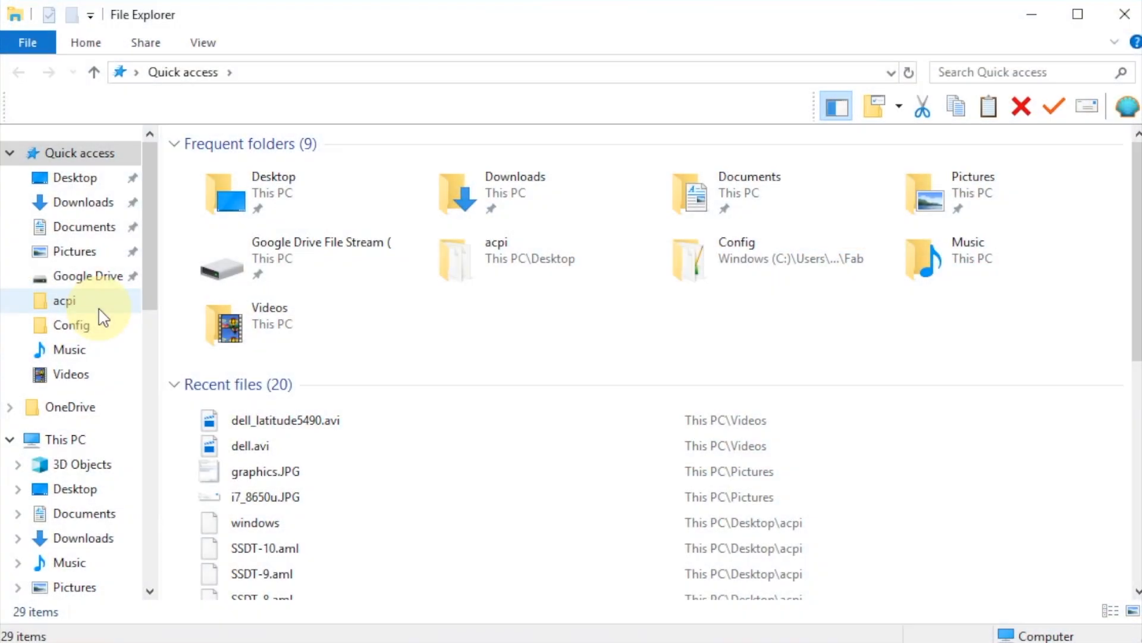
mouse_move(99, 206)
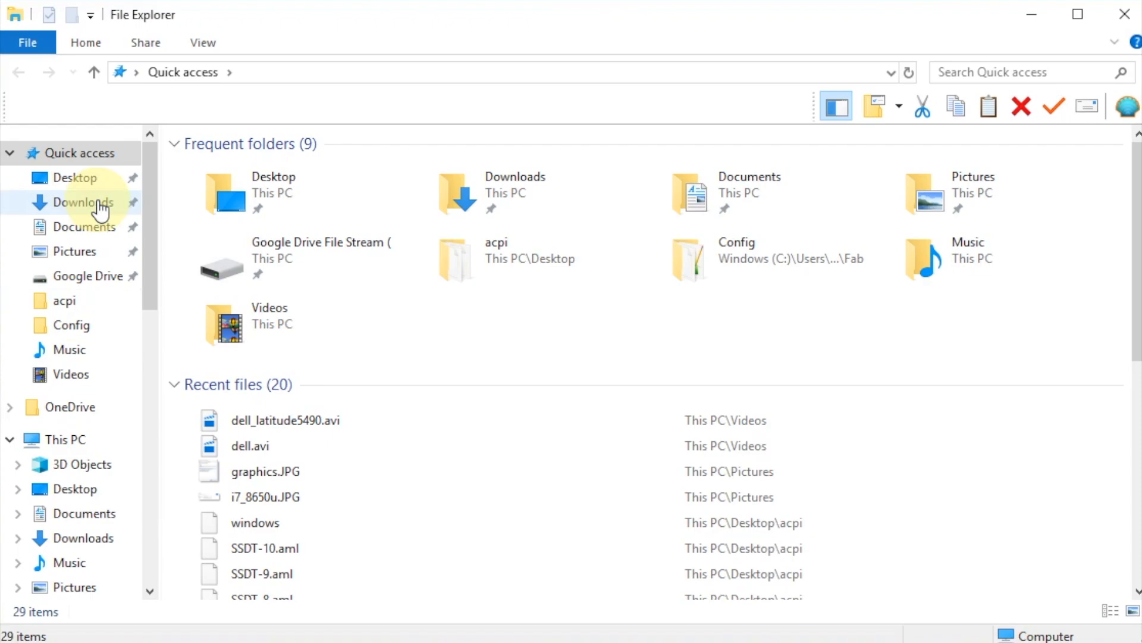
- Go to Downloads and enter the RwPortableX64V1.7 folder
click(83, 202)
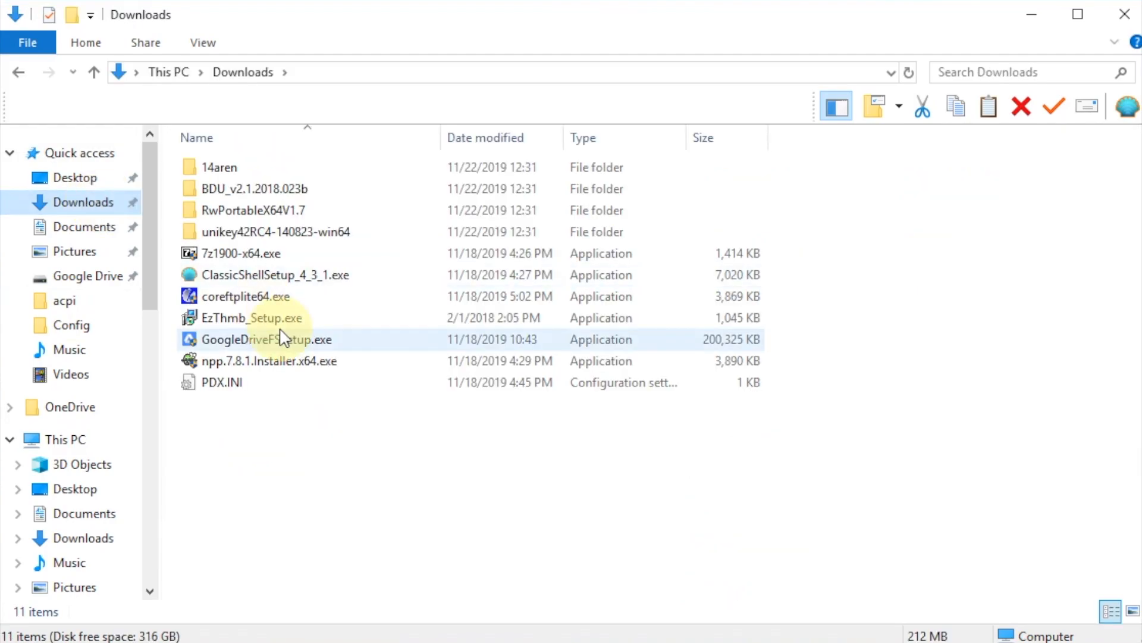
double_click(247, 210)
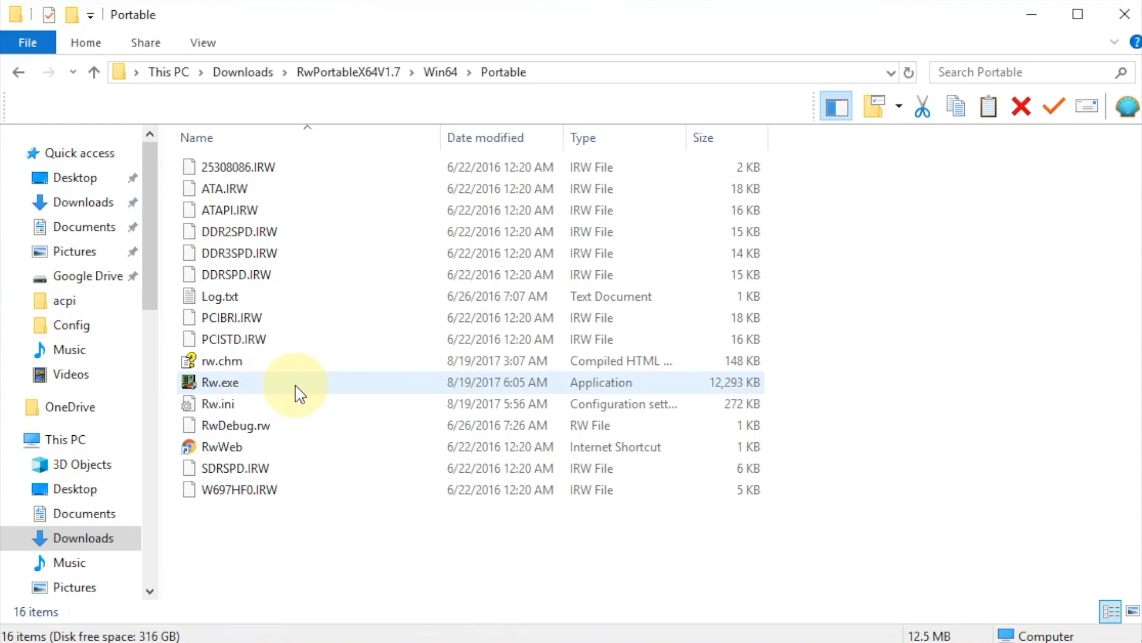
- Launch Rw.exe, maximize the ACPI Table window and show the first SSDT table
double_click(220, 383)
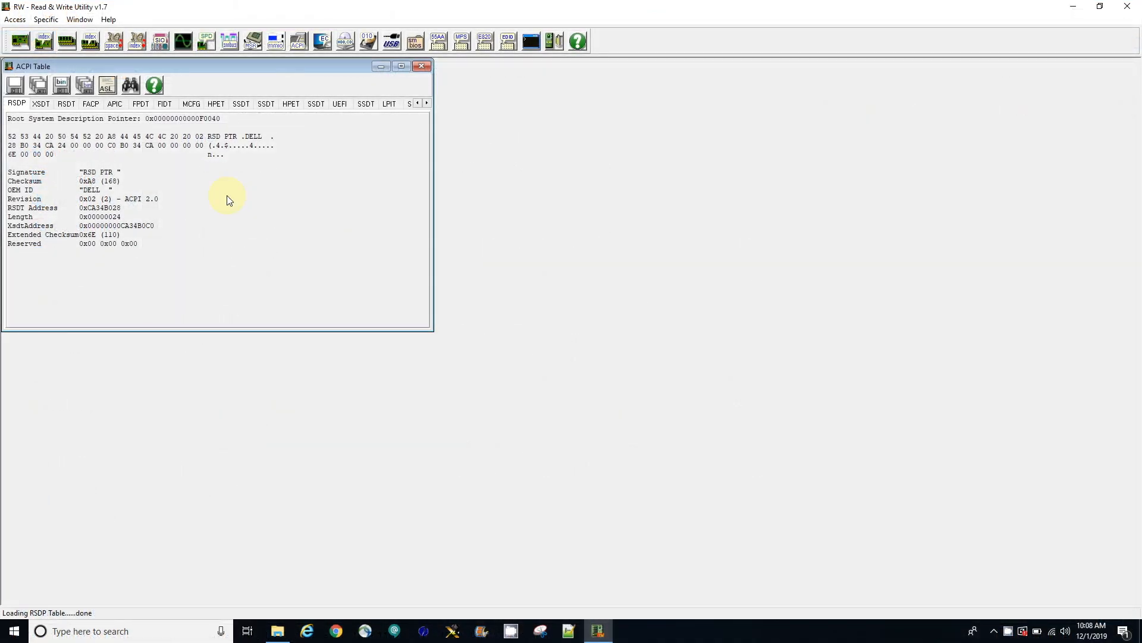
mouse_move(395, 75)
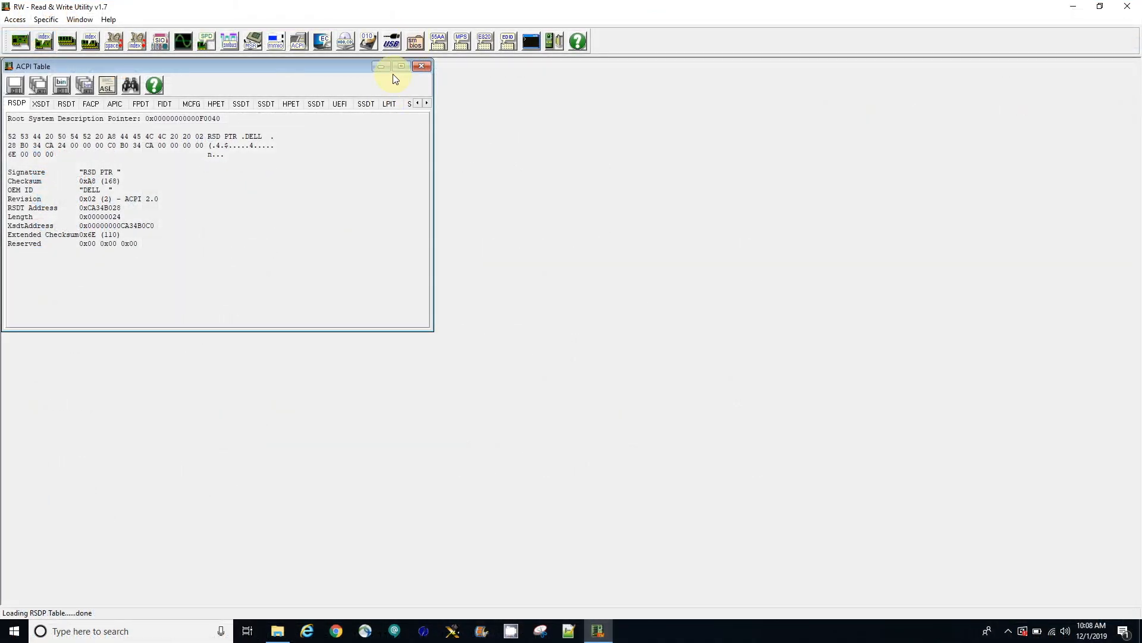
click(401, 66)
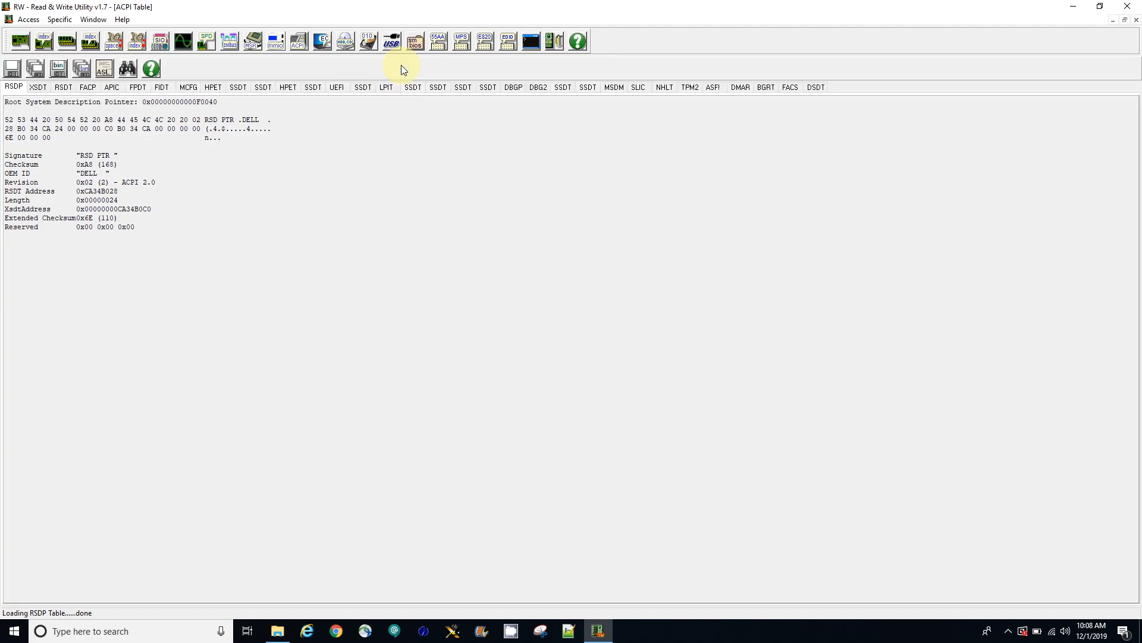
mouse_move(356, 176)
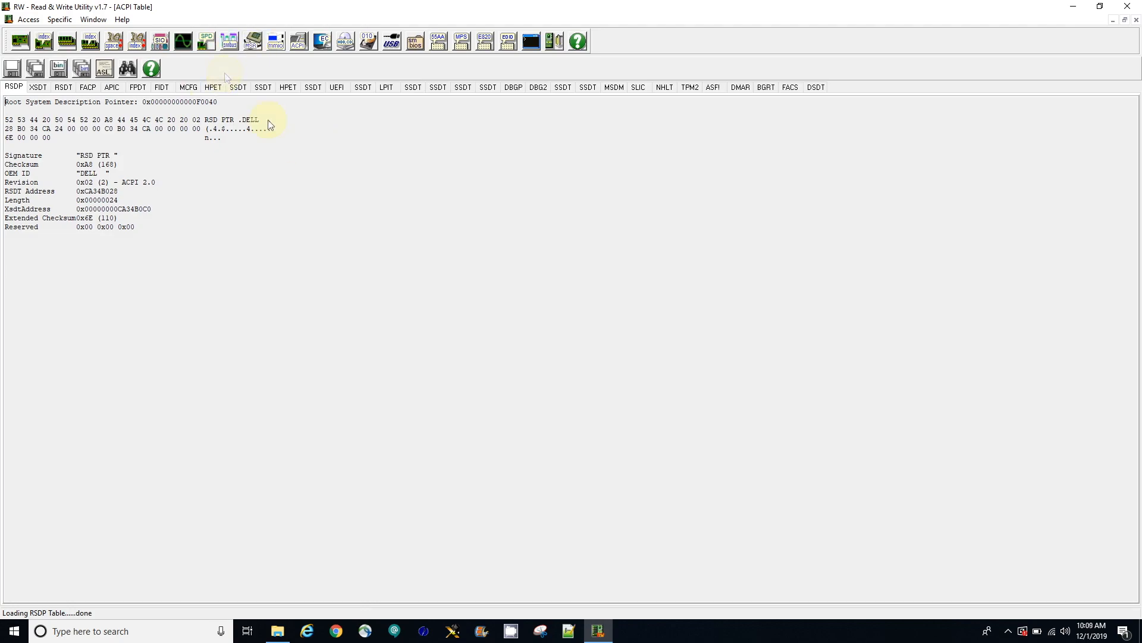
mouse_move(233, 196)
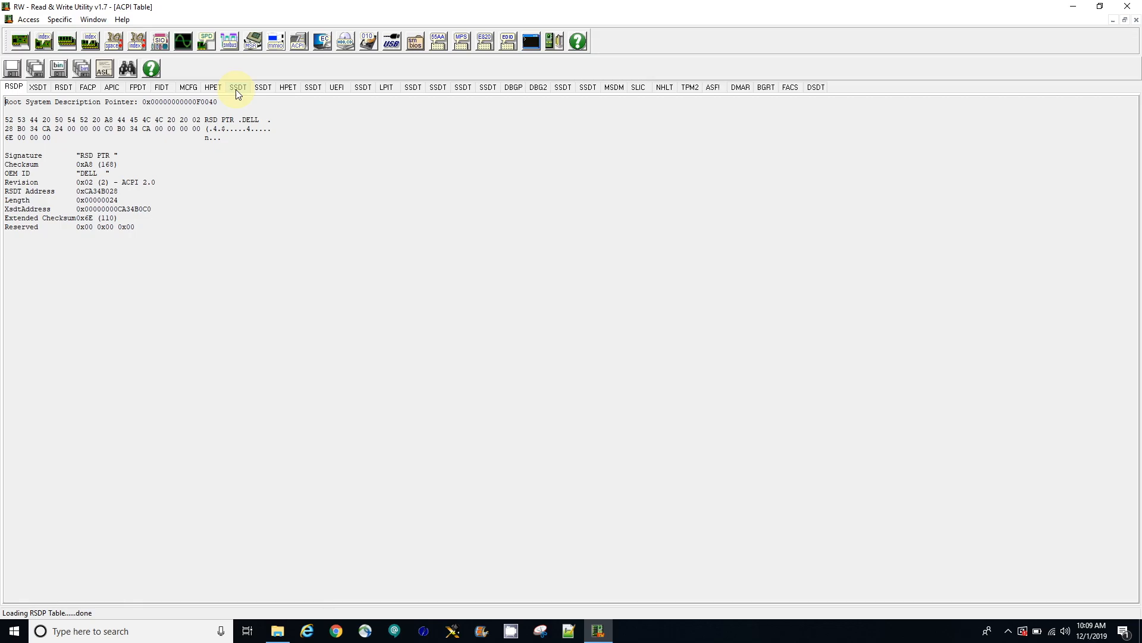
click(238, 87)
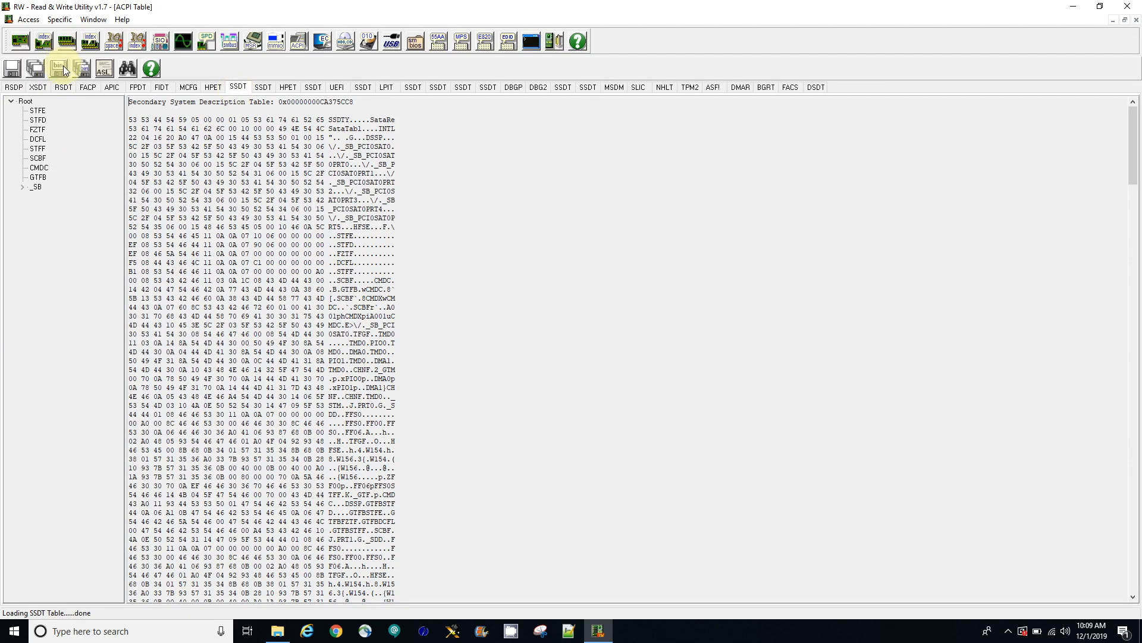
click(59, 67)
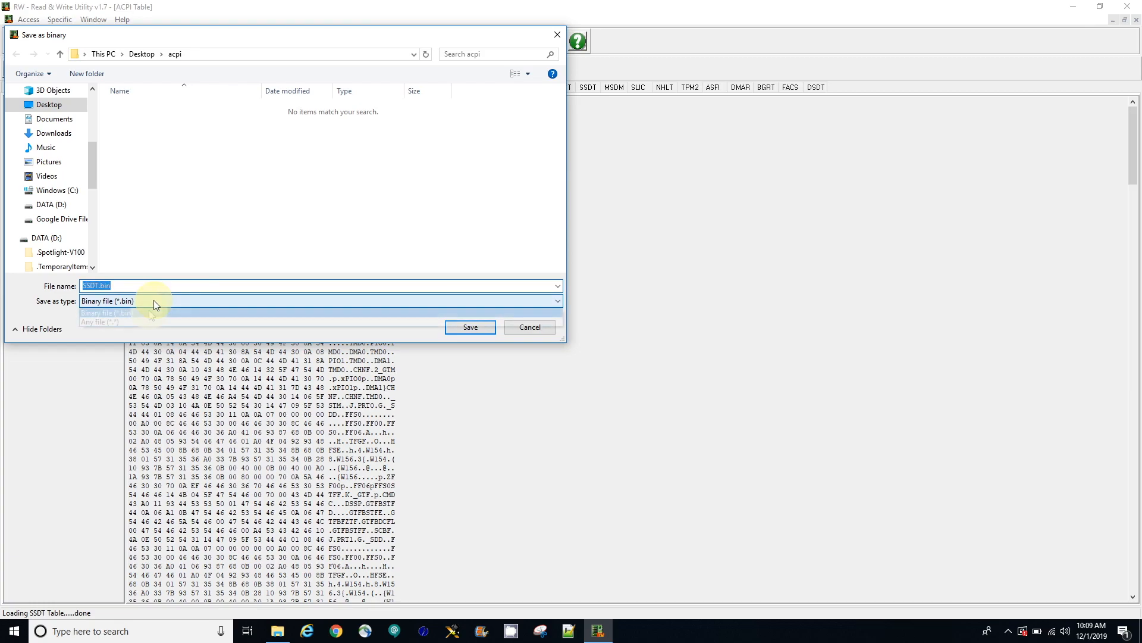
click(100, 322)
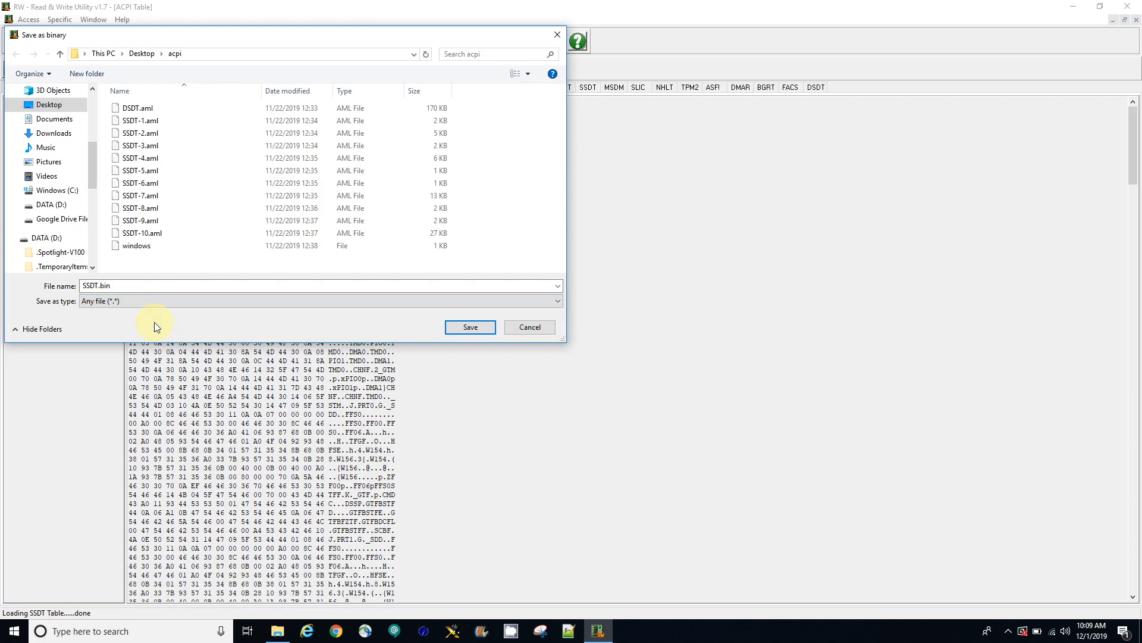
click(179, 494)
text(-1)
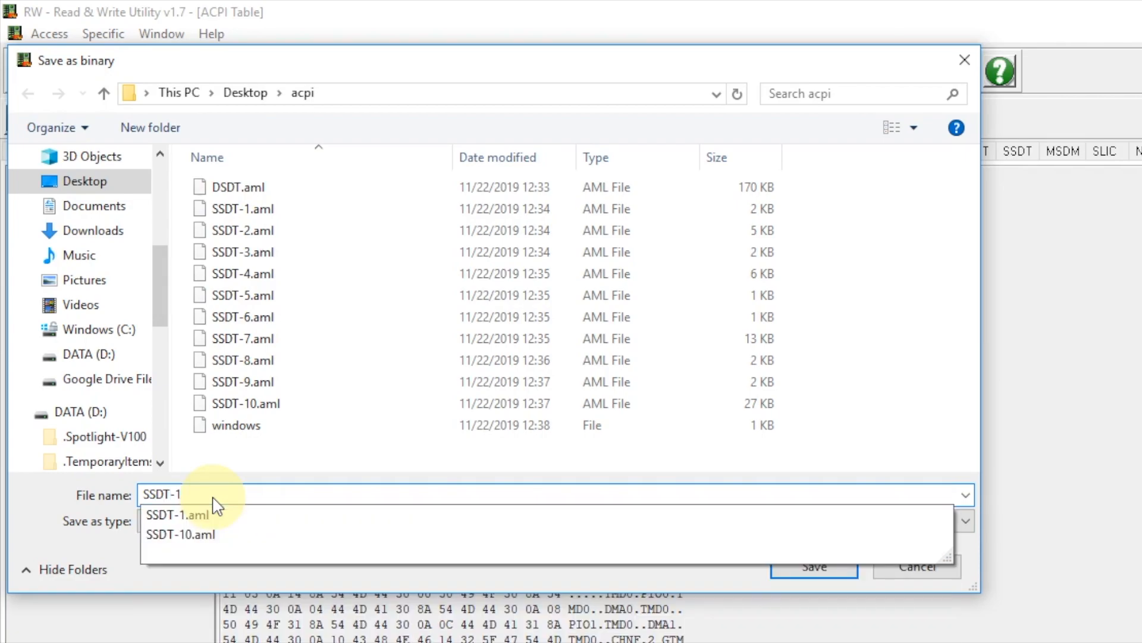
click(177, 515)
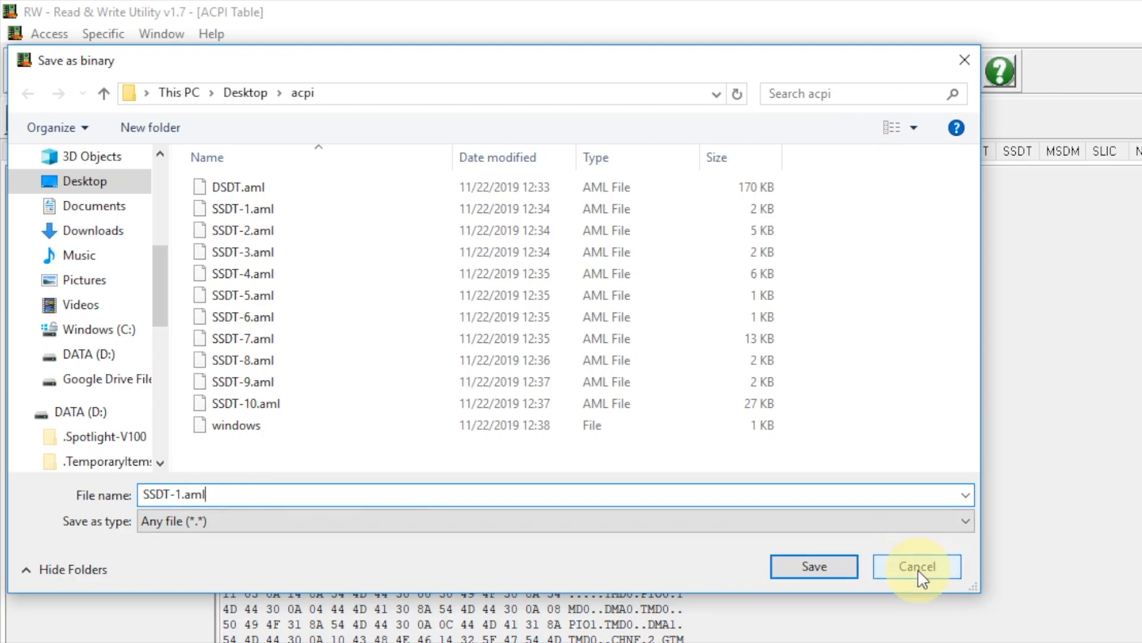
click(917, 566)
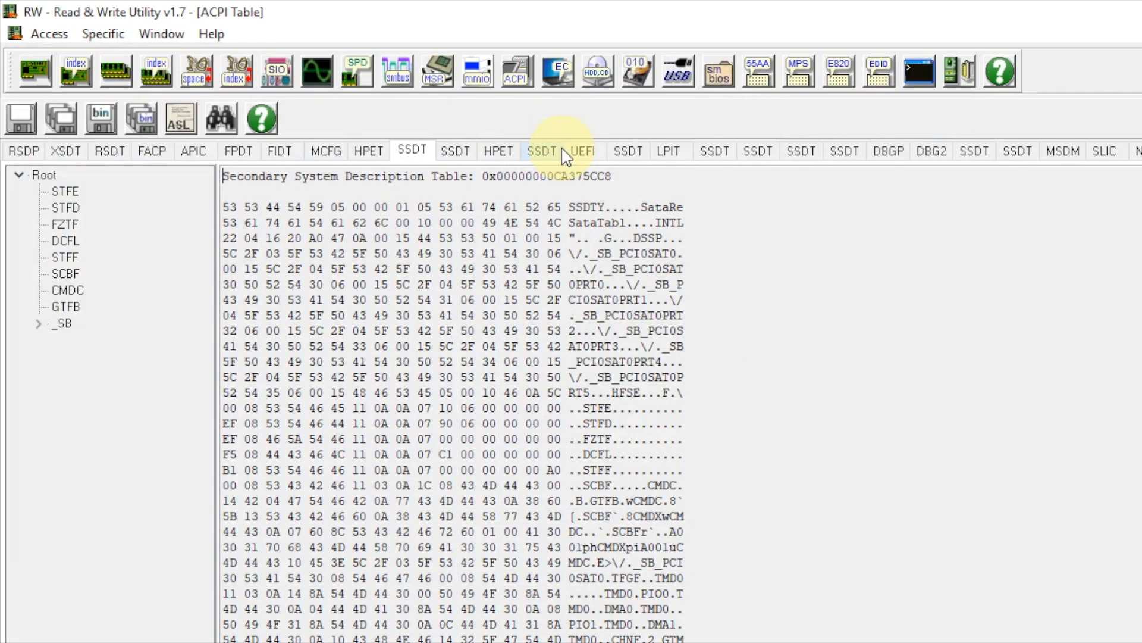
mouse_move(727, 171)
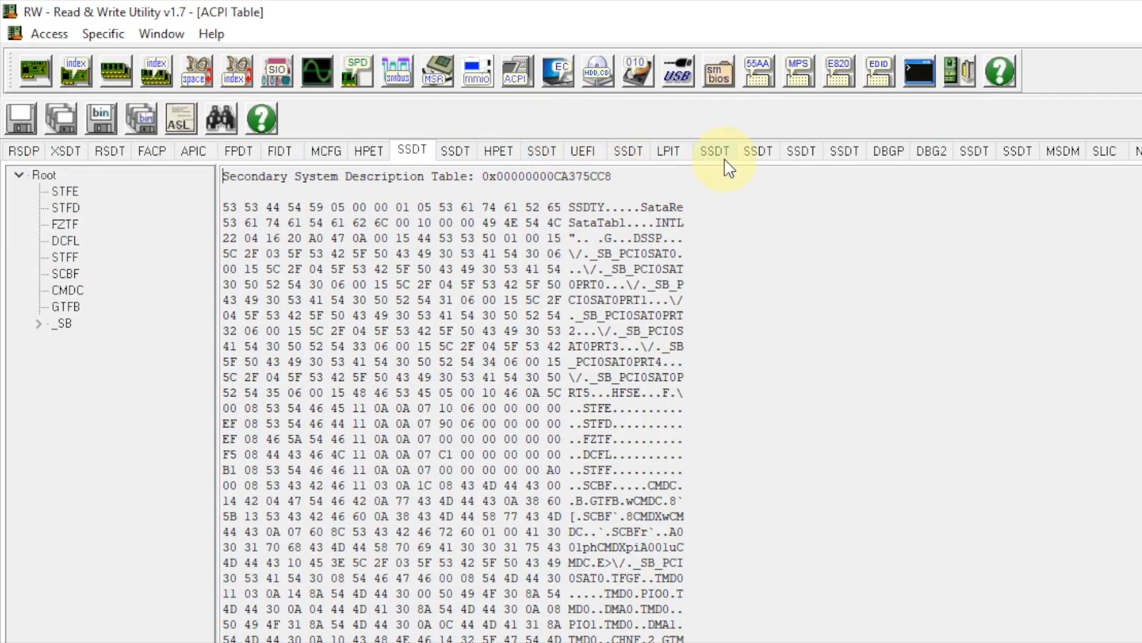
mouse_move(844, 157)
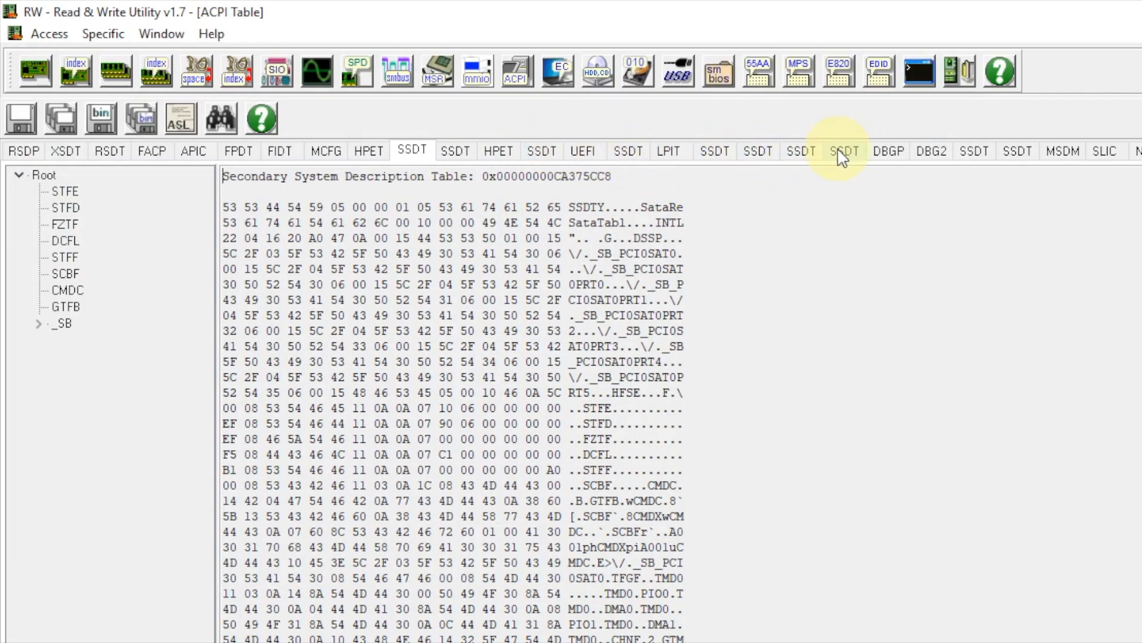
mouse_move(964, 164)
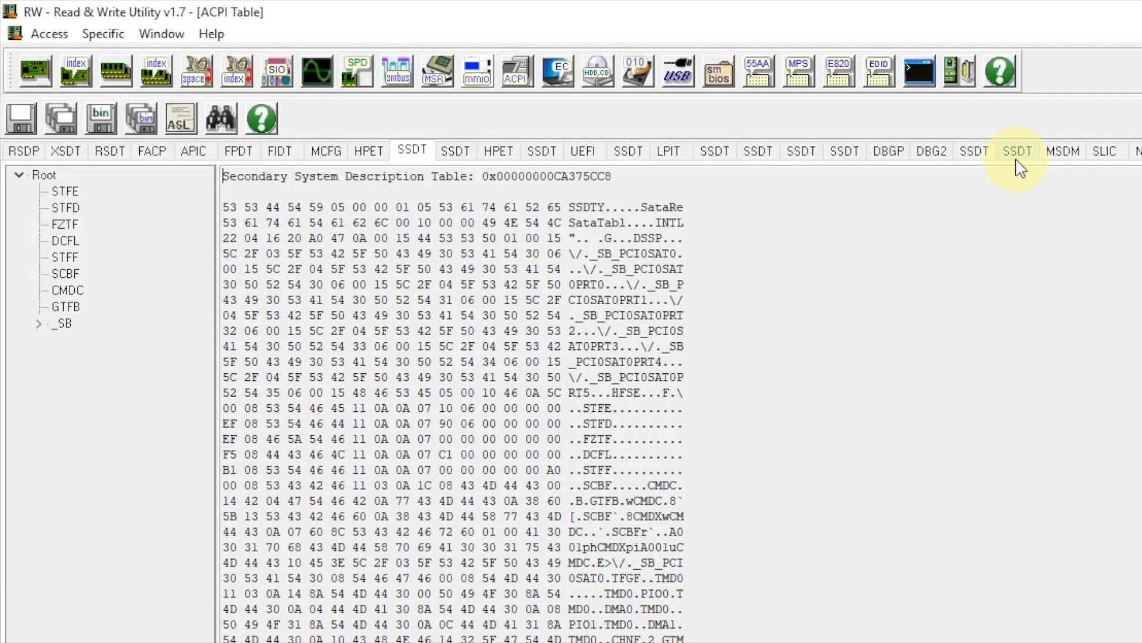
mouse_move(455, 151)
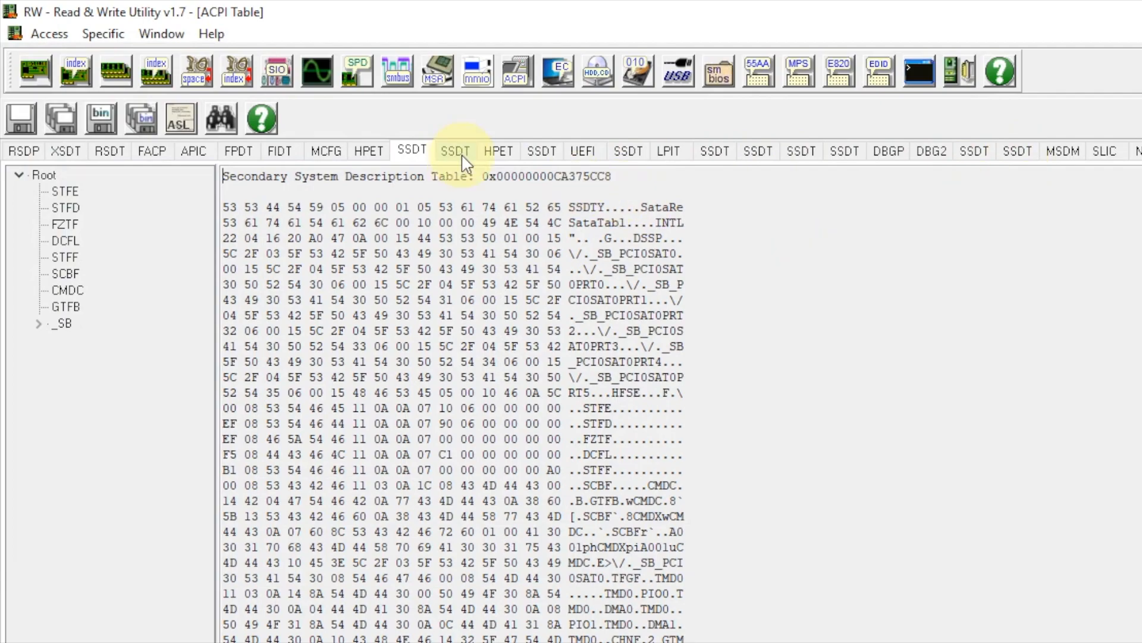
- Show the second SSDT table and bring up its Save as binary dialog
click(456, 151)
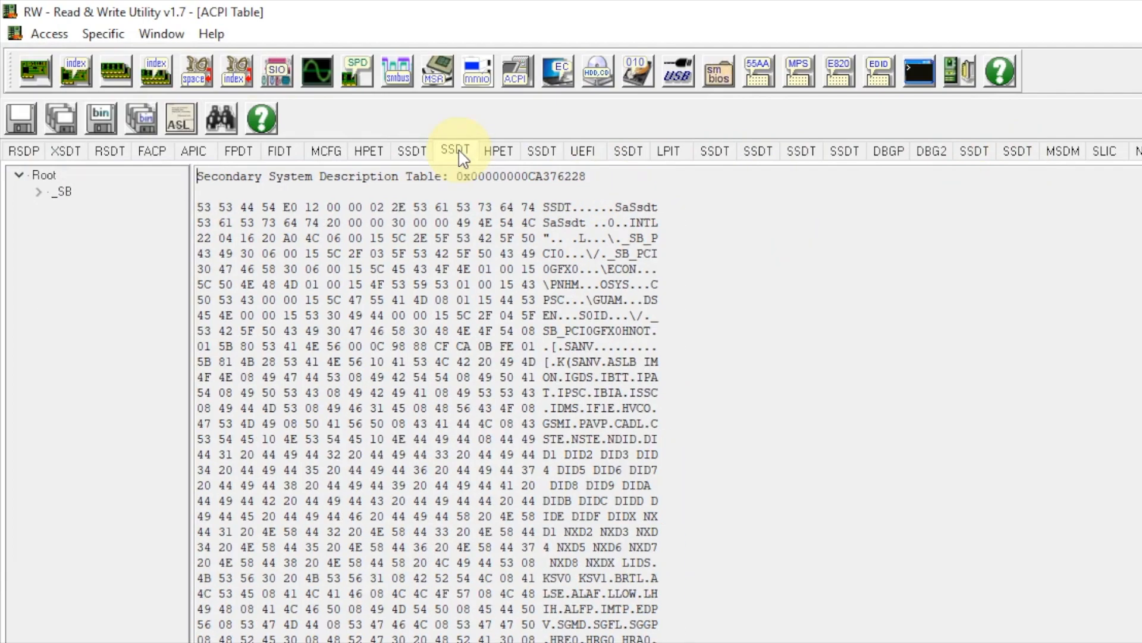
click(96, 118)
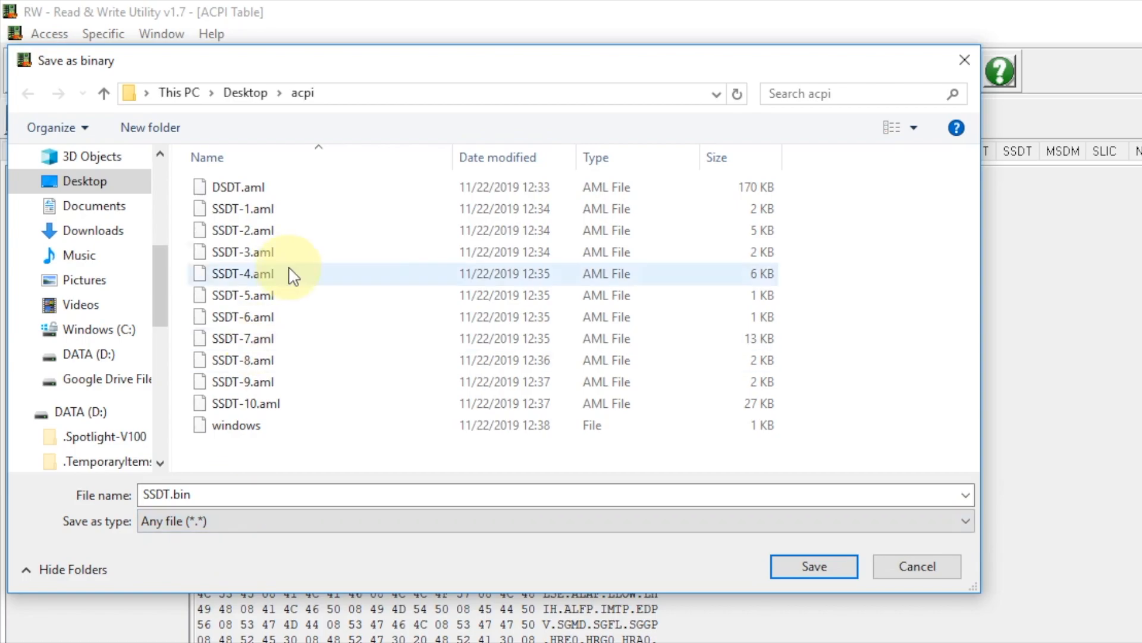
mouse_move(346, 237)
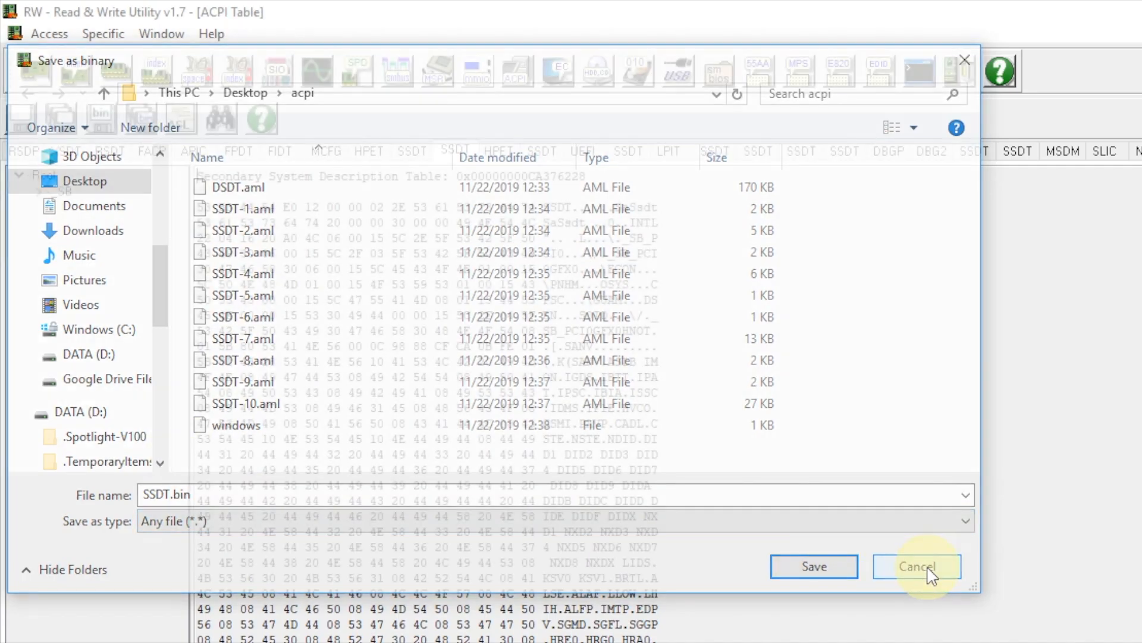
- Cancel the SSDT save, then save the DSDT table over DSDT.aml in the acpi folder
click(917, 566)
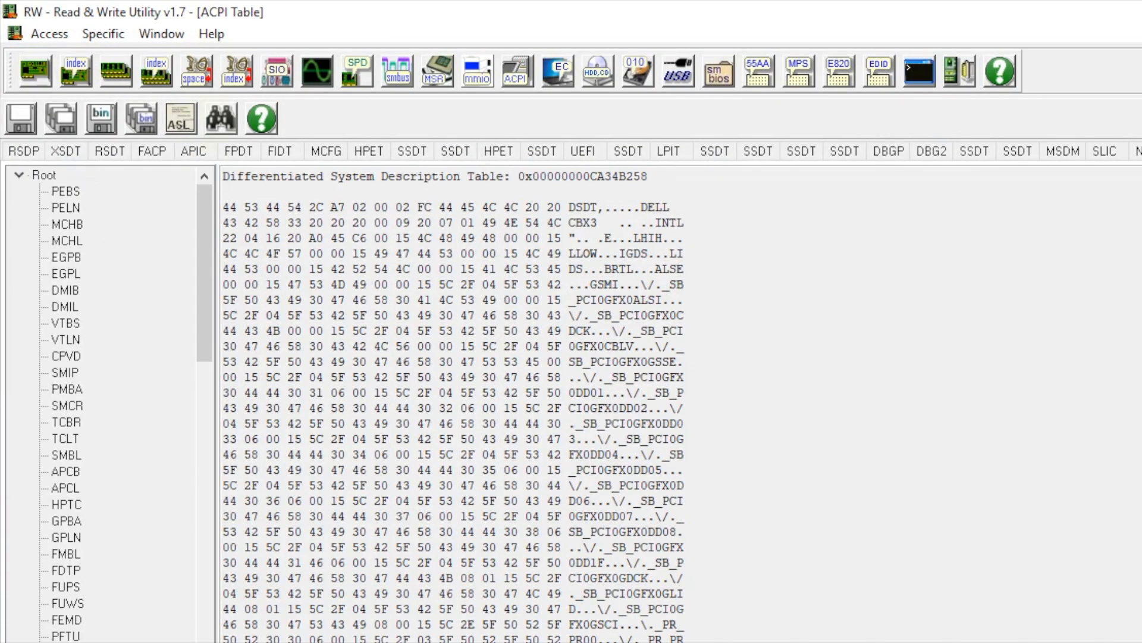
click(94, 117)
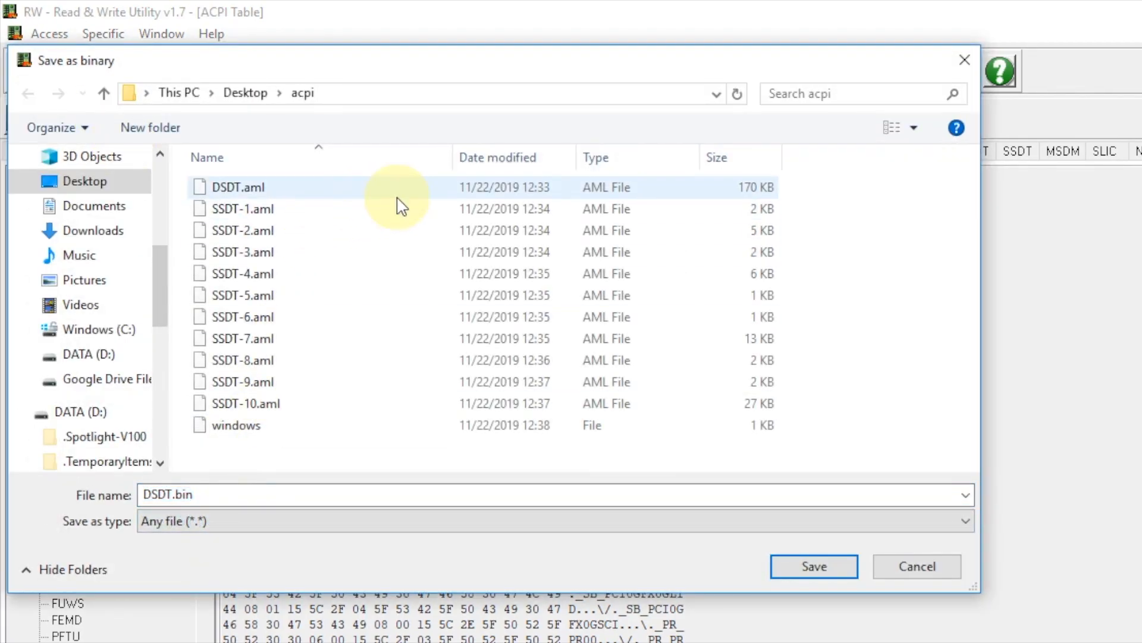
click(237, 187)
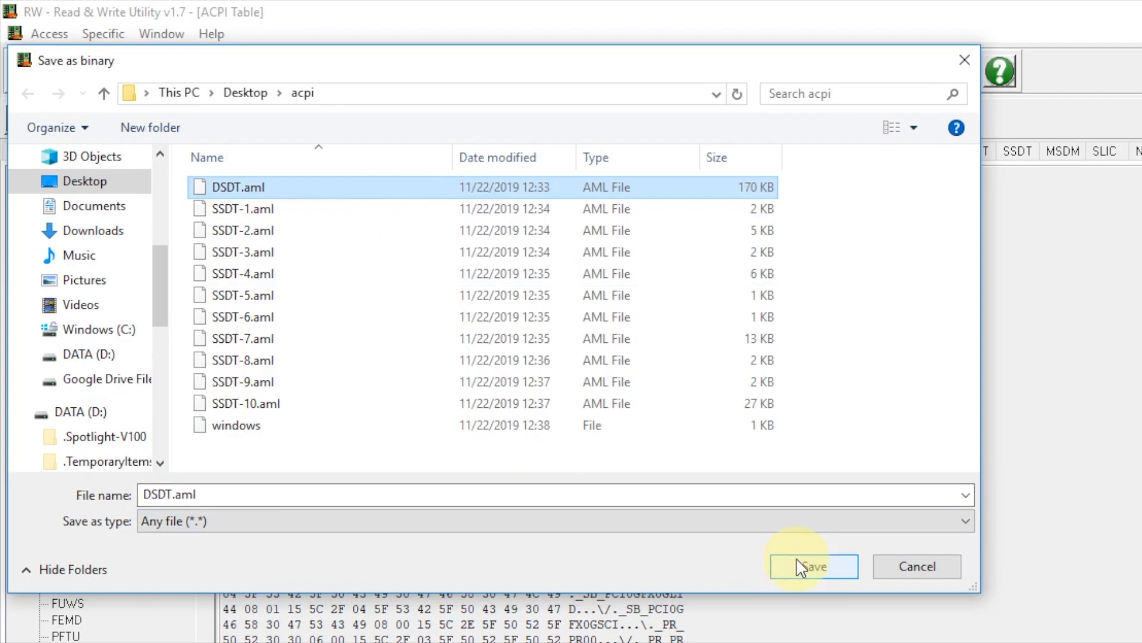
click(814, 567)
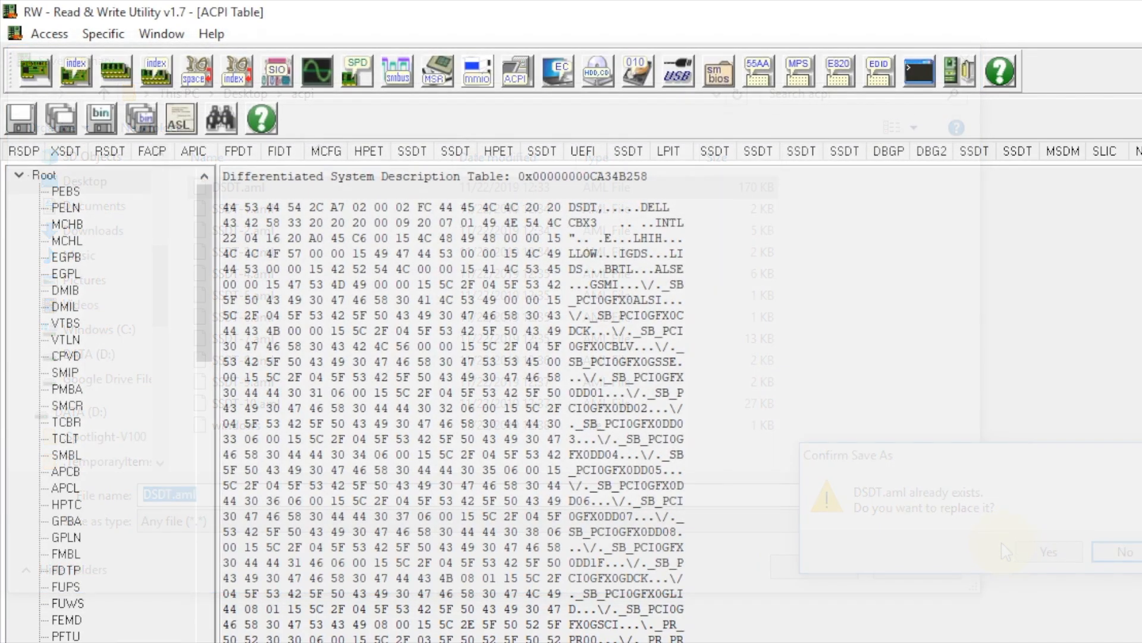
click(1048, 552)
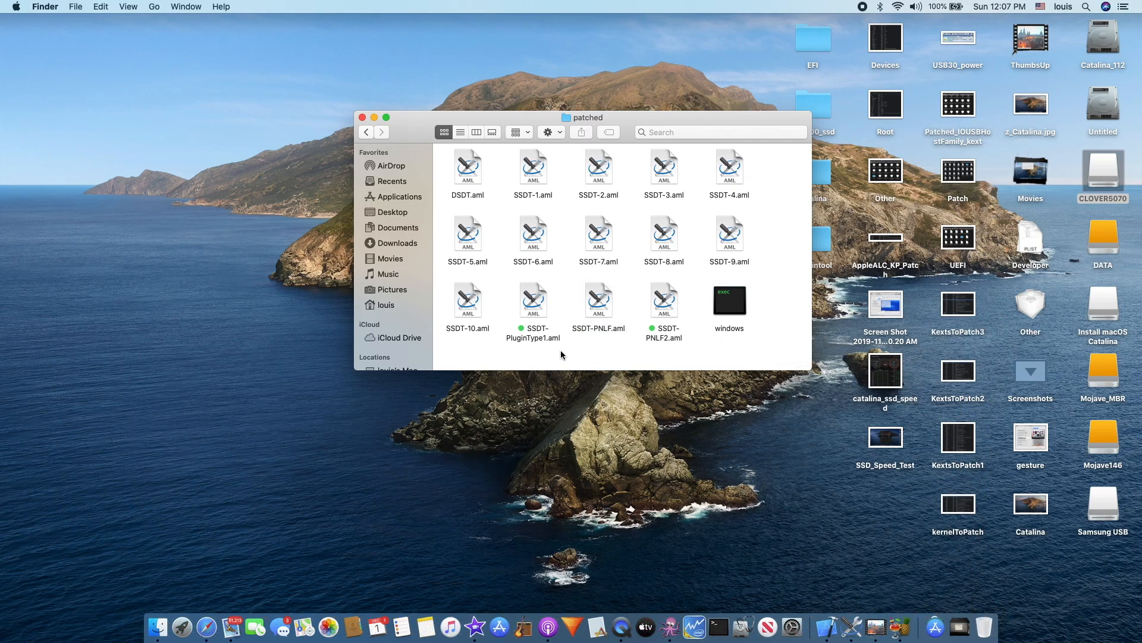
mouse_move(560, 344)
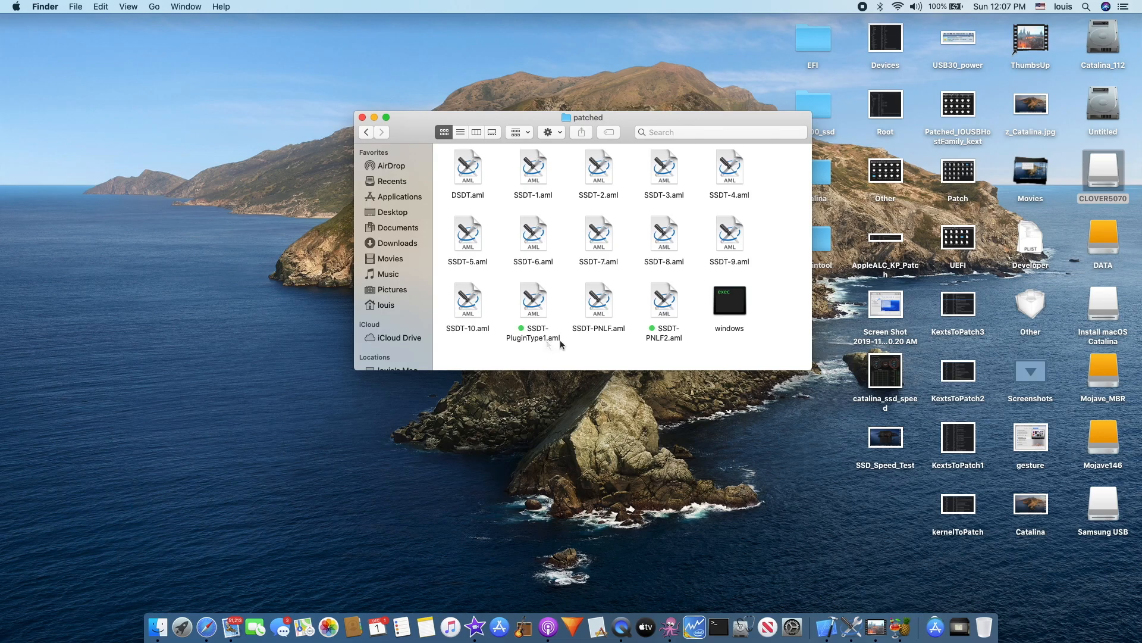
mouse_move(544, 348)
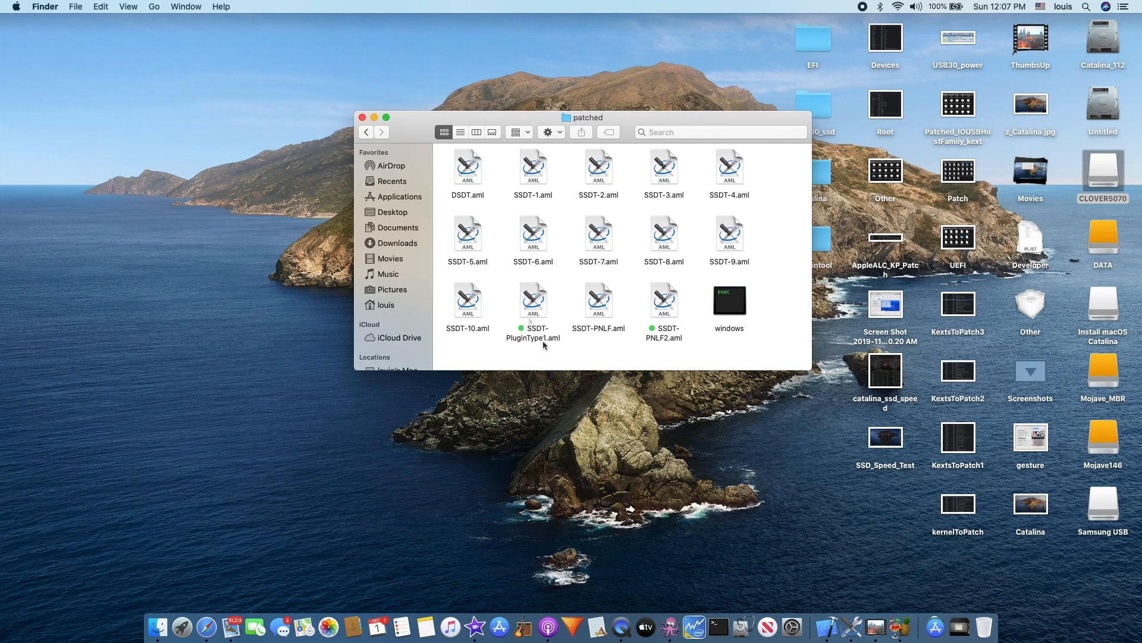
- Navigate back from patched to the parent ACPI folder
click(366, 132)
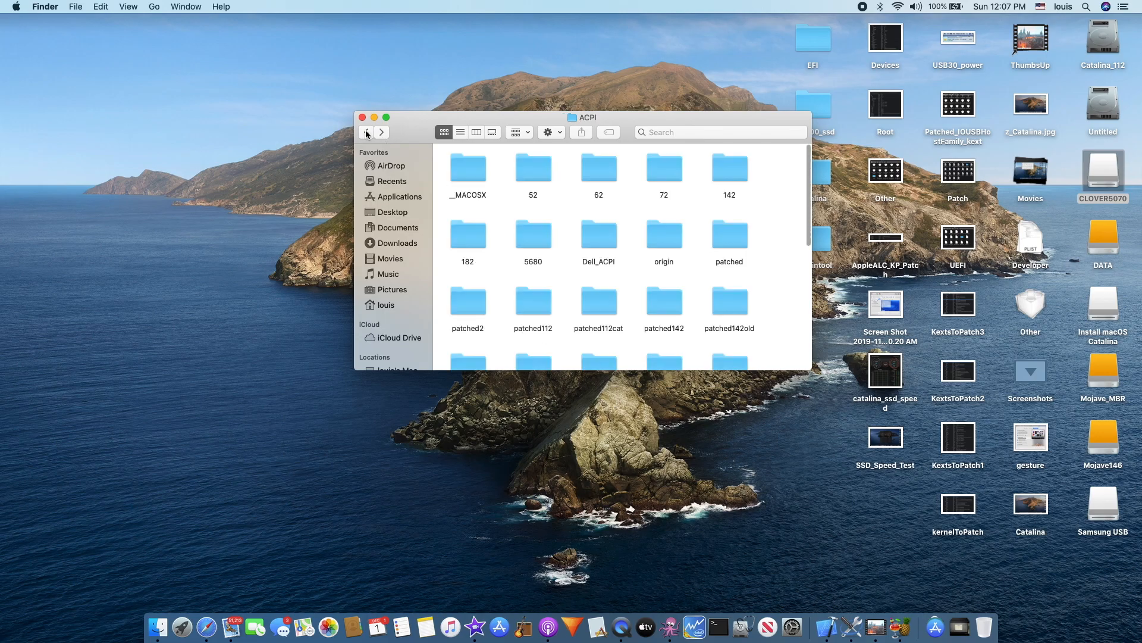
- Browse to kexts > Other and view Get Info for the FakeSMC kext
click(366, 131)
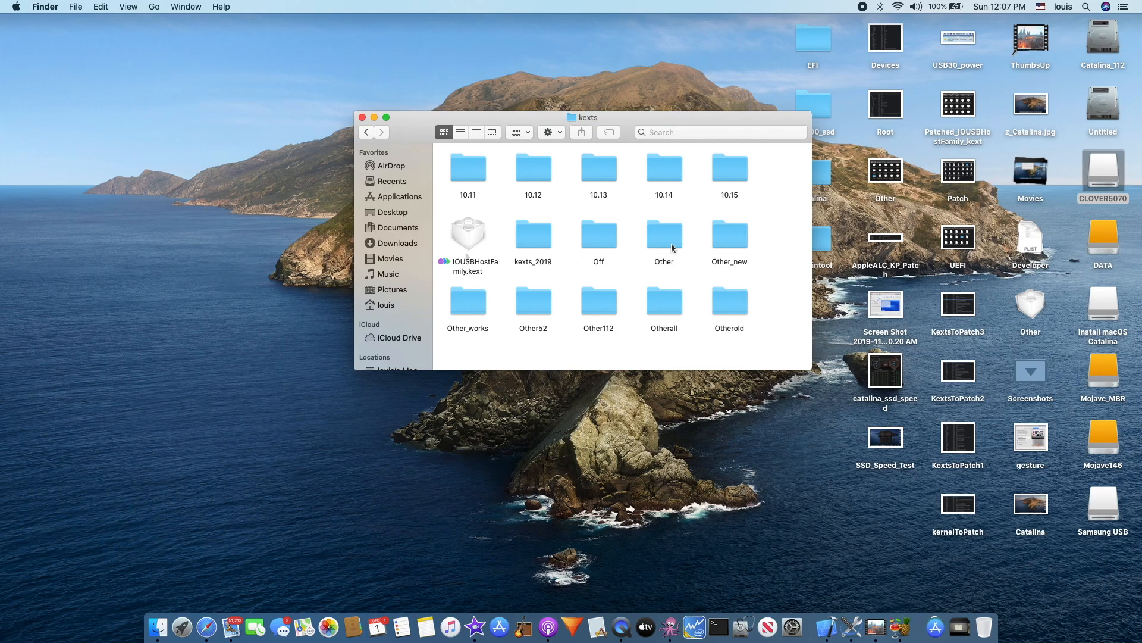
double_click(664, 235)
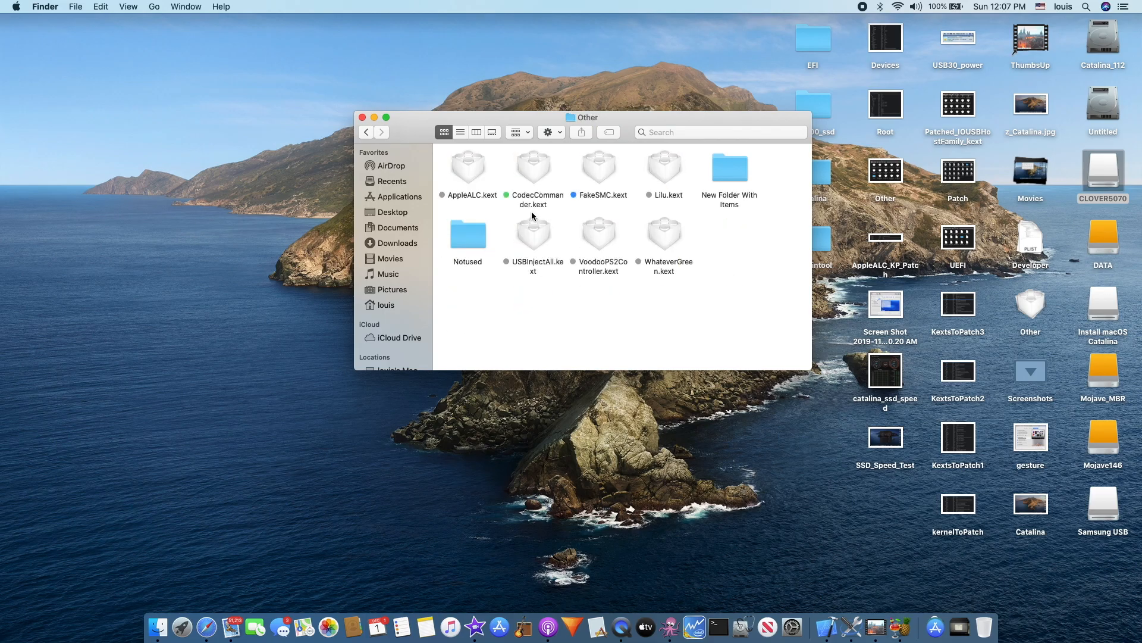
mouse_move(476, 202)
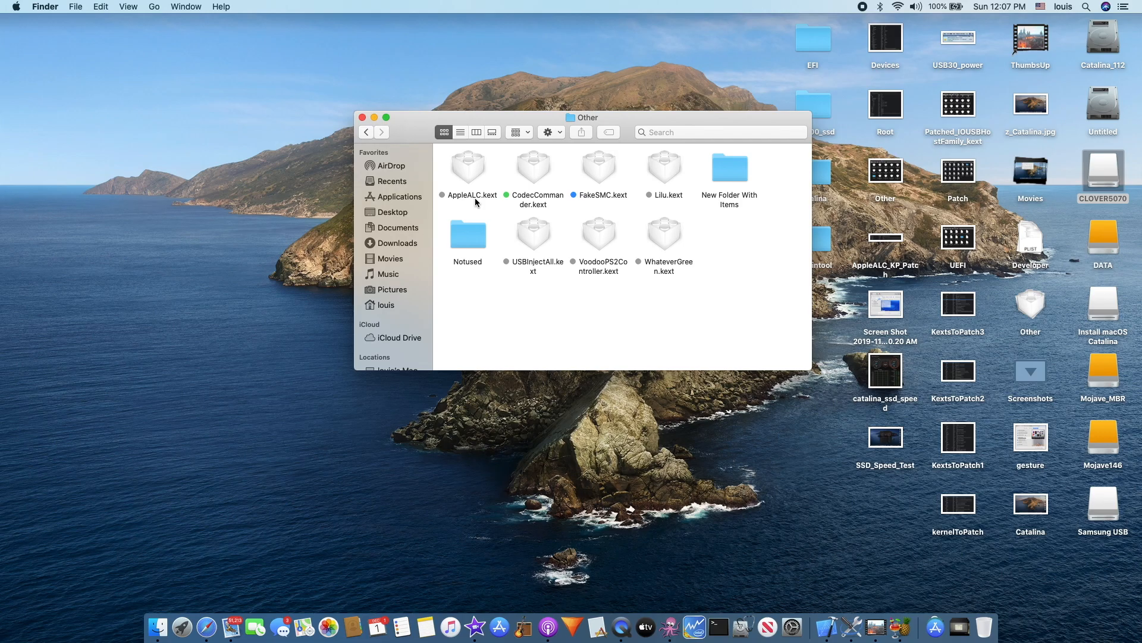
mouse_move(472, 178)
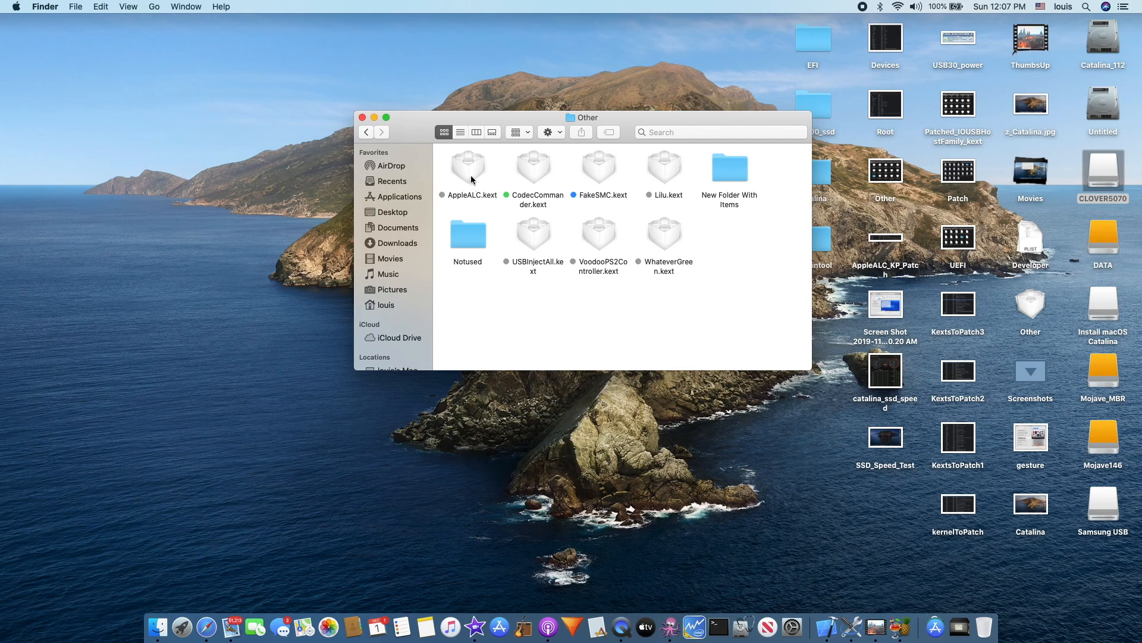
click(467, 167)
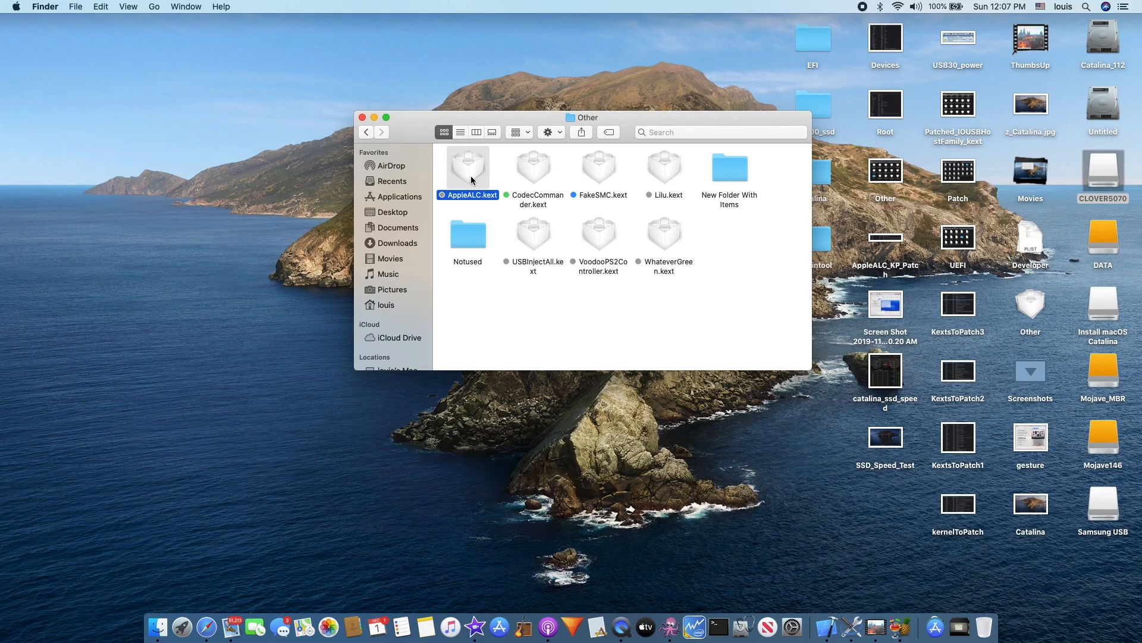
mouse_move(541, 173)
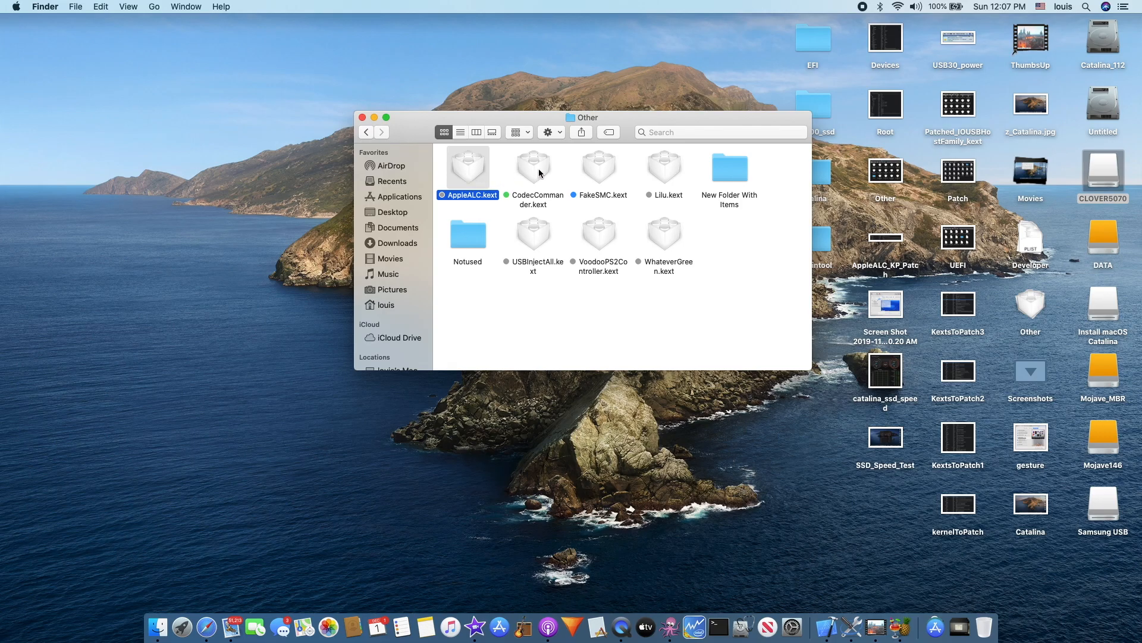
click(533, 166)
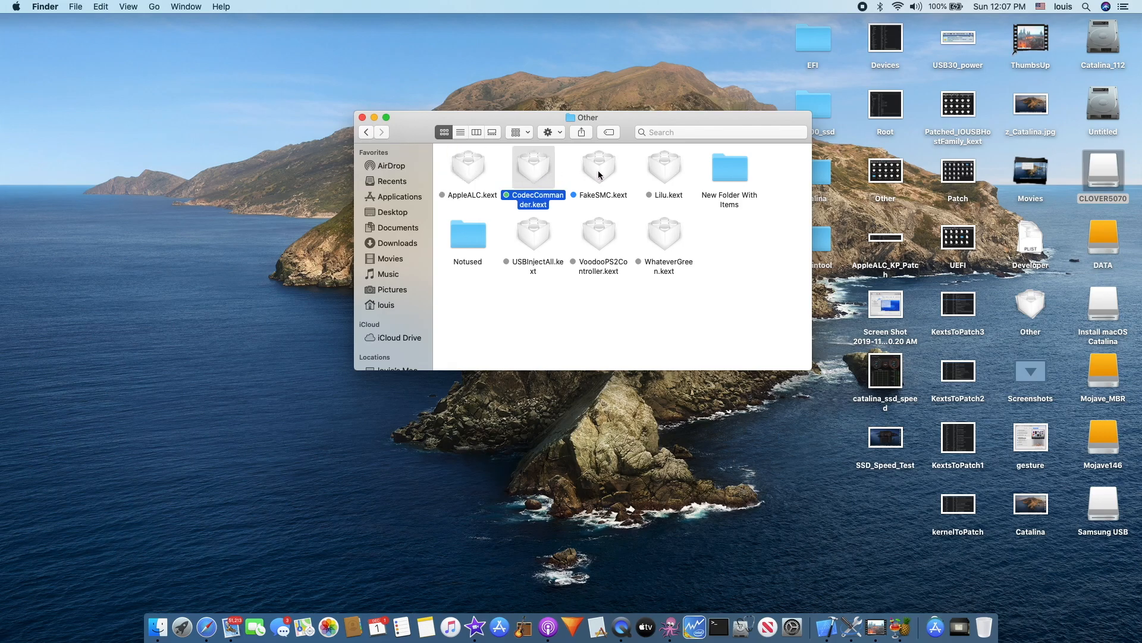
click(599, 166)
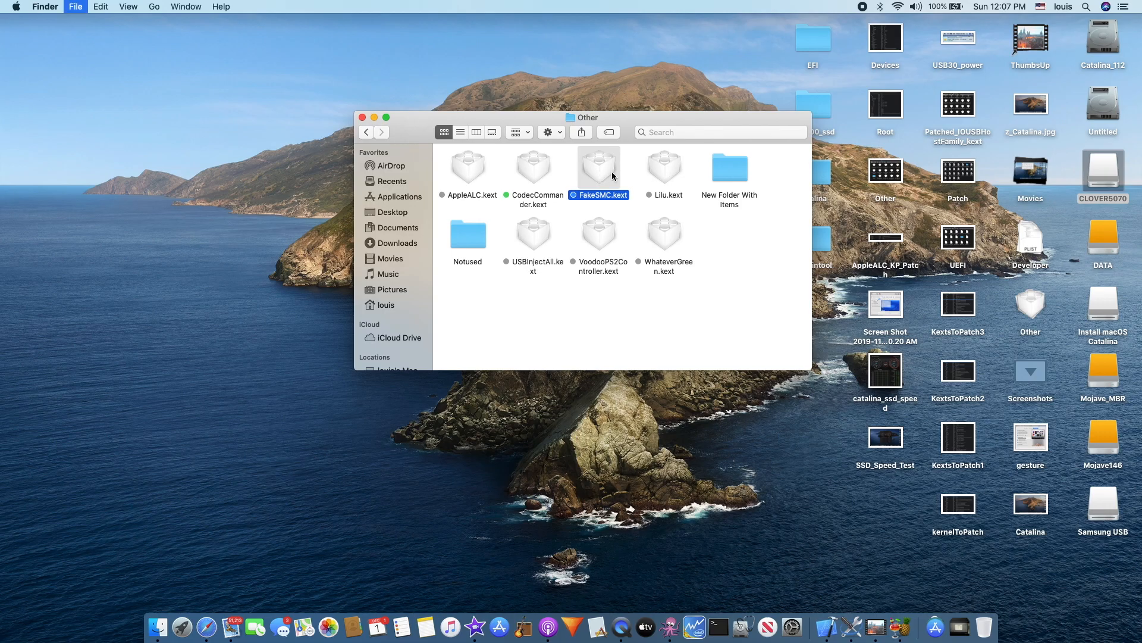
key(cmd+i)
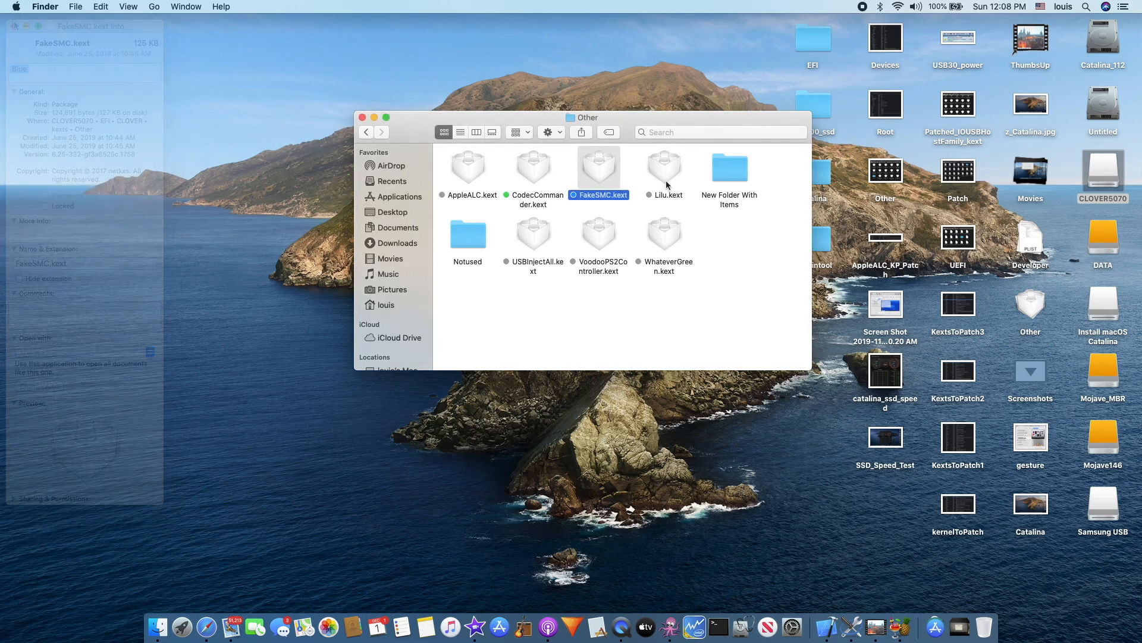
- View Get Info for the VoodooPS2Controller kext to check its version
click(664, 167)
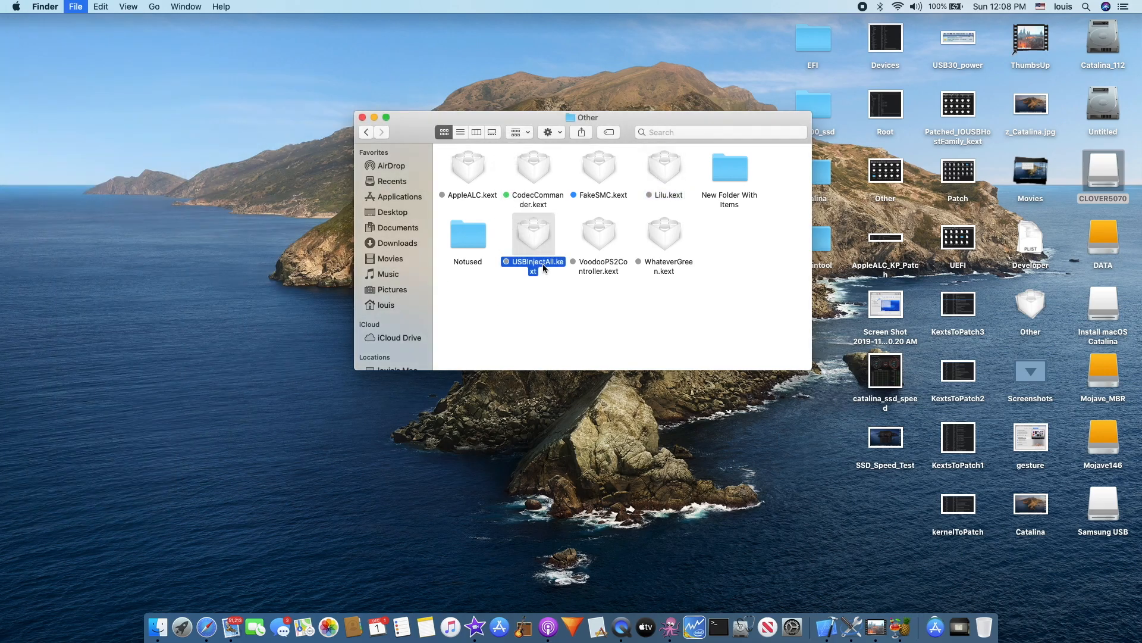
key(cmd+i)
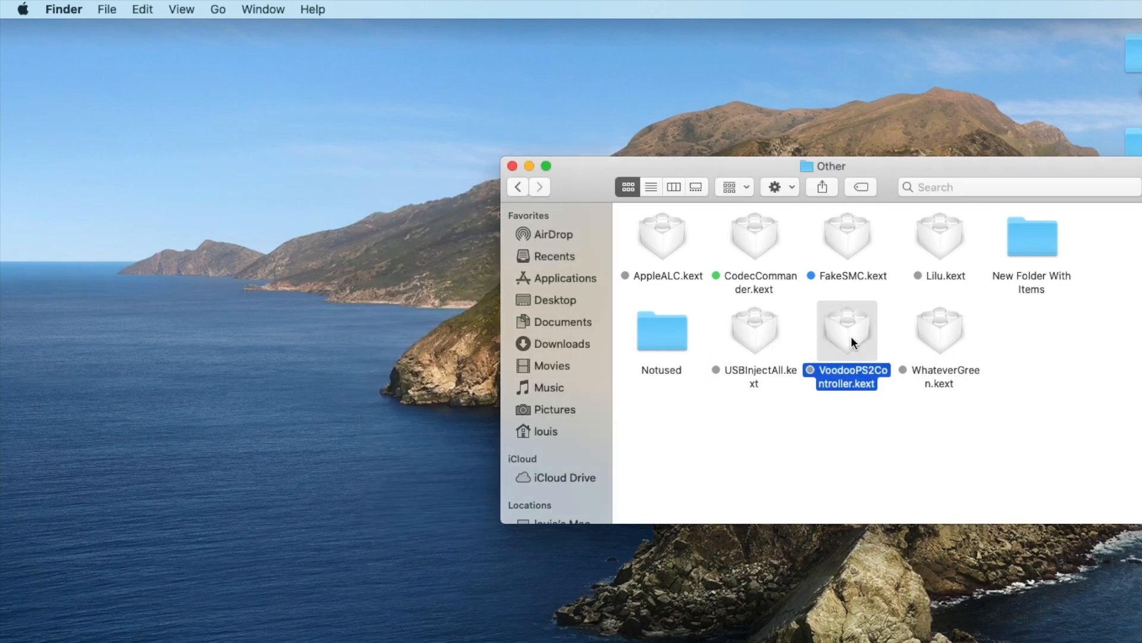
key(cmd+i)
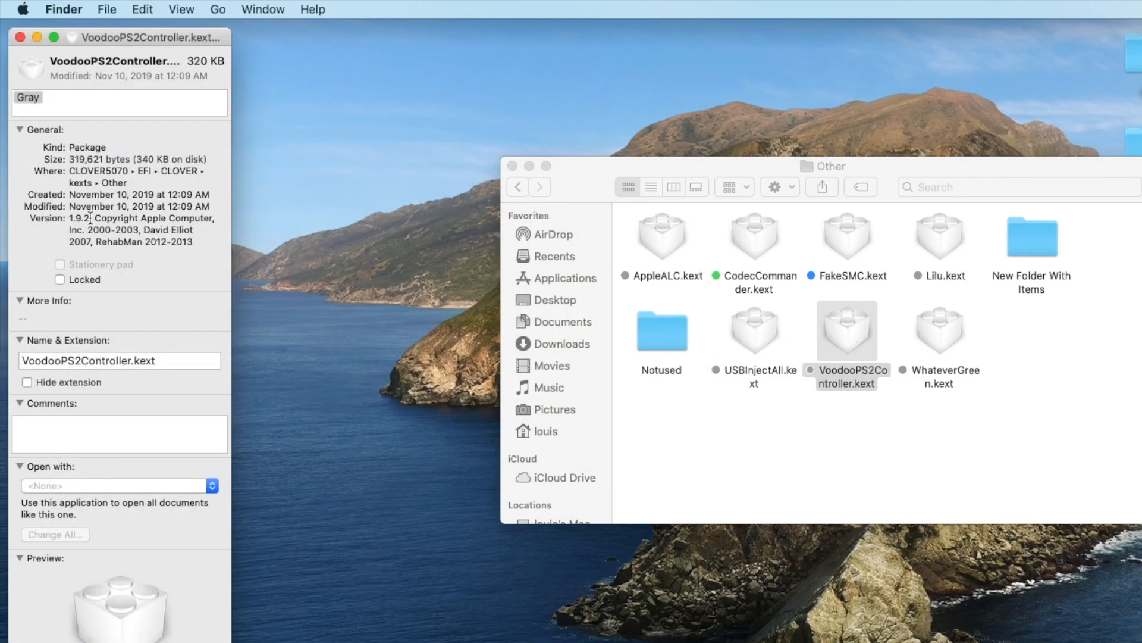
drag(121, 36, 178, 60)
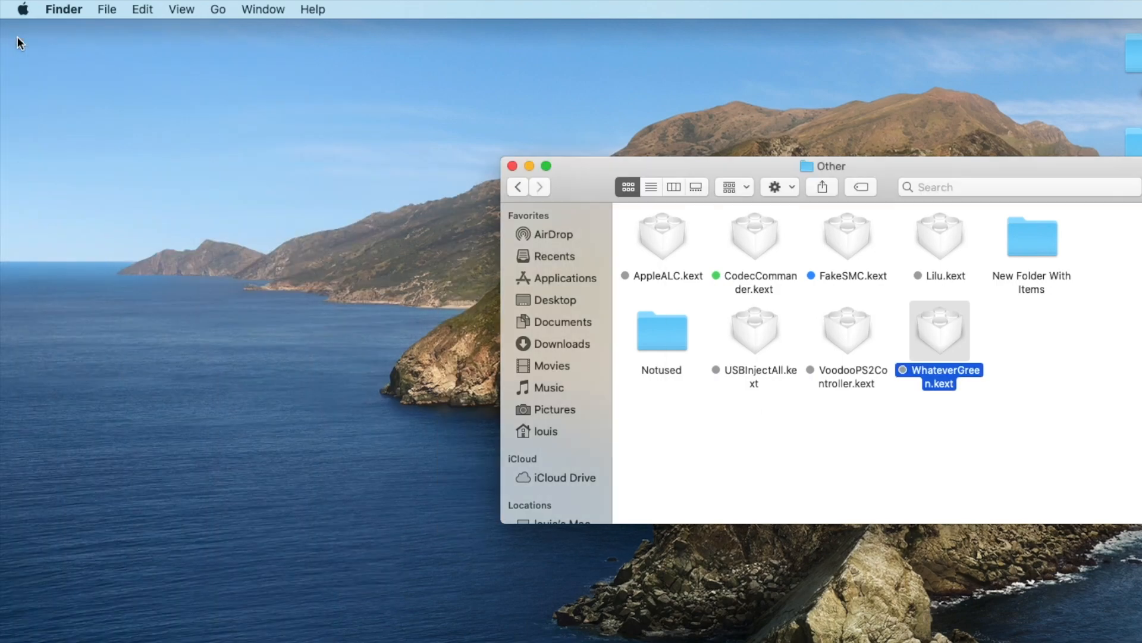
- Browse drivers > UEFI to review the .efi drivers, then return to the CLOVER folder
click(518, 186)
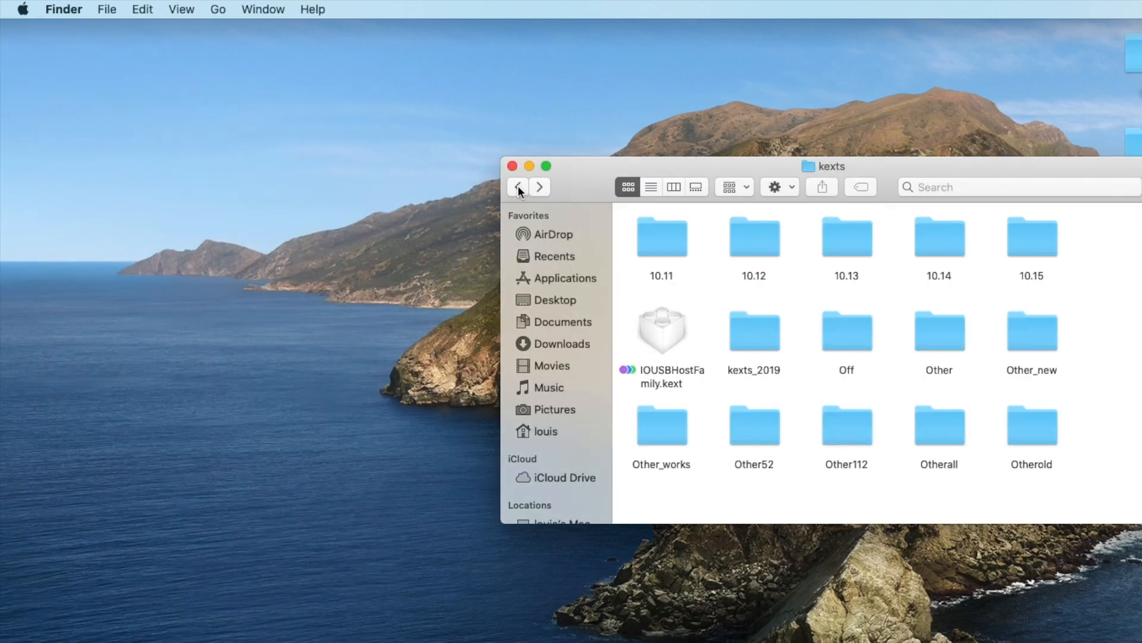
click(518, 186)
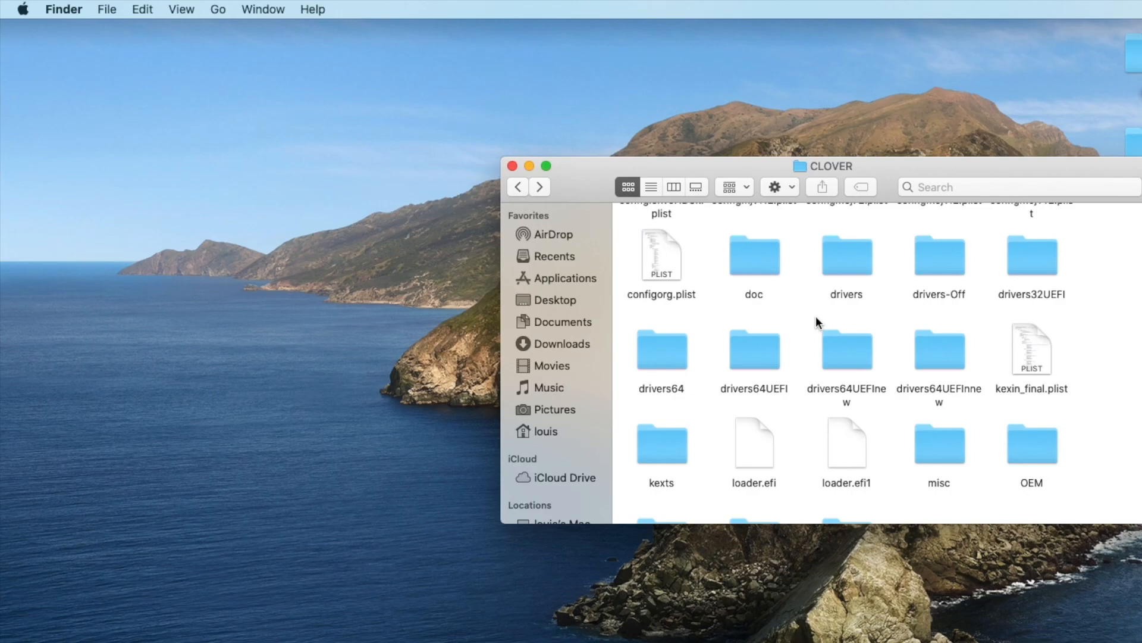
mouse_move(855, 263)
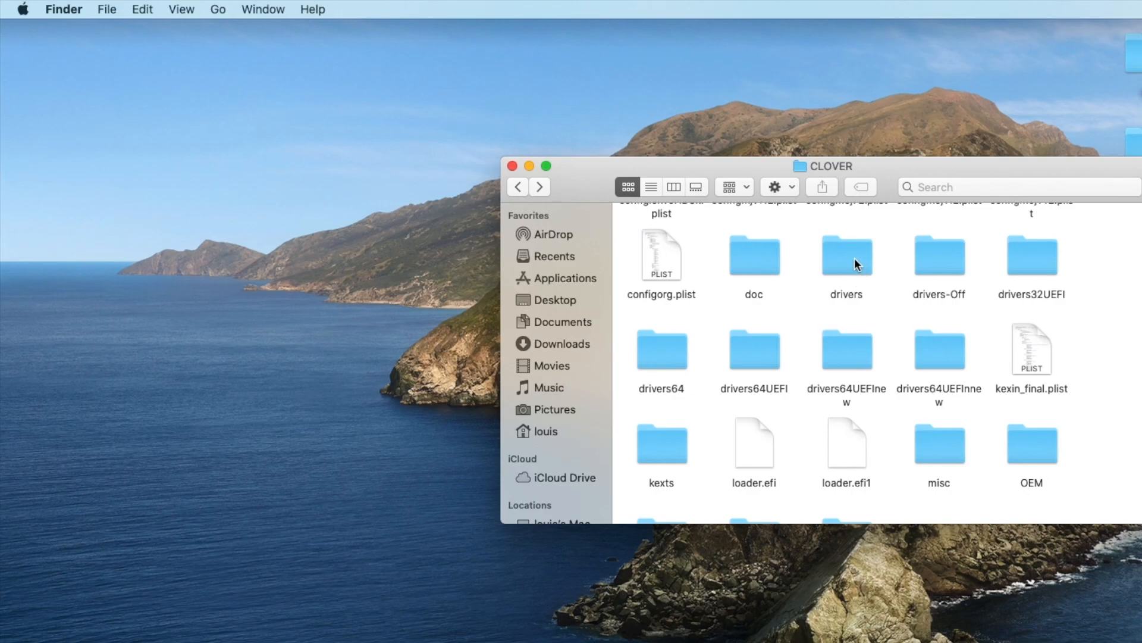
double_click(846, 251)
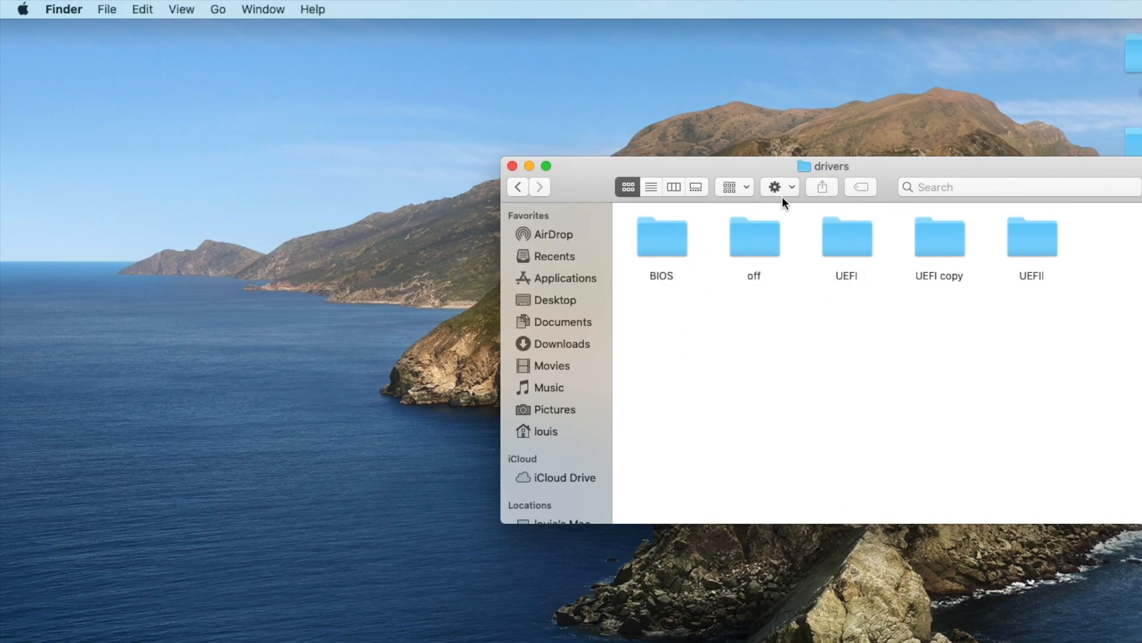
double_click(846, 236)
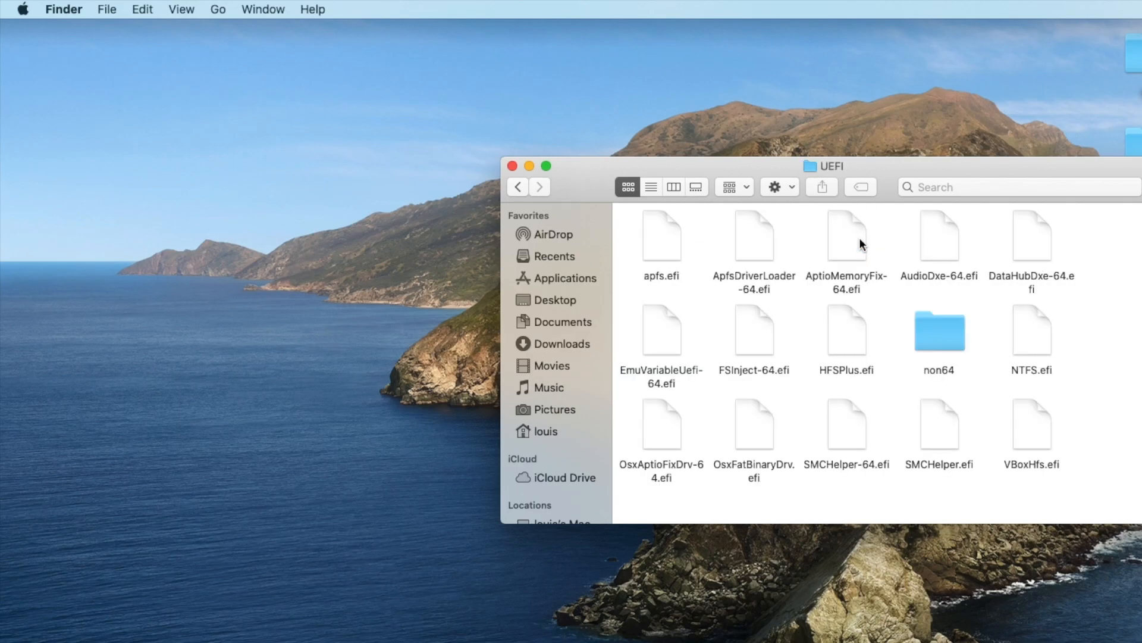
mouse_move(784, 292)
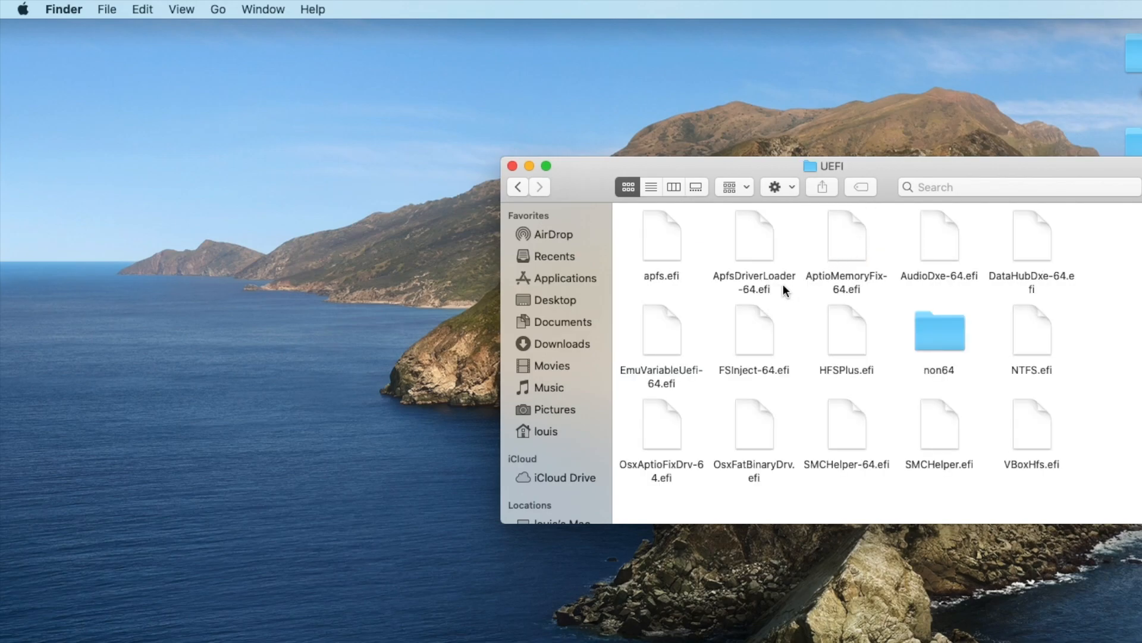
mouse_move(961, 290)
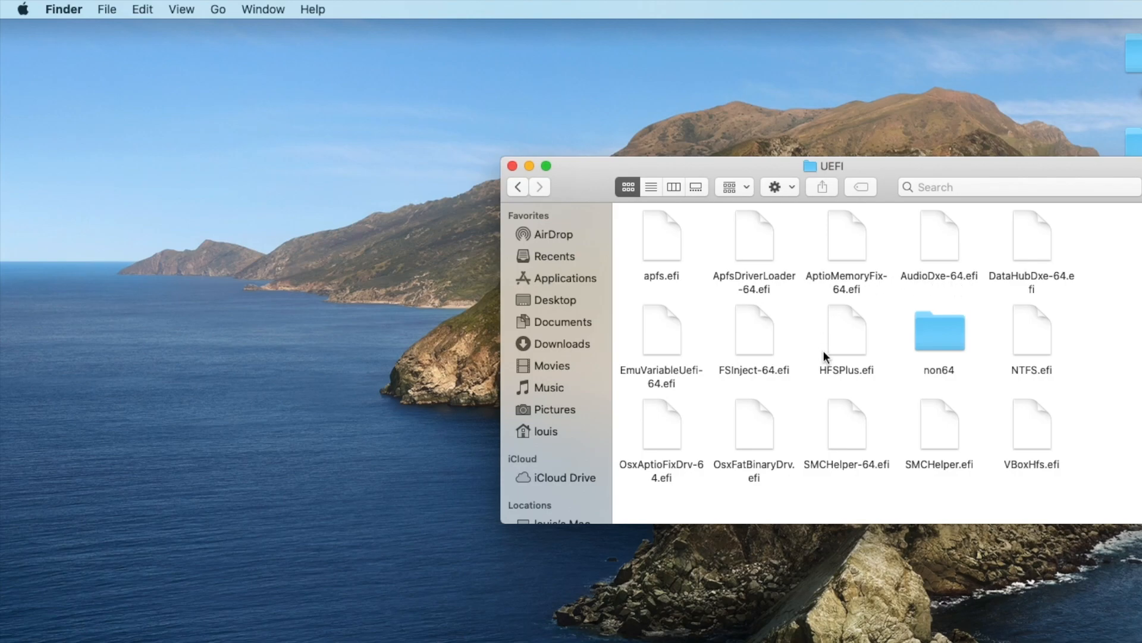
mouse_move(929, 383)
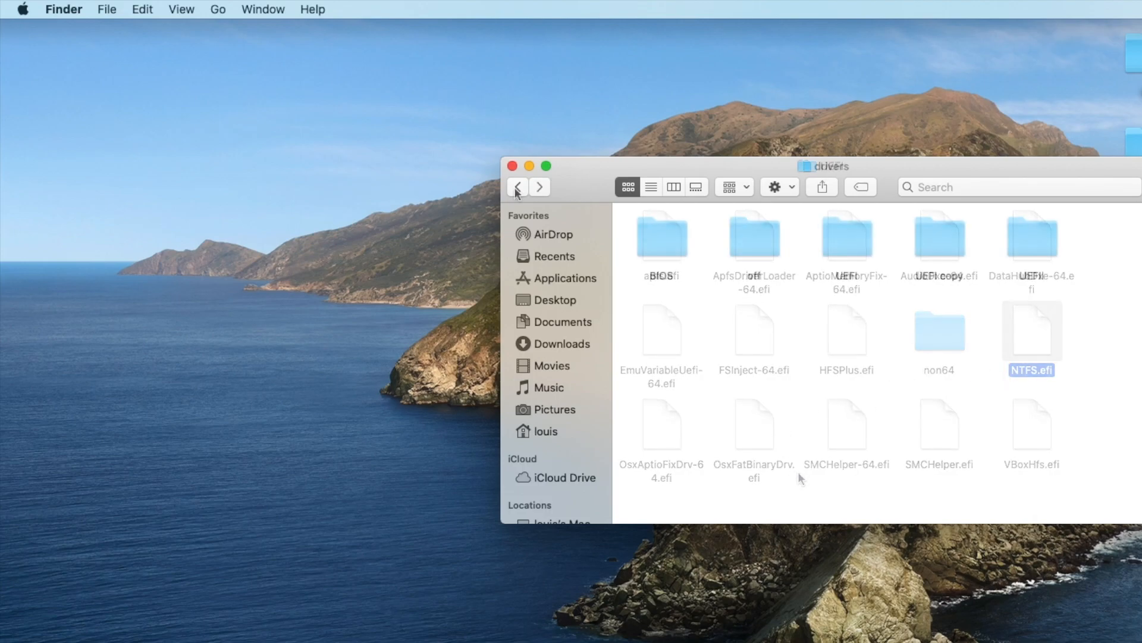
click(518, 186)
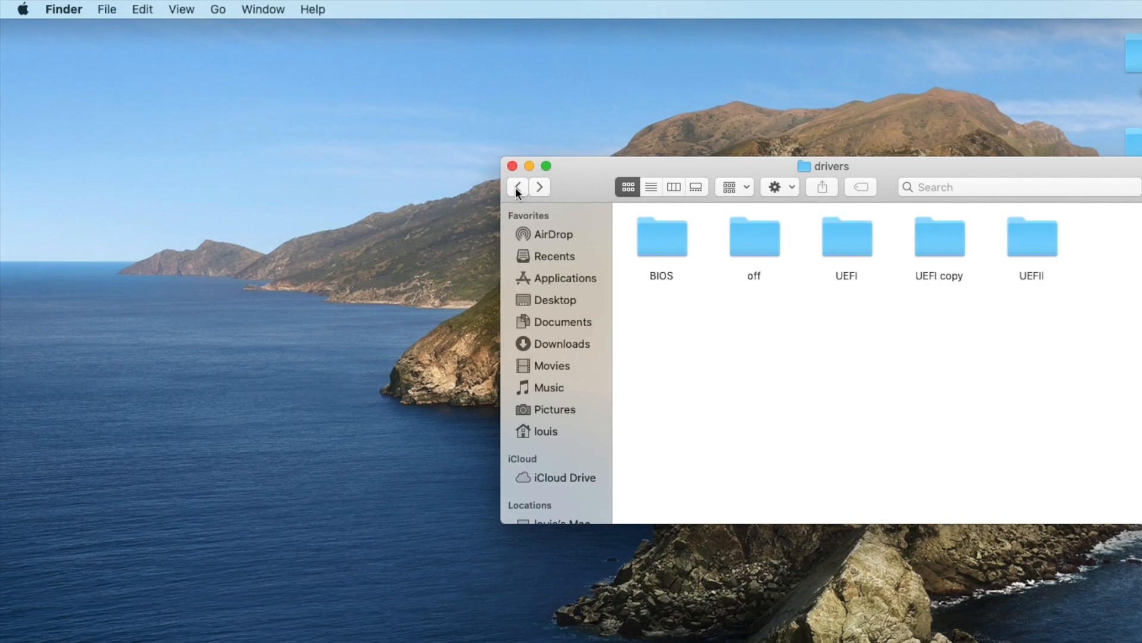
click(518, 186)
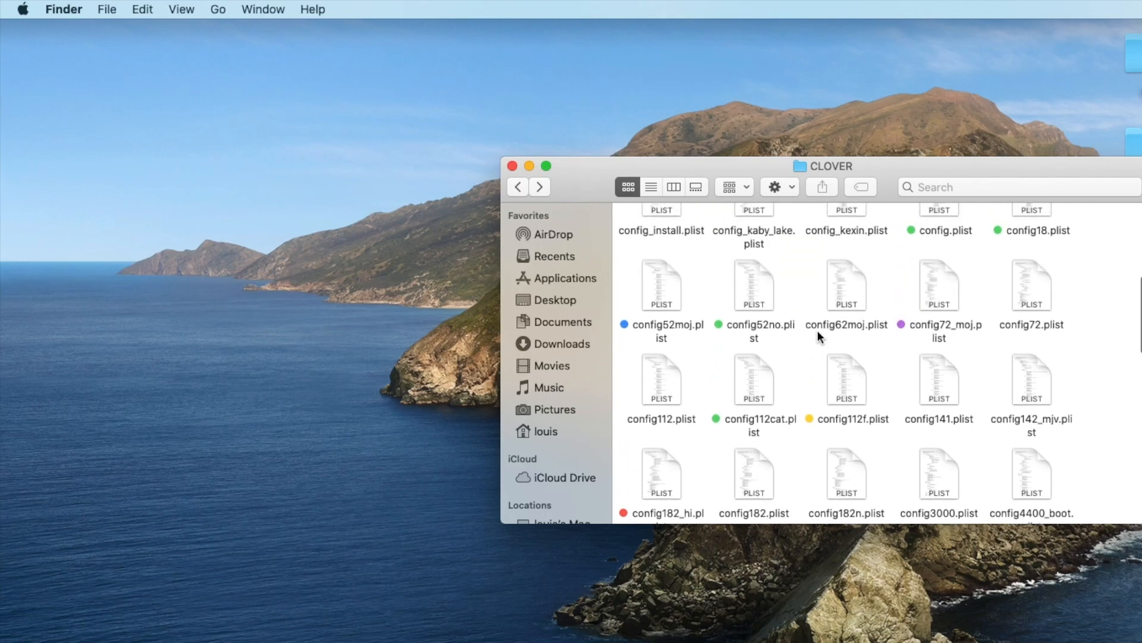
- Open config.plist from the CLOVER folder in Xcode
scroll(up, 3)
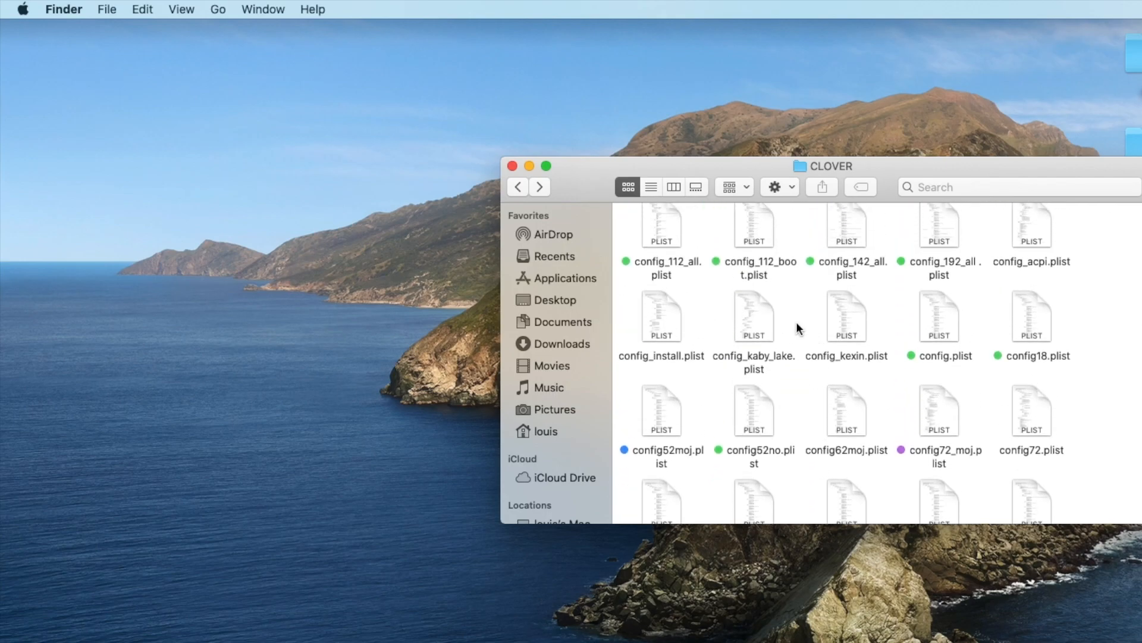
double_click(939, 317)
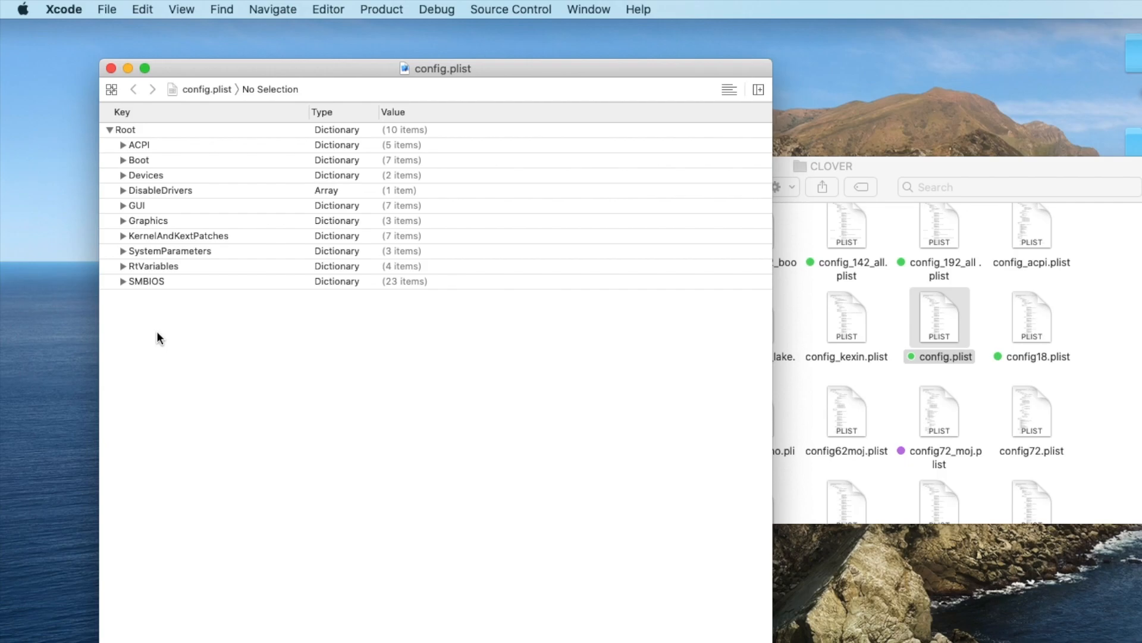
- Expand Devices > PciRoot(0x0)/Pci(0x2,0x0) and inspect its device-id and framebuffer-fbmem entries
click(122, 175)
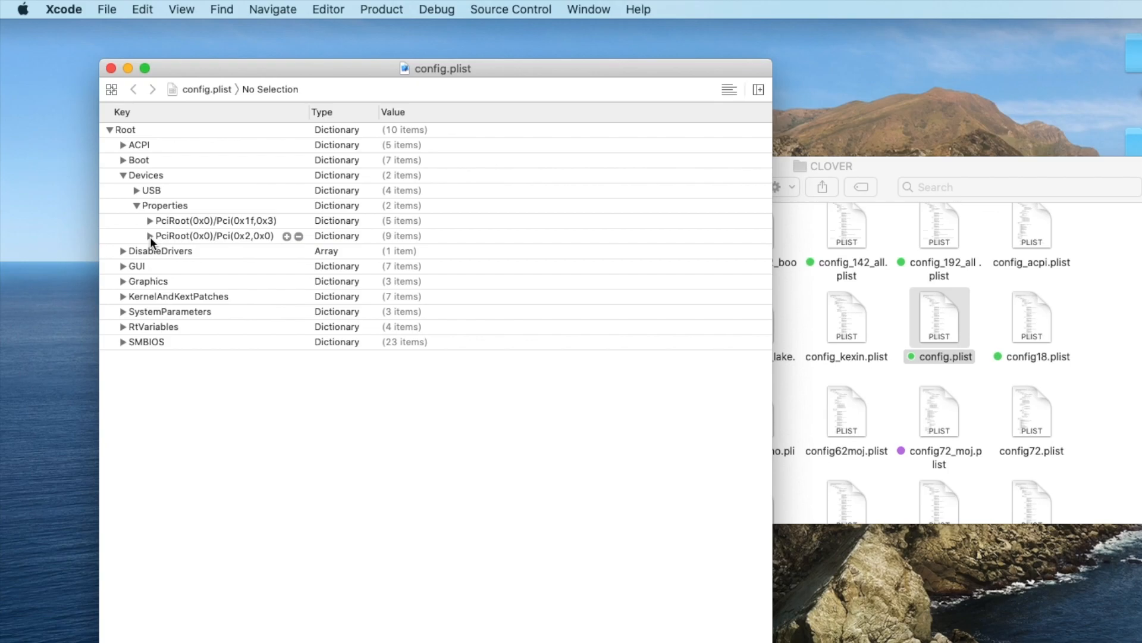
click(150, 235)
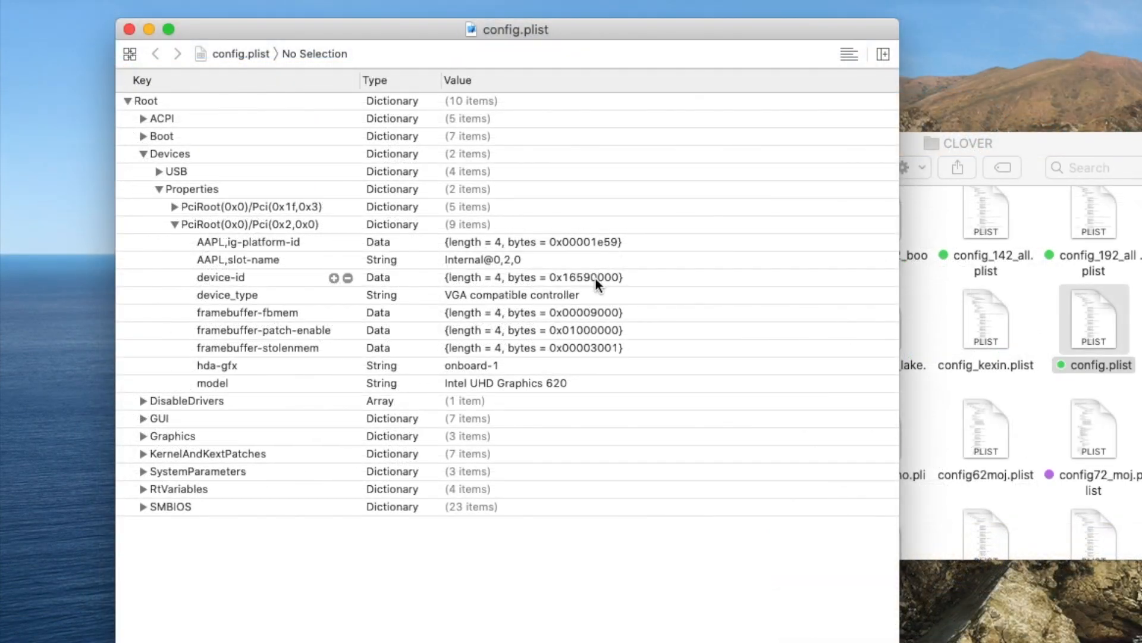
mouse_move(583, 290)
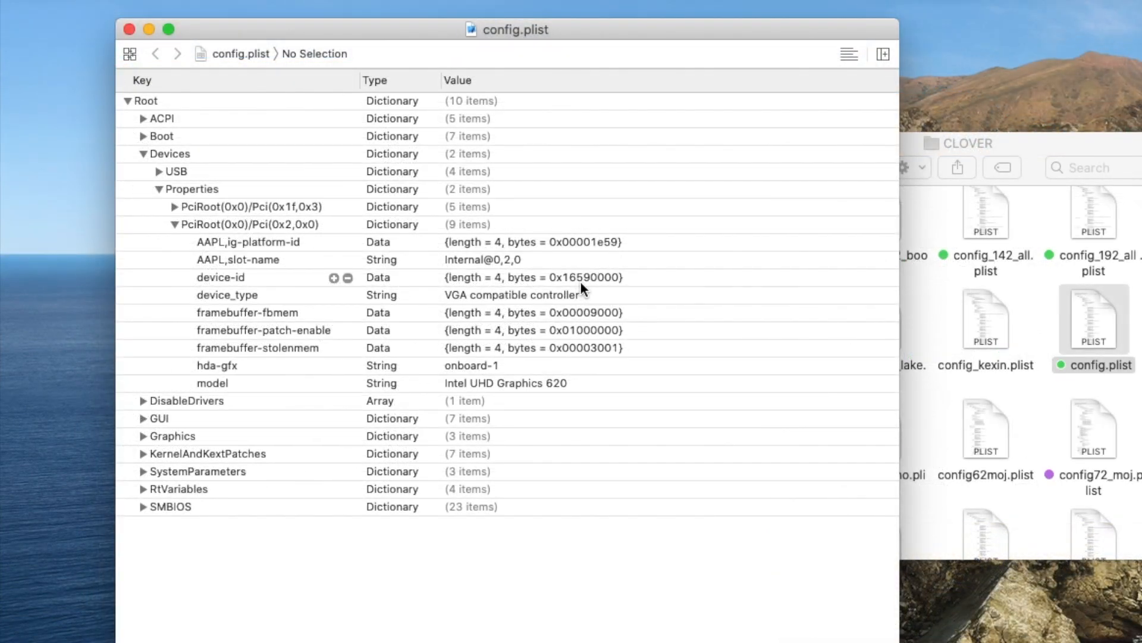
mouse_move(590, 287)
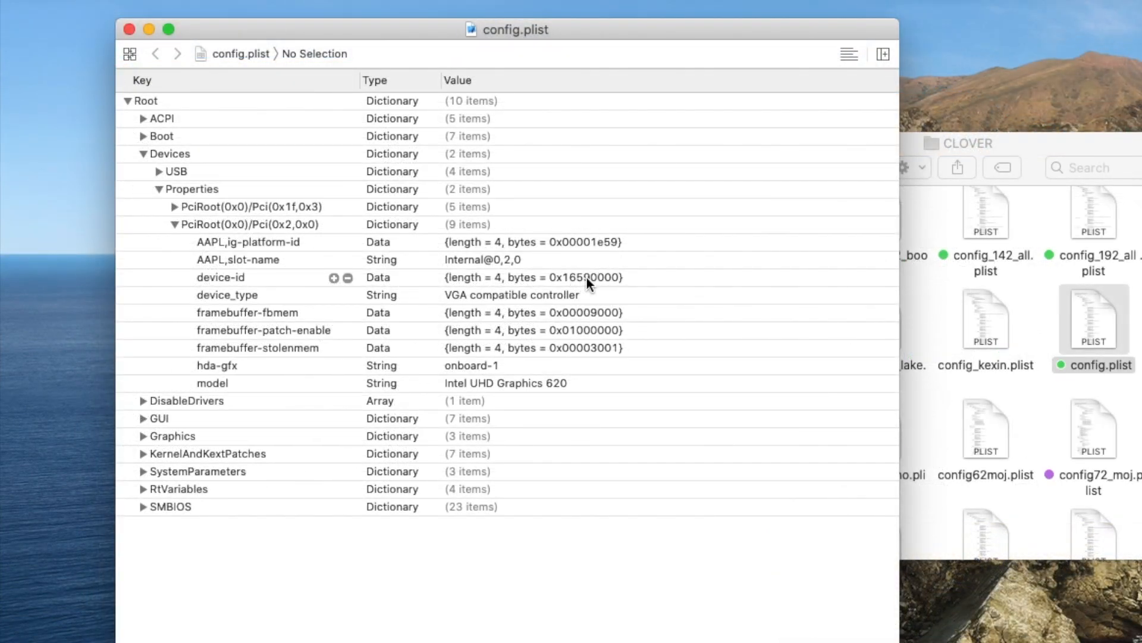
click(220, 277)
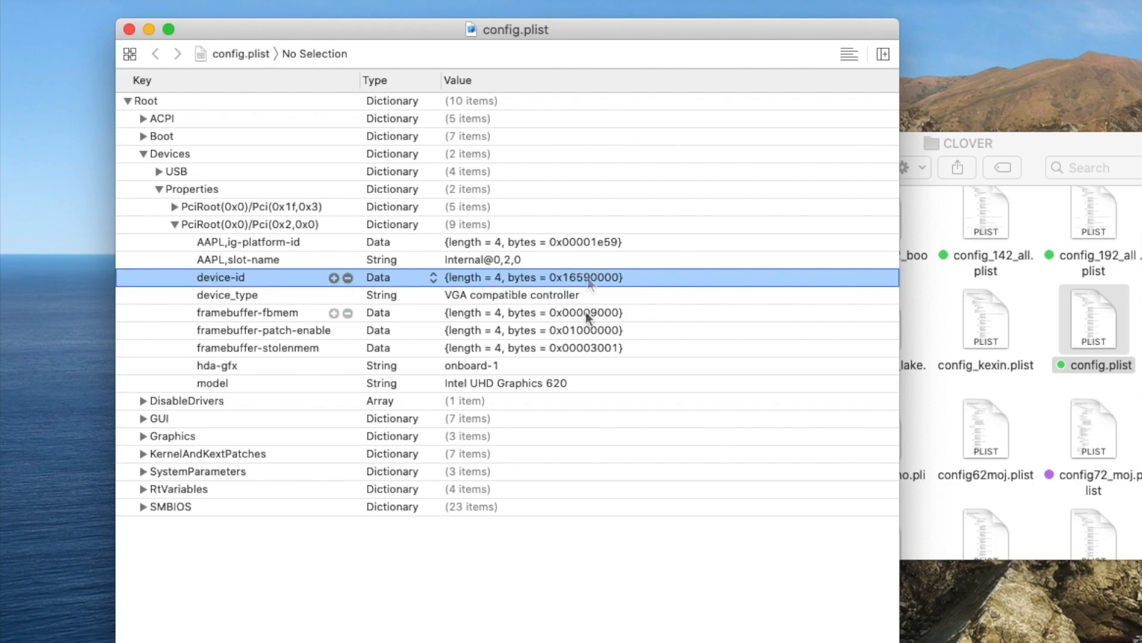
click(247, 313)
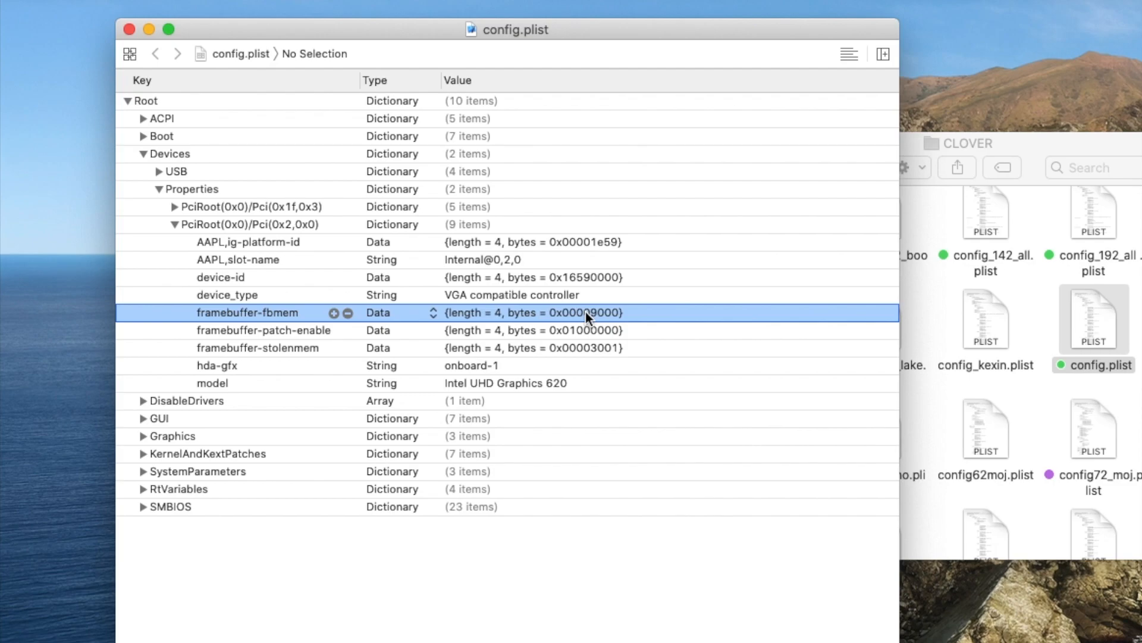
mouse_move(570, 367)
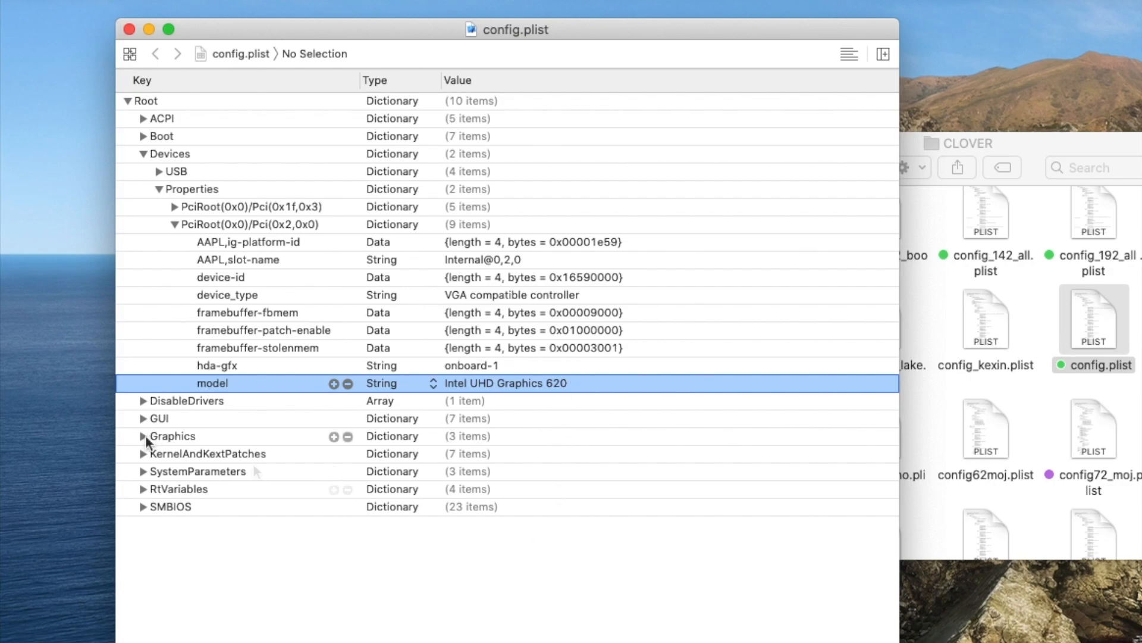
- Expand the Graphics dictionary showing ig-platform-id and its Inject settings
click(144, 436)
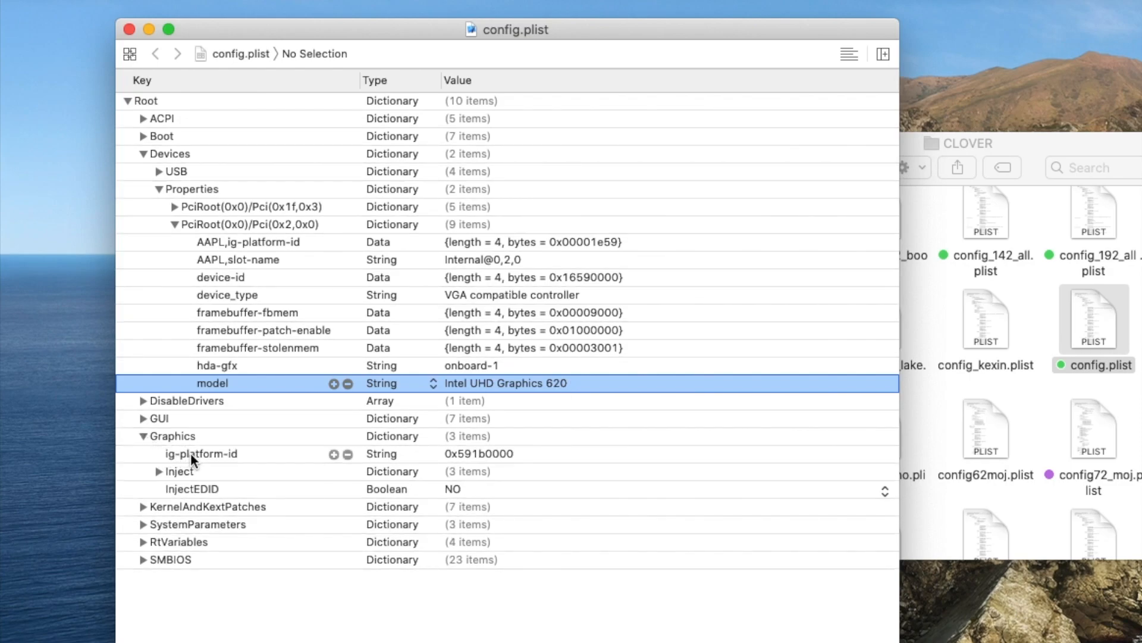
click(201, 453)
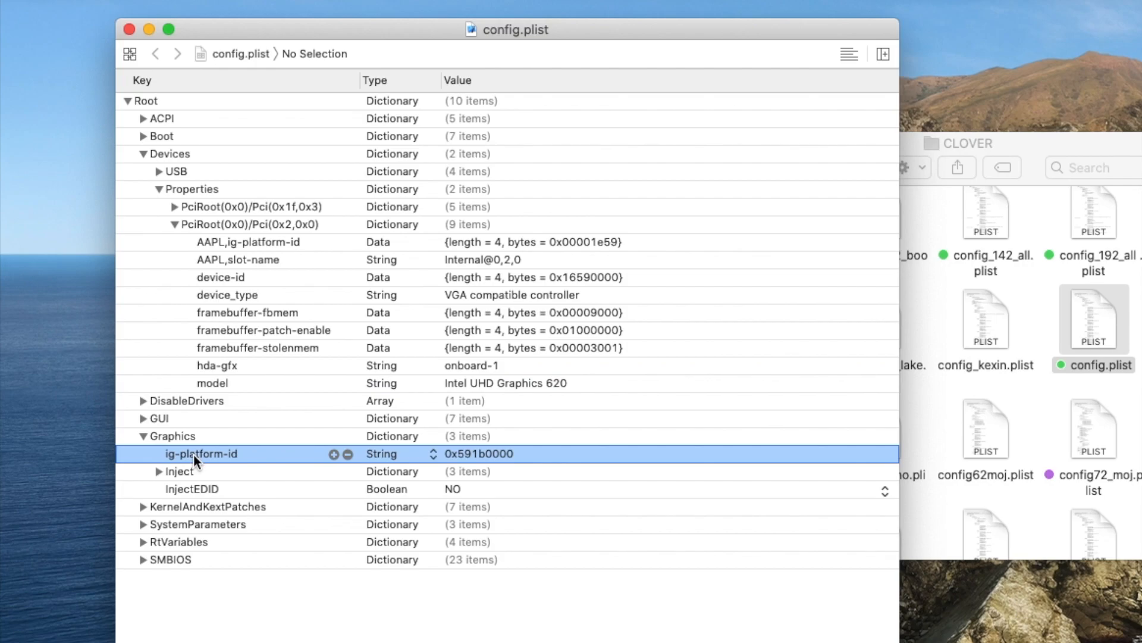
click(159, 471)
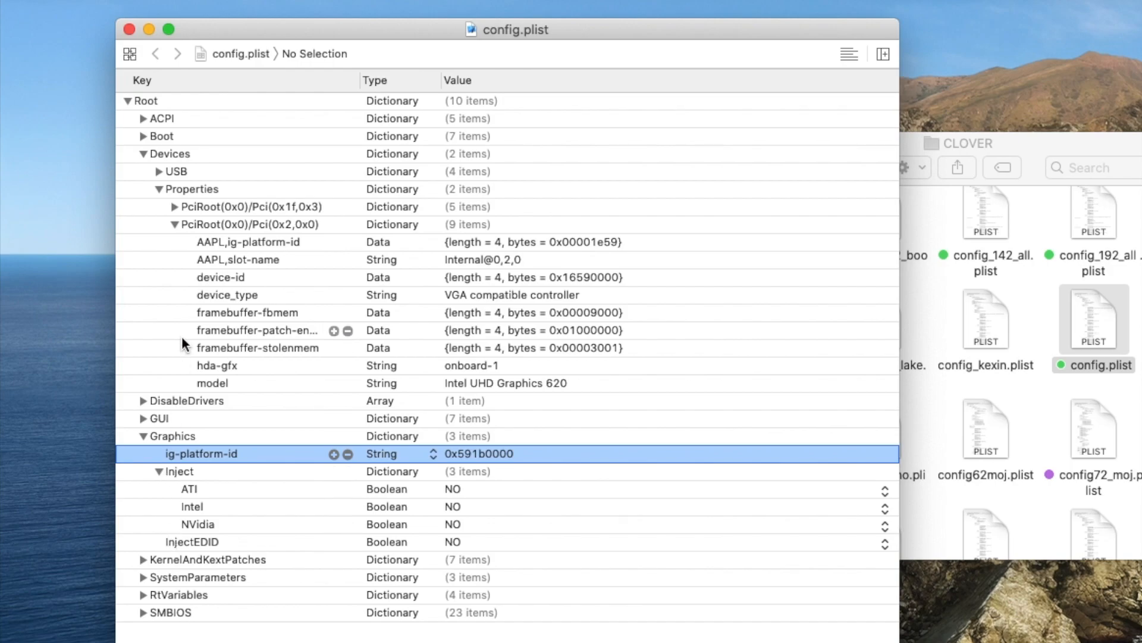
click(142, 119)
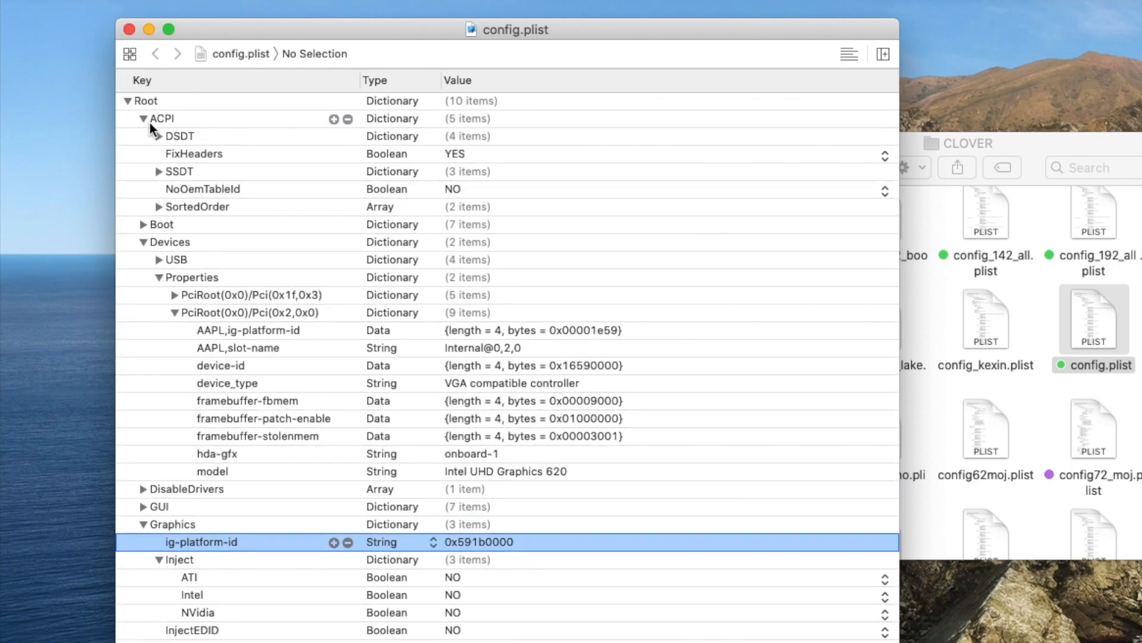
click(158, 136)
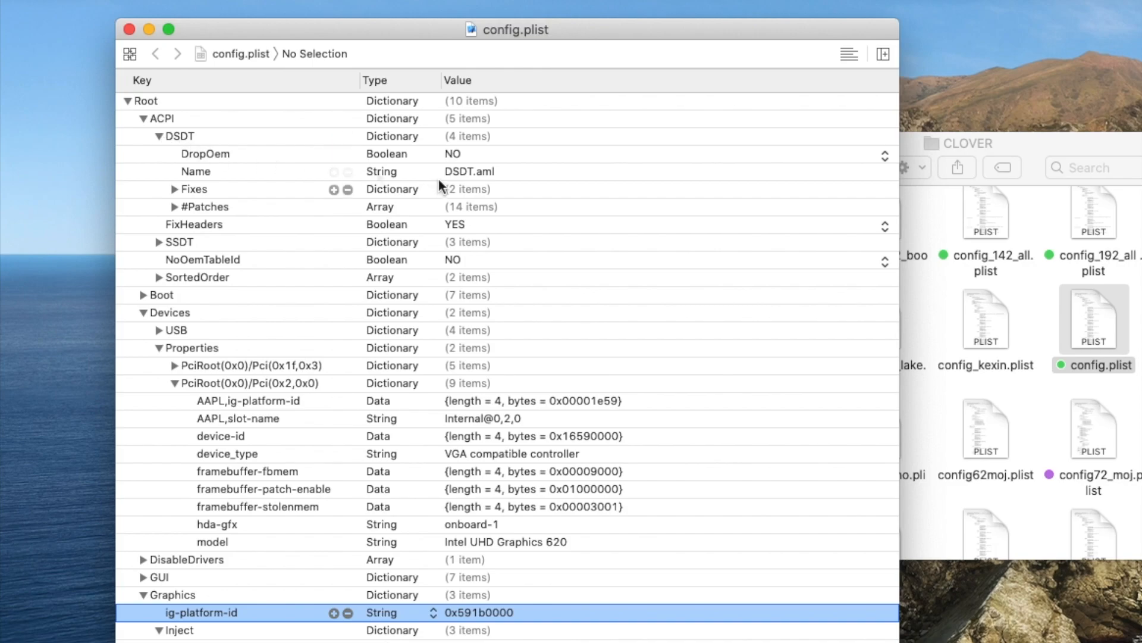
mouse_move(458, 180)
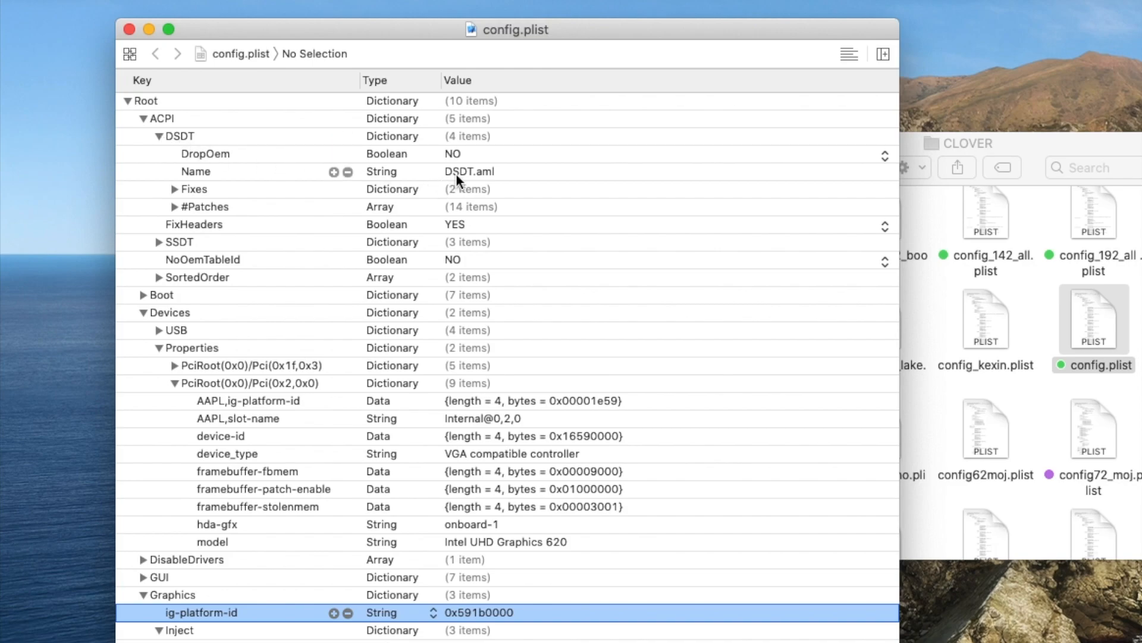
click(173, 189)
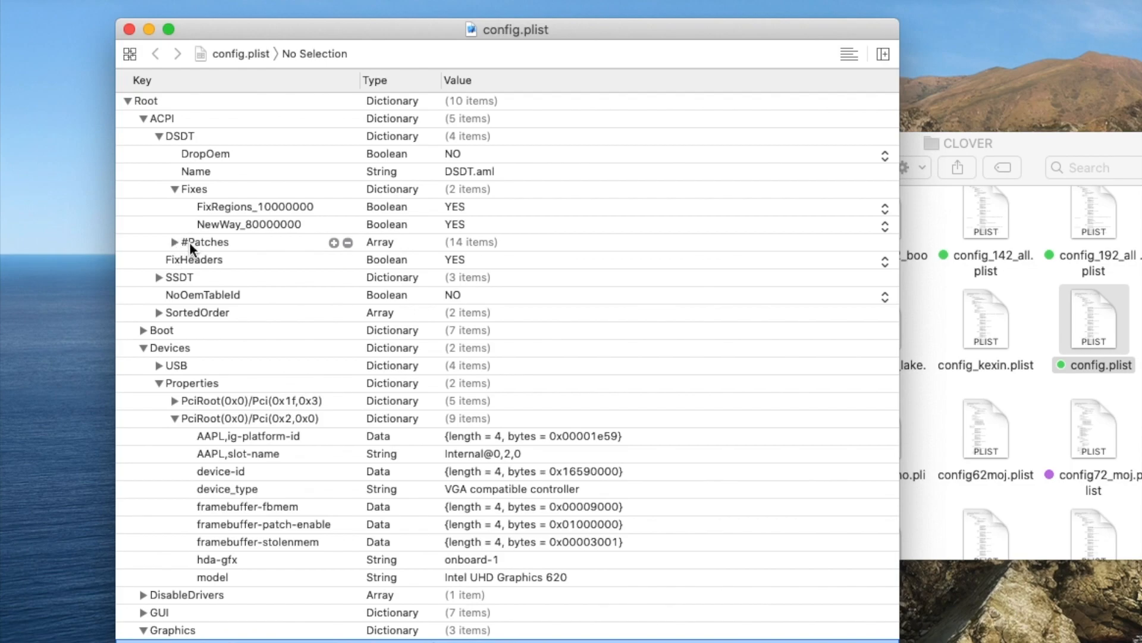
click(158, 278)
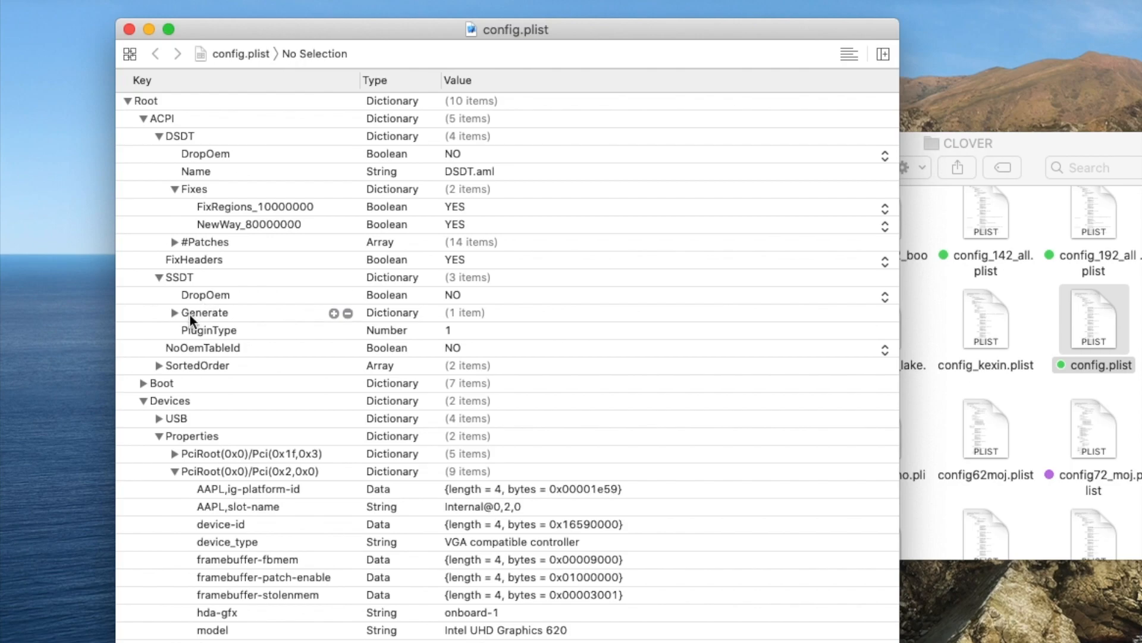
click(171, 313)
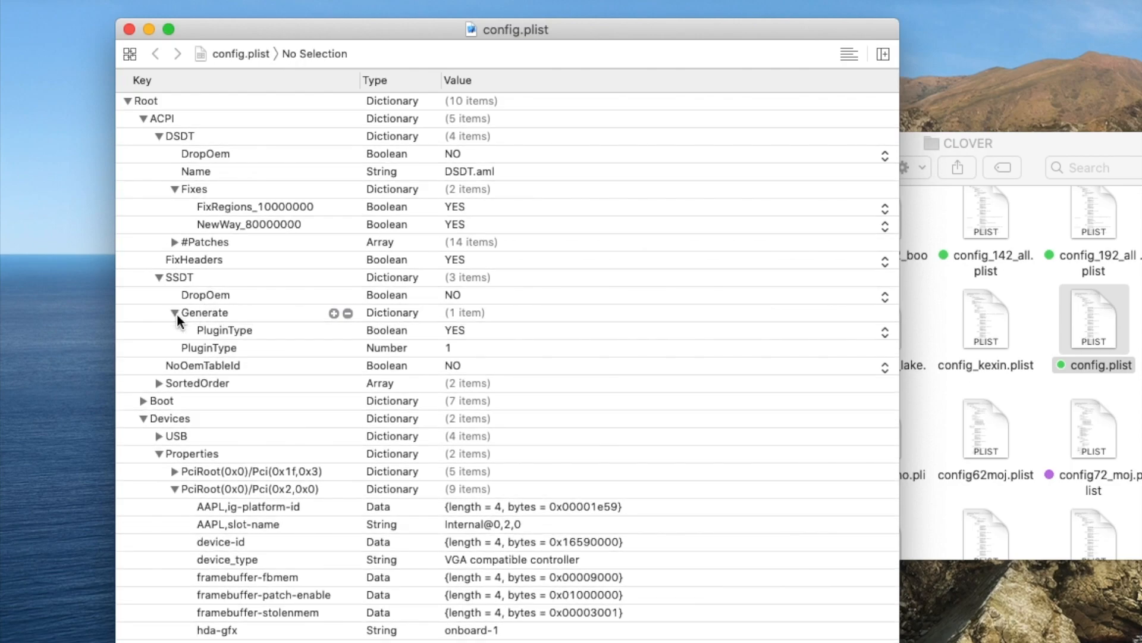
mouse_move(199, 353)
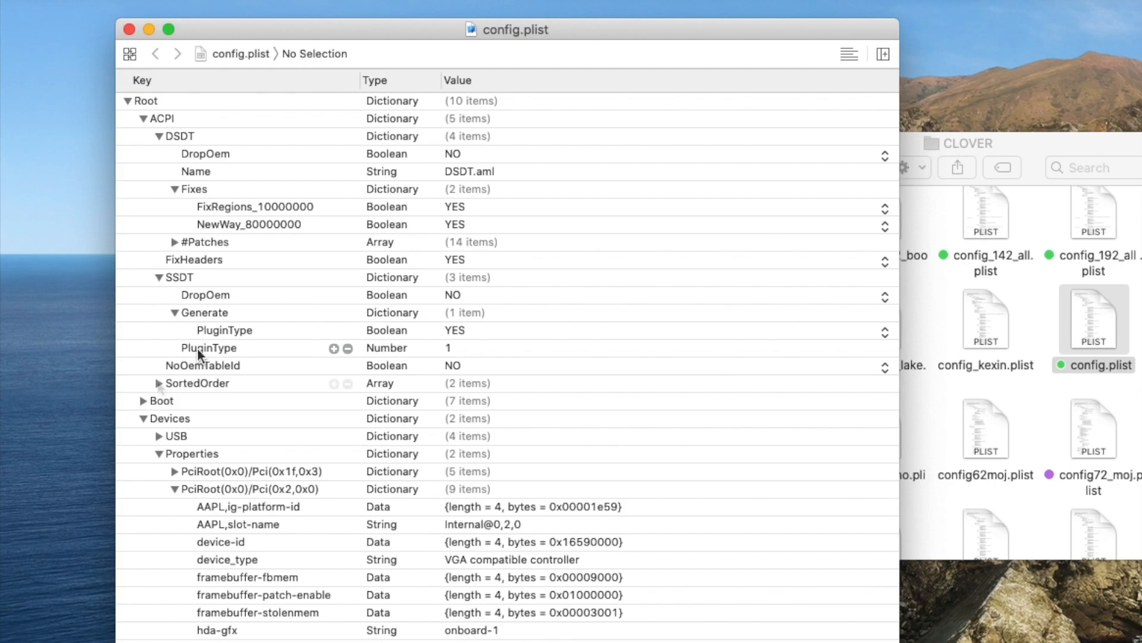
click(158, 383)
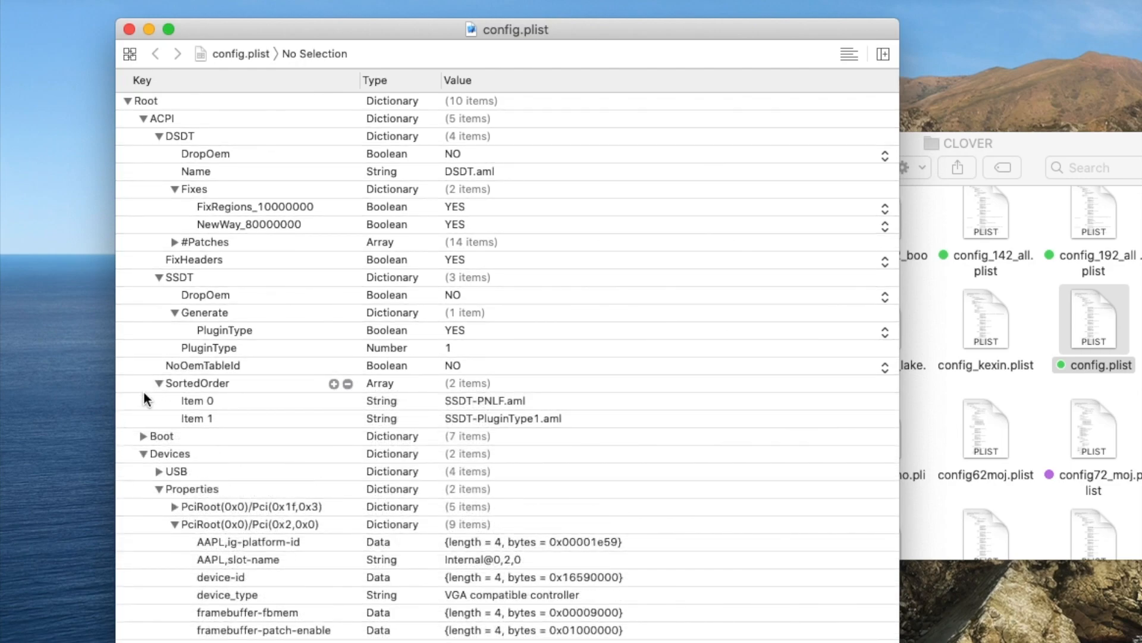
mouse_move(156, 408)
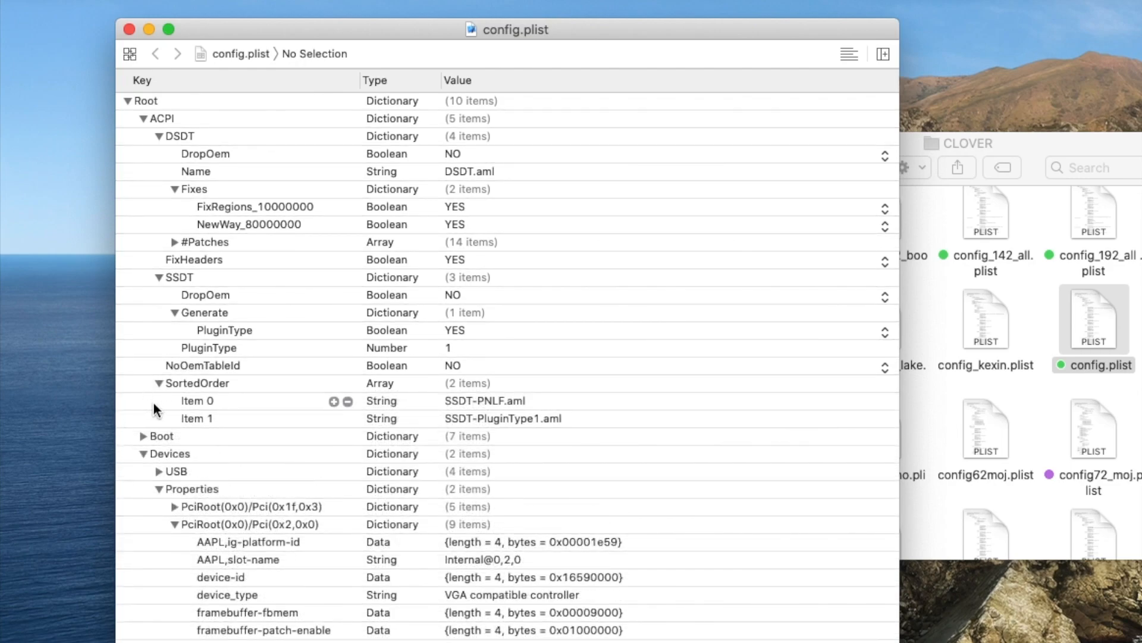
click(196, 400)
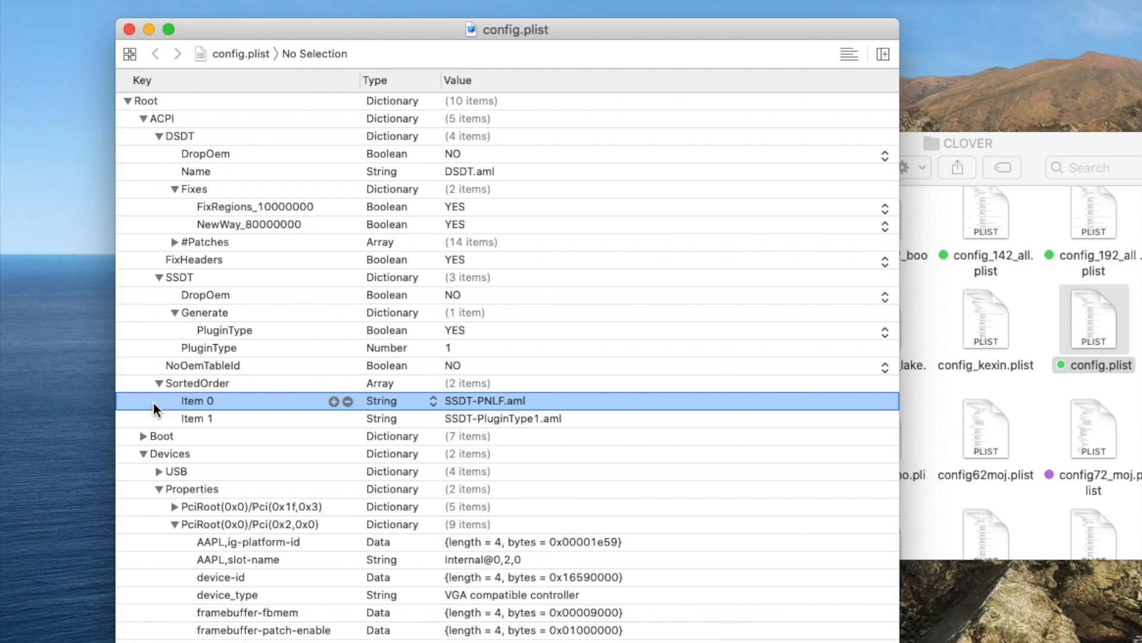
click(197, 418)
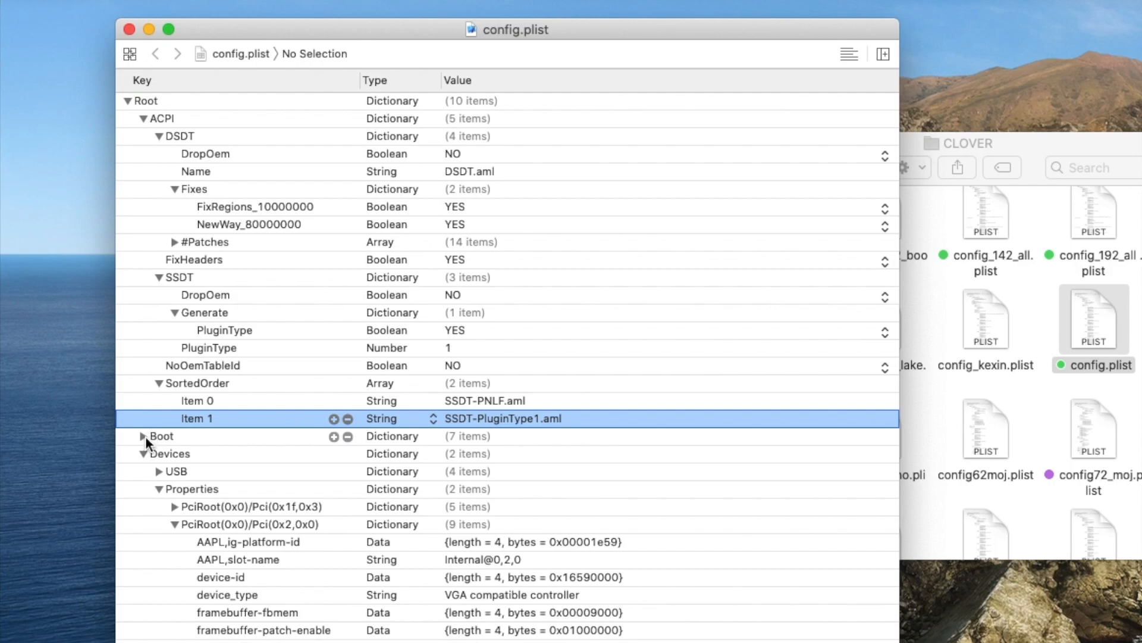
- Expand the Boot section (Arguments kext-dev-mode=1 -v) and the Devices USB settings
click(143, 436)
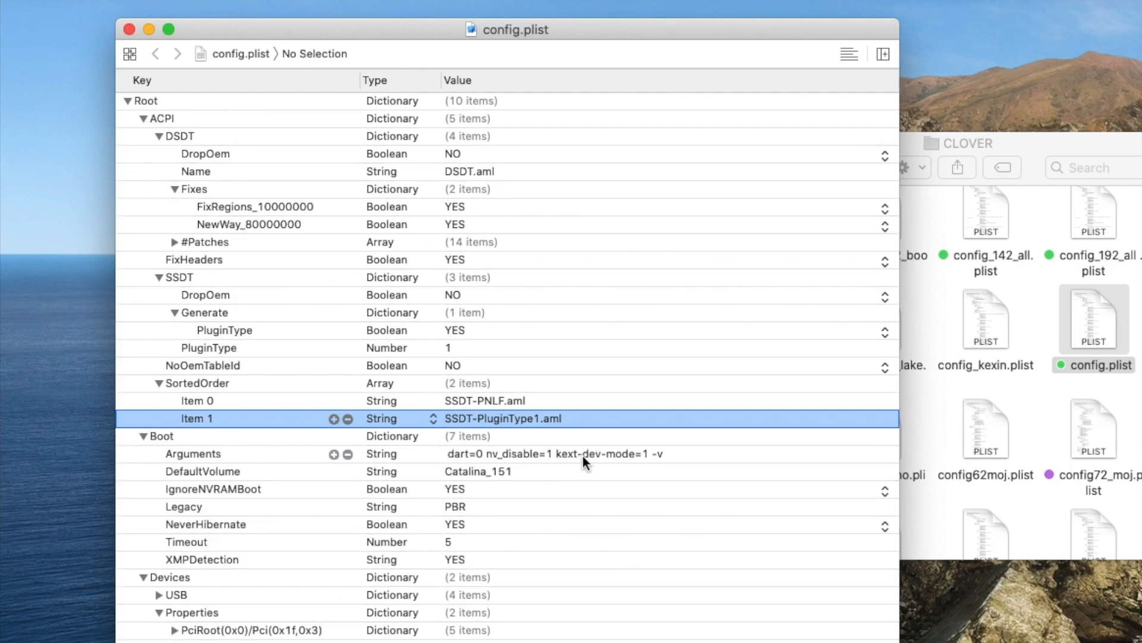
click(143, 577)
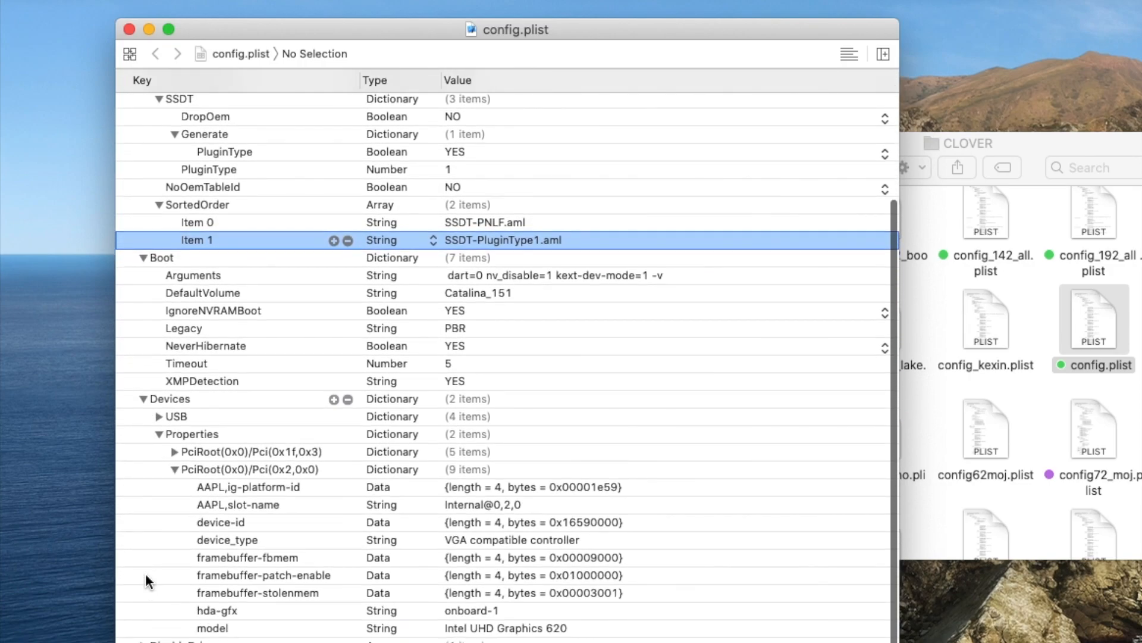
click(159, 417)
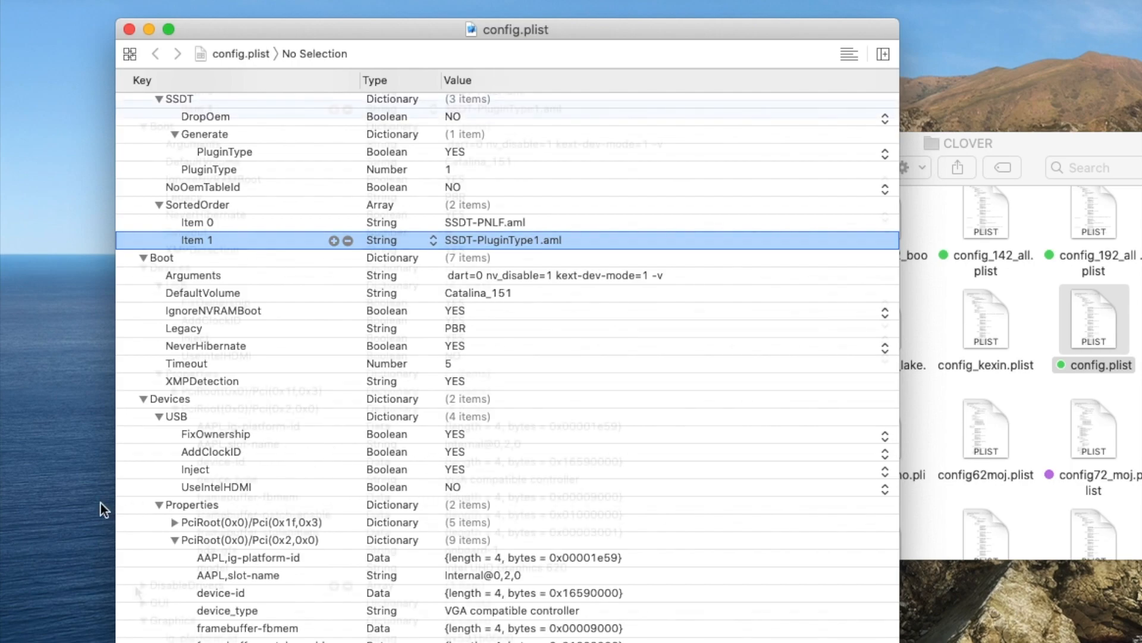
scroll(down, 3)
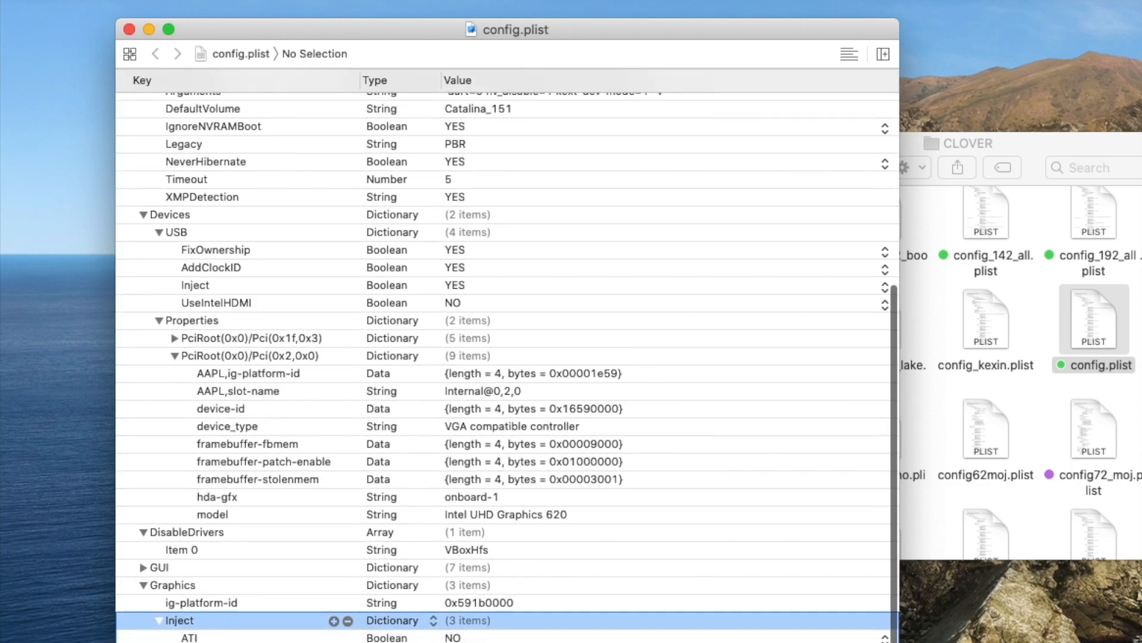
- Scroll to KernelAndKextPatches where DellSMBIOSPatch is removed, leaving ForceKextsToLoad and KernelToPatch
scroll(down, 3)
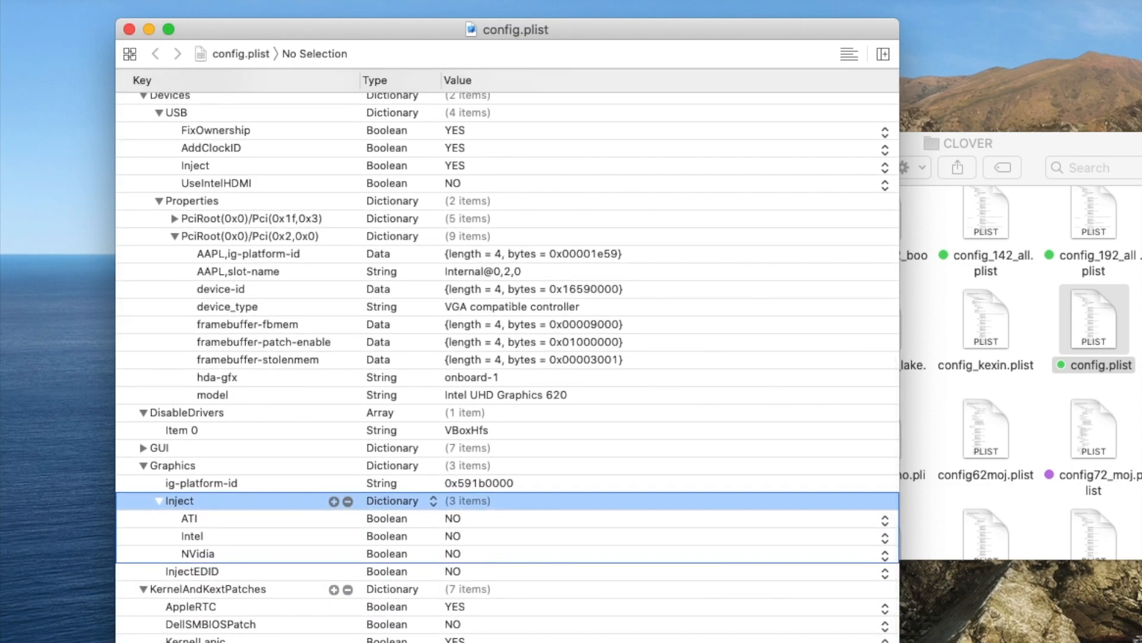
mouse_move(356, 635)
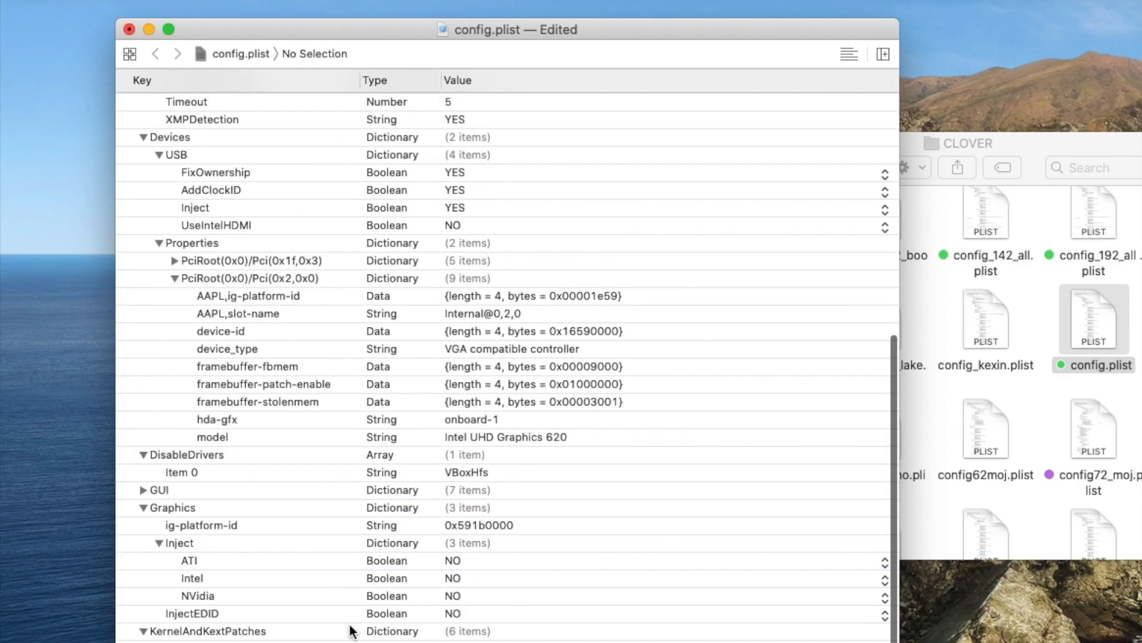
scroll(down, 3)
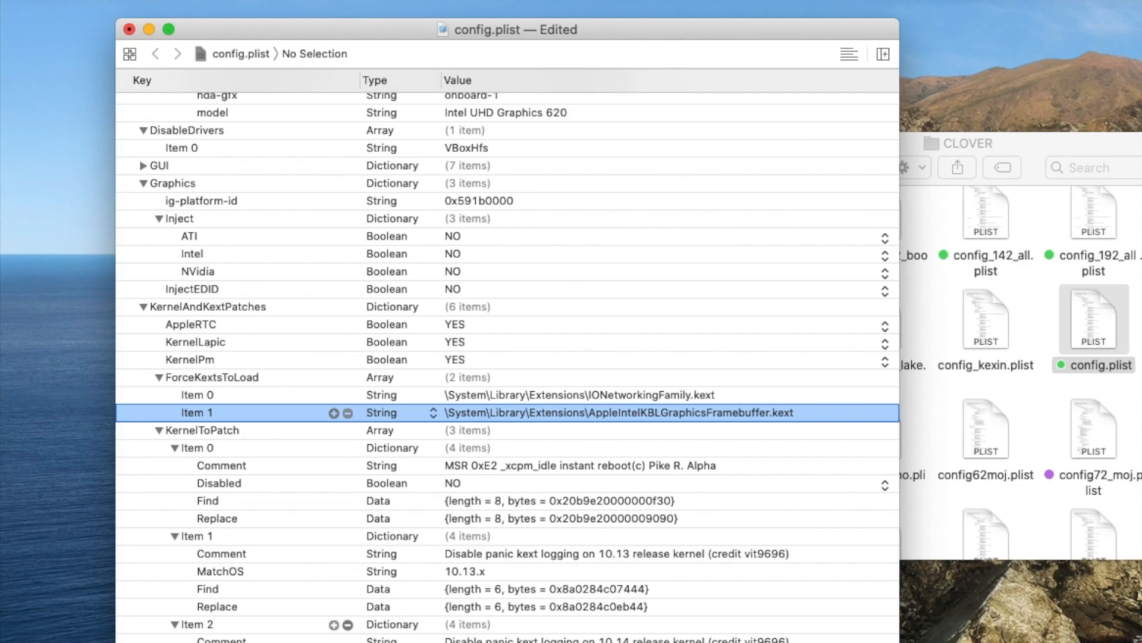
scroll(down, 3)
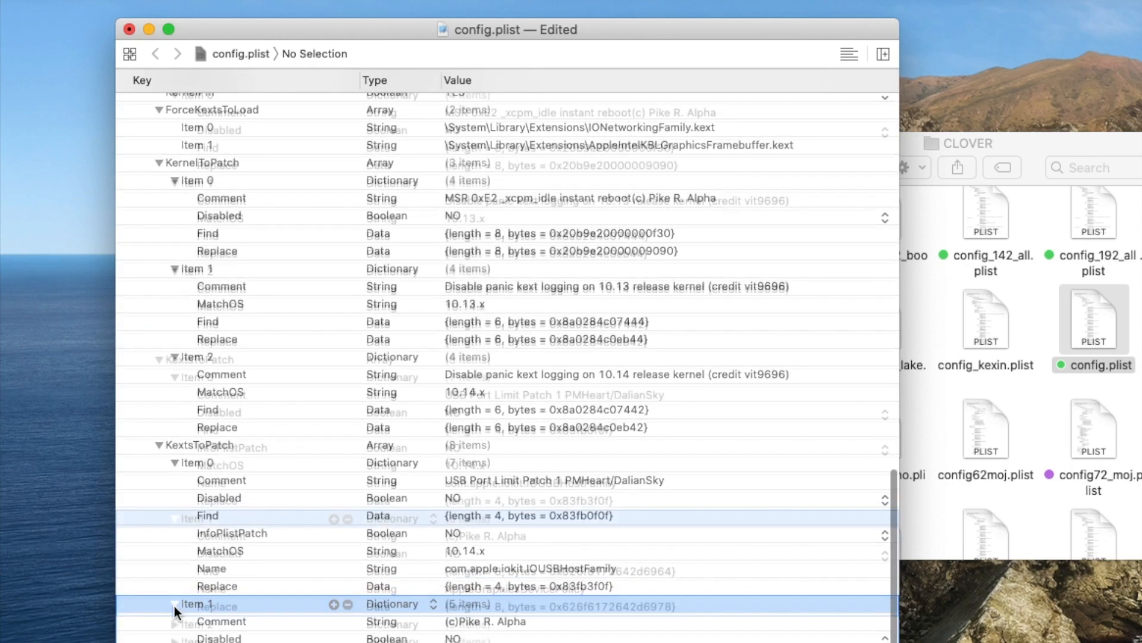
scroll(down, 3)
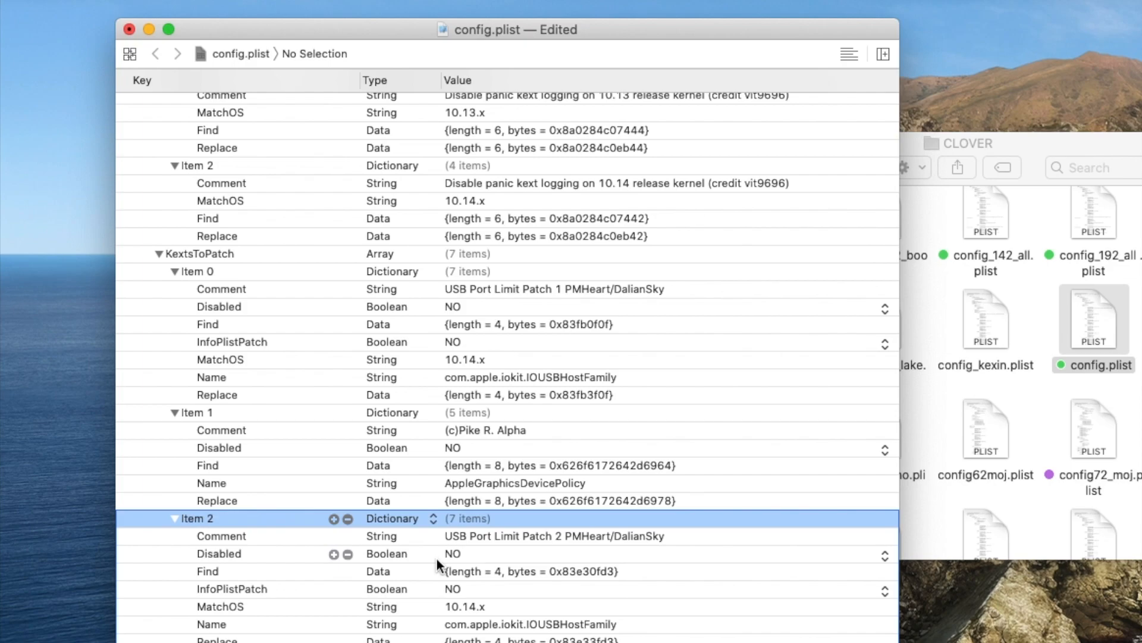
scroll(down, 3)
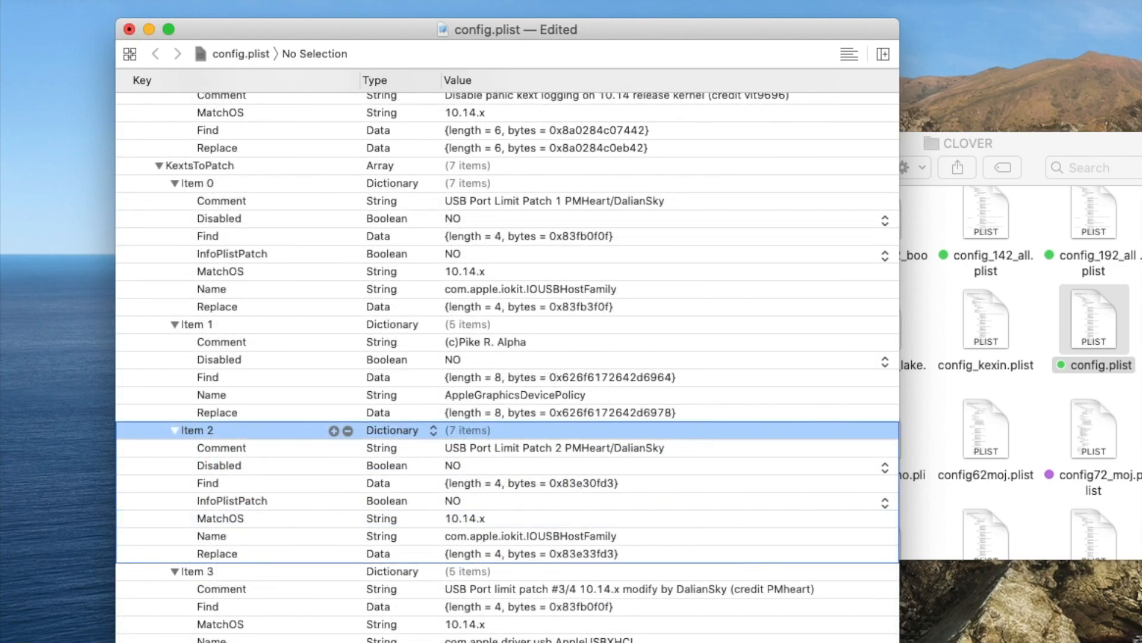
scroll(down, 3)
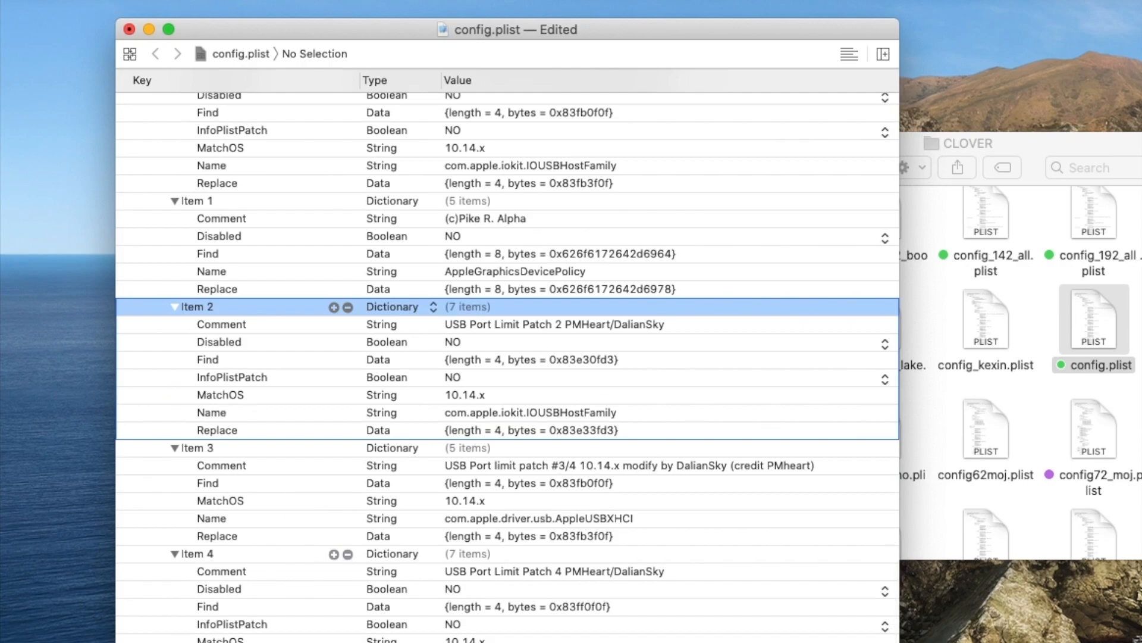
scroll(down, 3)
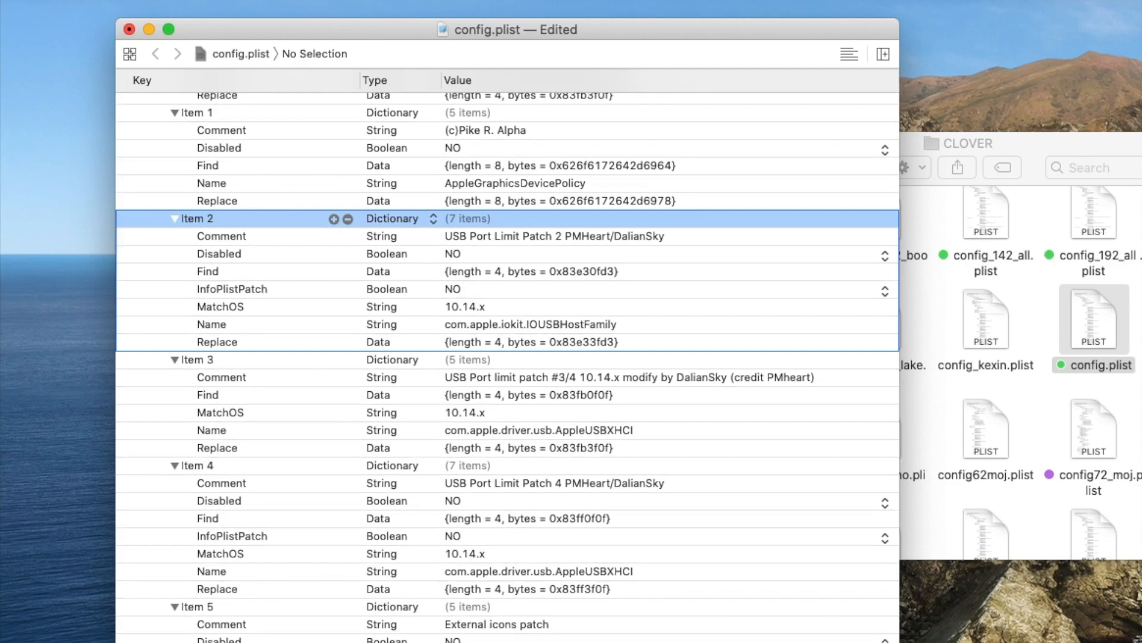
scroll(down, 3)
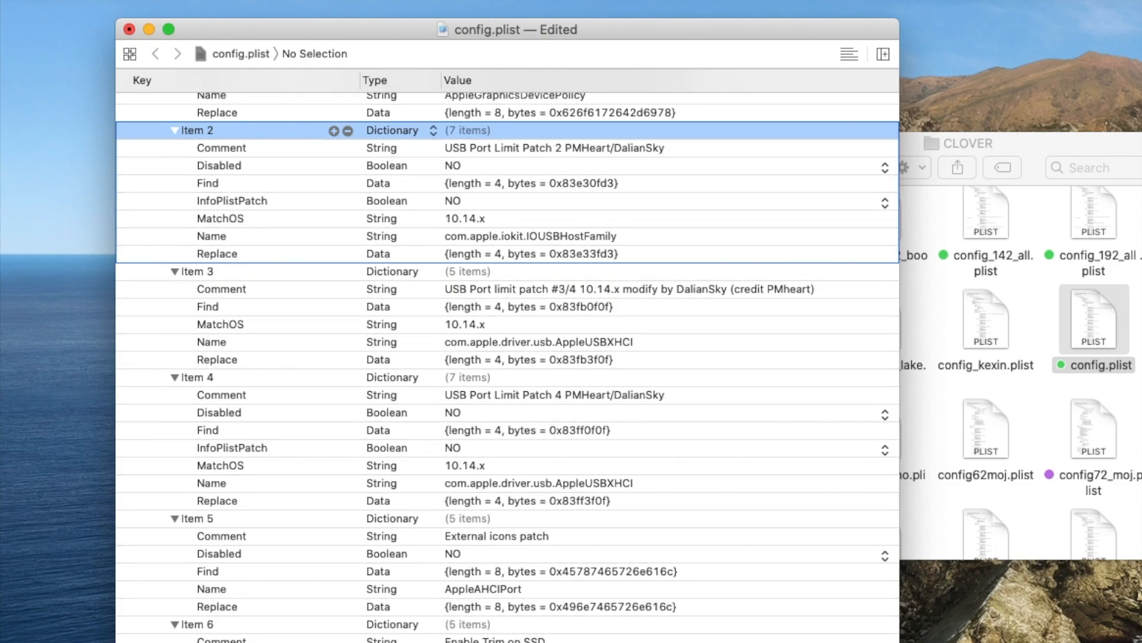
scroll(down, 3)
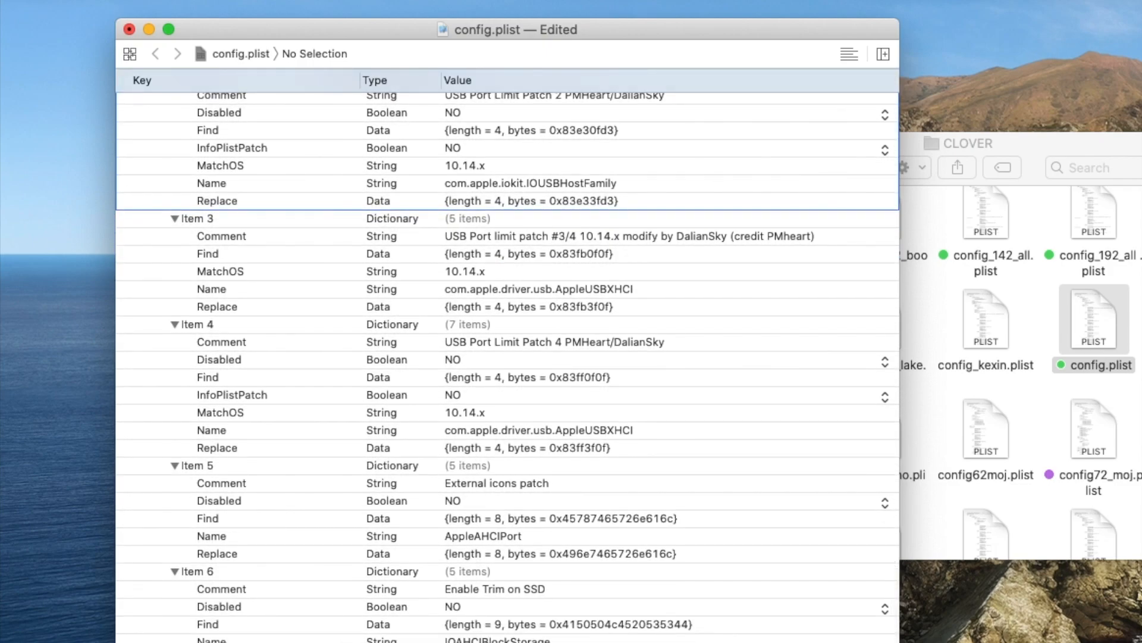
scroll(down, 3)
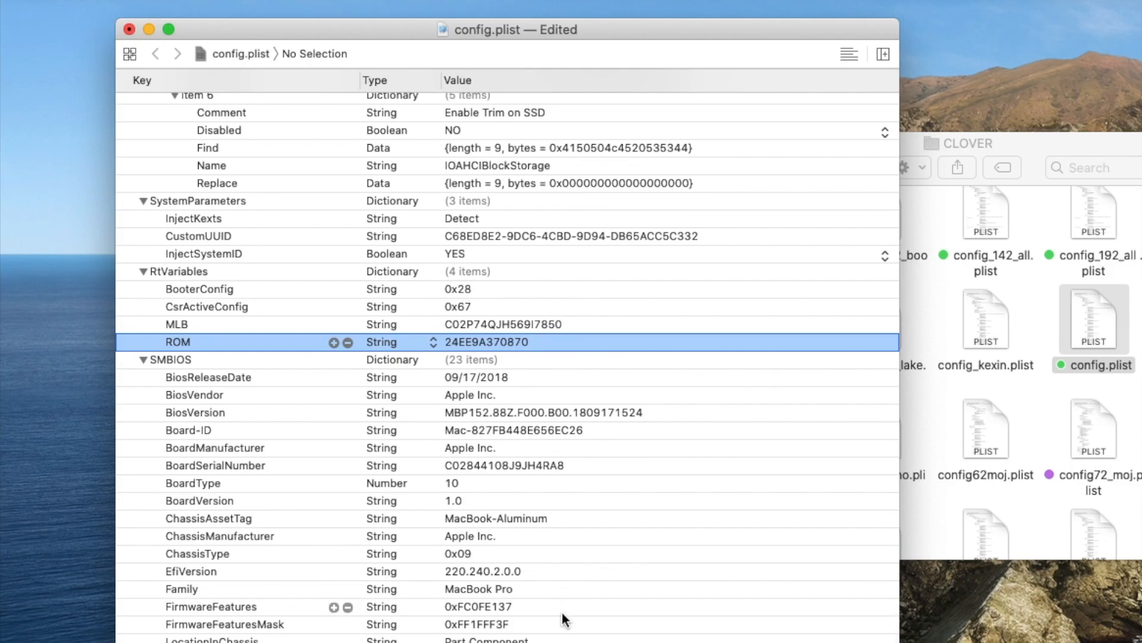
mouse_move(535, 612)
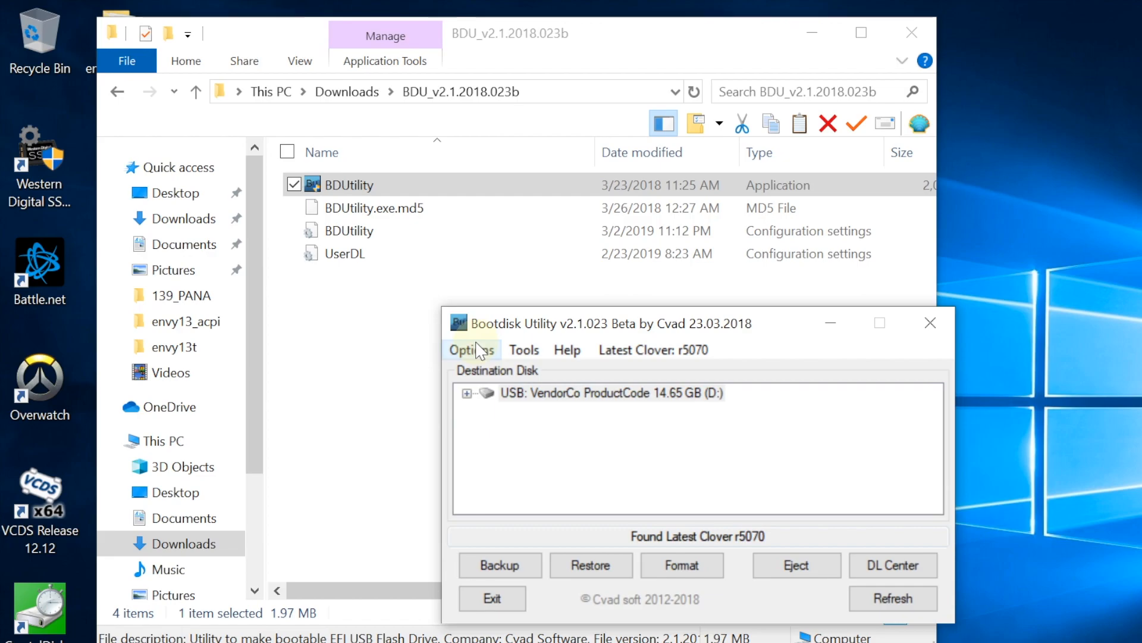
- In Options > Configuration set Boot Partition Size to 900 MB and confirm with OK
click(472, 349)
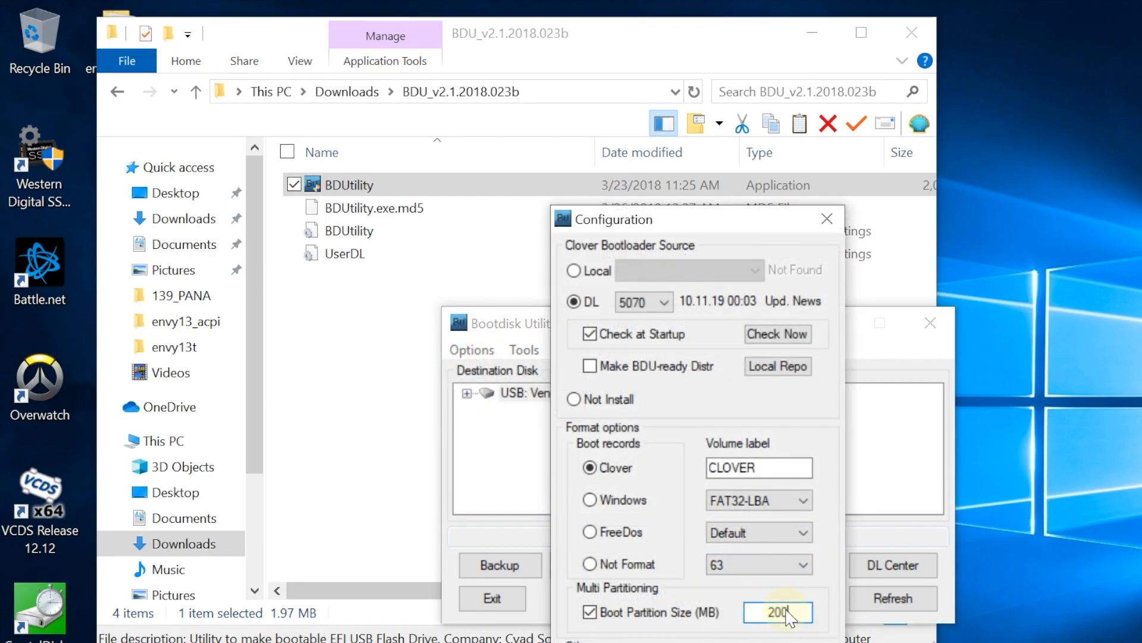
click(774, 612)
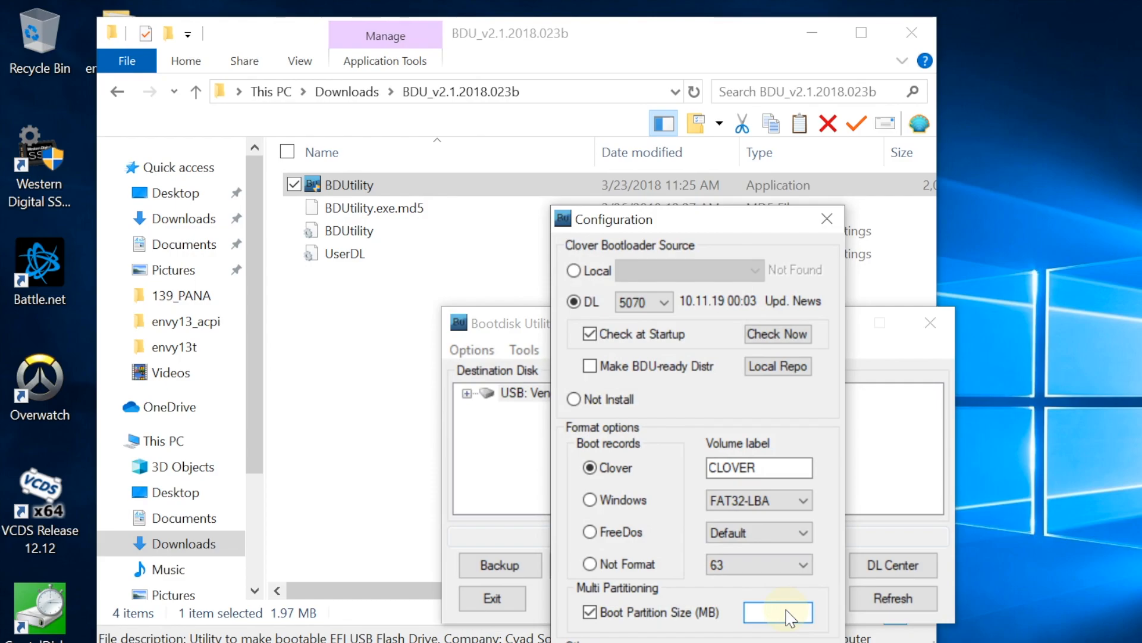
text(900)
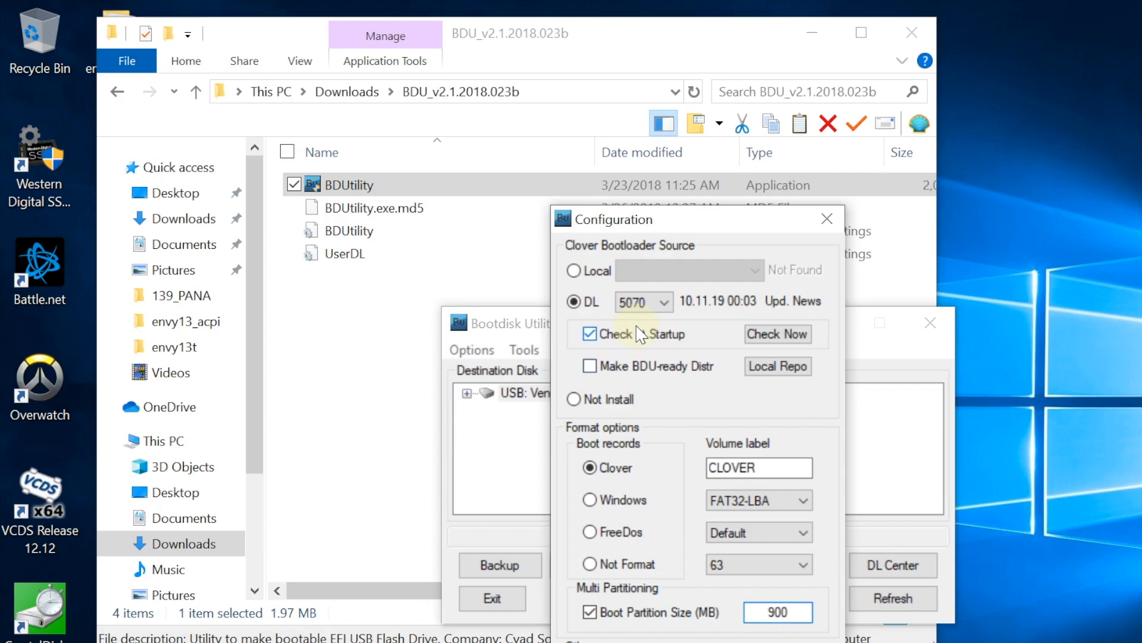
mouse_move(666, 317)
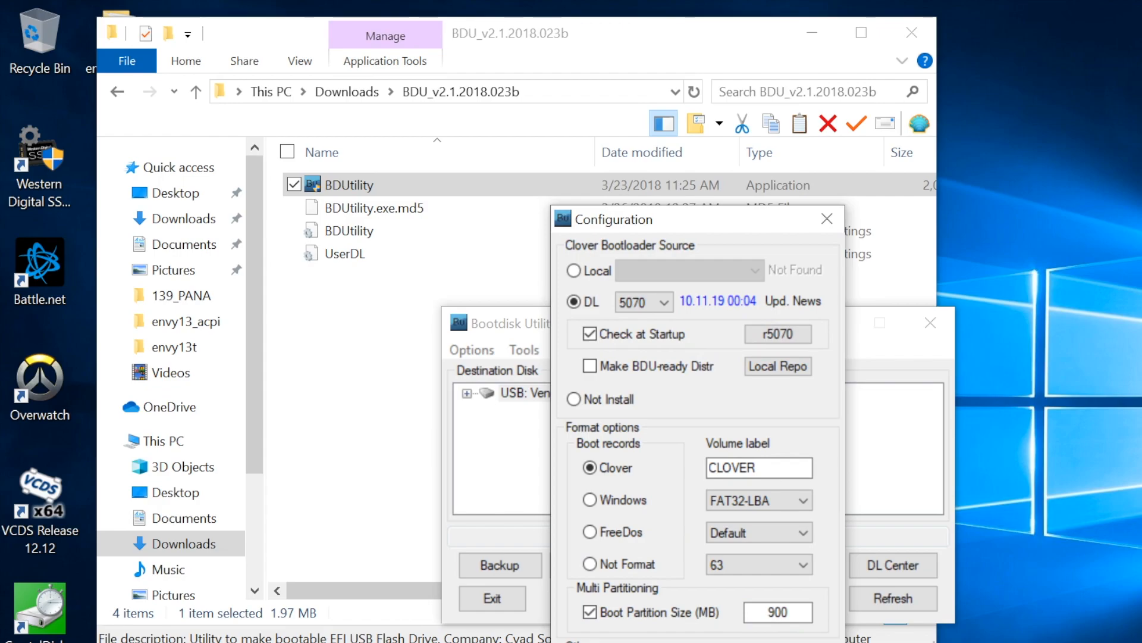
click(827, 218)
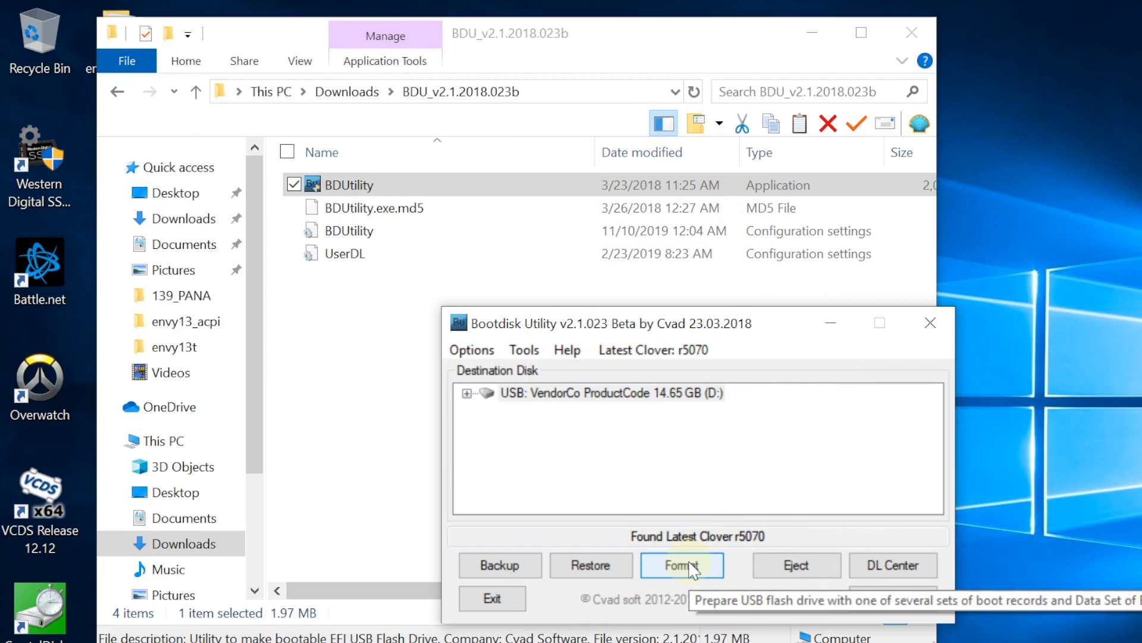
- Format the USB drive with Clover, confirming the erase warning
click(682, 565)
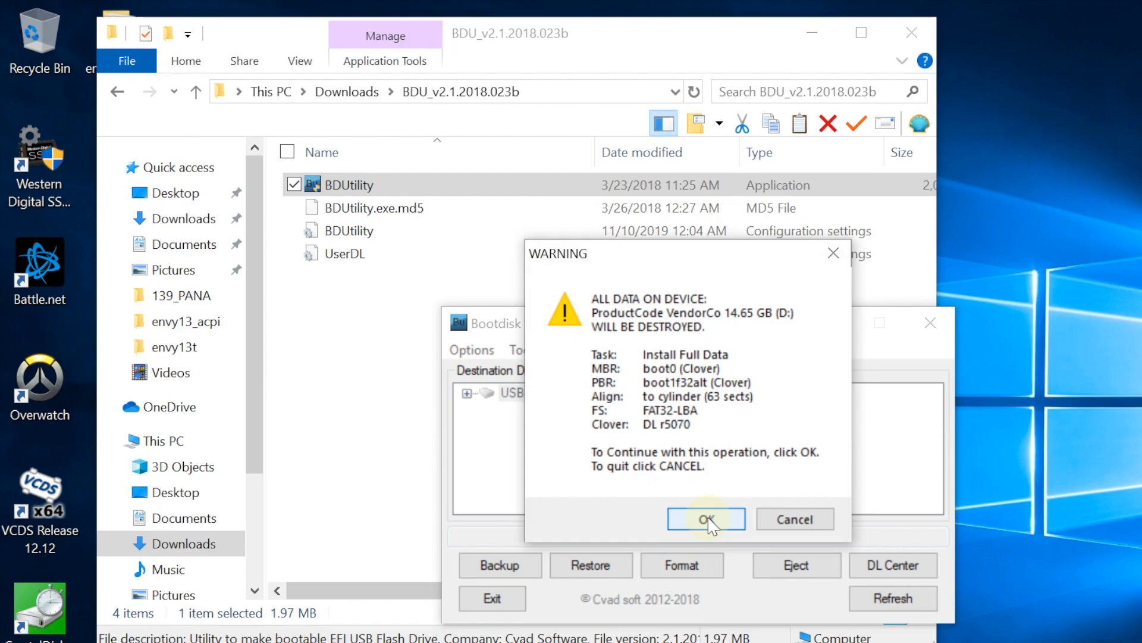
click(705, 519)
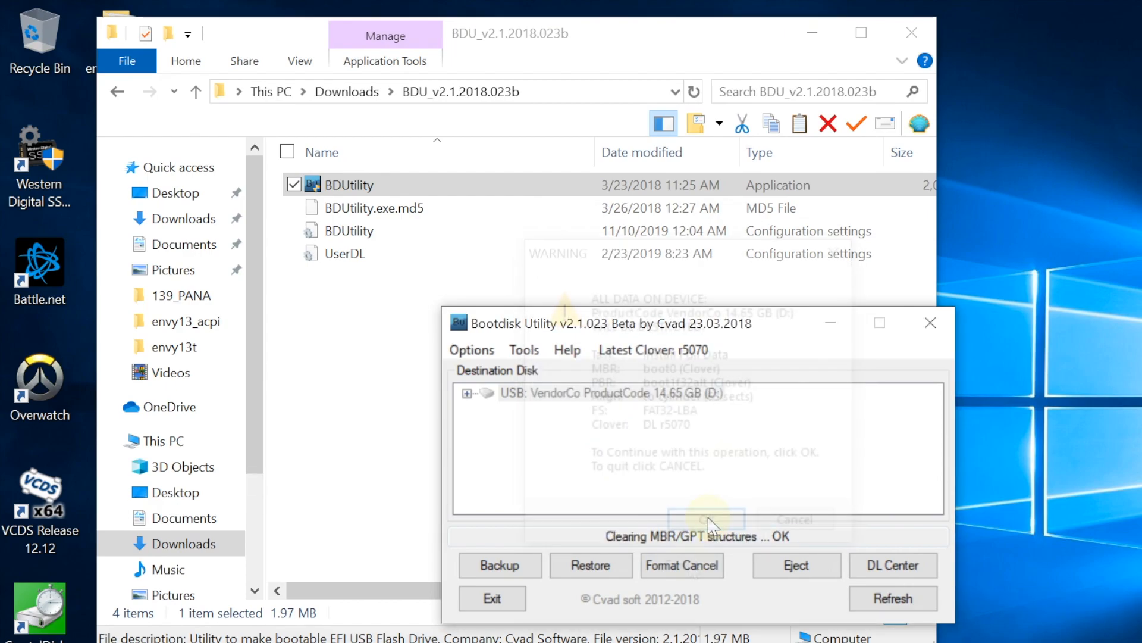
click(706, 518)
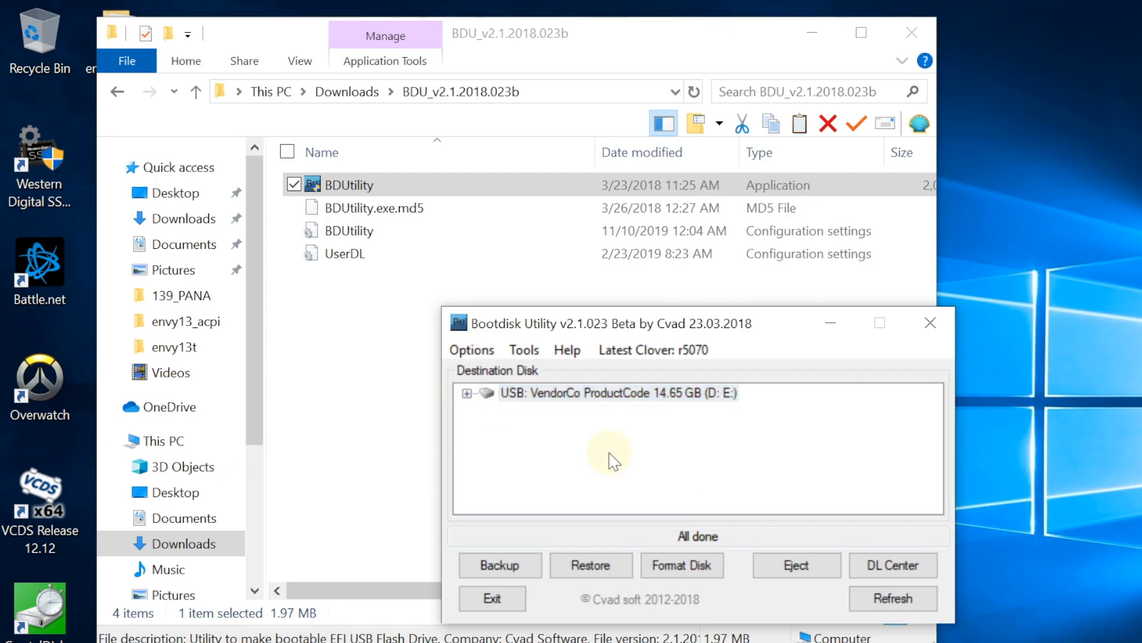
- Expand the formatted USB disk to show its 900 MB CLOVER partition contents
click(466, 393)
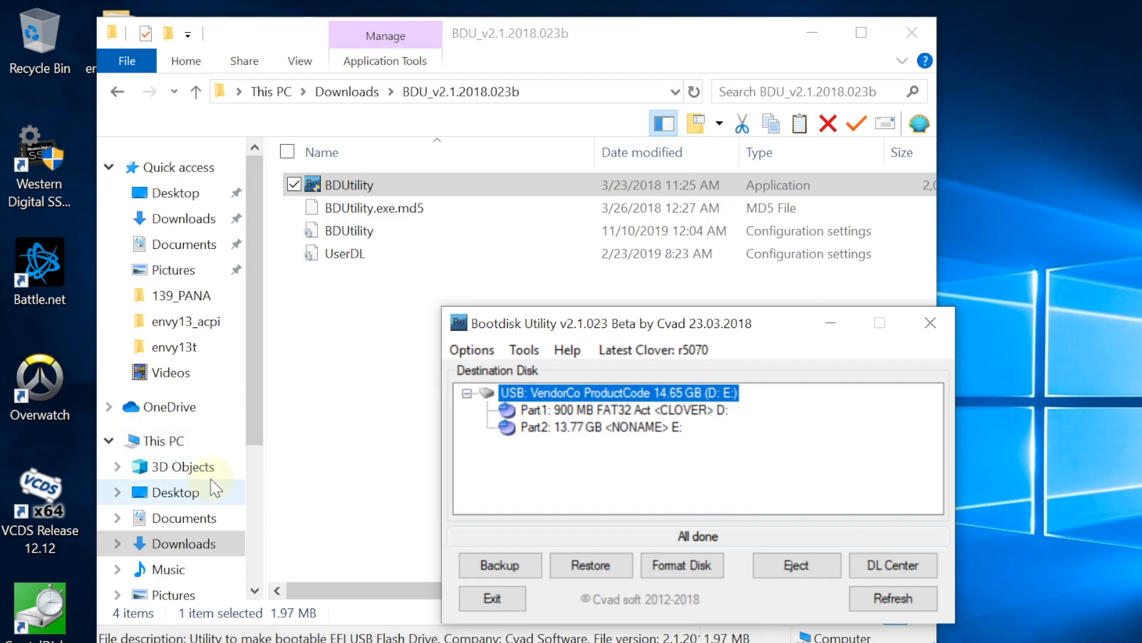
click(162, 441)
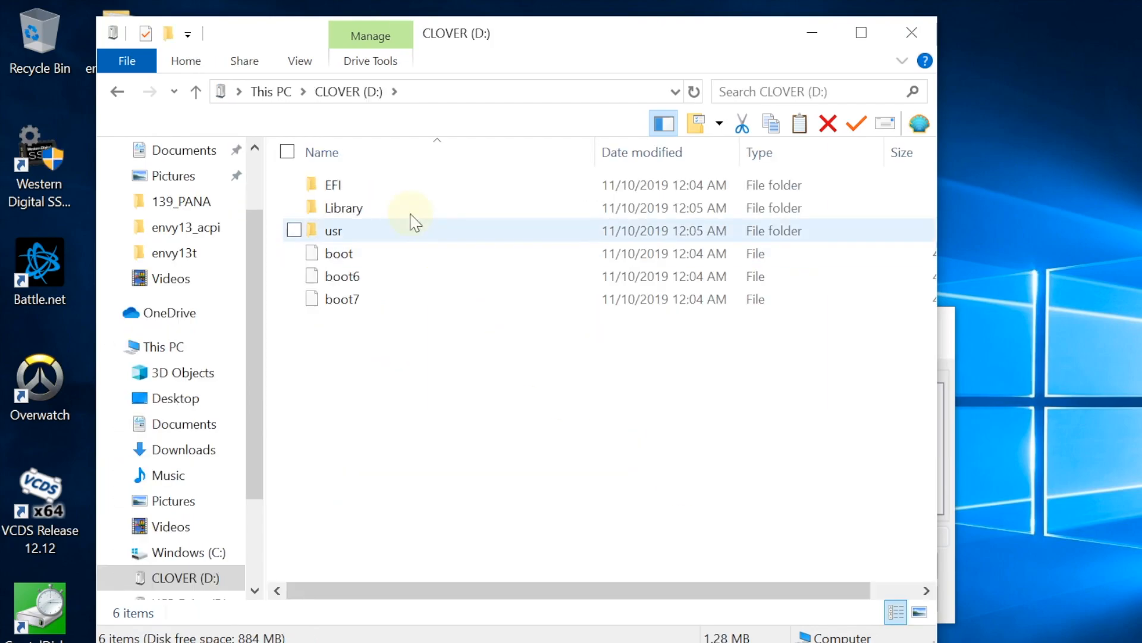
- Navigate into D:\EFI\CLOVER to show ACPI, kexts, drivers, CLOVERX64.efi and config.plist
double_click(333, 185)
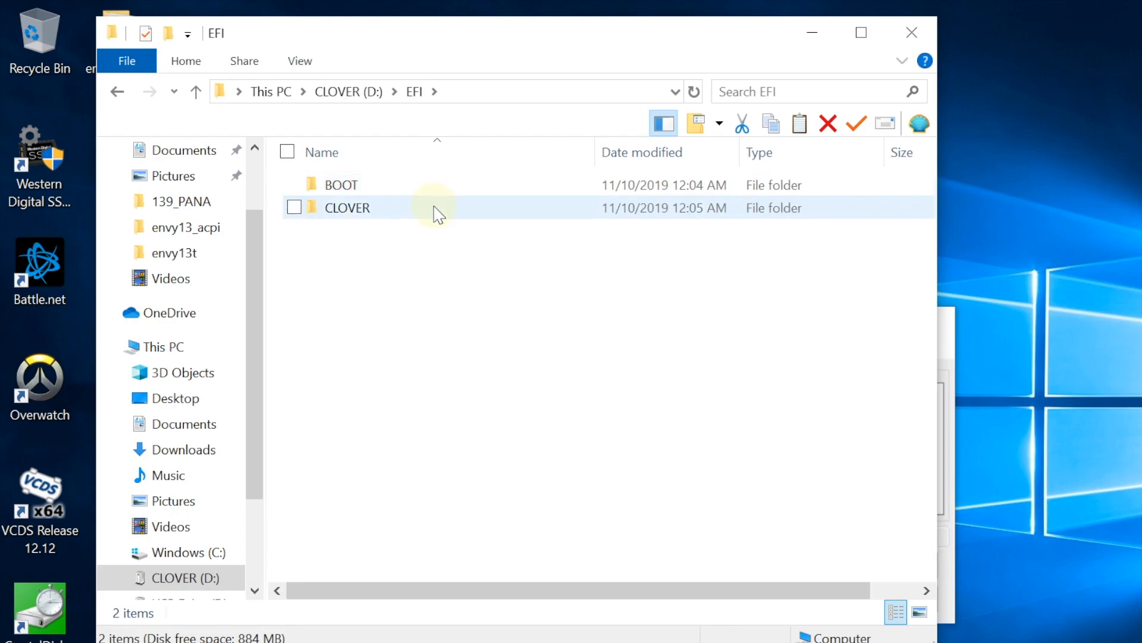
double_click(347, 207)
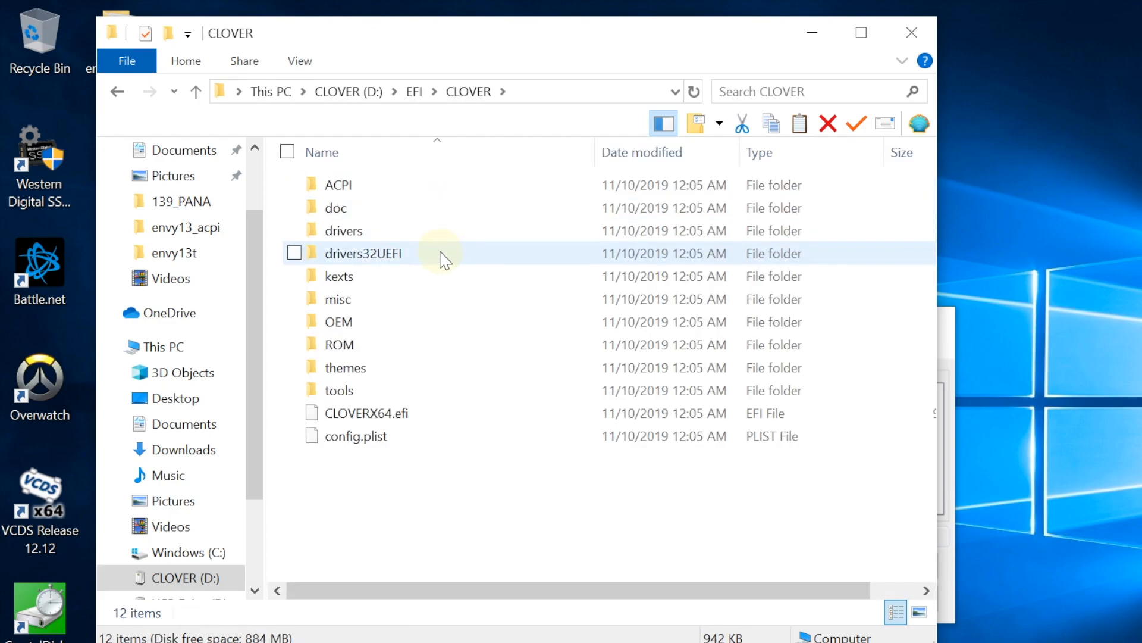
mouse_move(443, 255)
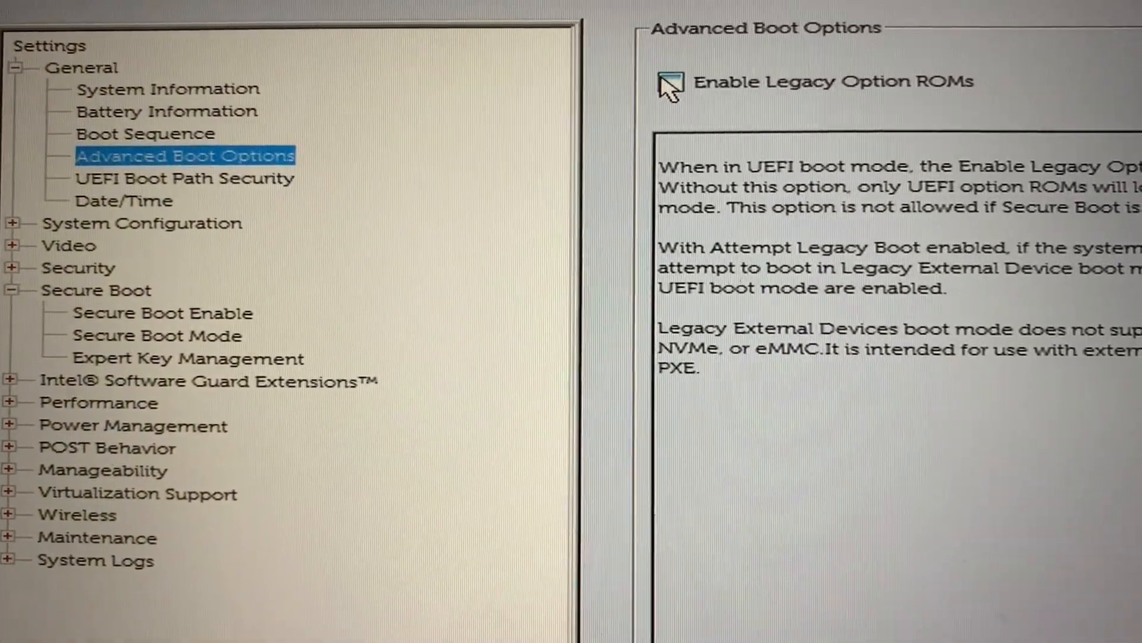
- Tick Enable Legacy Option ROMs under General > Advanced Boot Options
click(670, 83)
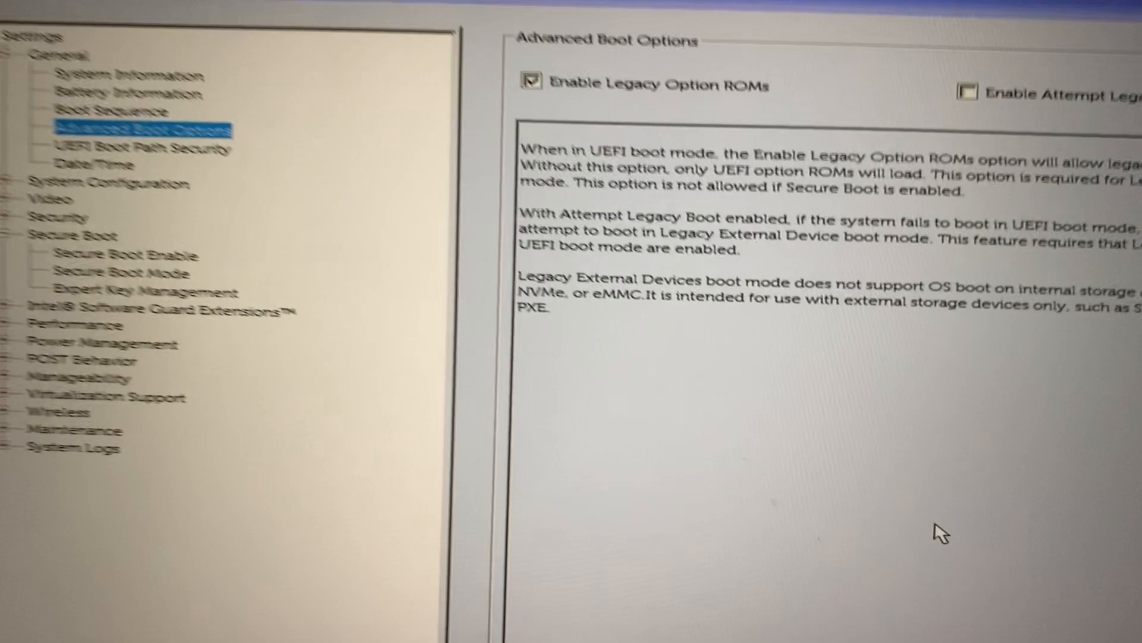
scroll(down, 3)
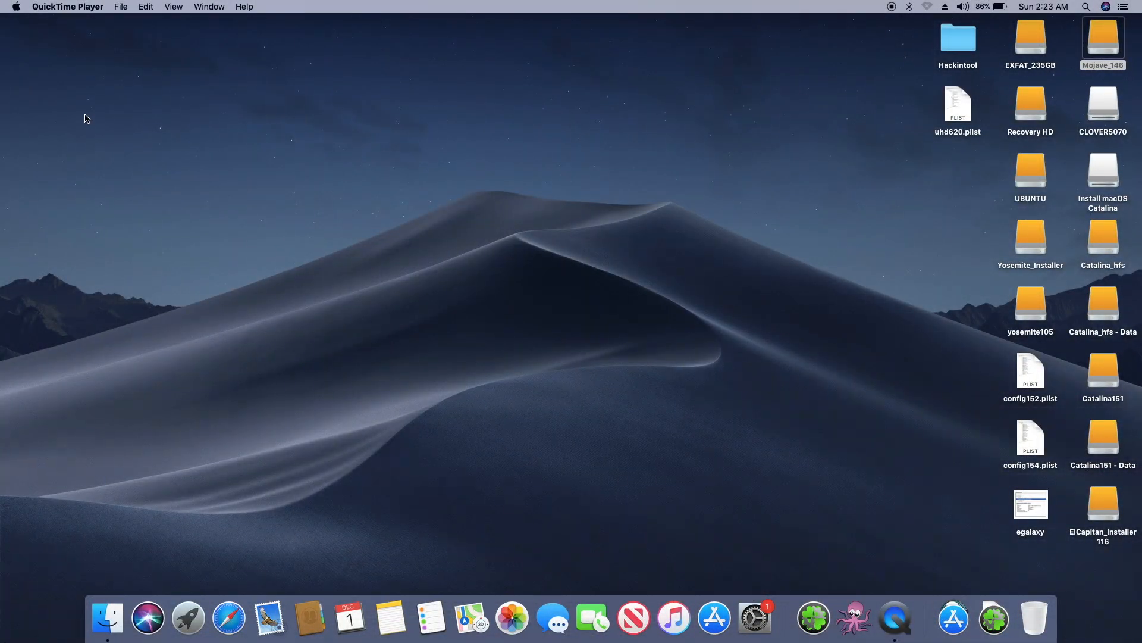
mouse_move(73, 117)
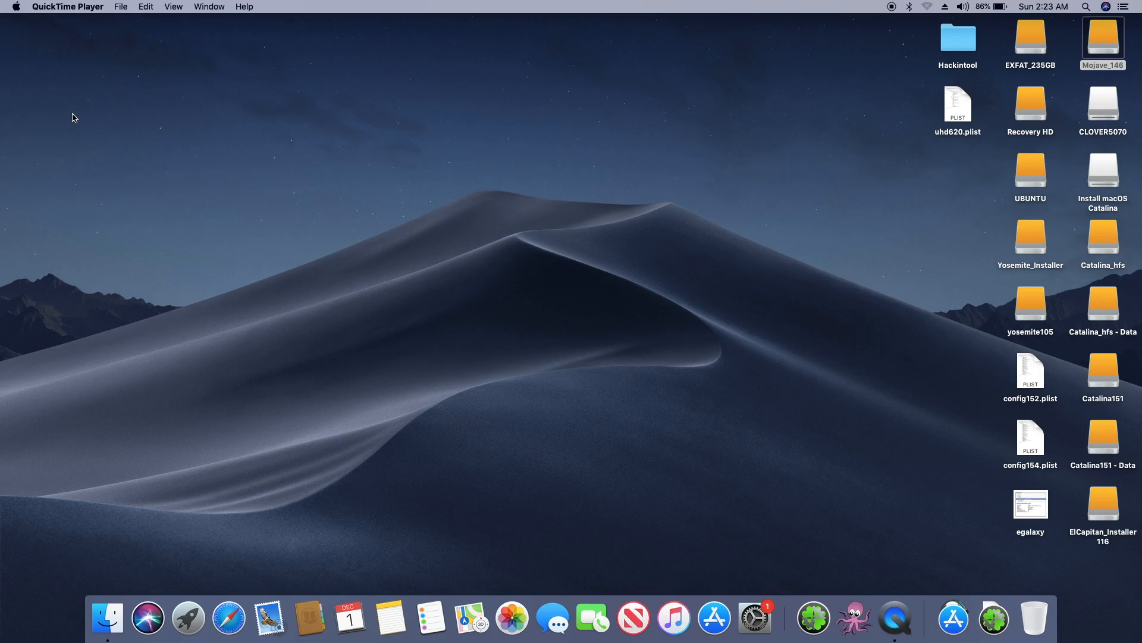
- View About This Mac overview and Displays details, then launch System Report
click(16, 6)
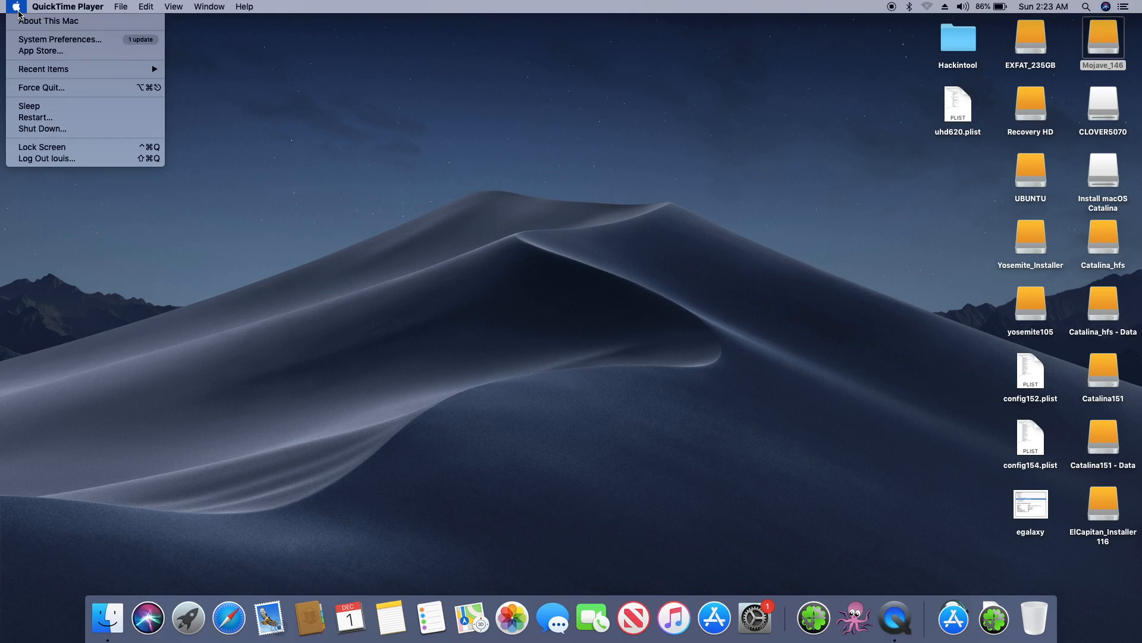
click(64, 37)
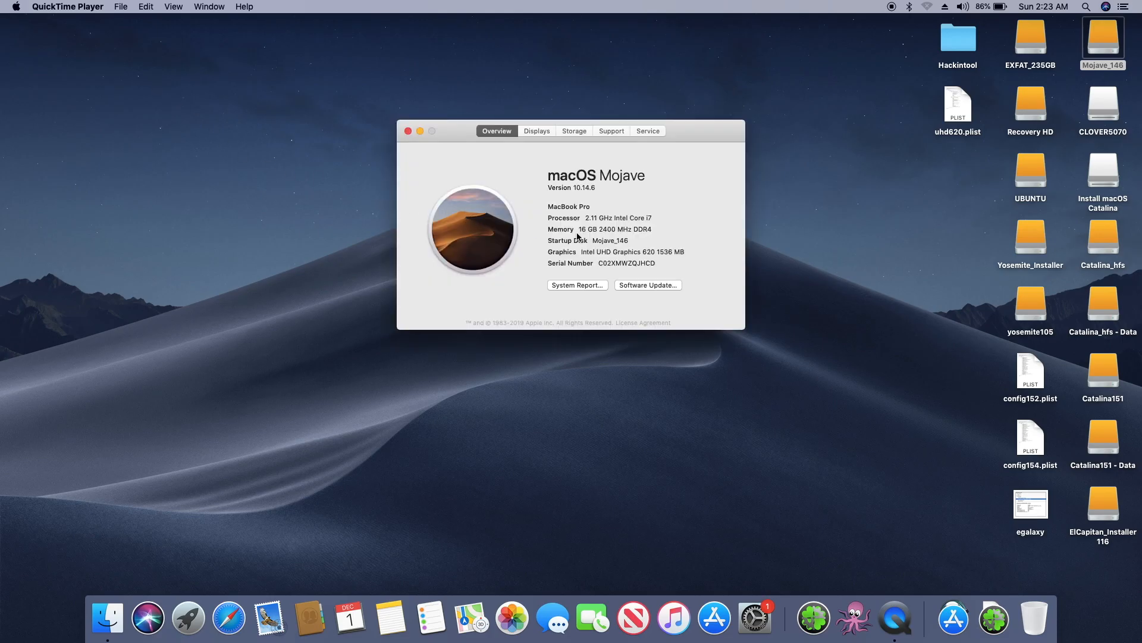
mouse_move(652, 260)
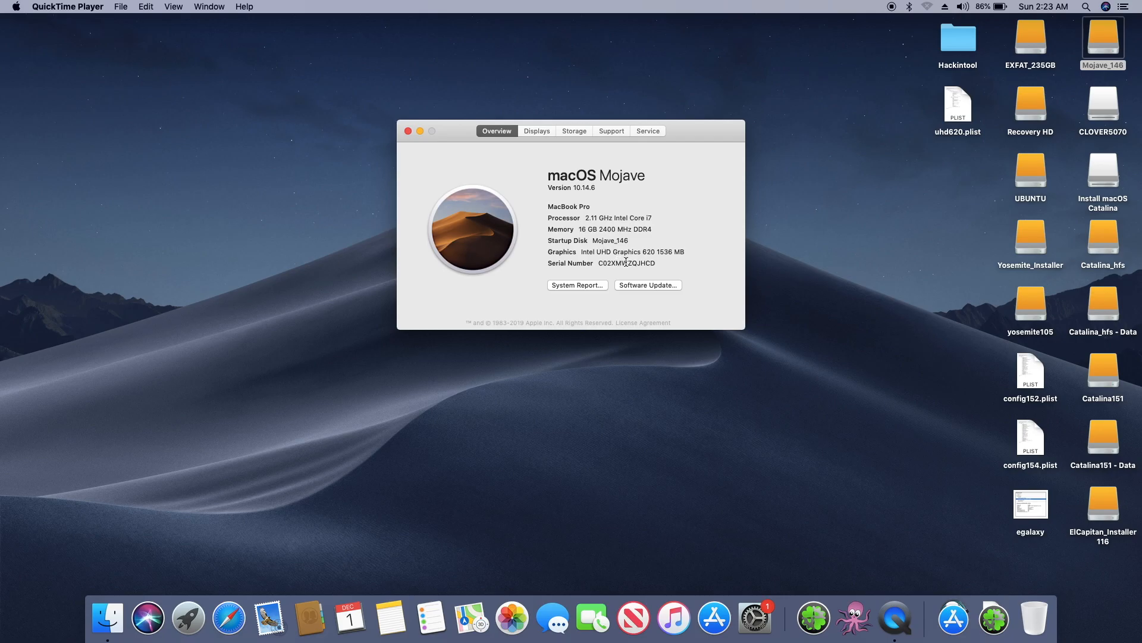
mouse_move(657, 255)
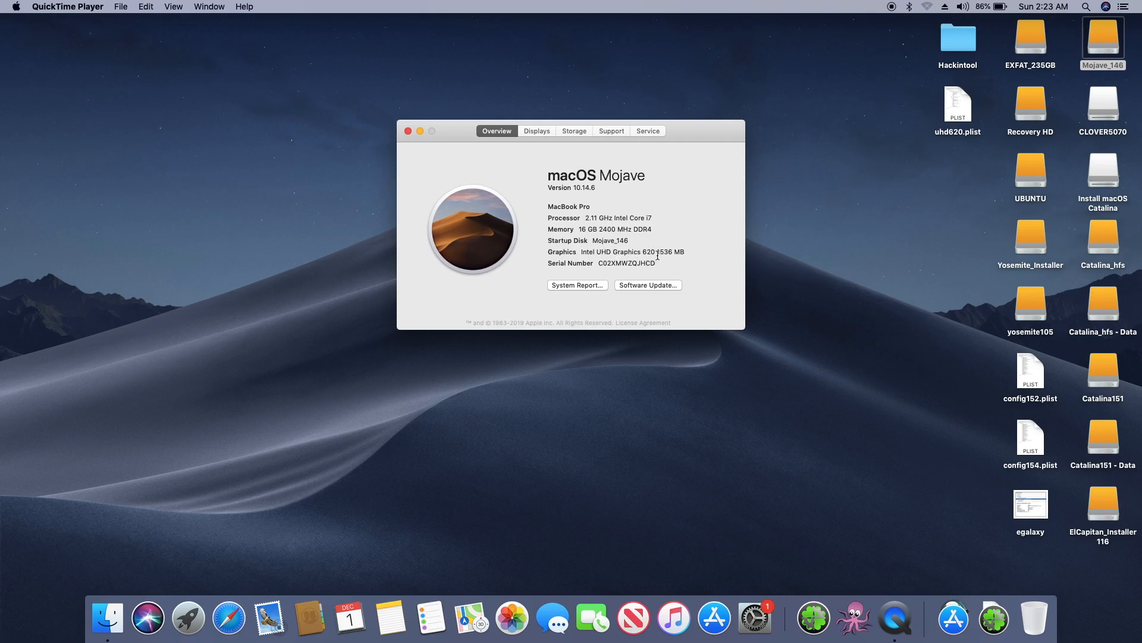
mouse_move(664, 260)
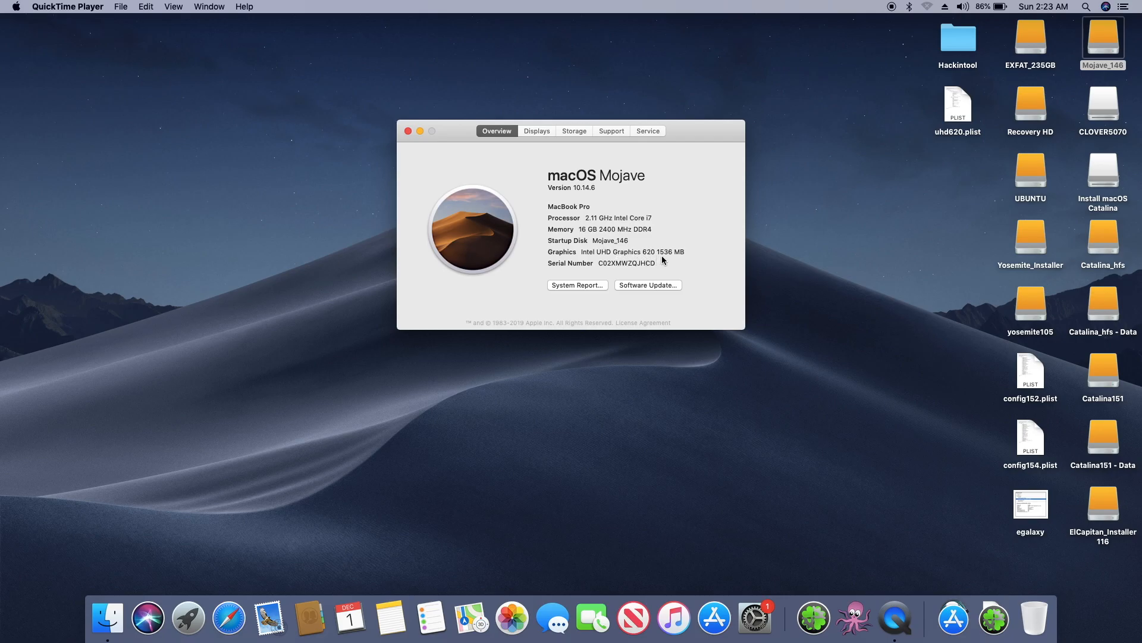
mouse_move(571, 226)
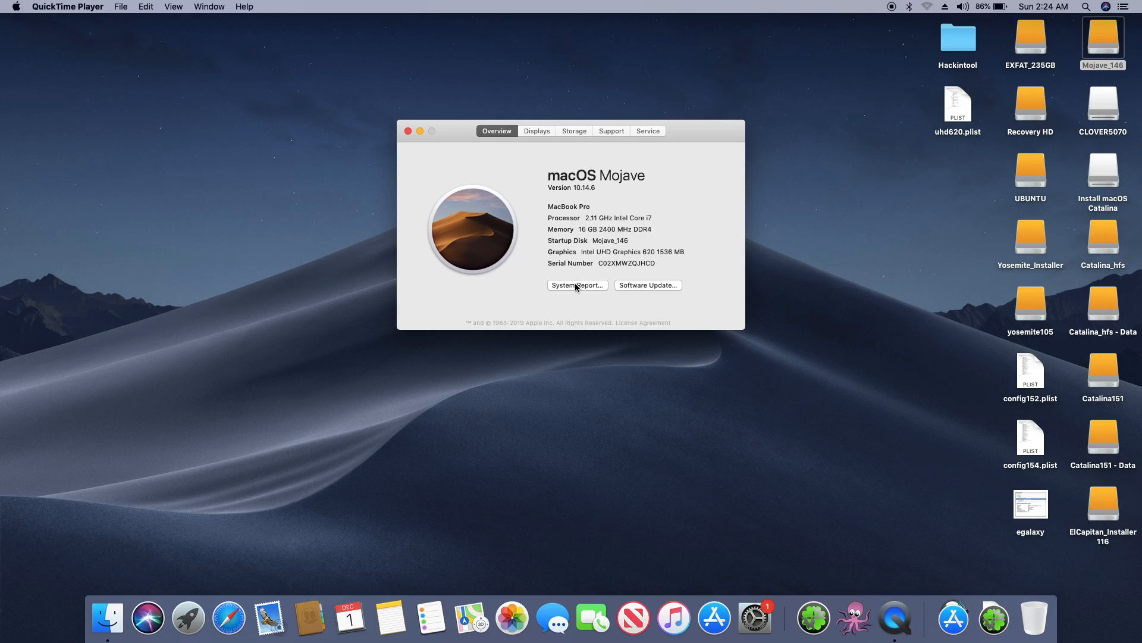
mouse_move(539, 137)
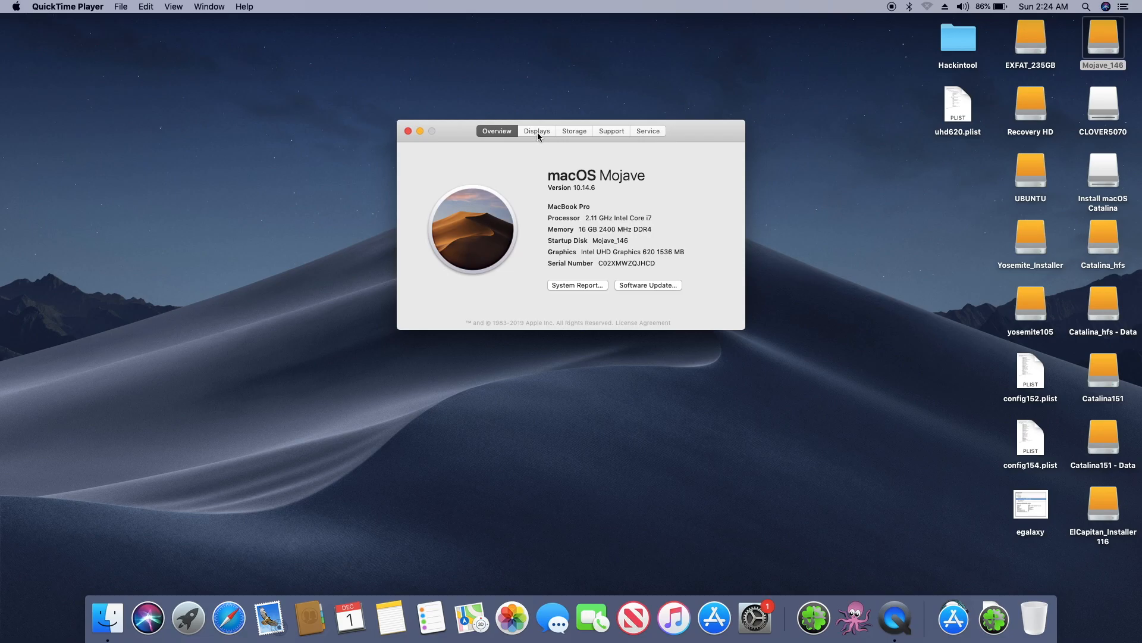
click(537, 131)
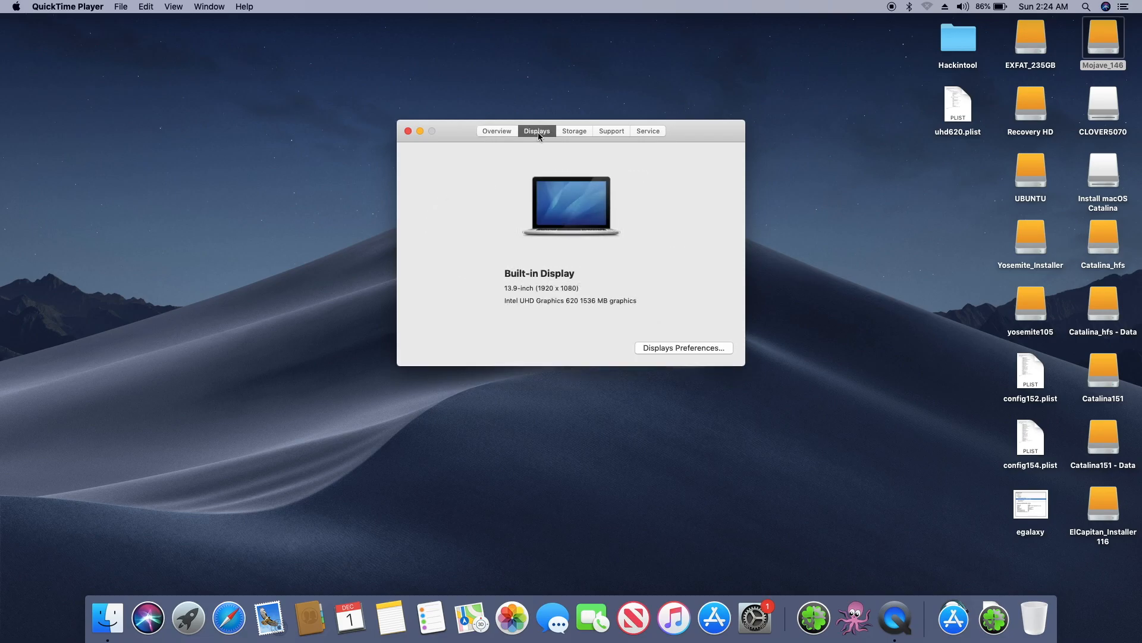
mouse_move(468, 162)
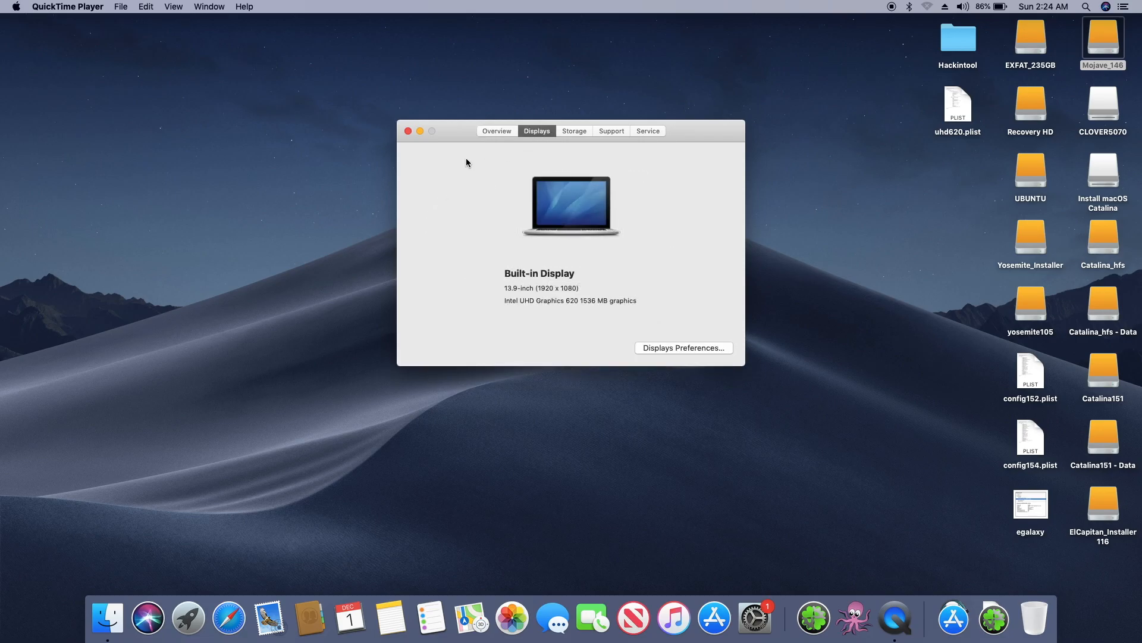
mouse_move(474, 139)
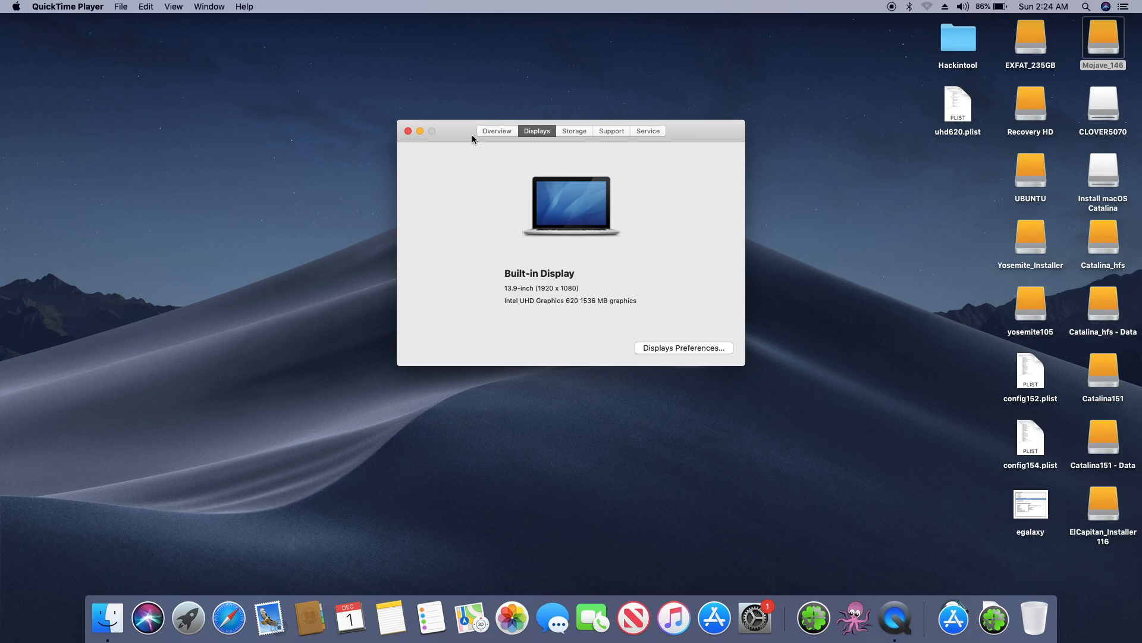
click(497, 130)
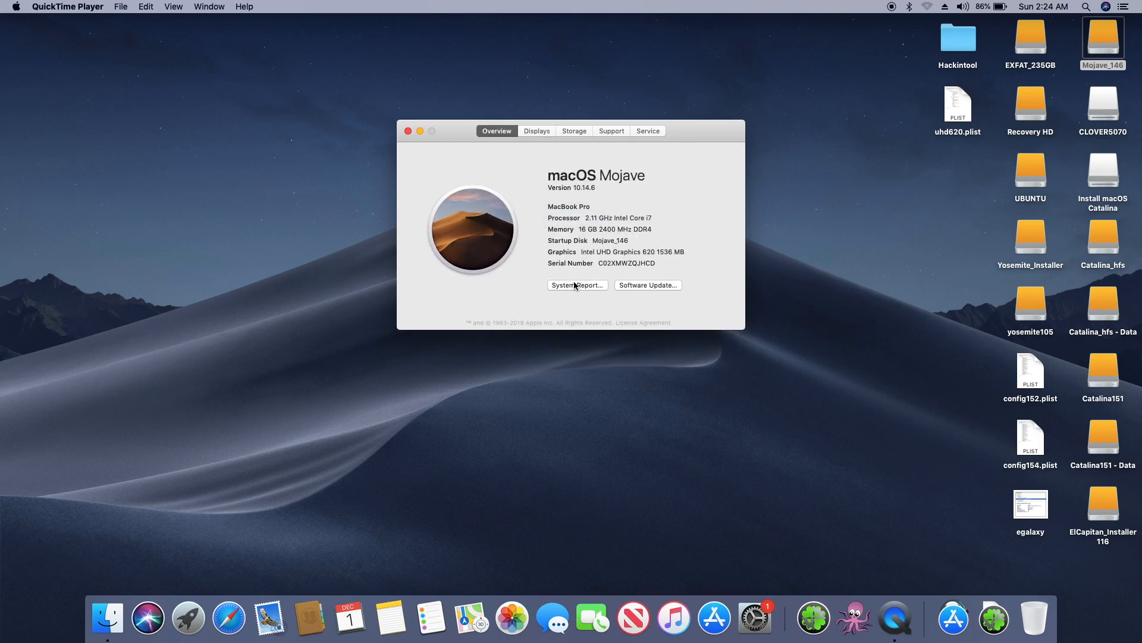
click(577, 285)
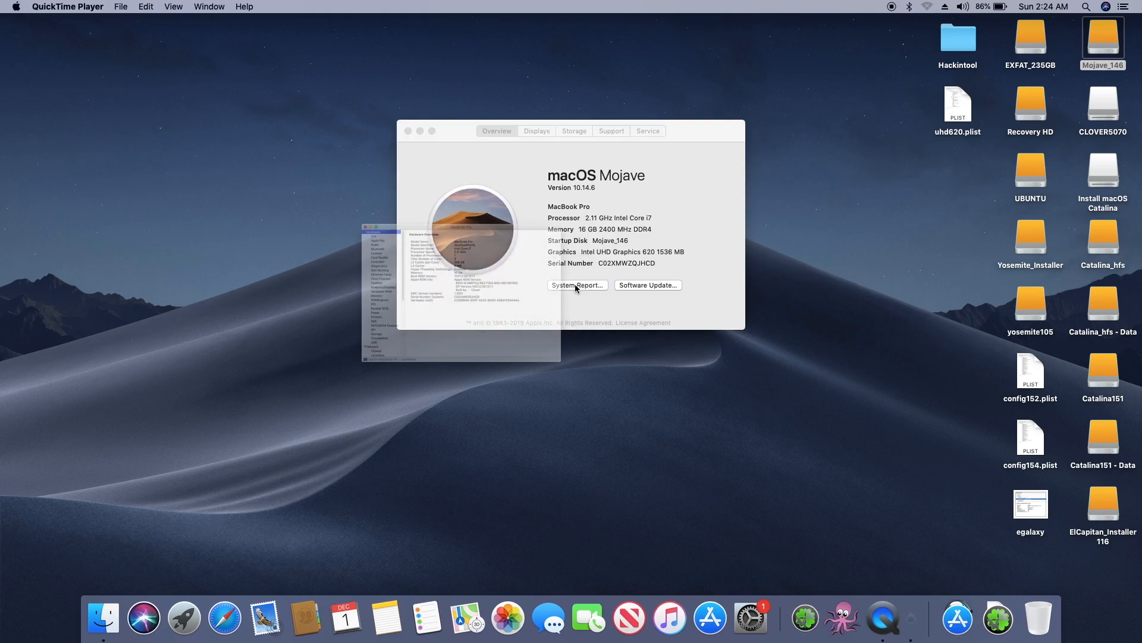
- In System Information show the Audio section with Built-in Input and Output
click(577, 285)
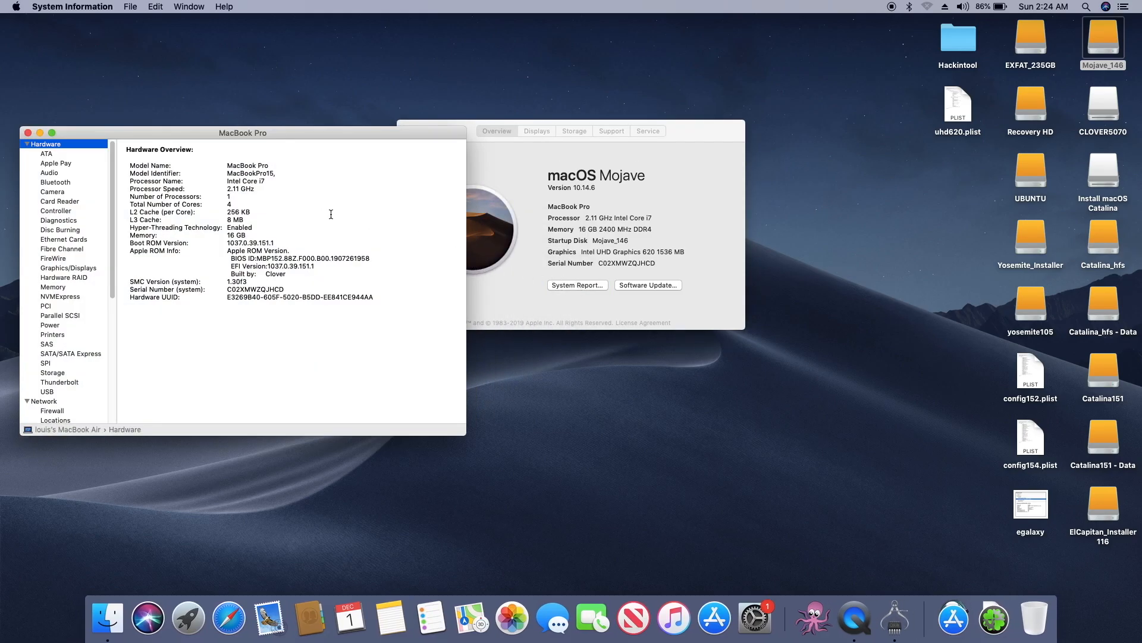
mouse_move(220, 201)
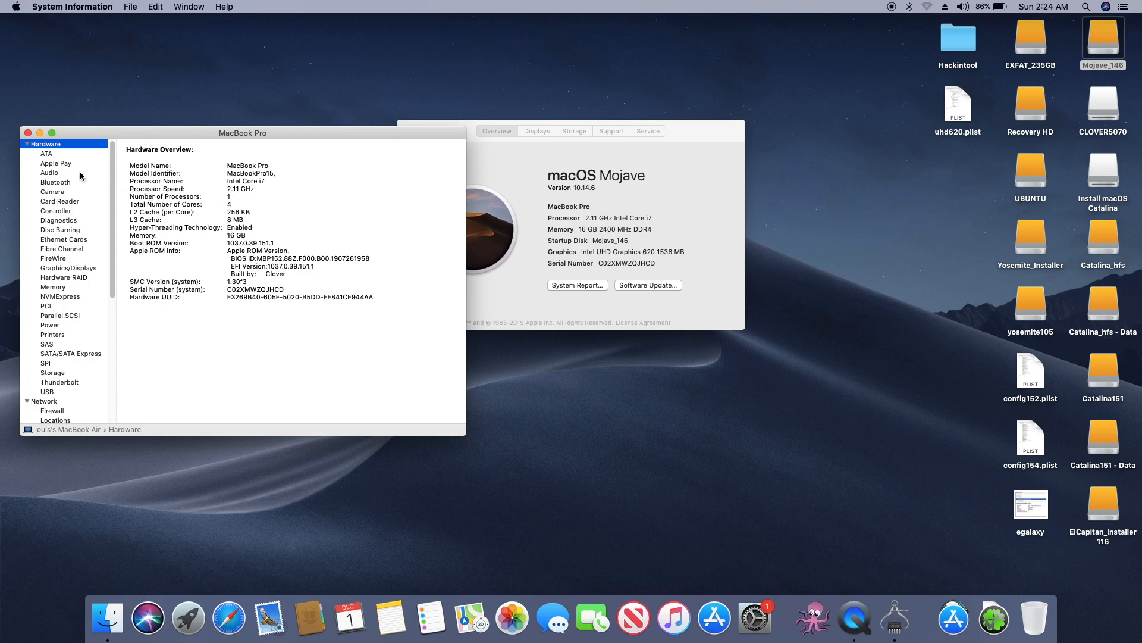
click(50, 172)
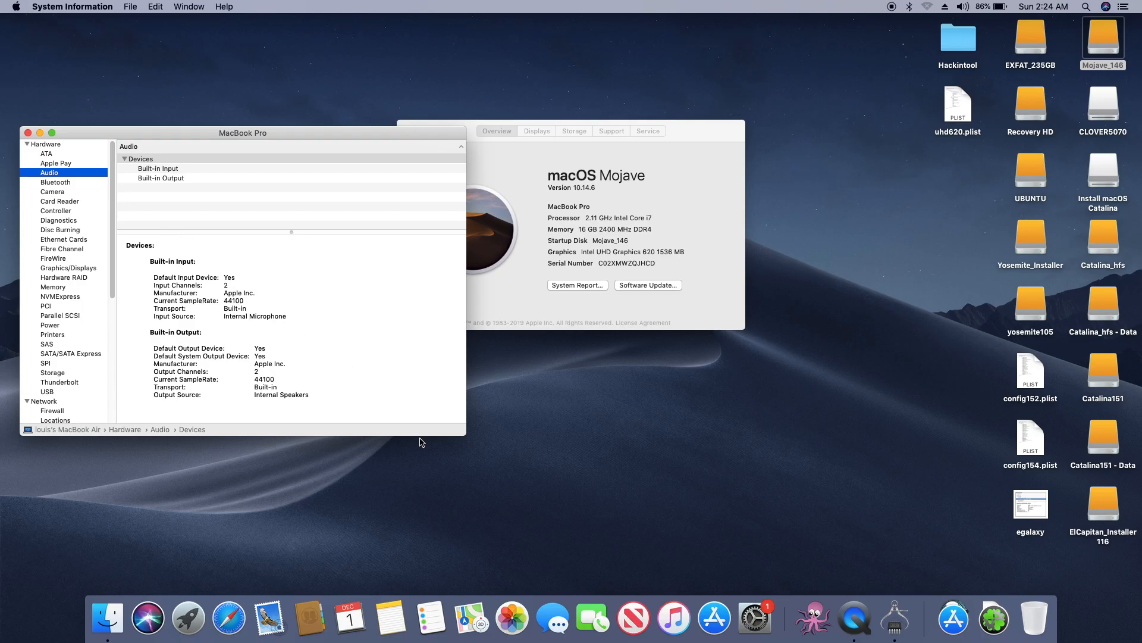
mouse_move(980, 623)
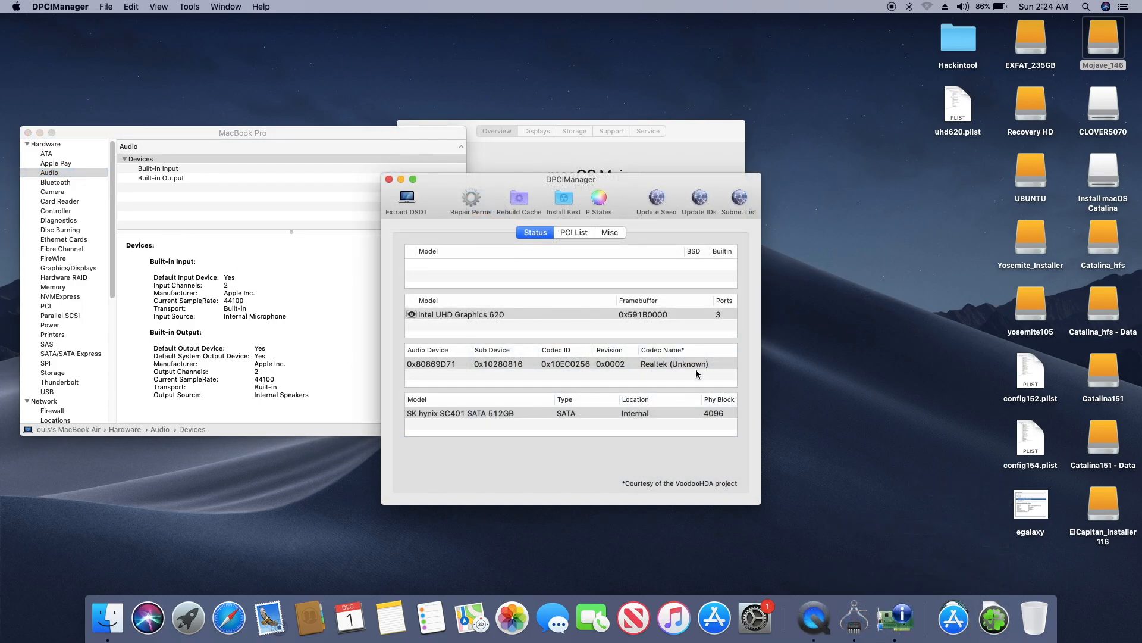
mouse_move(587, 373)
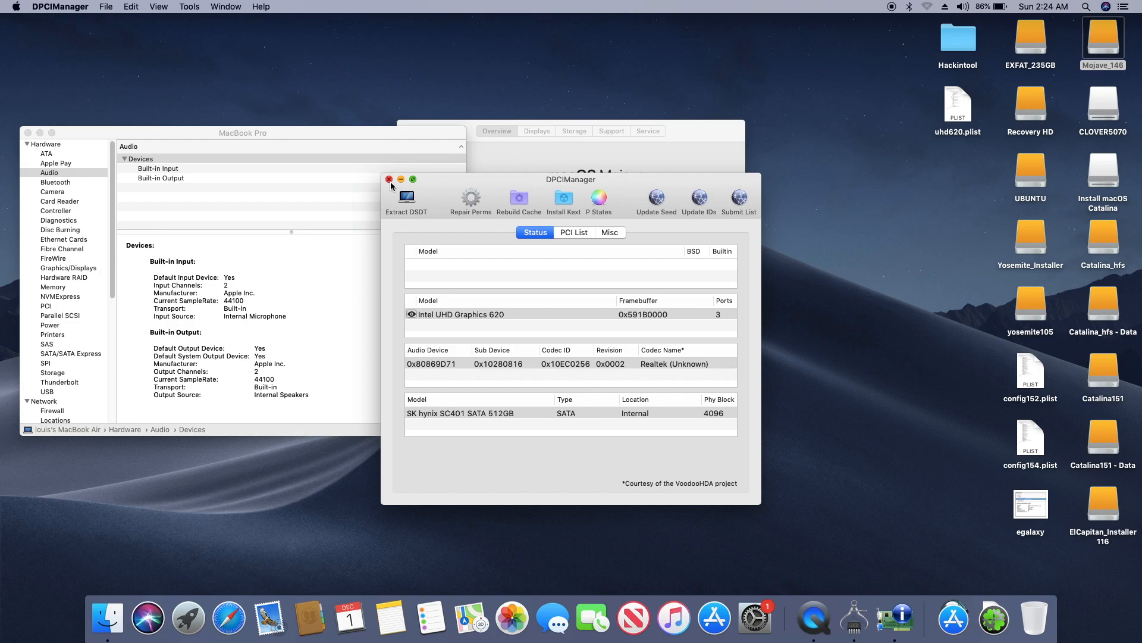
- Close DPCIManager and review Camera, Card Reader and Ethernet Cards reports
click(389, 179)
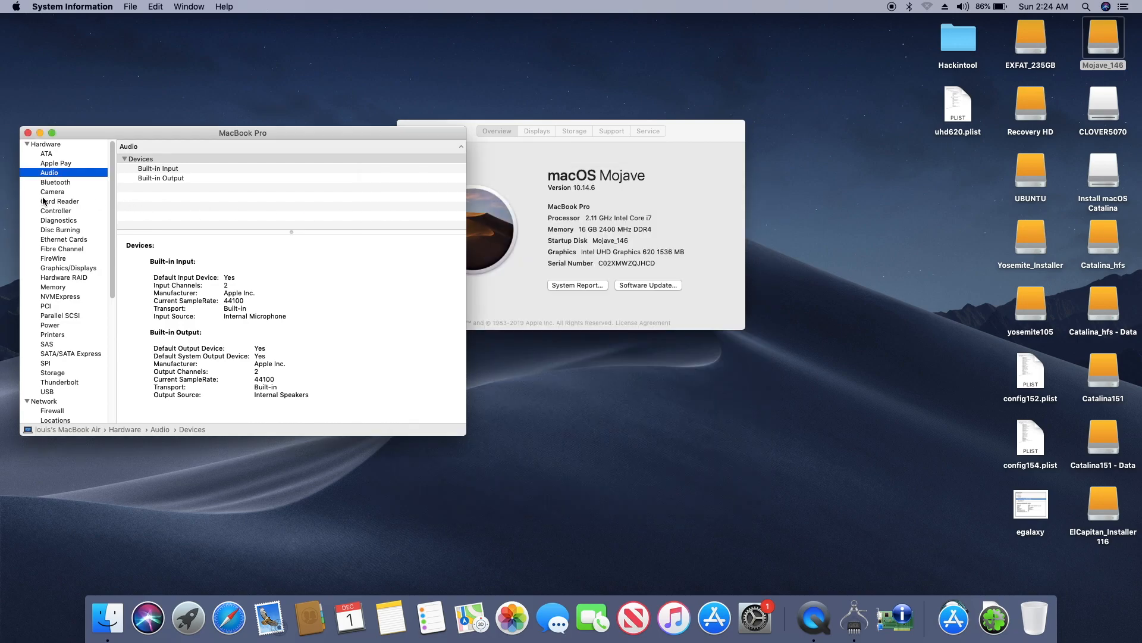
click(52, 191)
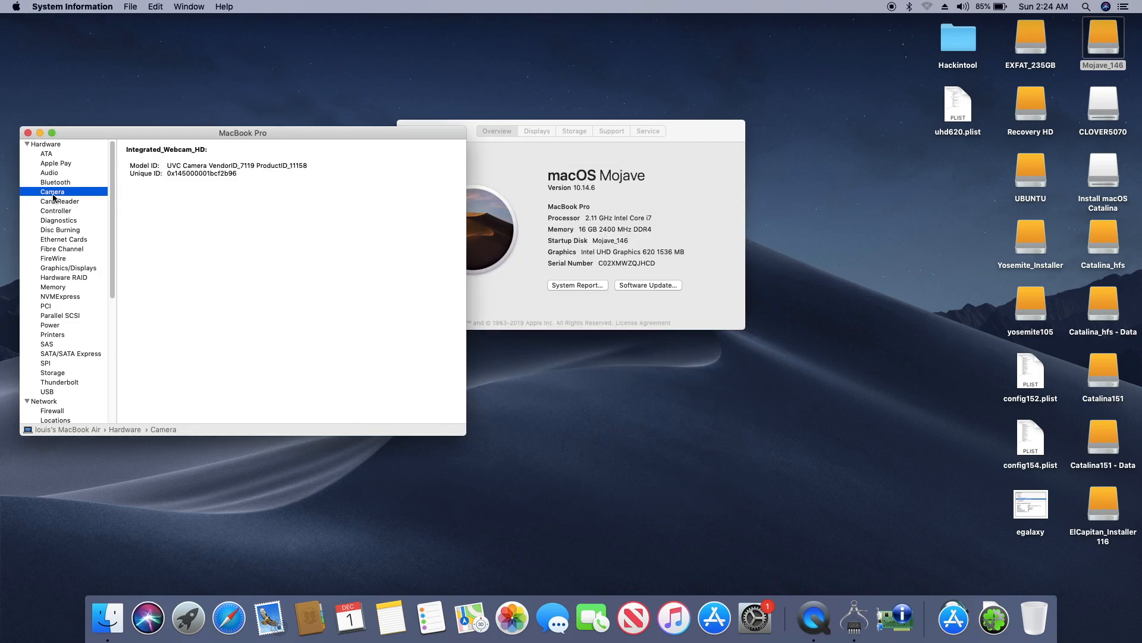
mouse_move(68, 212)
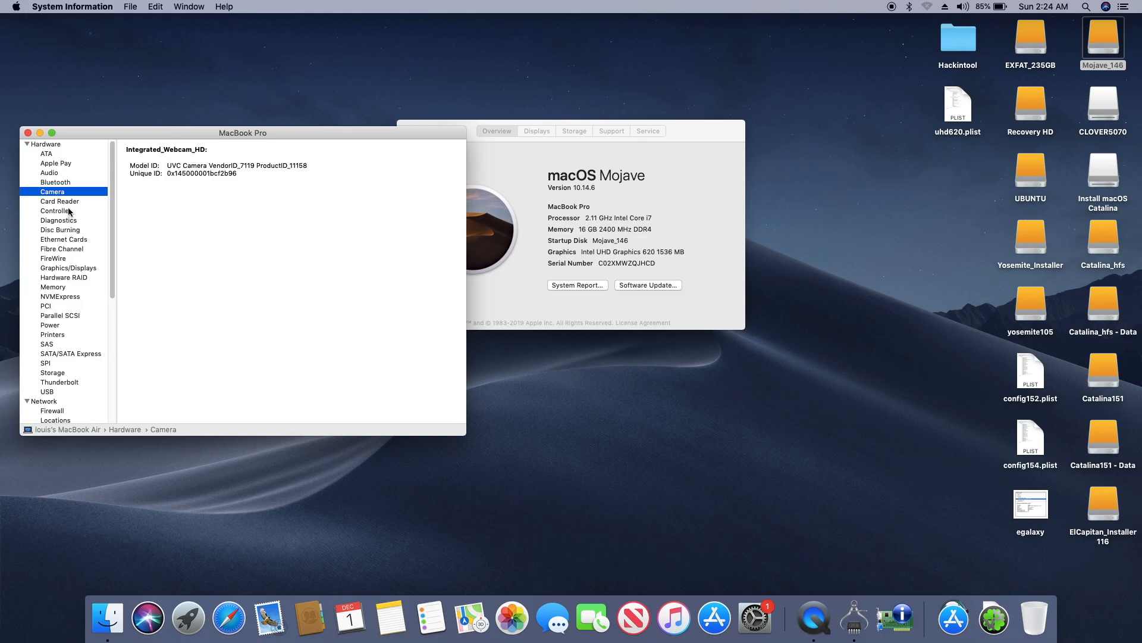
click(59, 201)
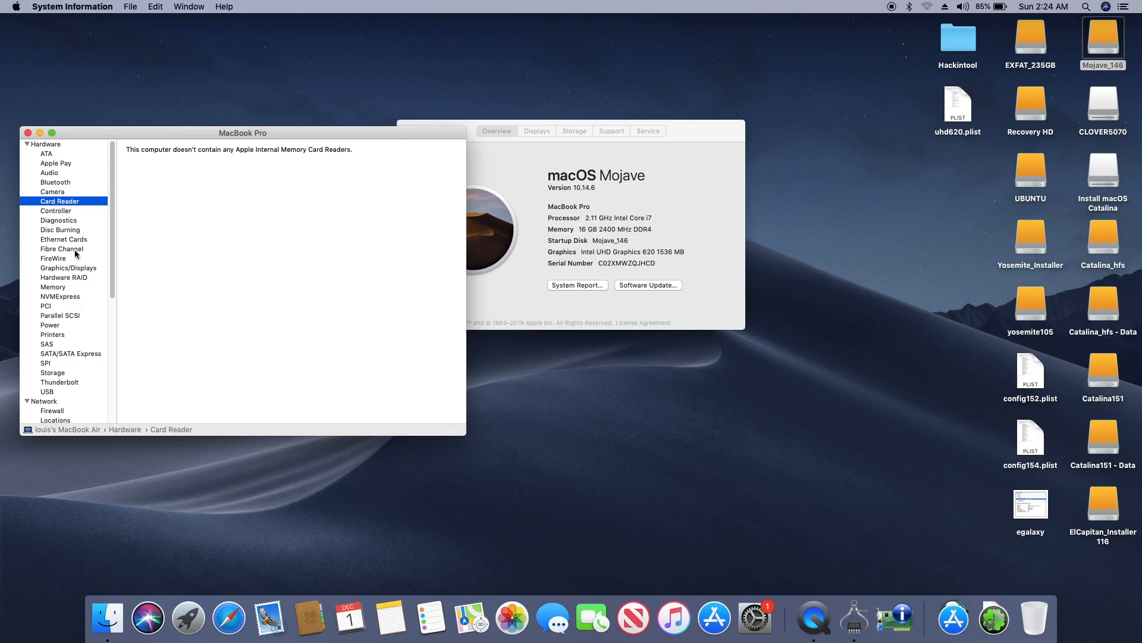
click(64, 239)
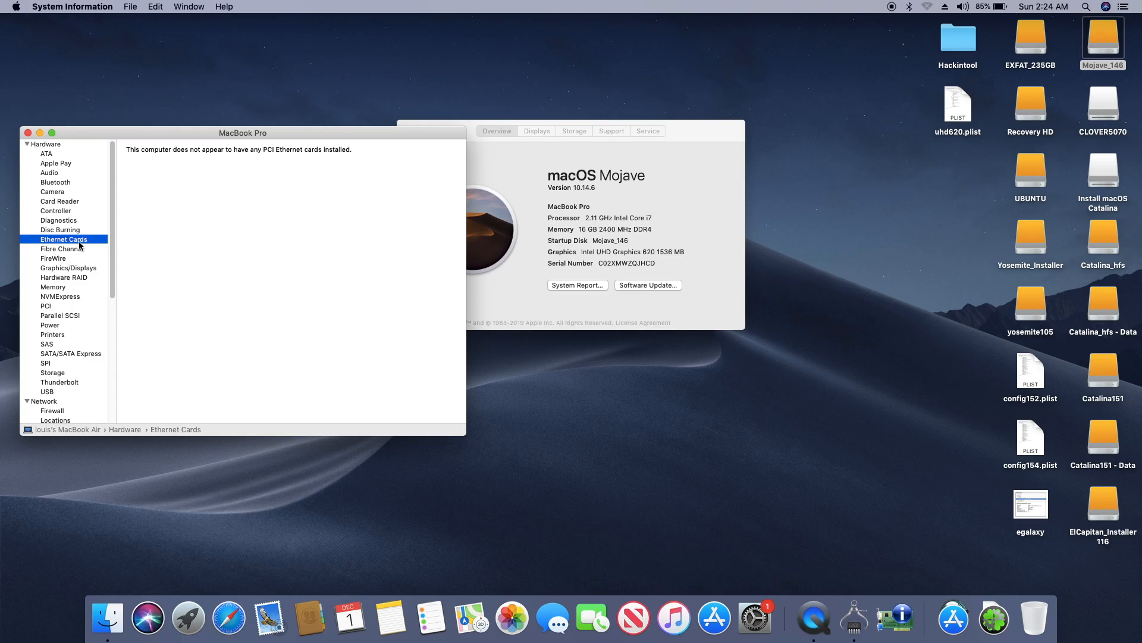
mouse_move(78, 274)
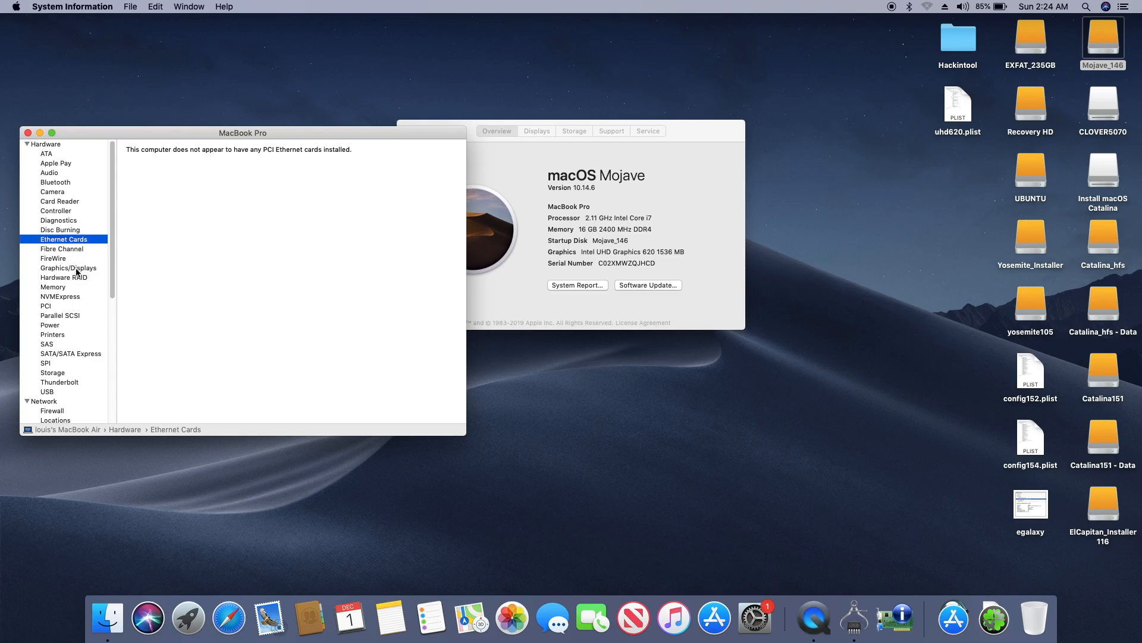
- Review Graphics/Displays, Memory and USB reports, ending on the Wi-Fi details
click(67, 268)
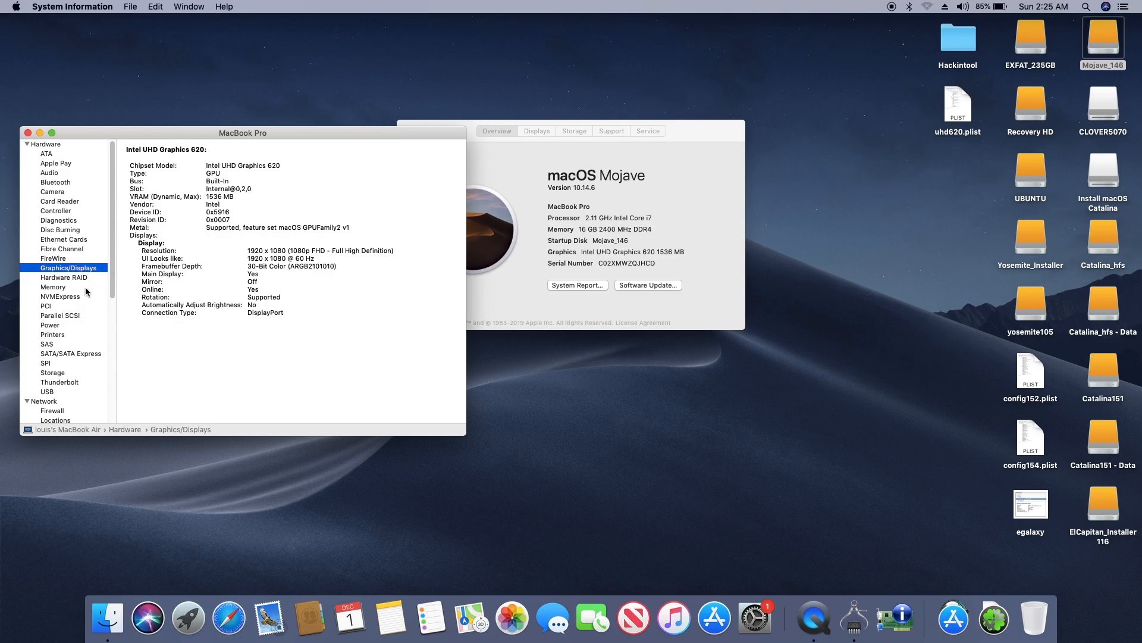
click(52, 287)
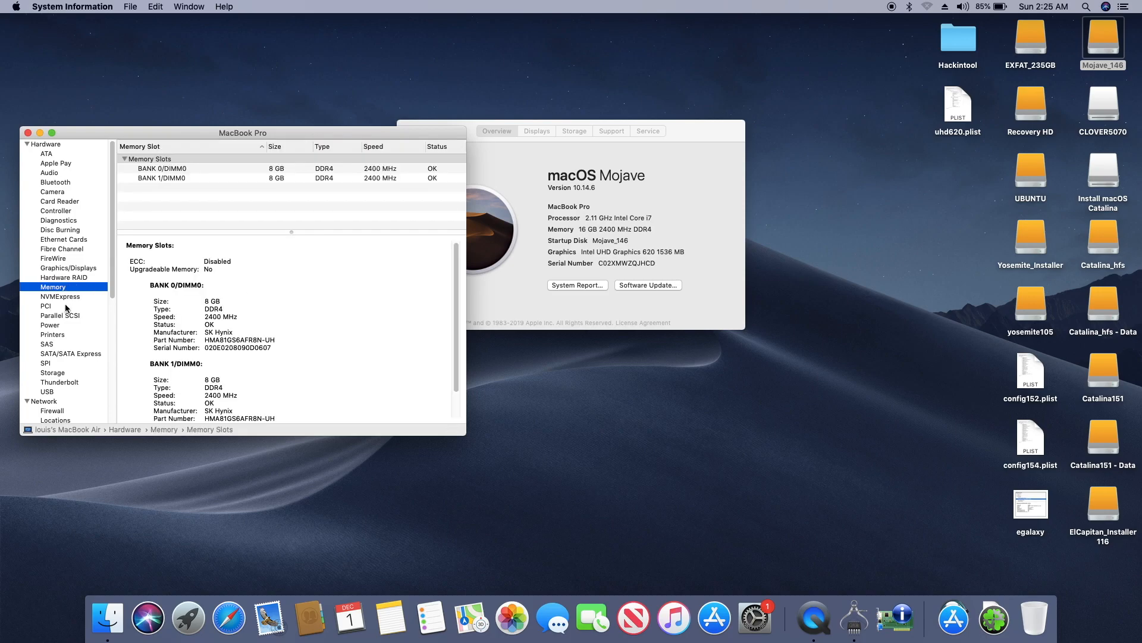
mouse_move(48, 391)
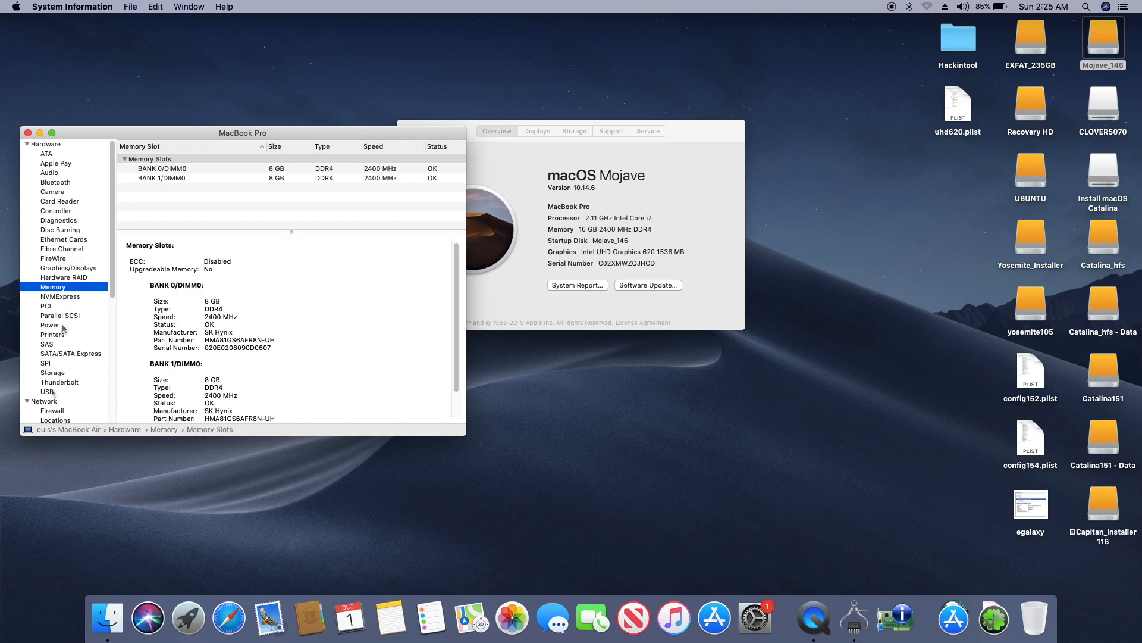
click(47, 391)
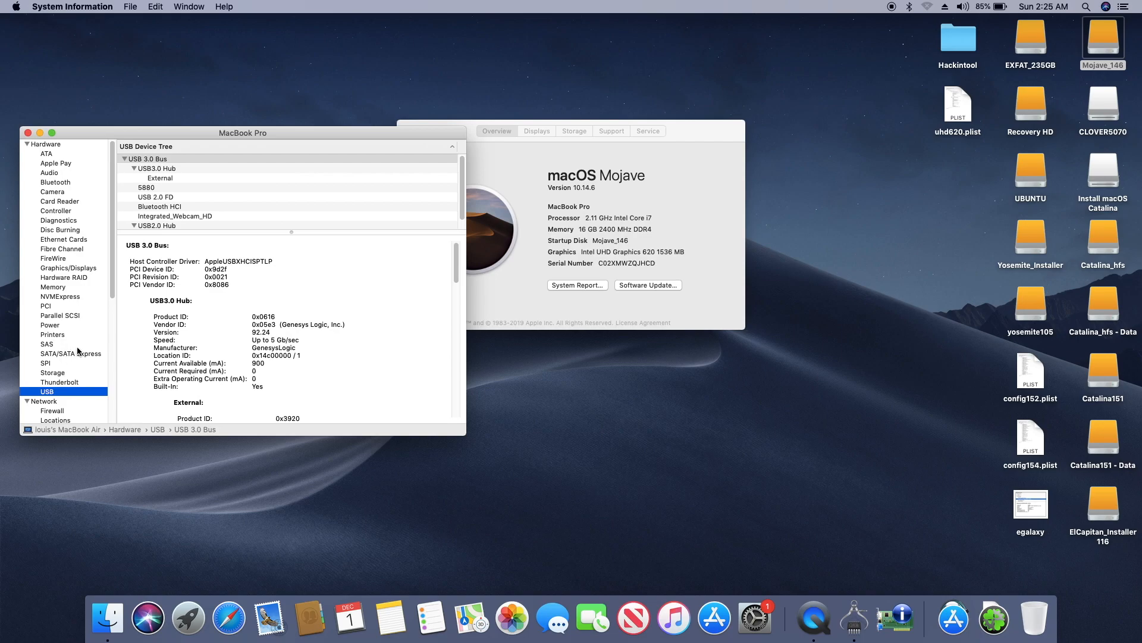
click(48, 350)
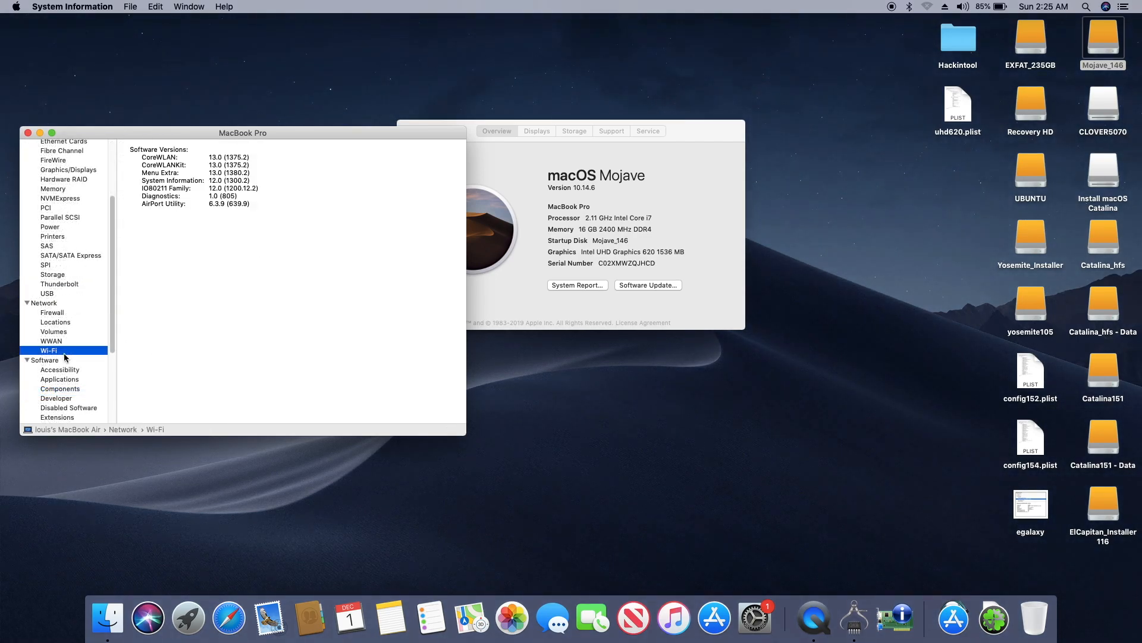
mouse_move(376, 451)
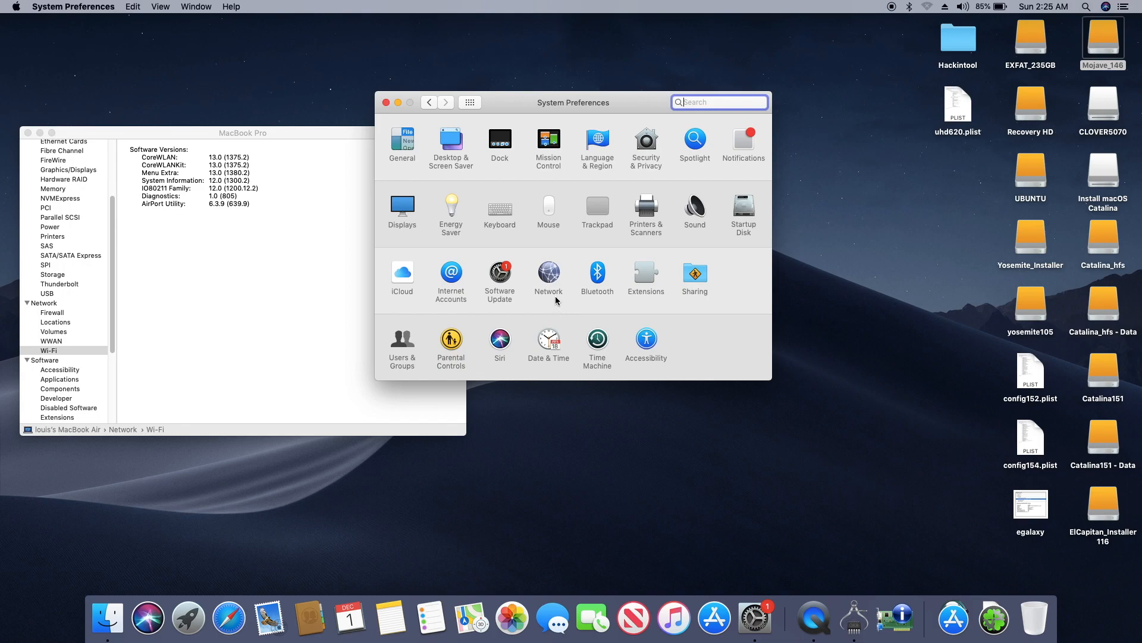
mouse_move(557, 282)
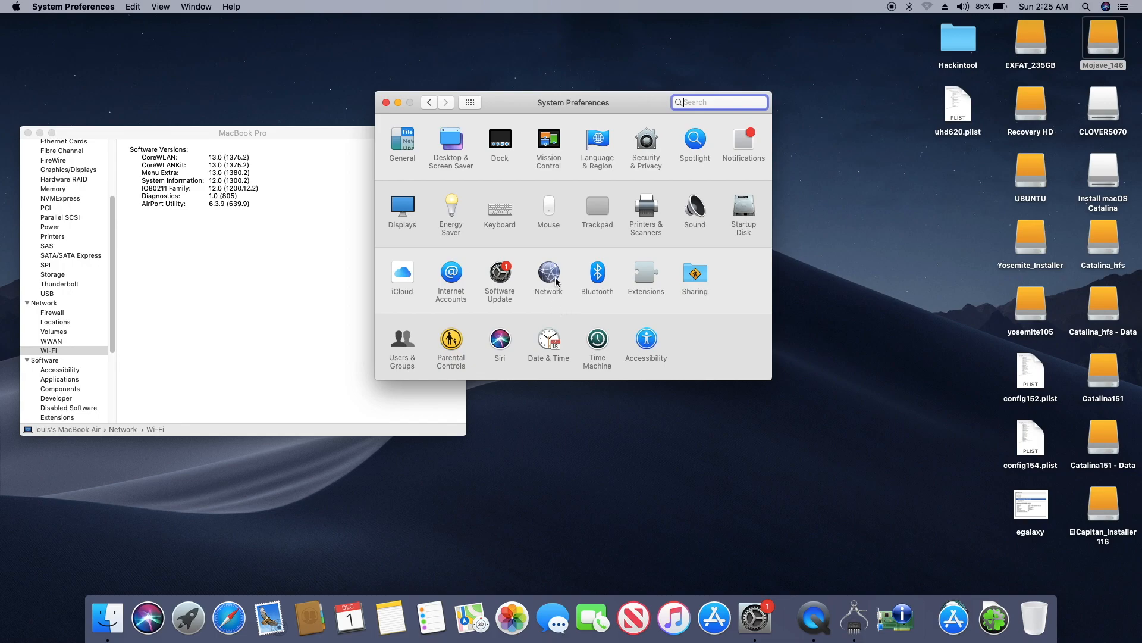
mouse_move(594, 217)
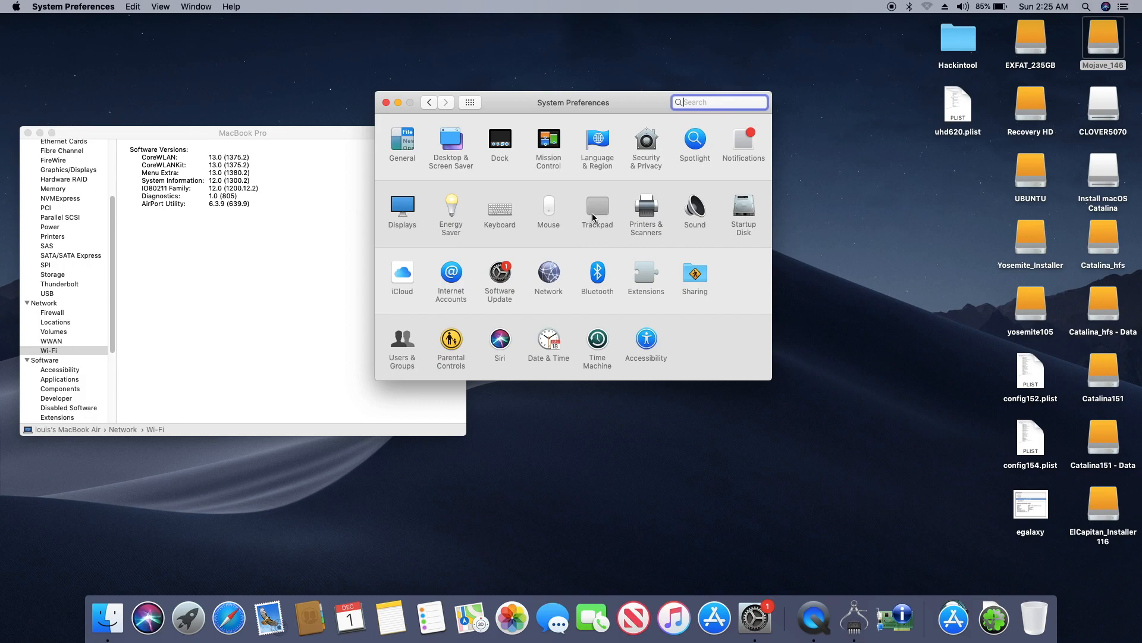
click(597, 205)
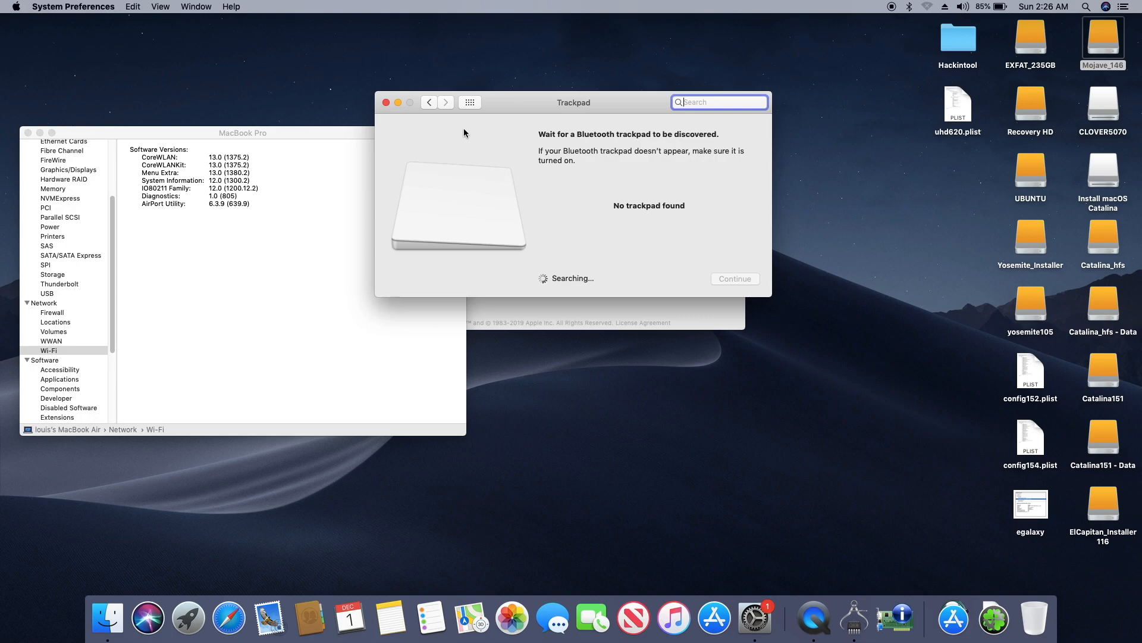
click(469, 103)
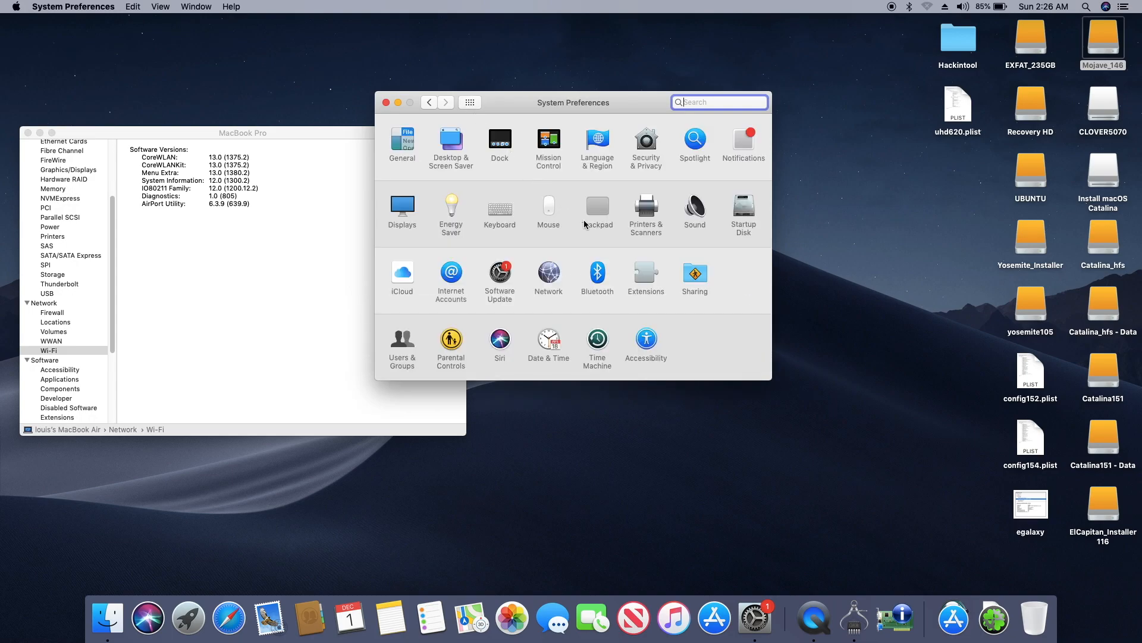
mouse_move(574, 212)
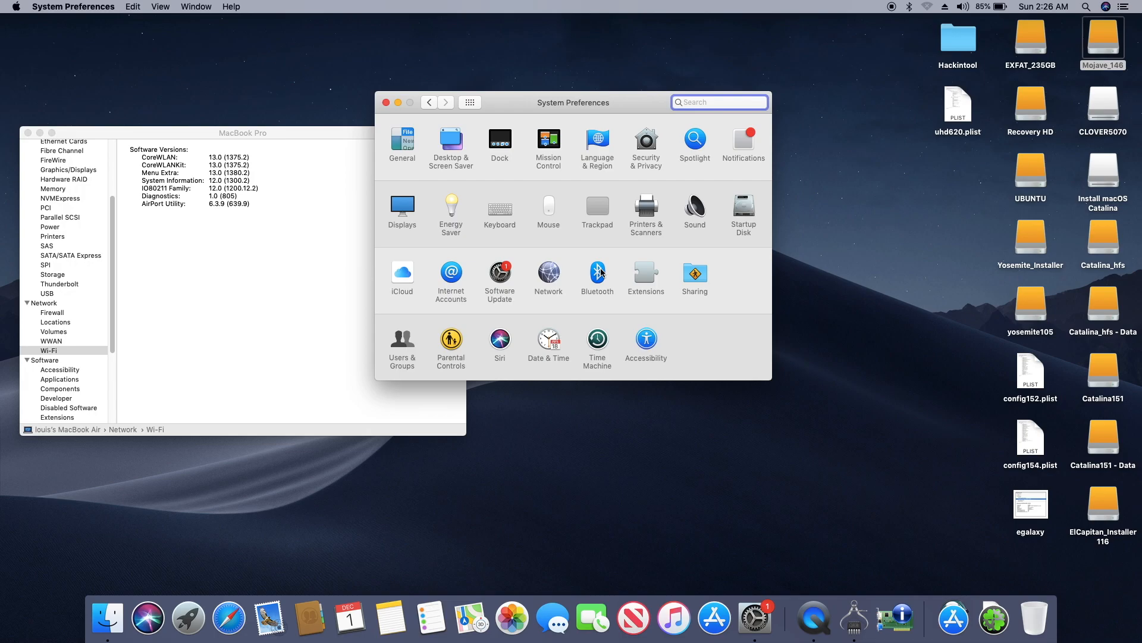
- Show the Bluetooth pane in System Preferences and the Bluetooth hardware report in System Information
click(597, 272)
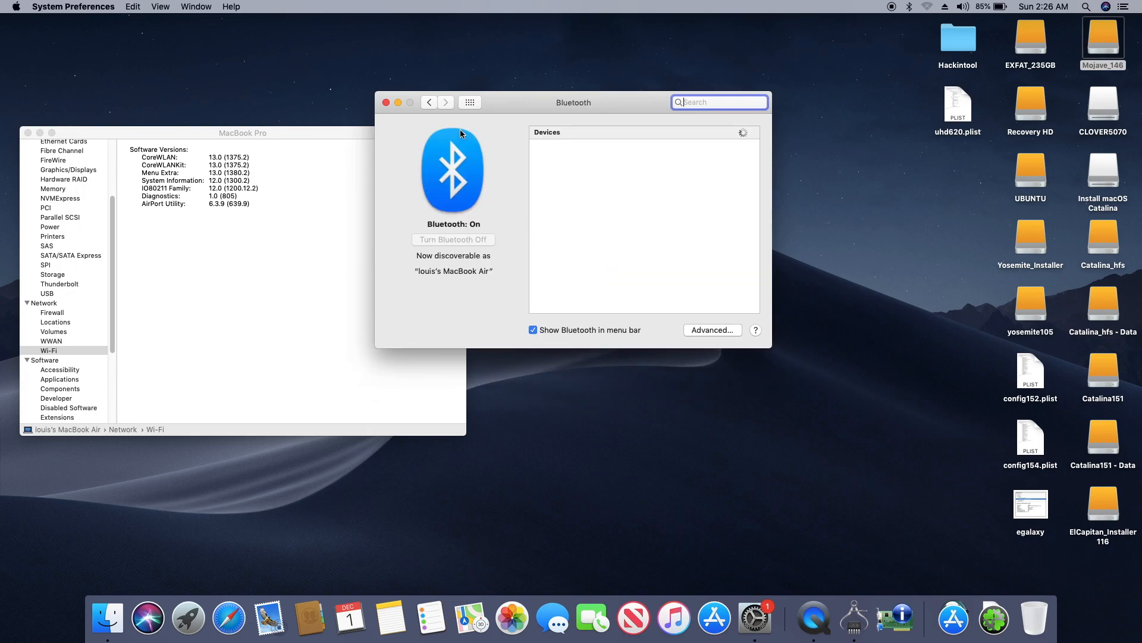
mouse_move(387, 102)
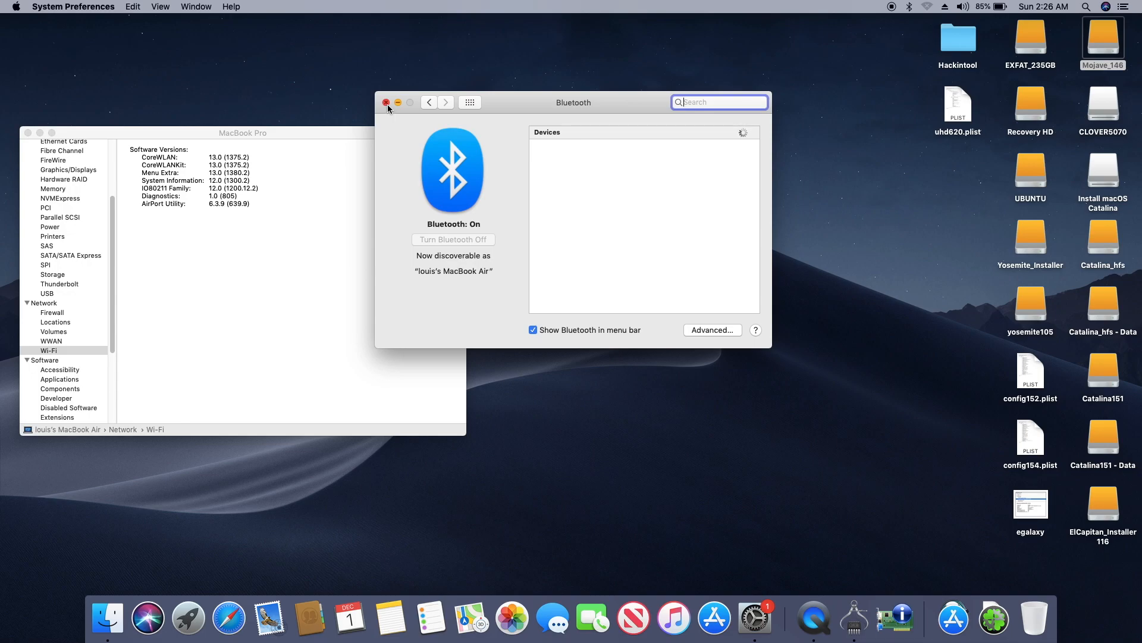
mouse_move(93, 236)
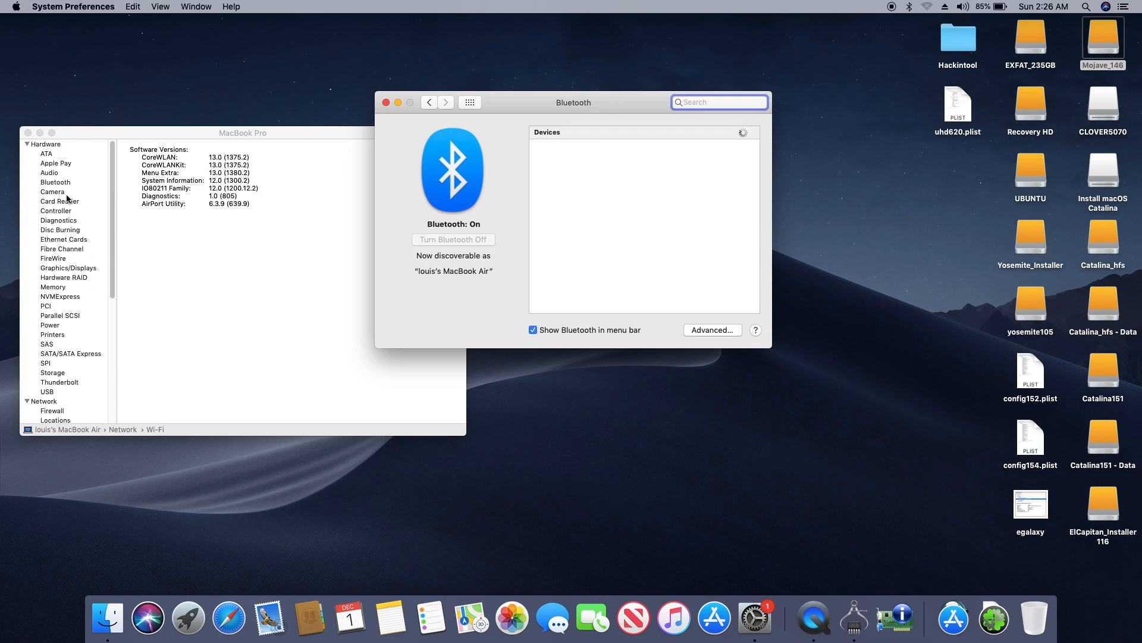
click(55, 182)
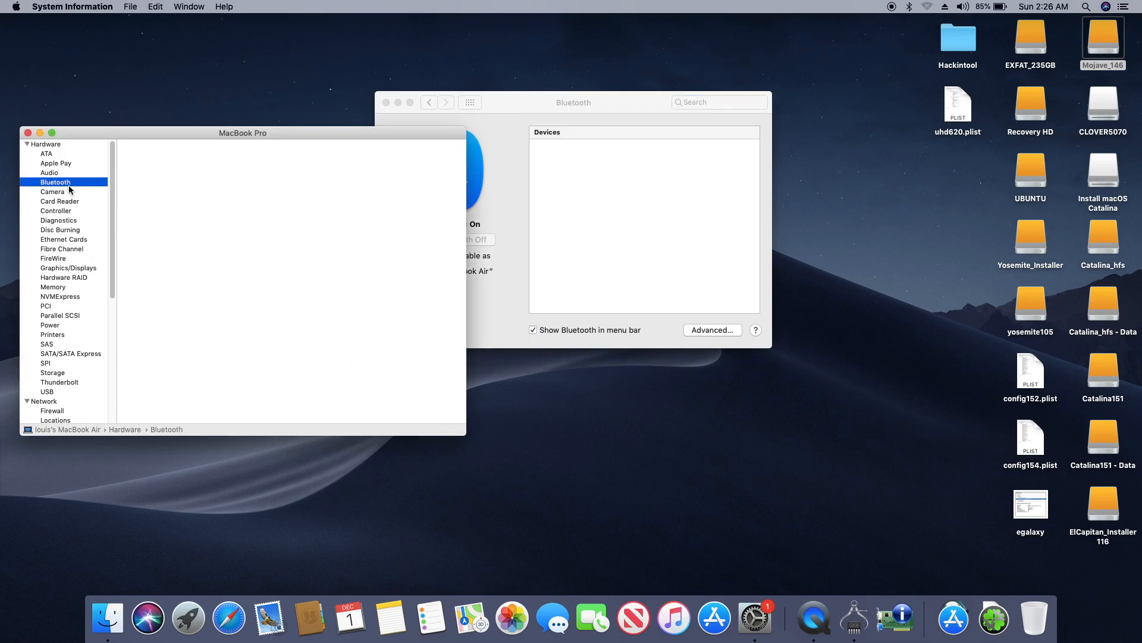
click(55, 181)
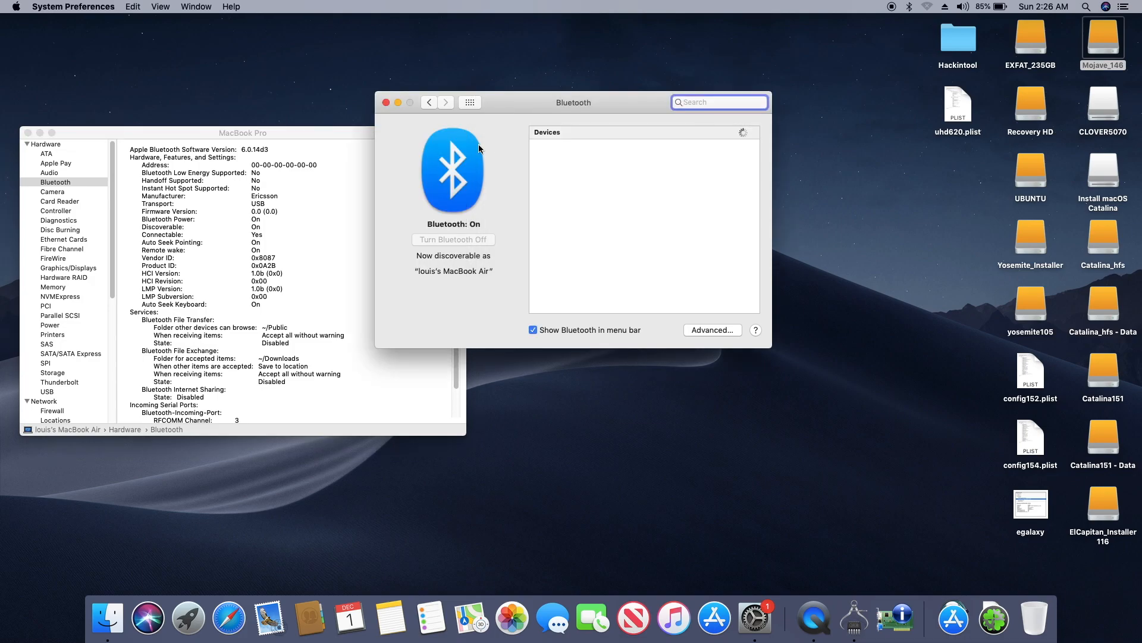
mouse_move(488, 153)
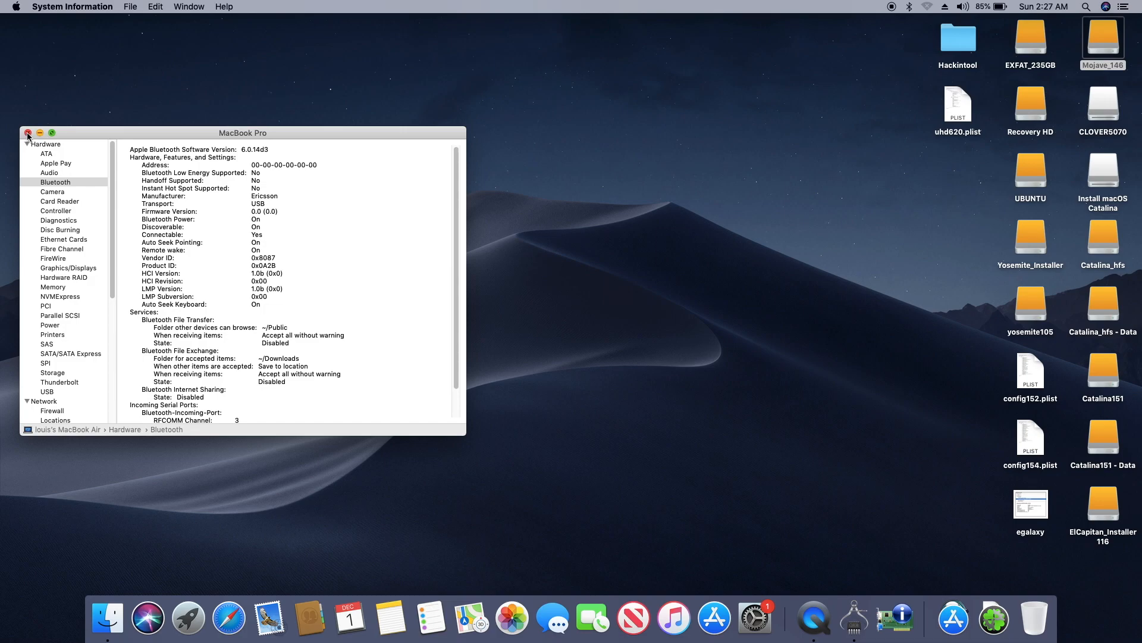
- Close the System Information window, leaving only the Finder desktop
click(27, 132)
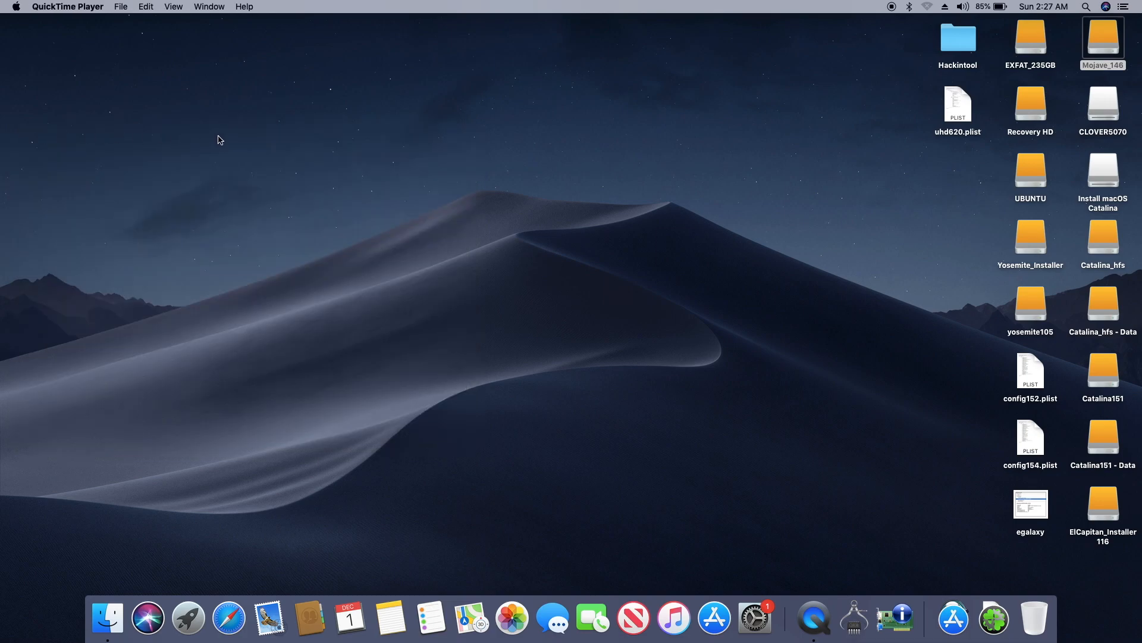
mouse_move(251, 152)
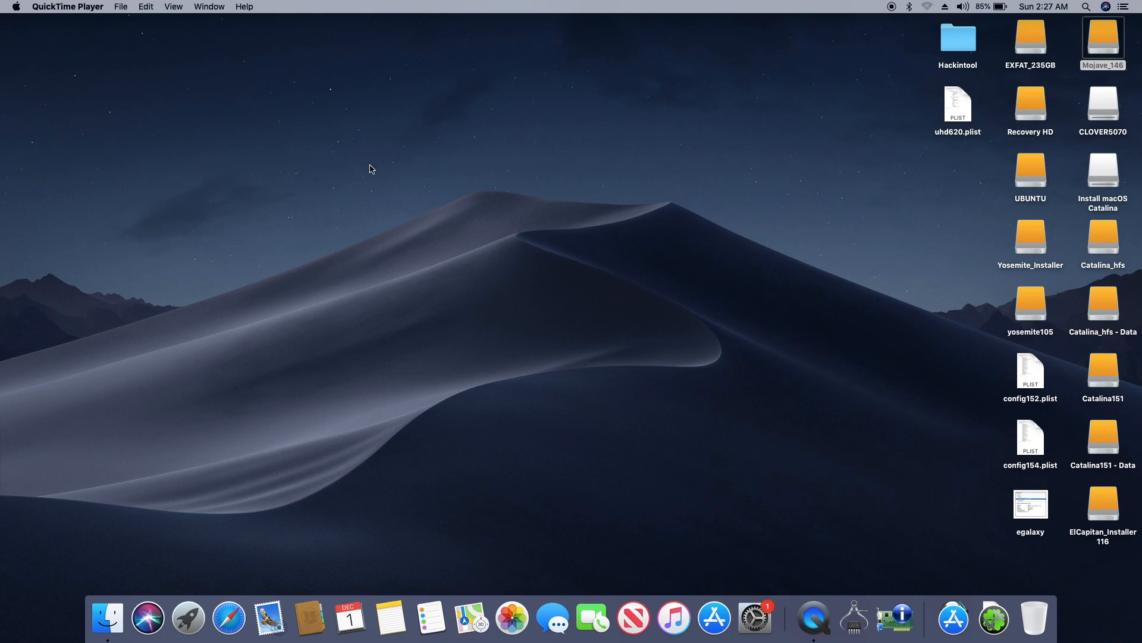
mouse_move(307, 172)
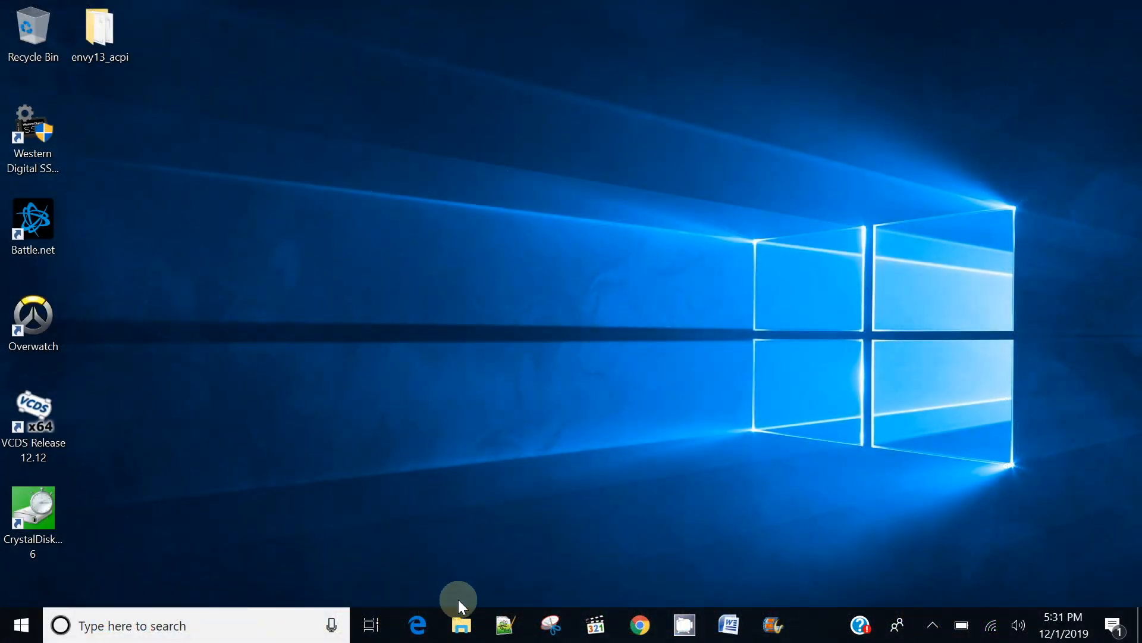
- Show This PC's System page: Windows 10 Home, i7-7500U, 8 GB RAM, Envy13_ad010nr
click(464, 625)
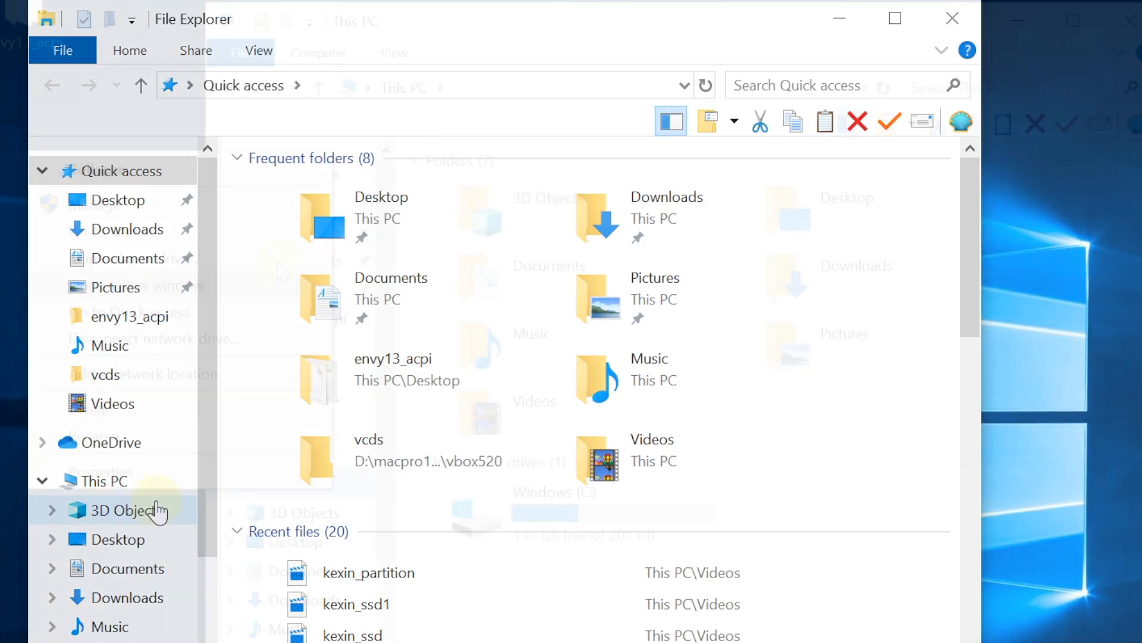
right_click(100, 481)
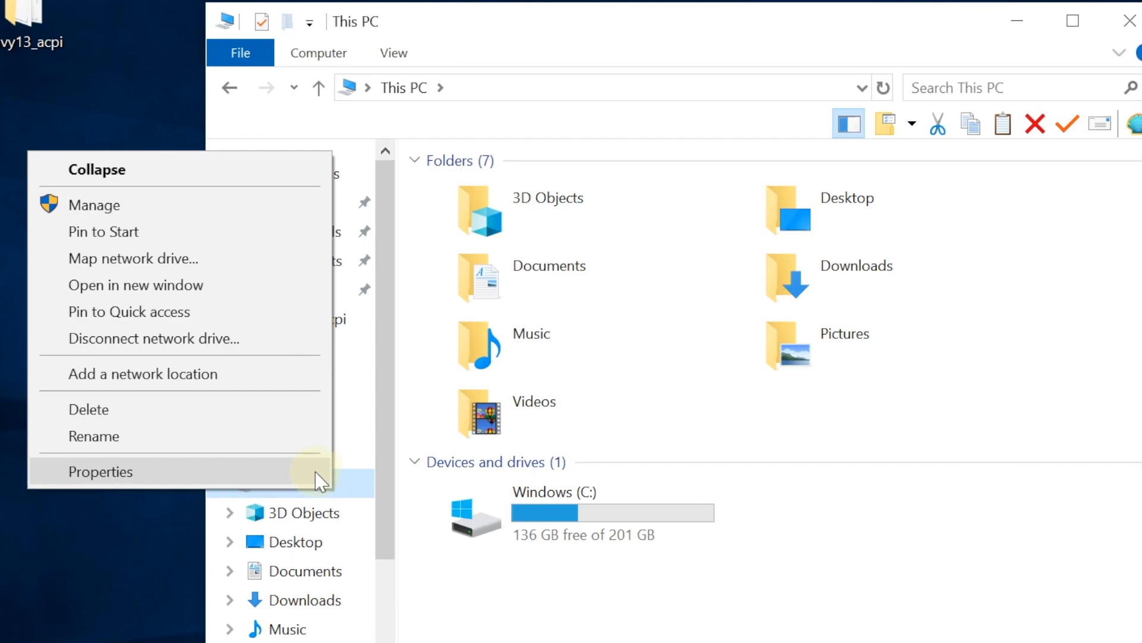
click(104, 471)
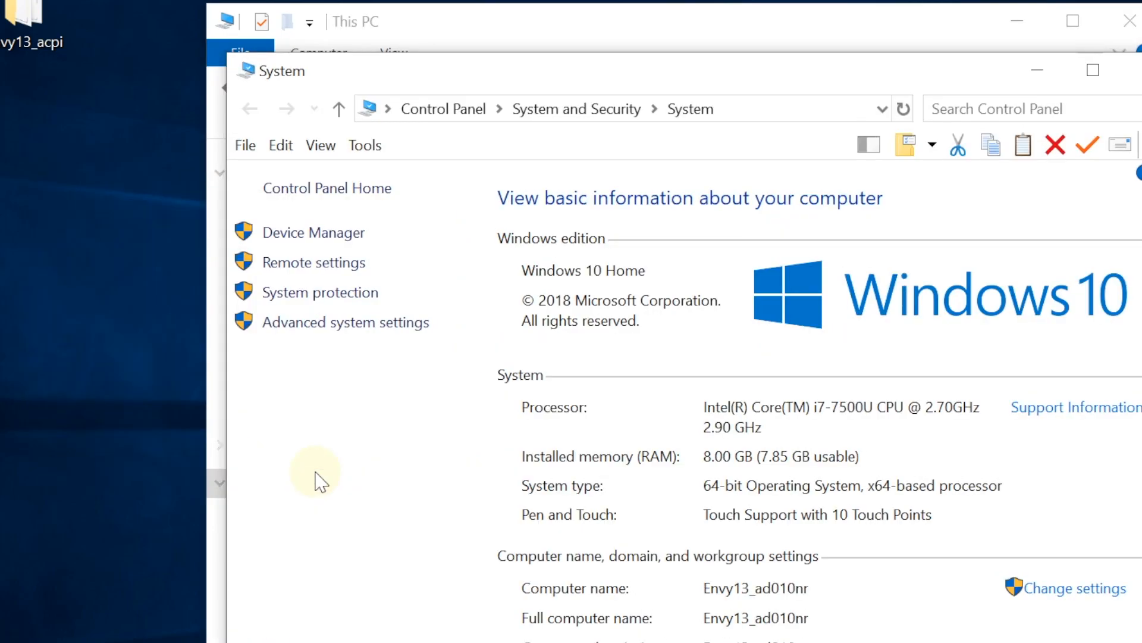
mouse_move(334, 244)
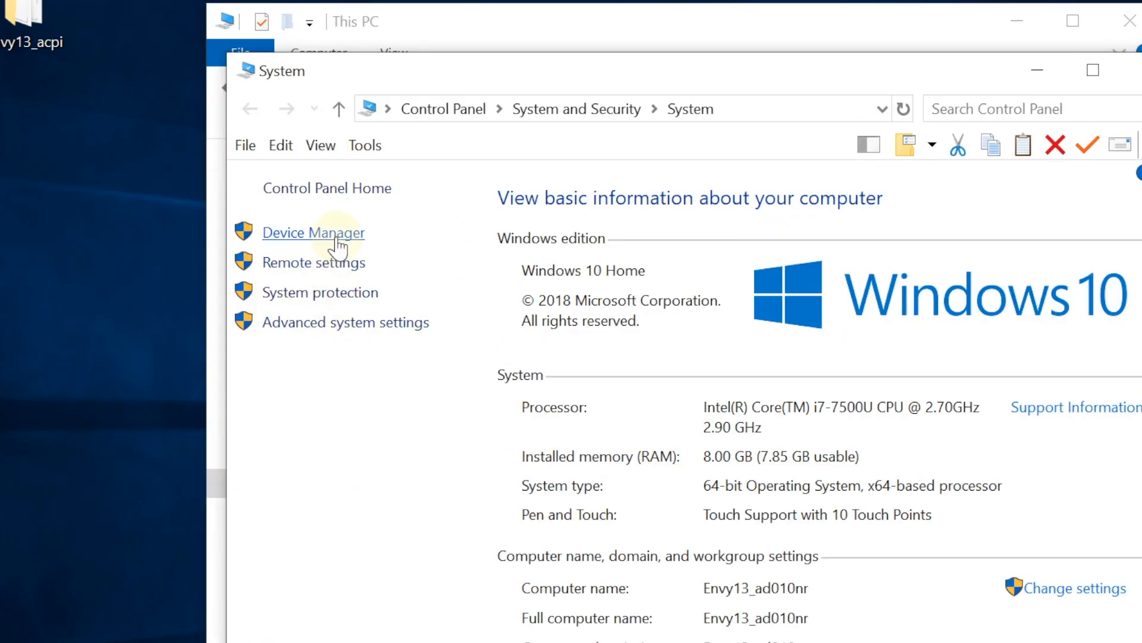
- Launch Device Manager and expand the Cameras, Display adapters and further device categories
click(313, 233)
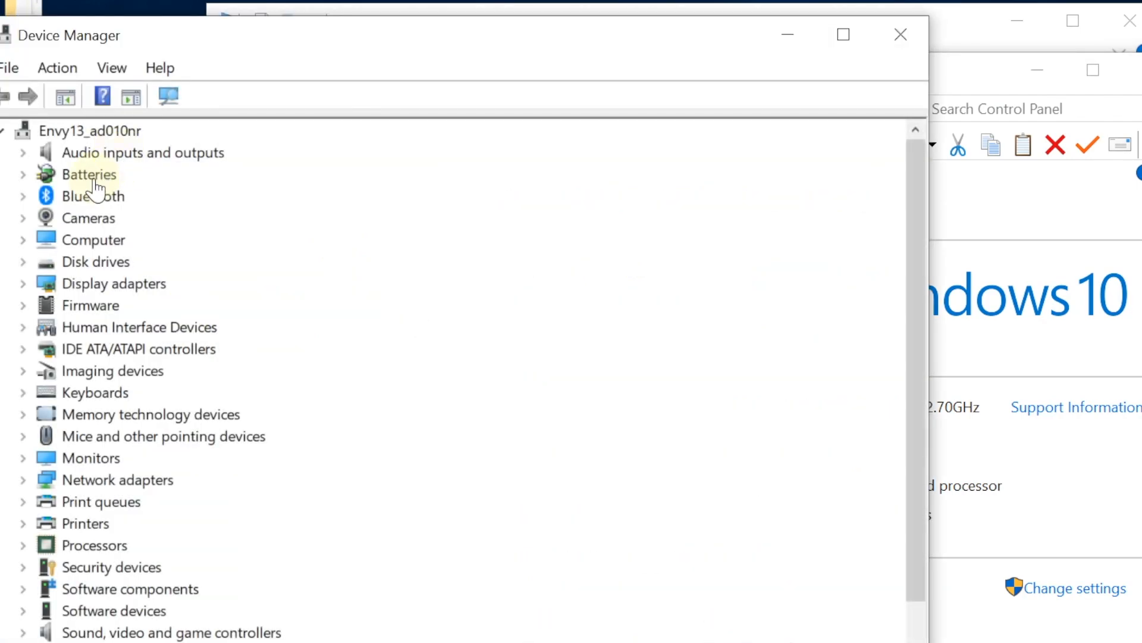
click(24, 217)
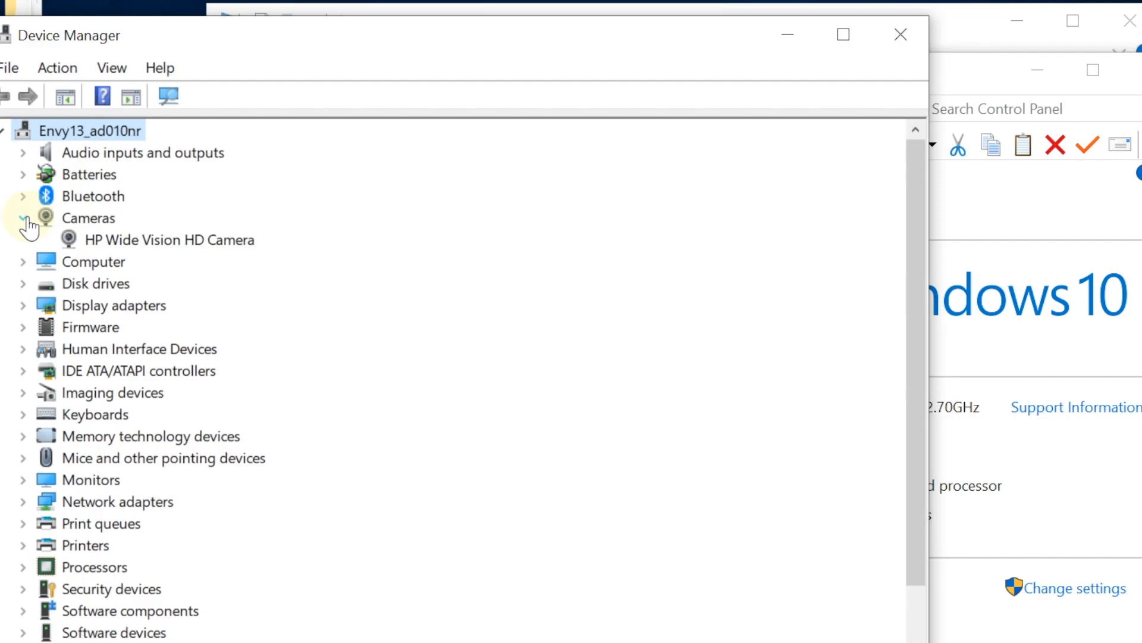
click(24, 217)
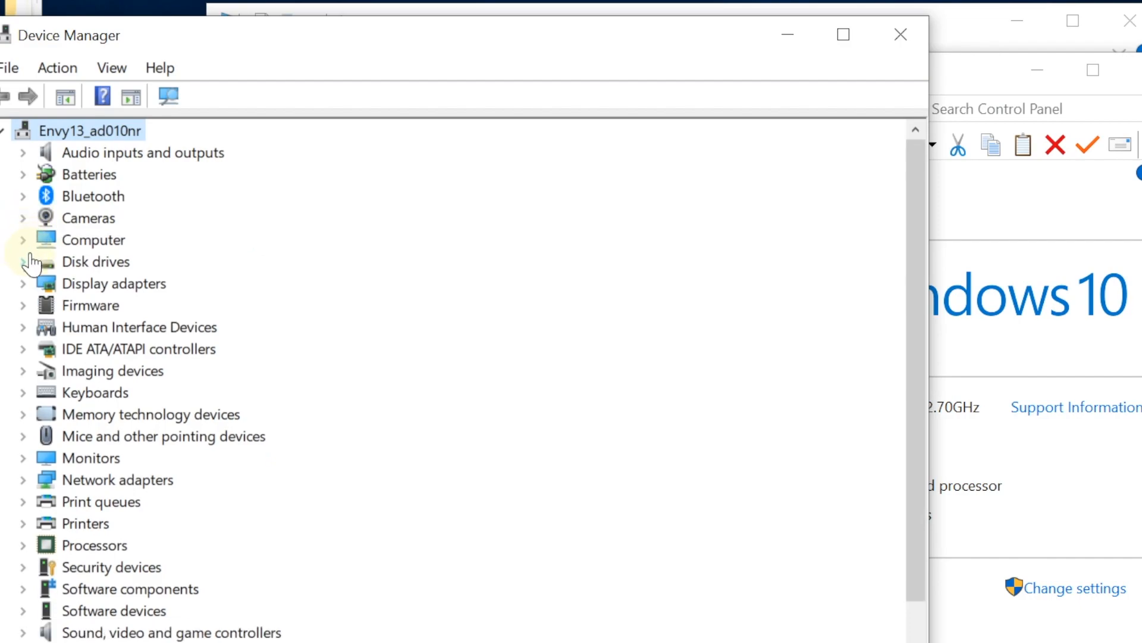
click(24, 284)
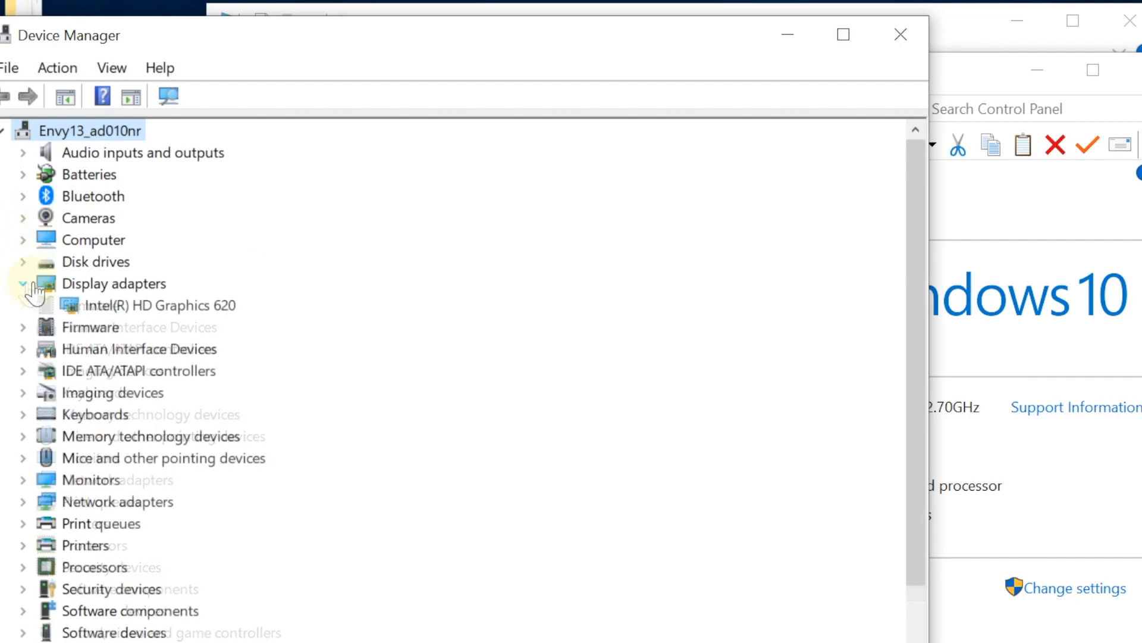
click(158, 306)
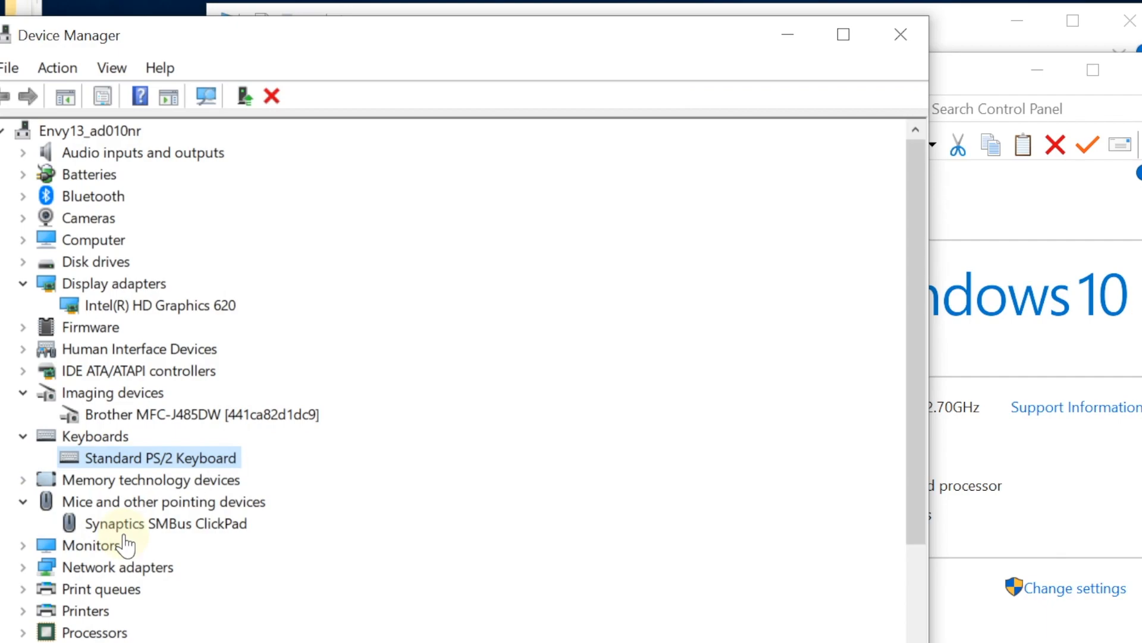
- View the Synaptics SMBus ClickPad's properties, confirming it works properly
click(153, 523)
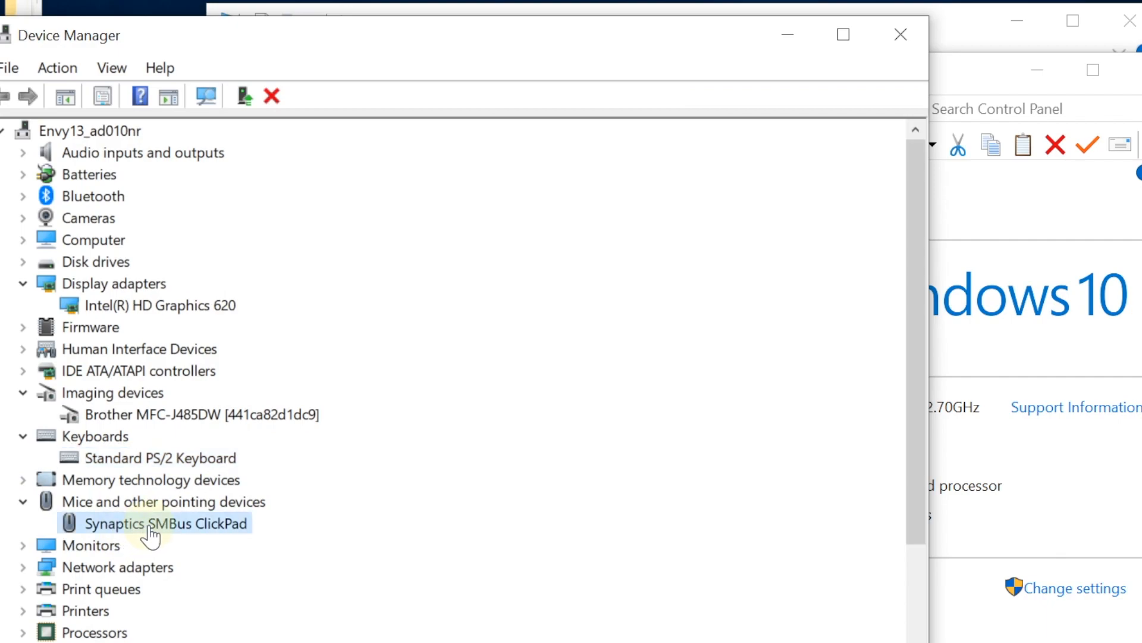
right_click(152, 523)
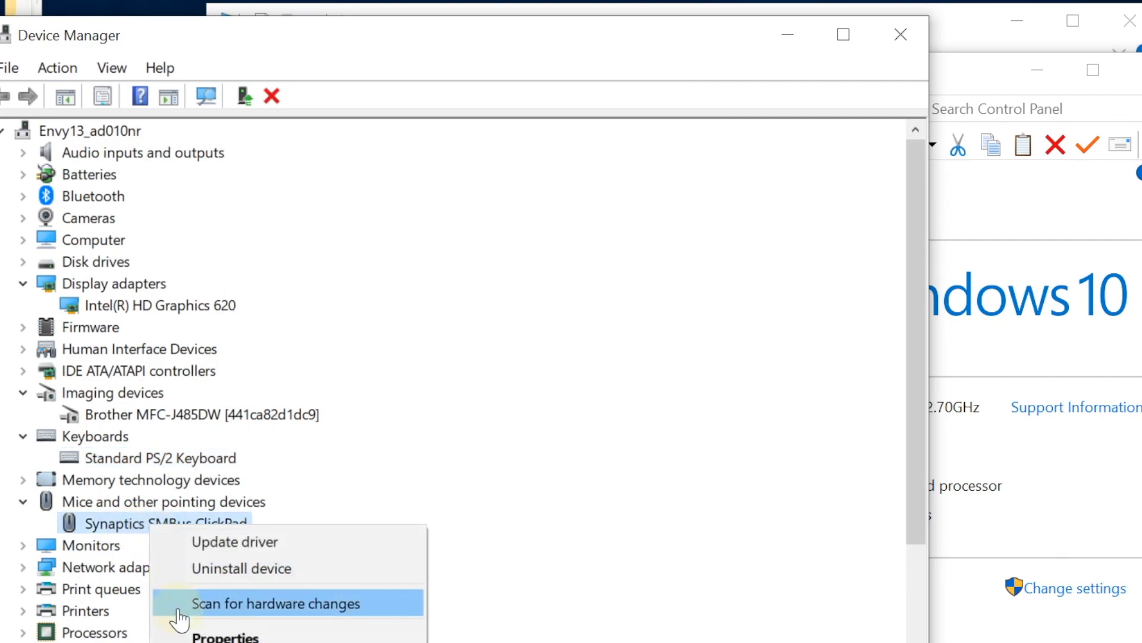
click(222, 642)
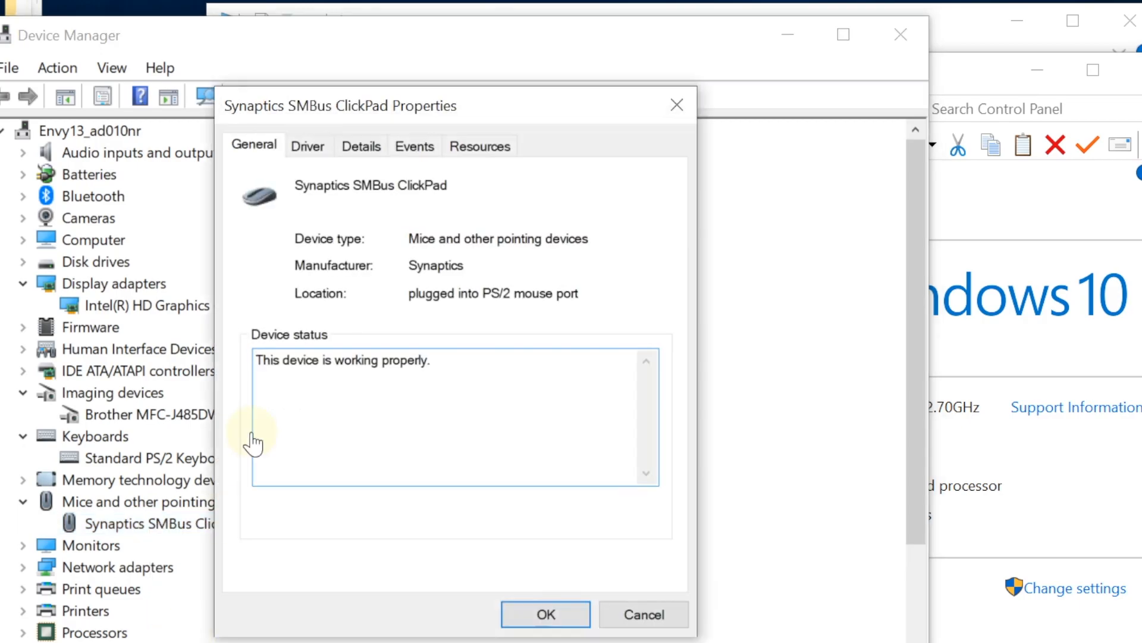
- Close the ClickPad dialog and bring up the Broadcom 802.11ac Network Adapter's properties
click(561, 615)
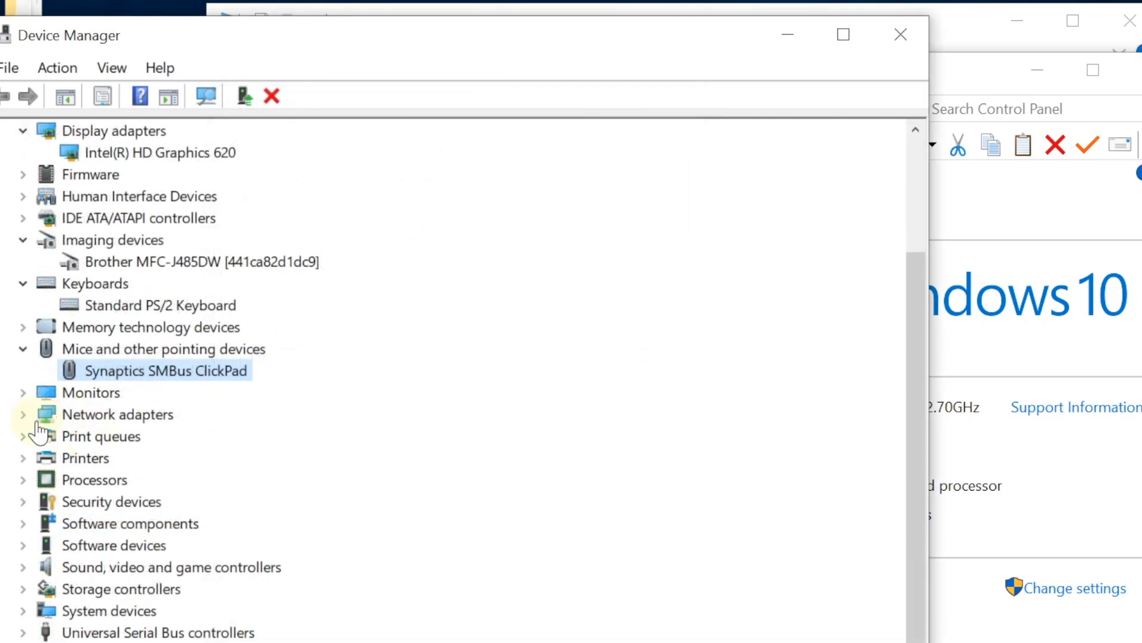
click(22, 414)
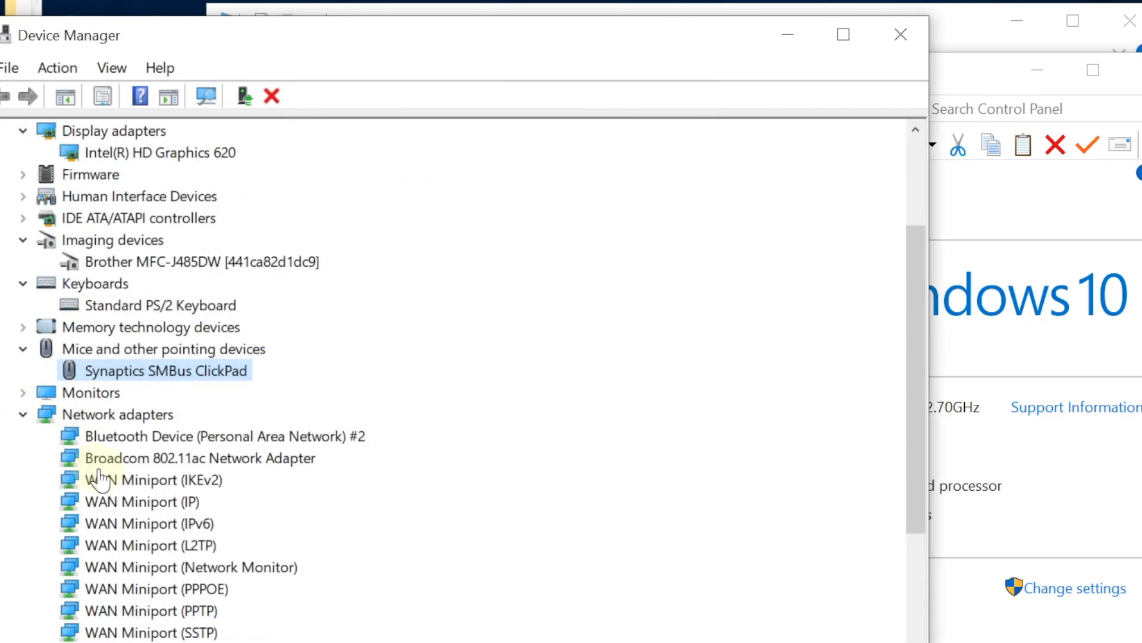
mouse_move(130, 511)
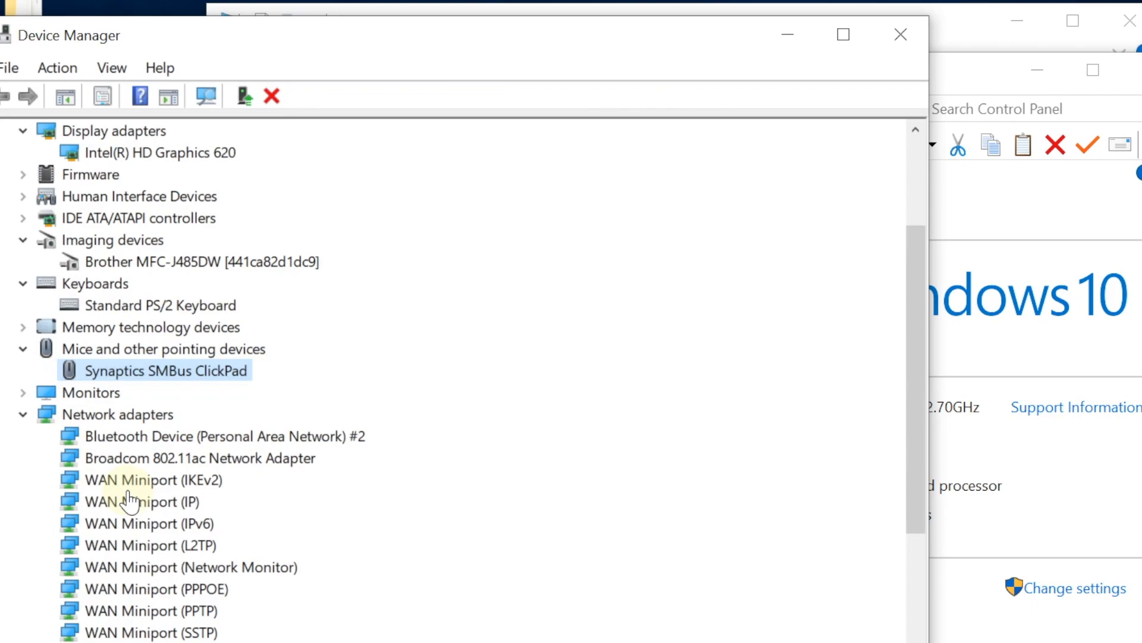
mouse_move(199, 520)
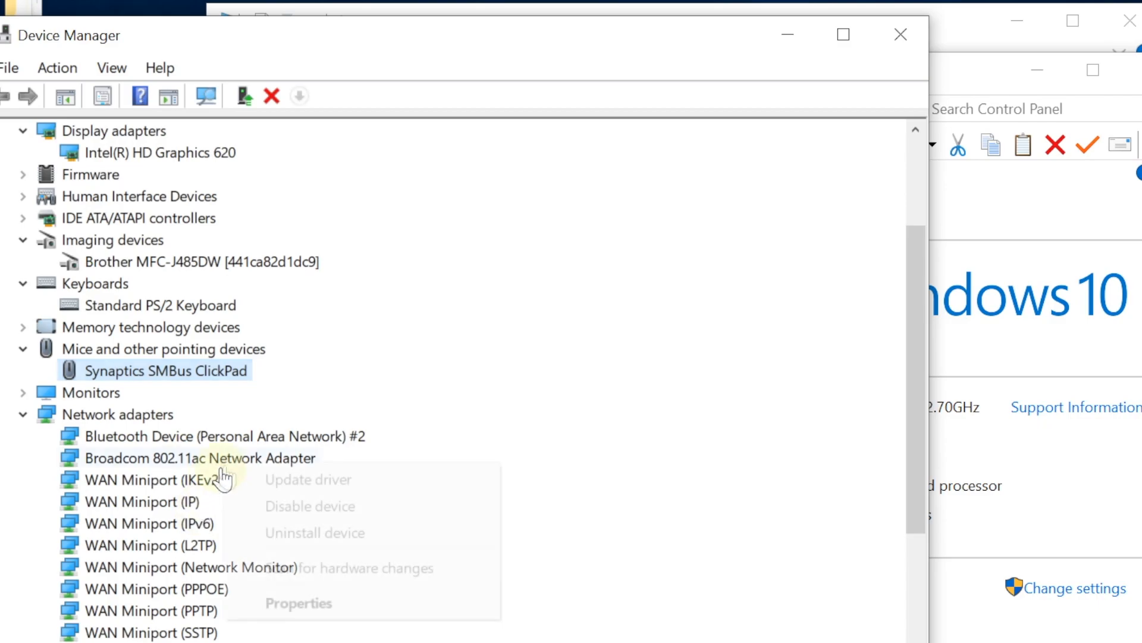
click(298, 603)
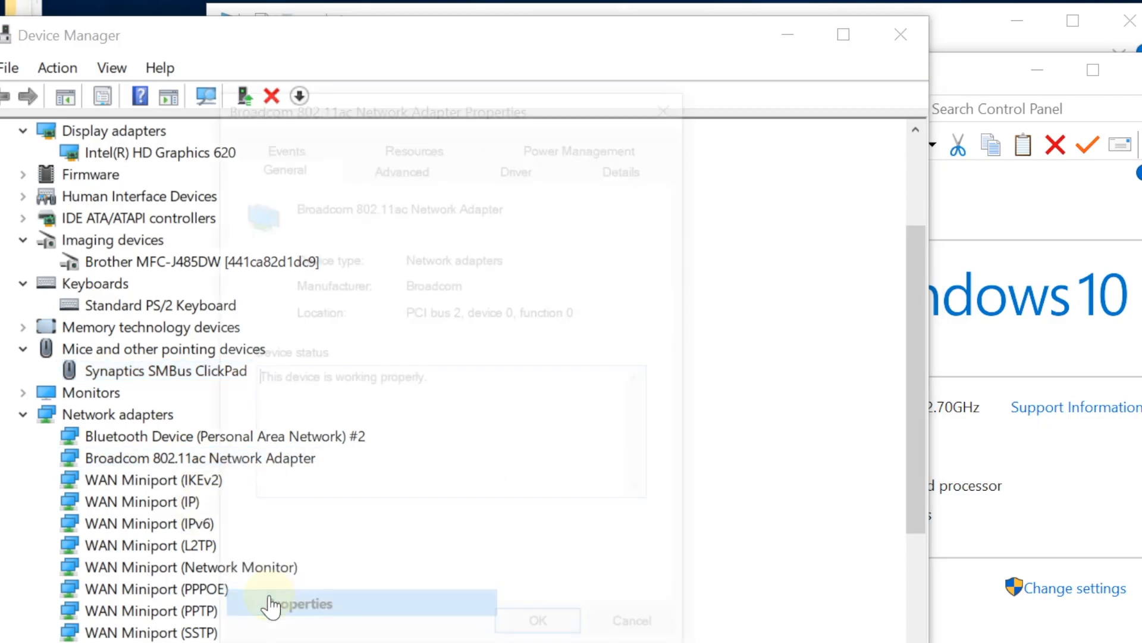
- Check the Broadcom adapter's Driver and Details hardware IDs, then return to the device list
click(523, 167)
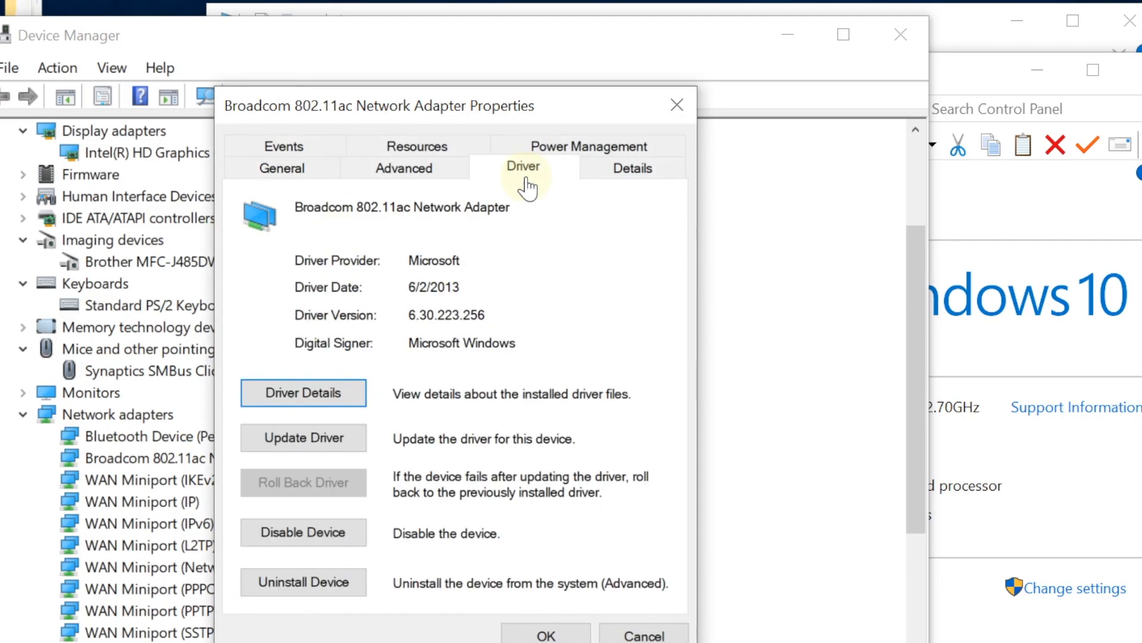
click(633, 167)
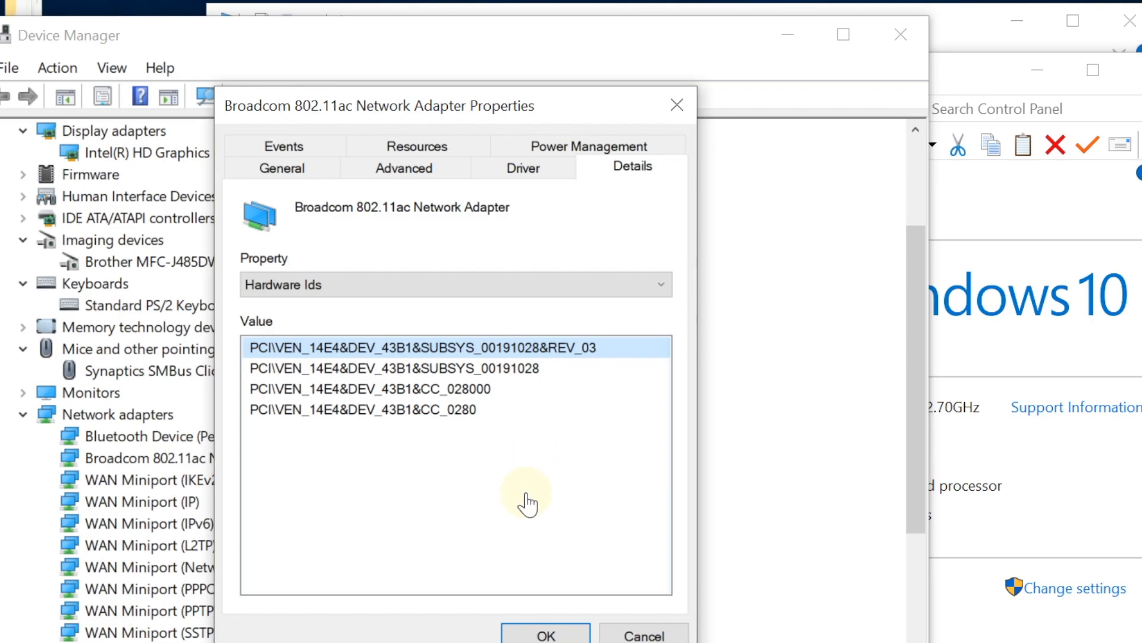
mouse_move(528, 596)
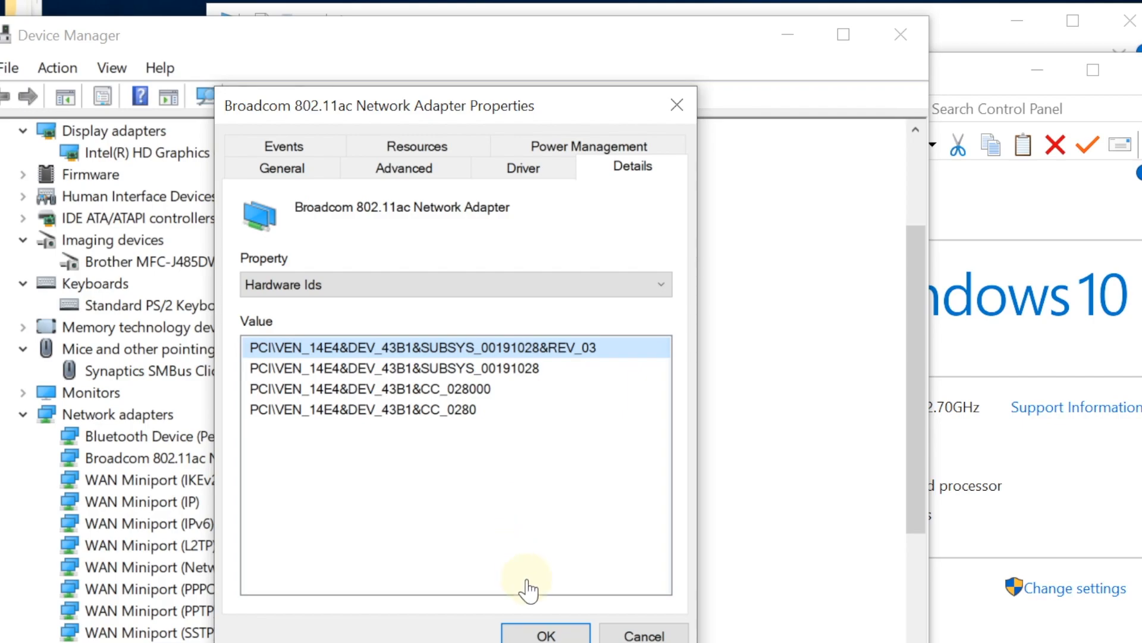
click(544, 635)
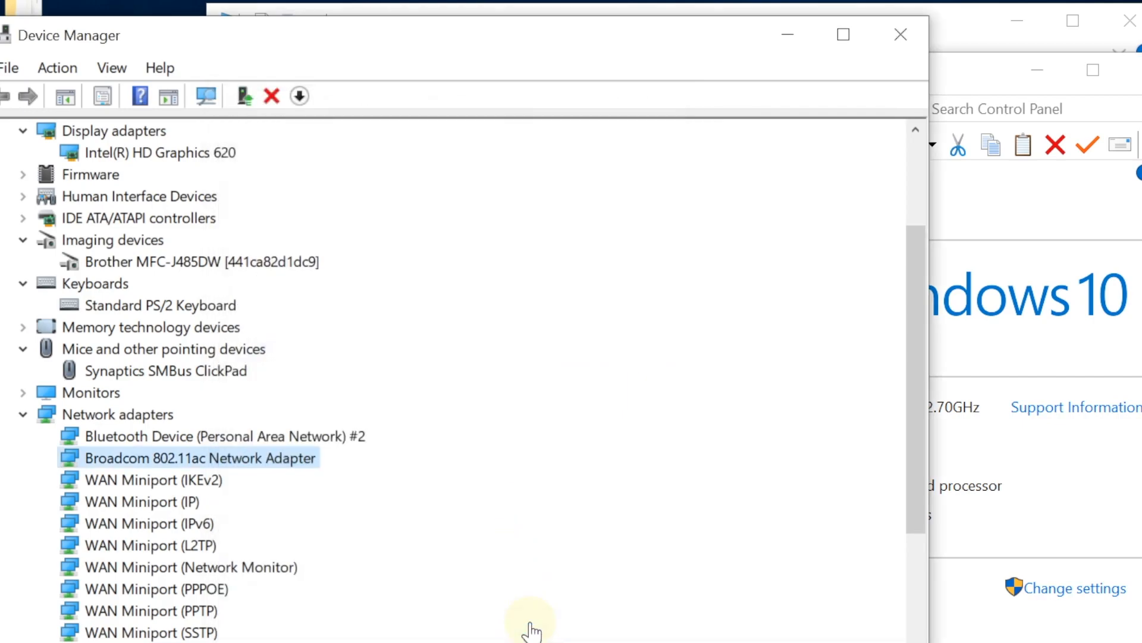
scroll(down, 3)
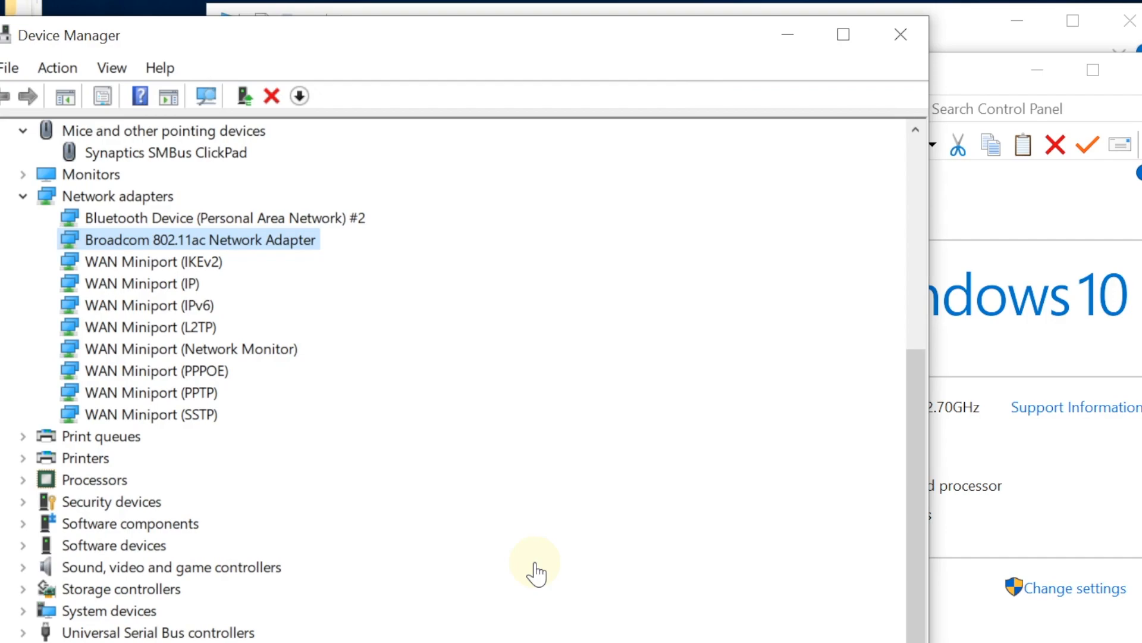
mouse_move(457, 534)
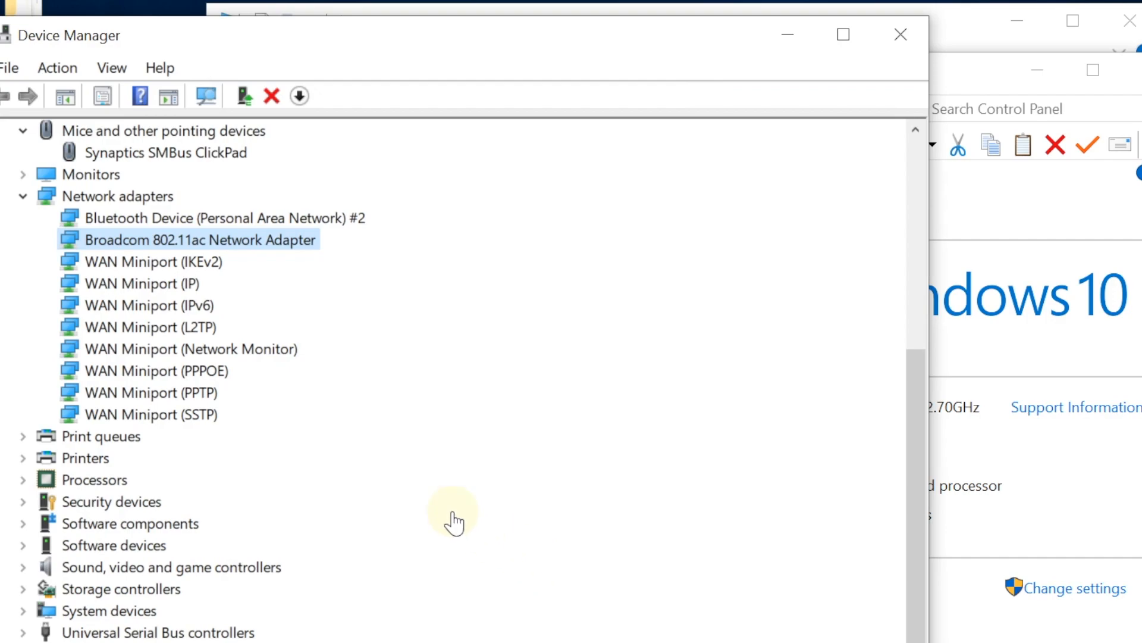
mouse_move(245, 478)
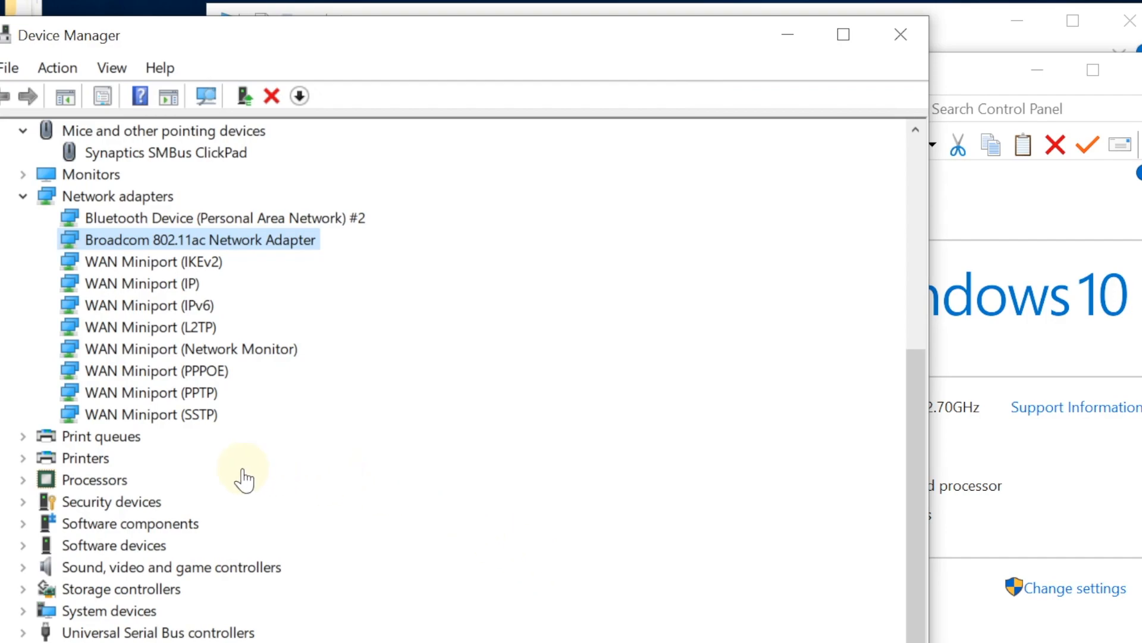
- Expand Processors and Sound controllers and check the Realtek High Definition Audio(SST) hardware IDs
click(24, 480)
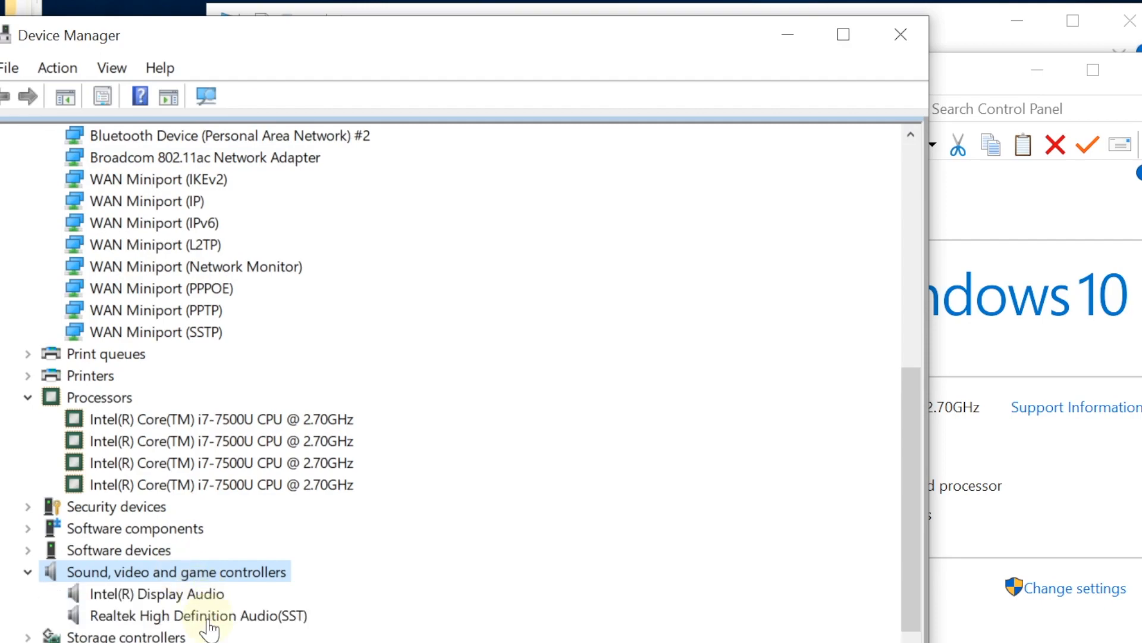
click(196, 615)
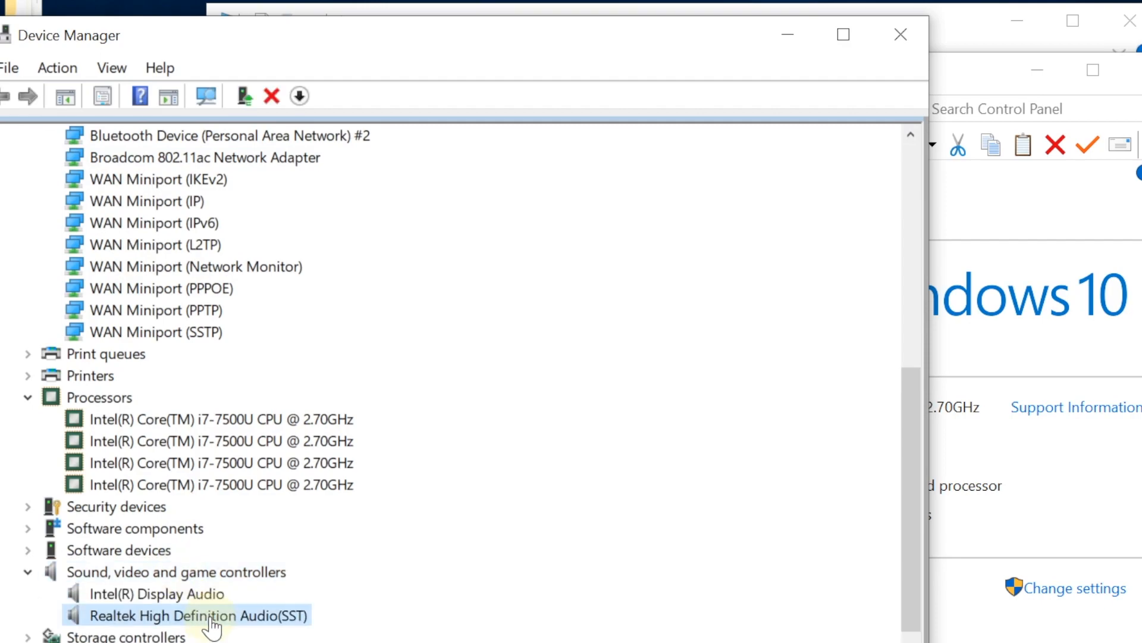
double_click(197, 614)
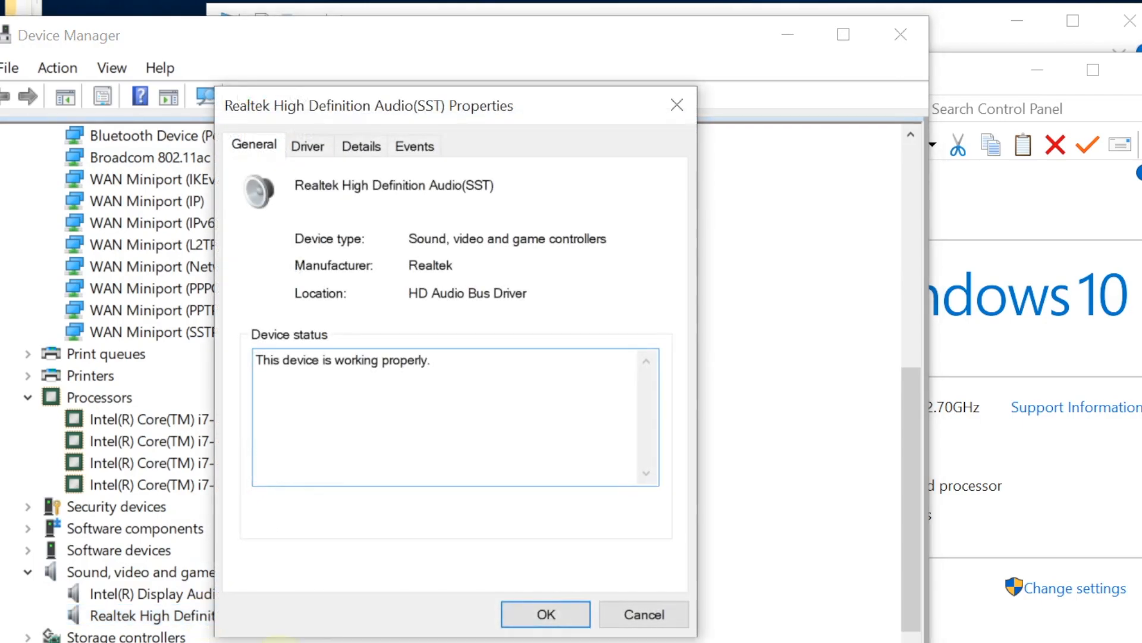
click(361, 145)
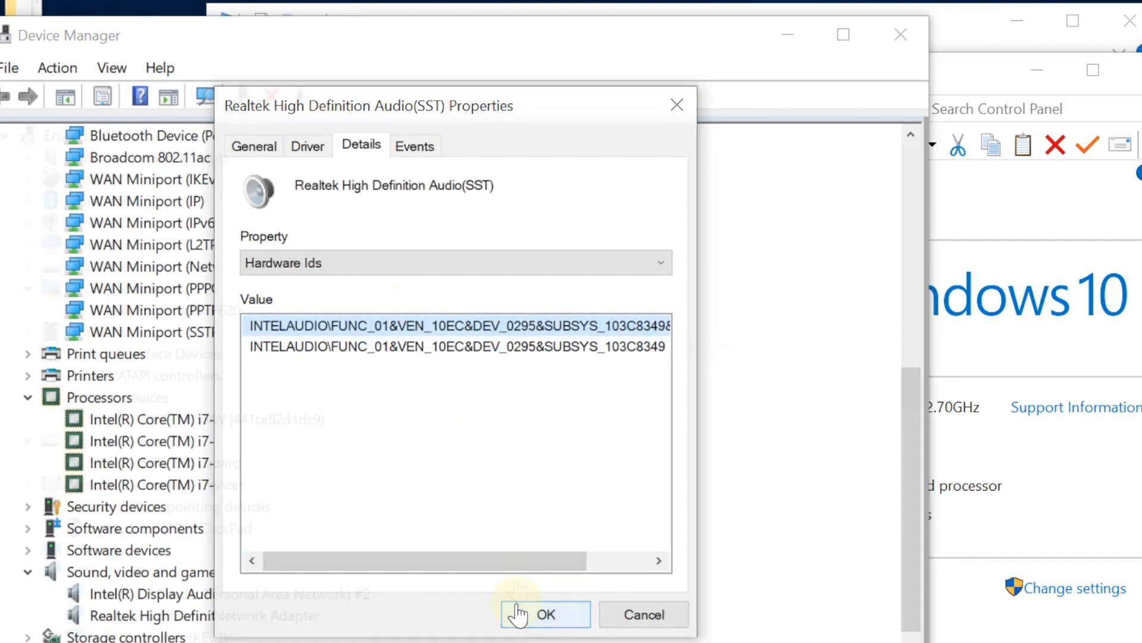
click(541, 615)
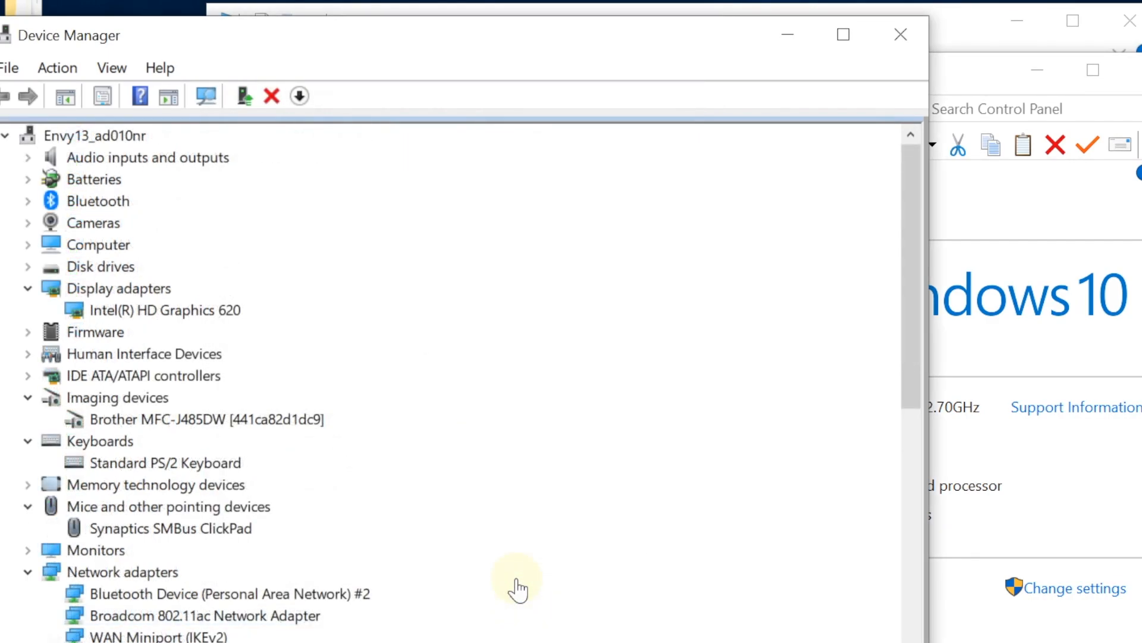
click(167, 311)
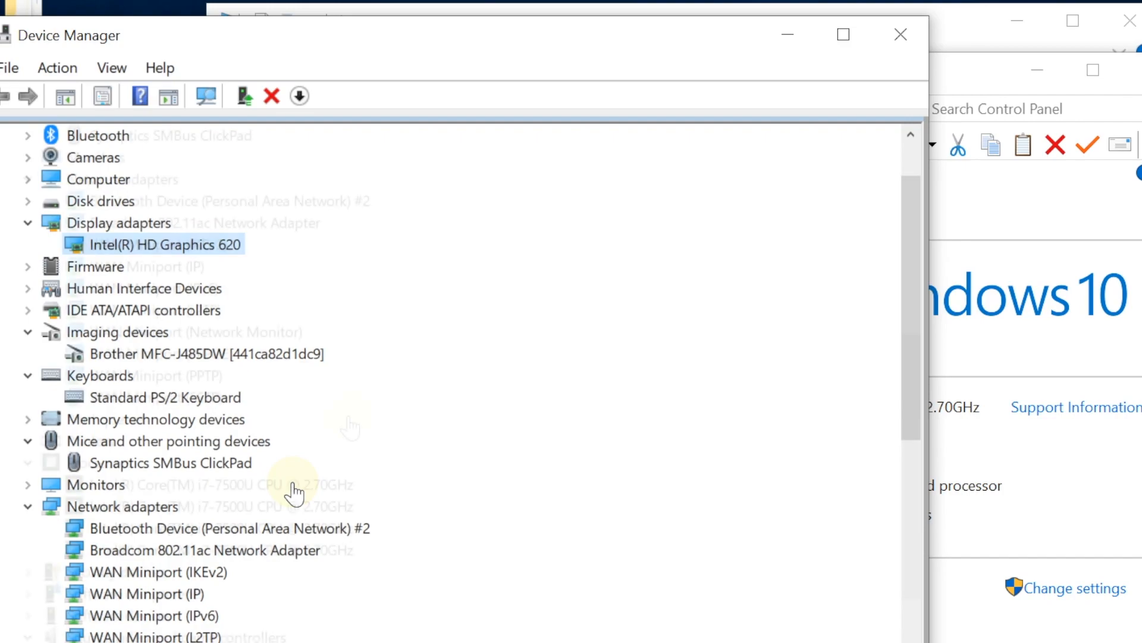
scroll(down, 3)
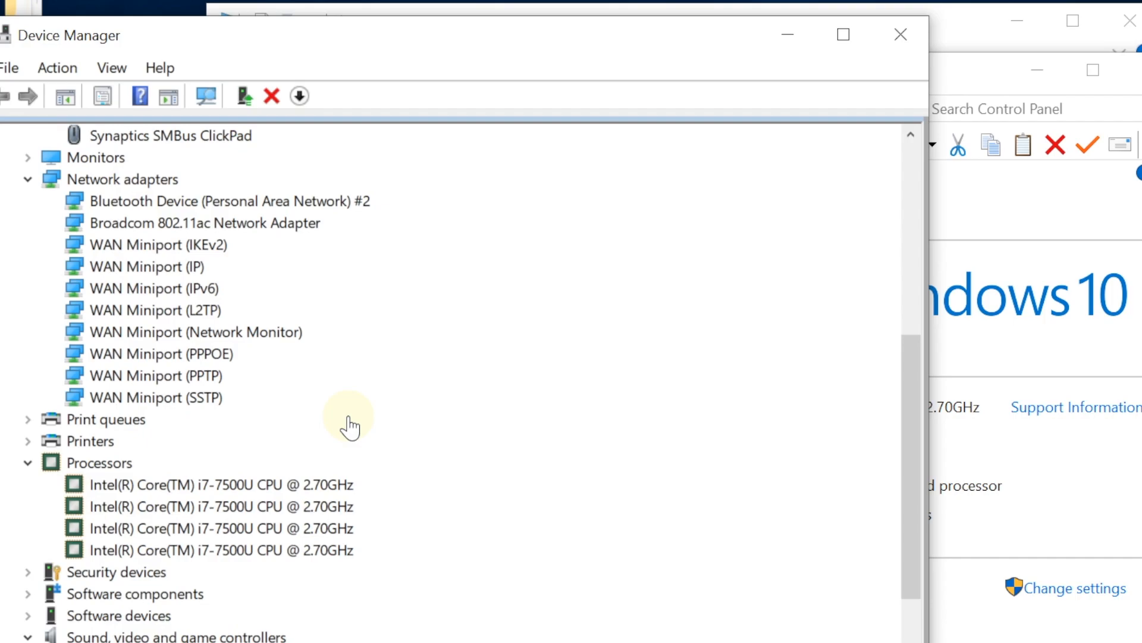
scroll(down, 3)
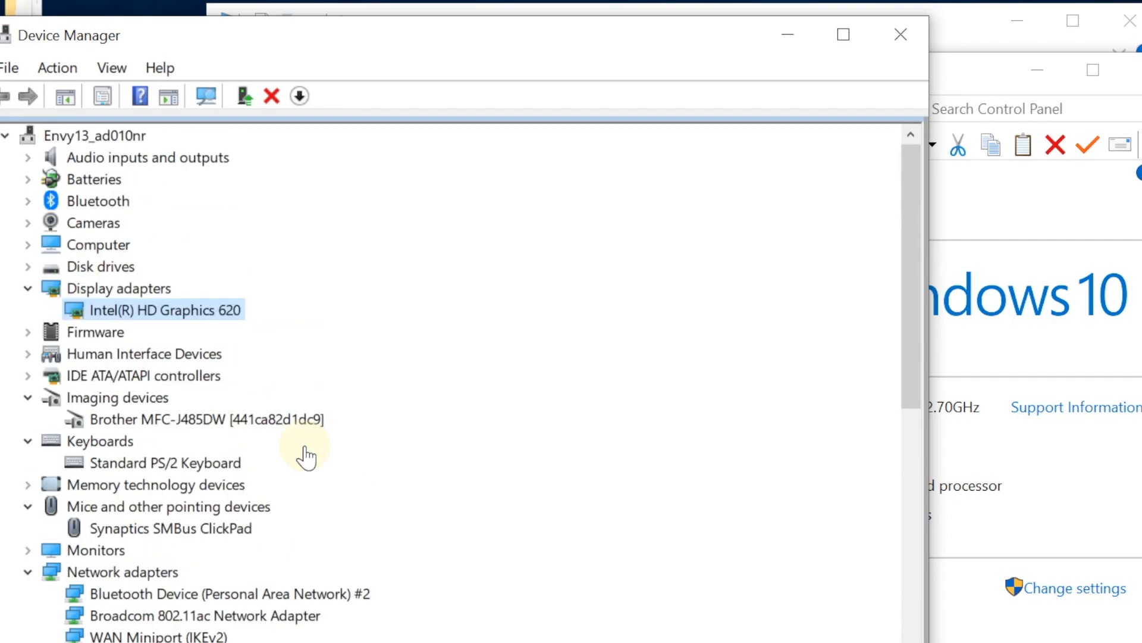
mouse_move(326, 469)
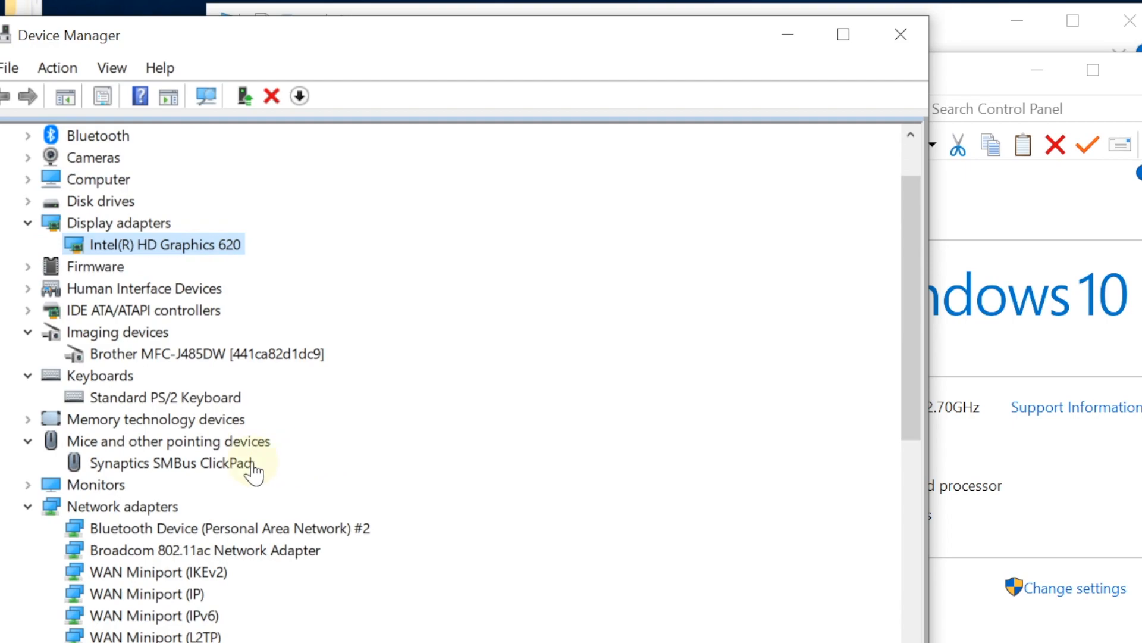
click(160, 463)
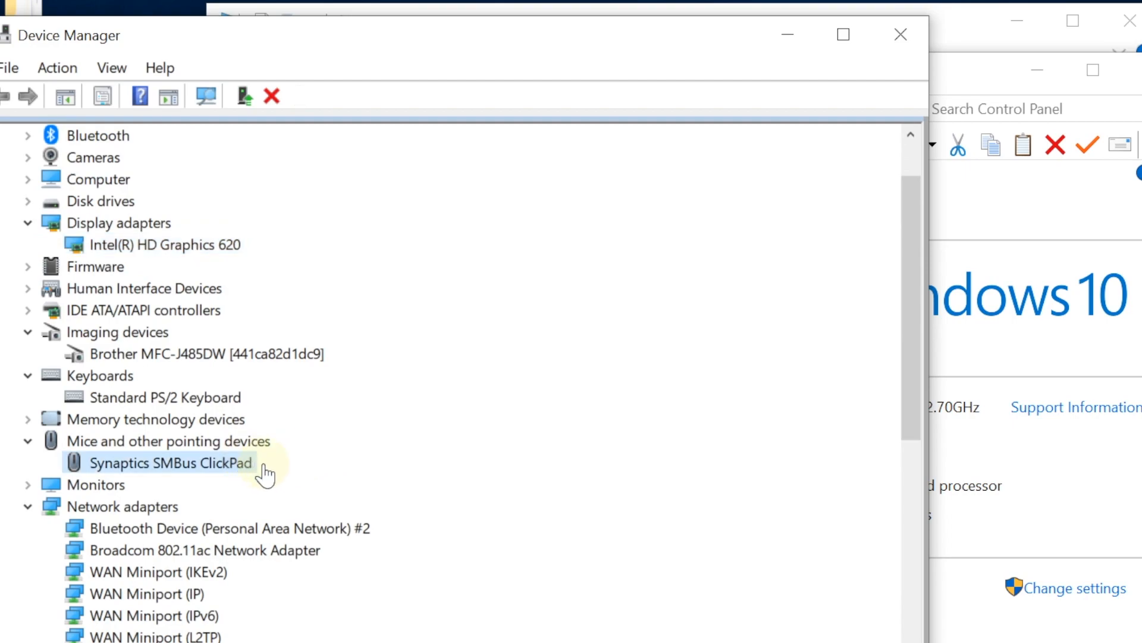